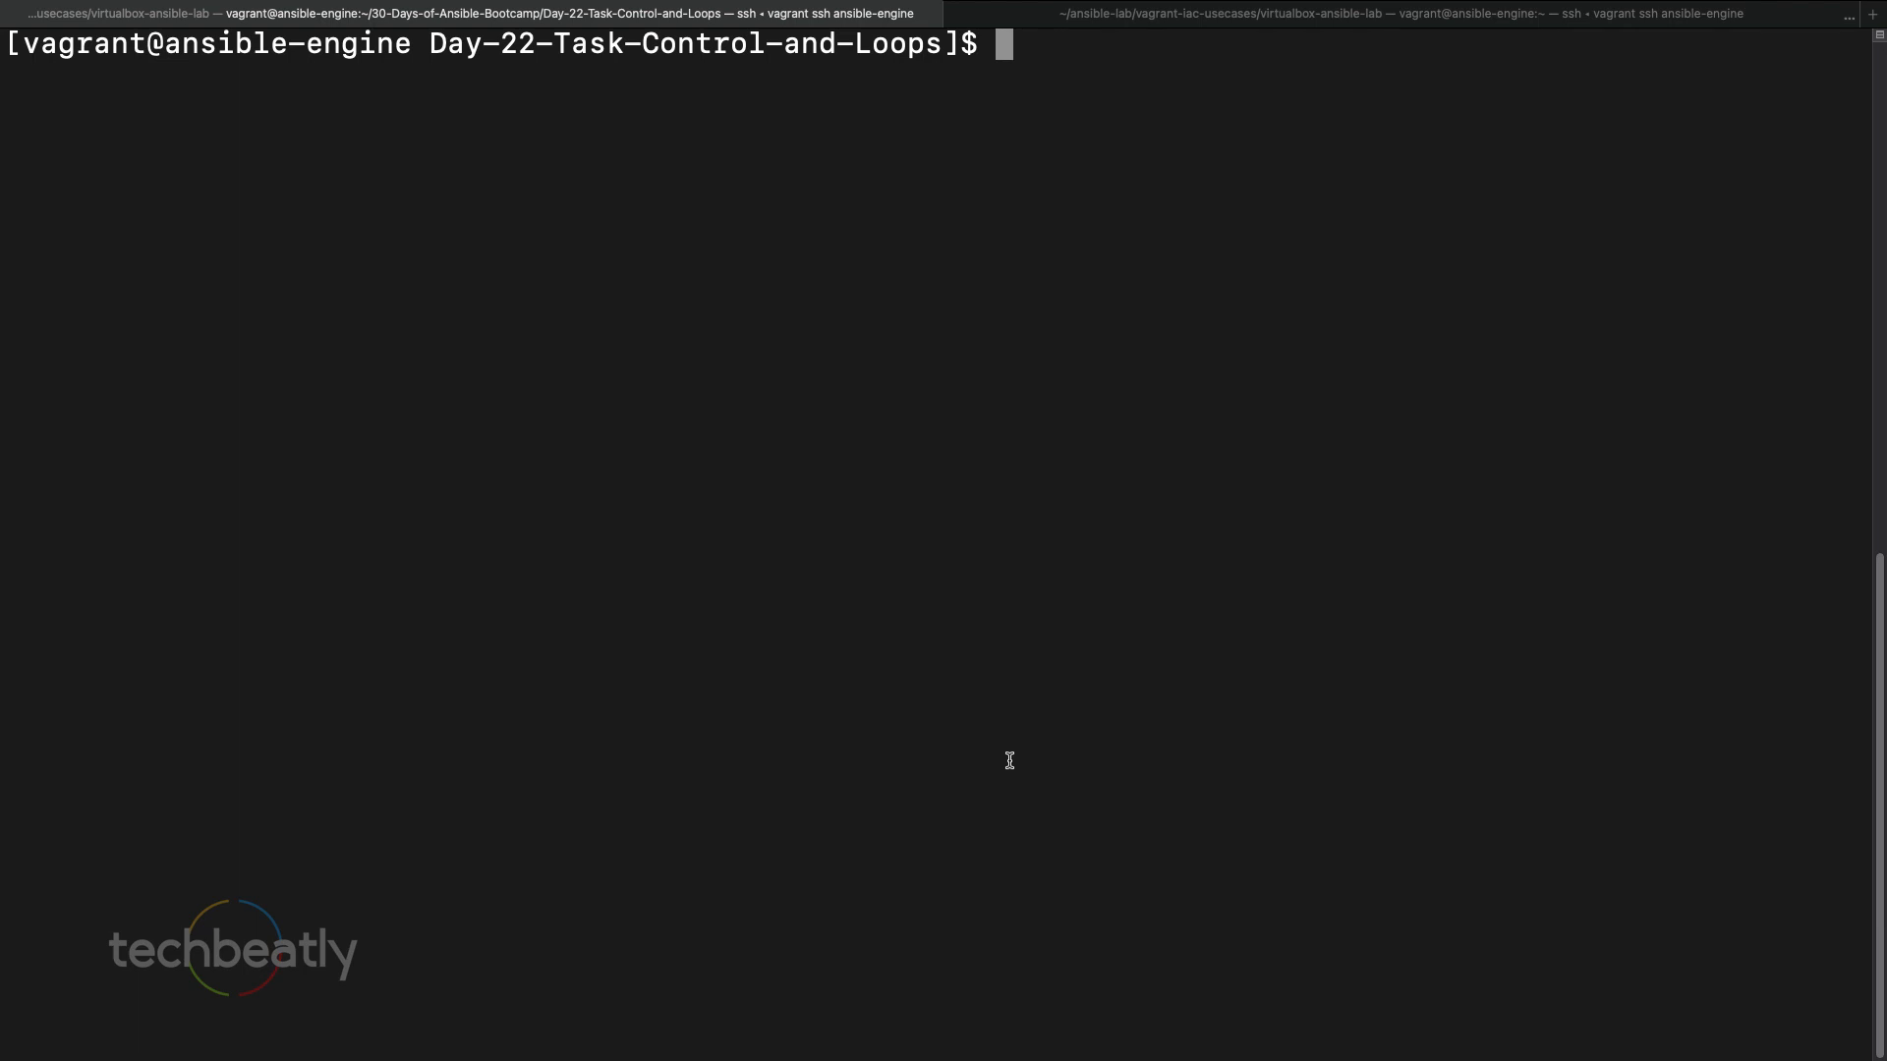
- Type 'vim st' at the shell prompt to start opening site.yaml
{"action": "type", "text": "vim st"}
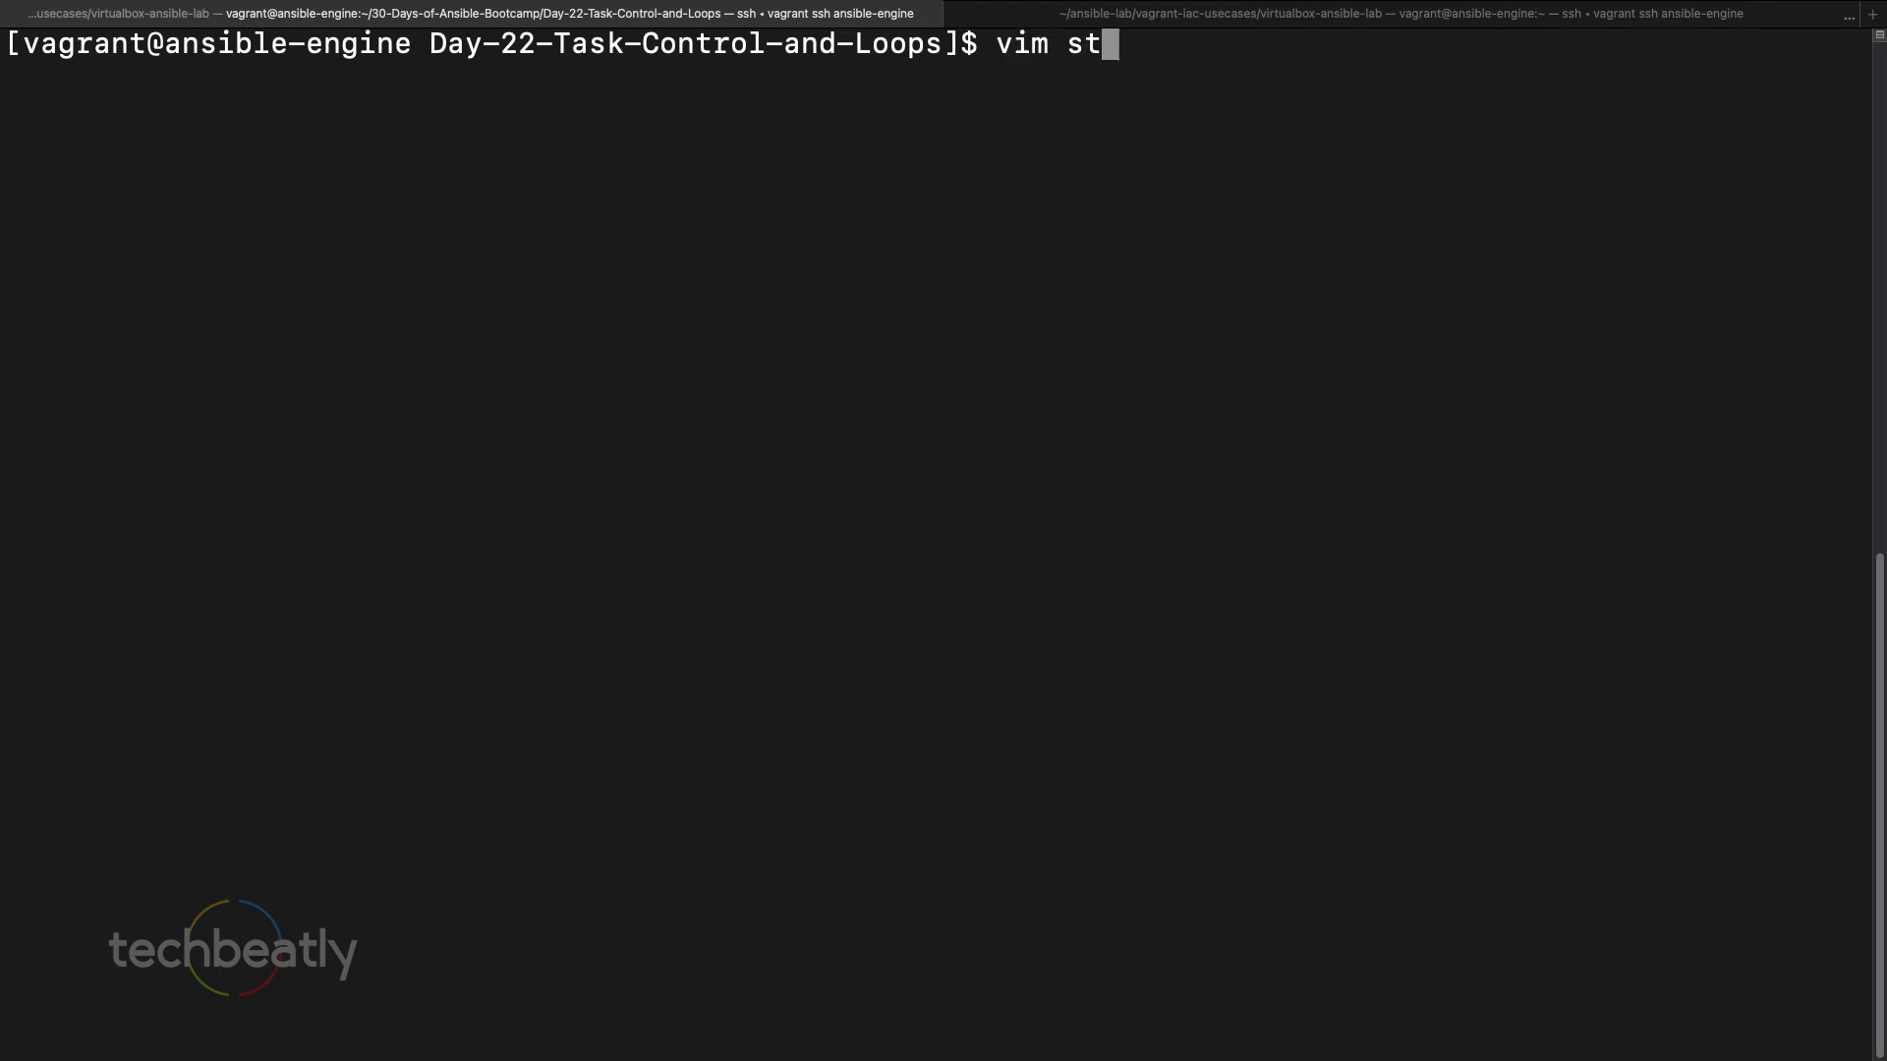
- Open site.yaml in vim and write the play name 'Loop & Task Control' with a tasks section
{"action": "key", "text": "Return"}
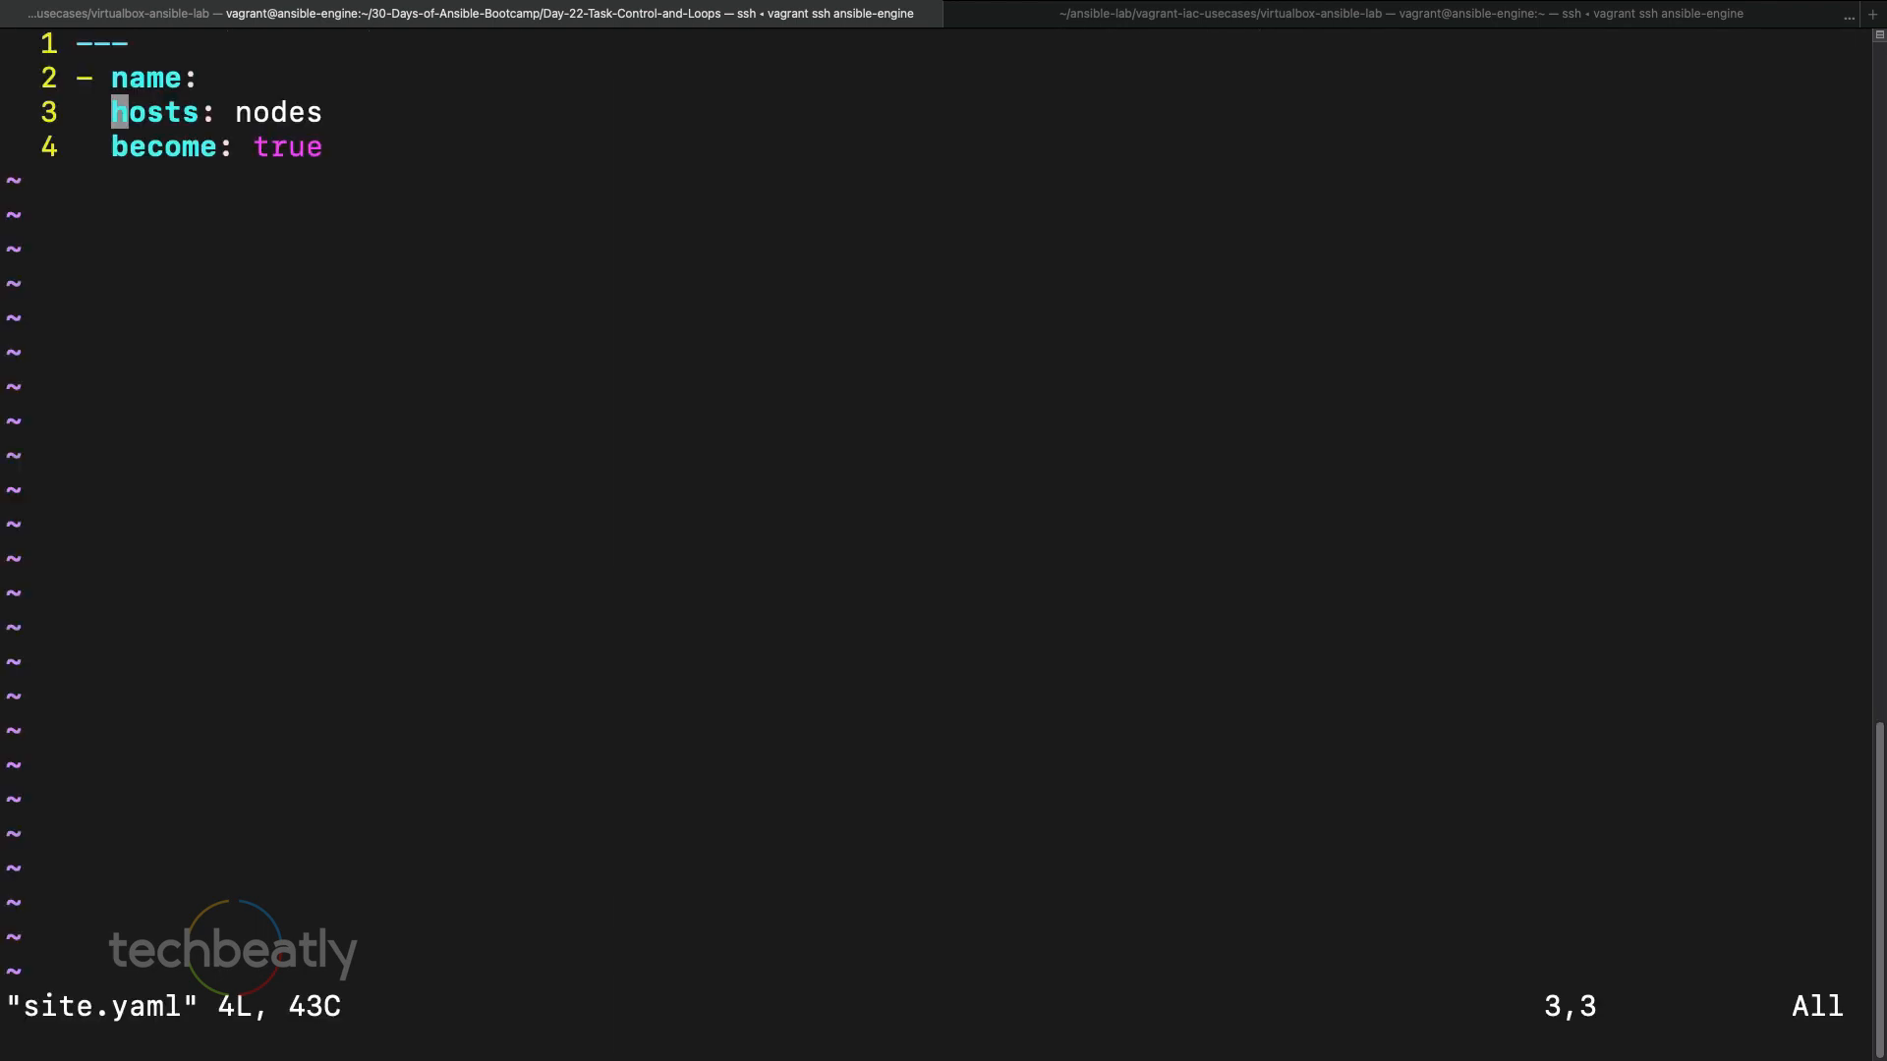
{"action": "key", "text": "i"}
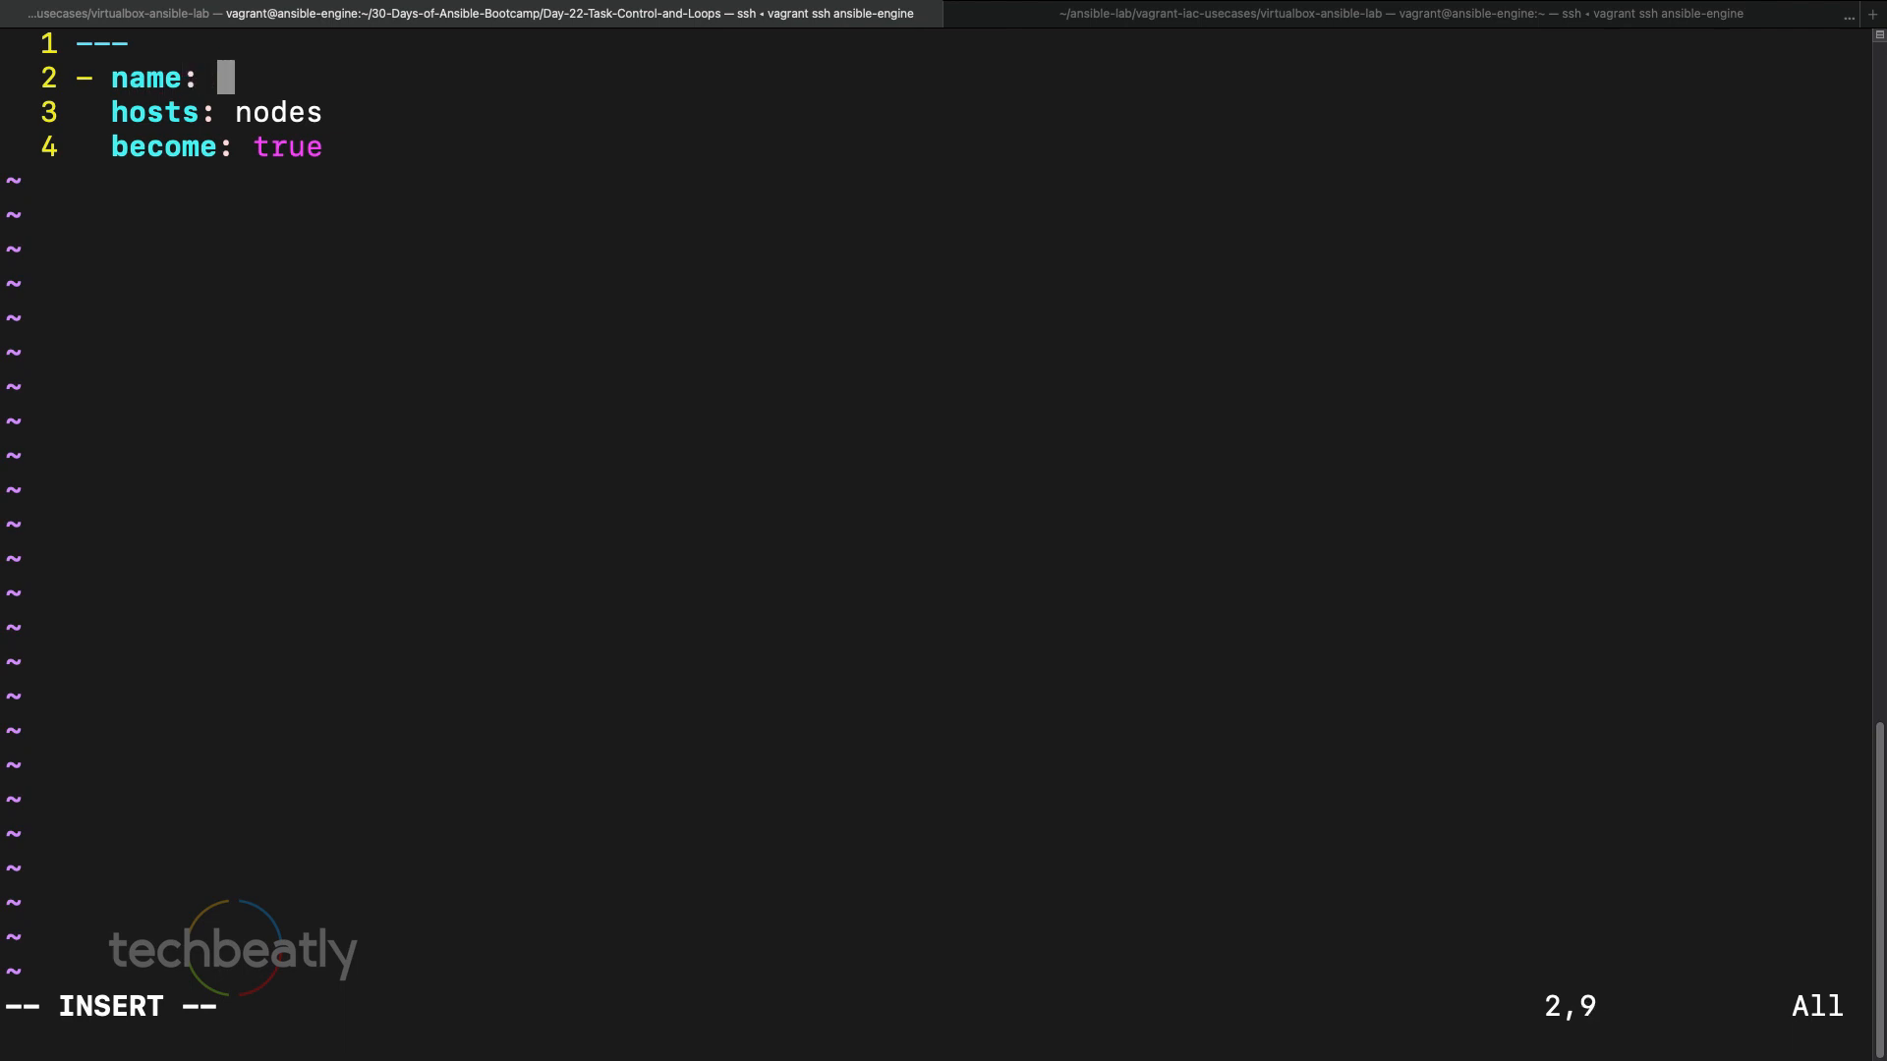
{"action": "type", "text": "Lo"}
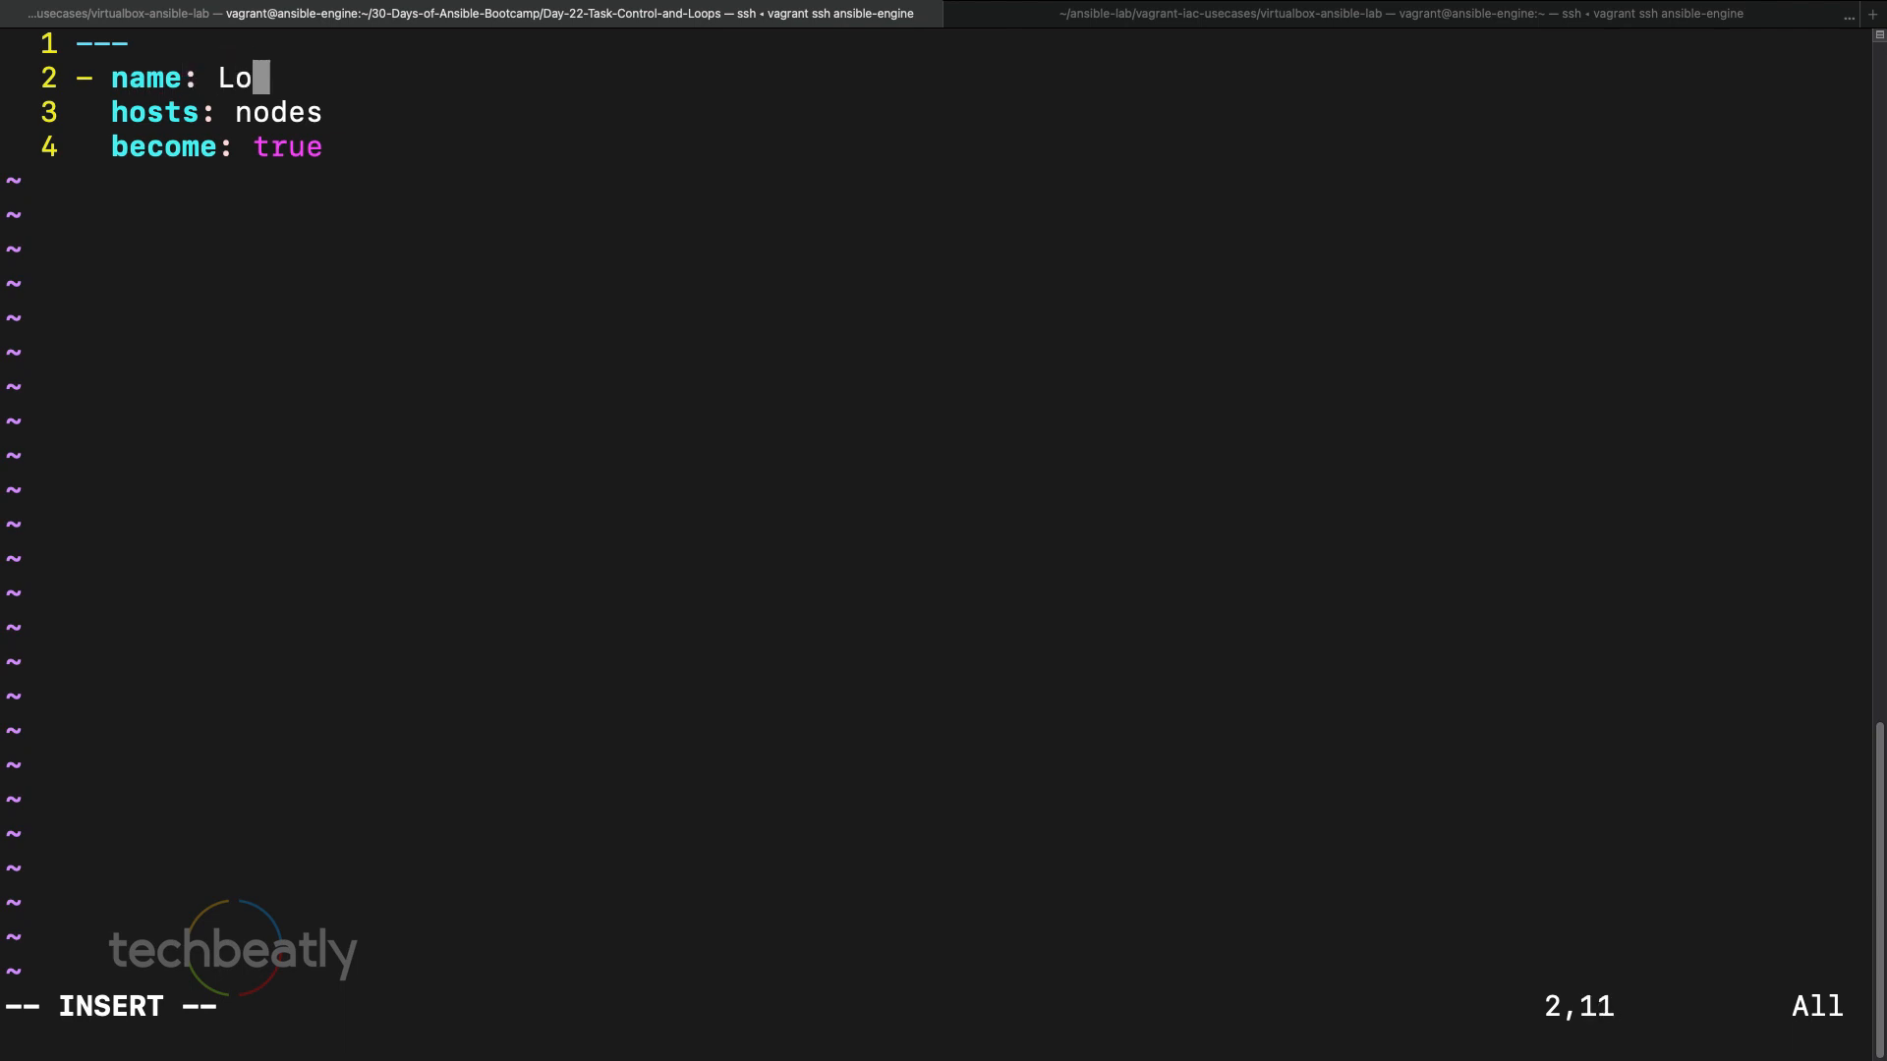
{"action": "type", "text": "op &"}
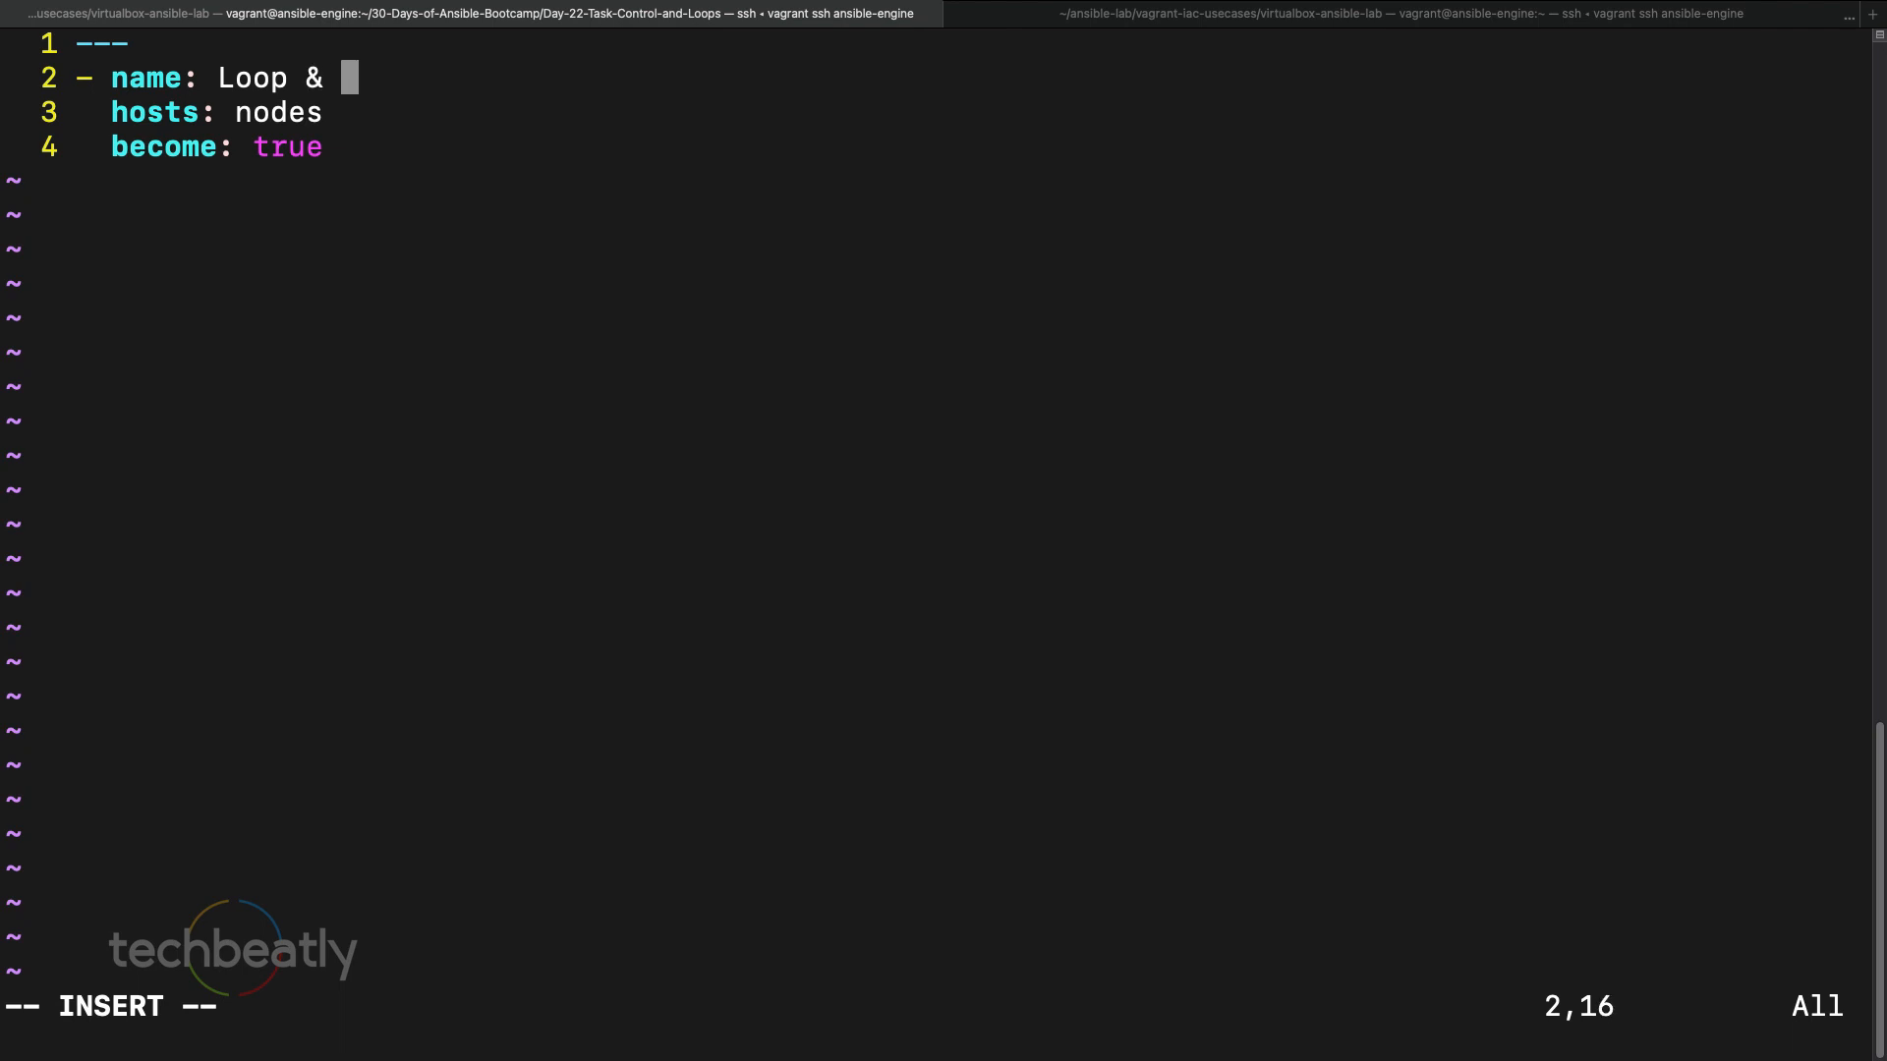
{"action": "type", "text": "Task Contr"}
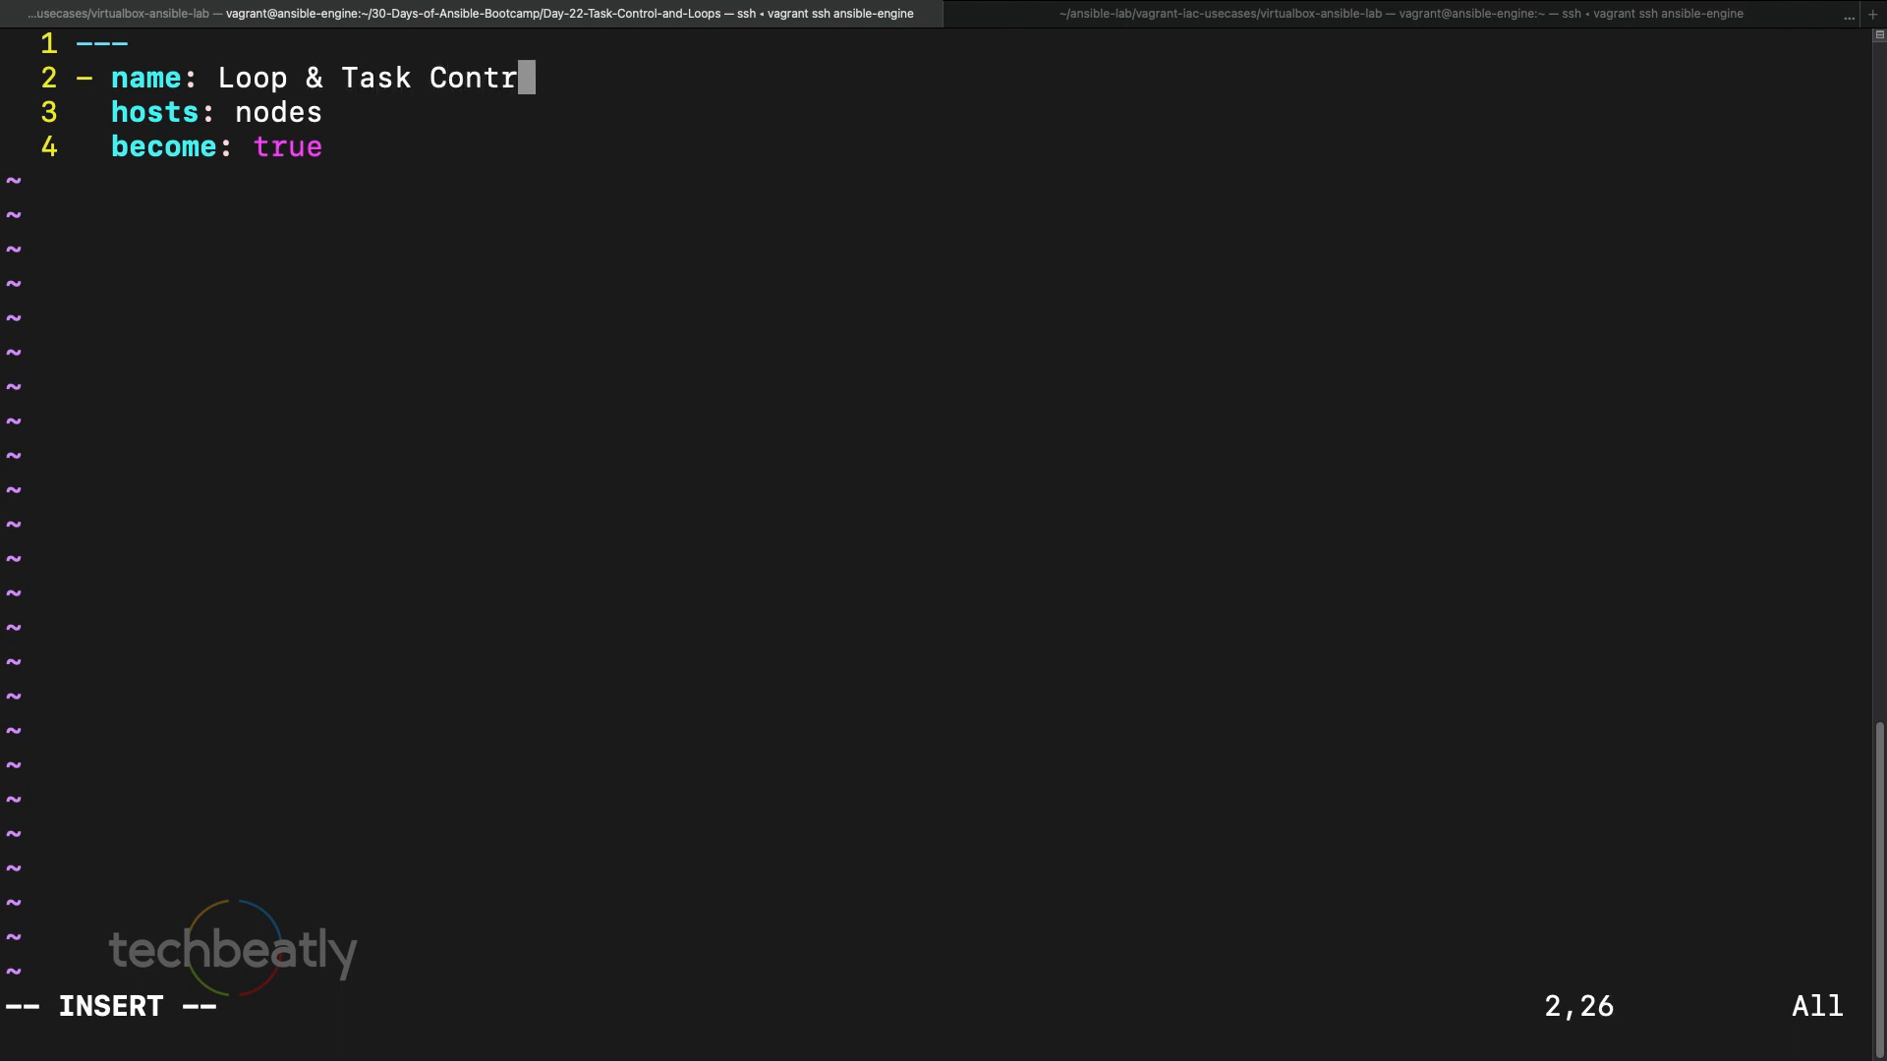
{"action": "key", "text": "Return"}
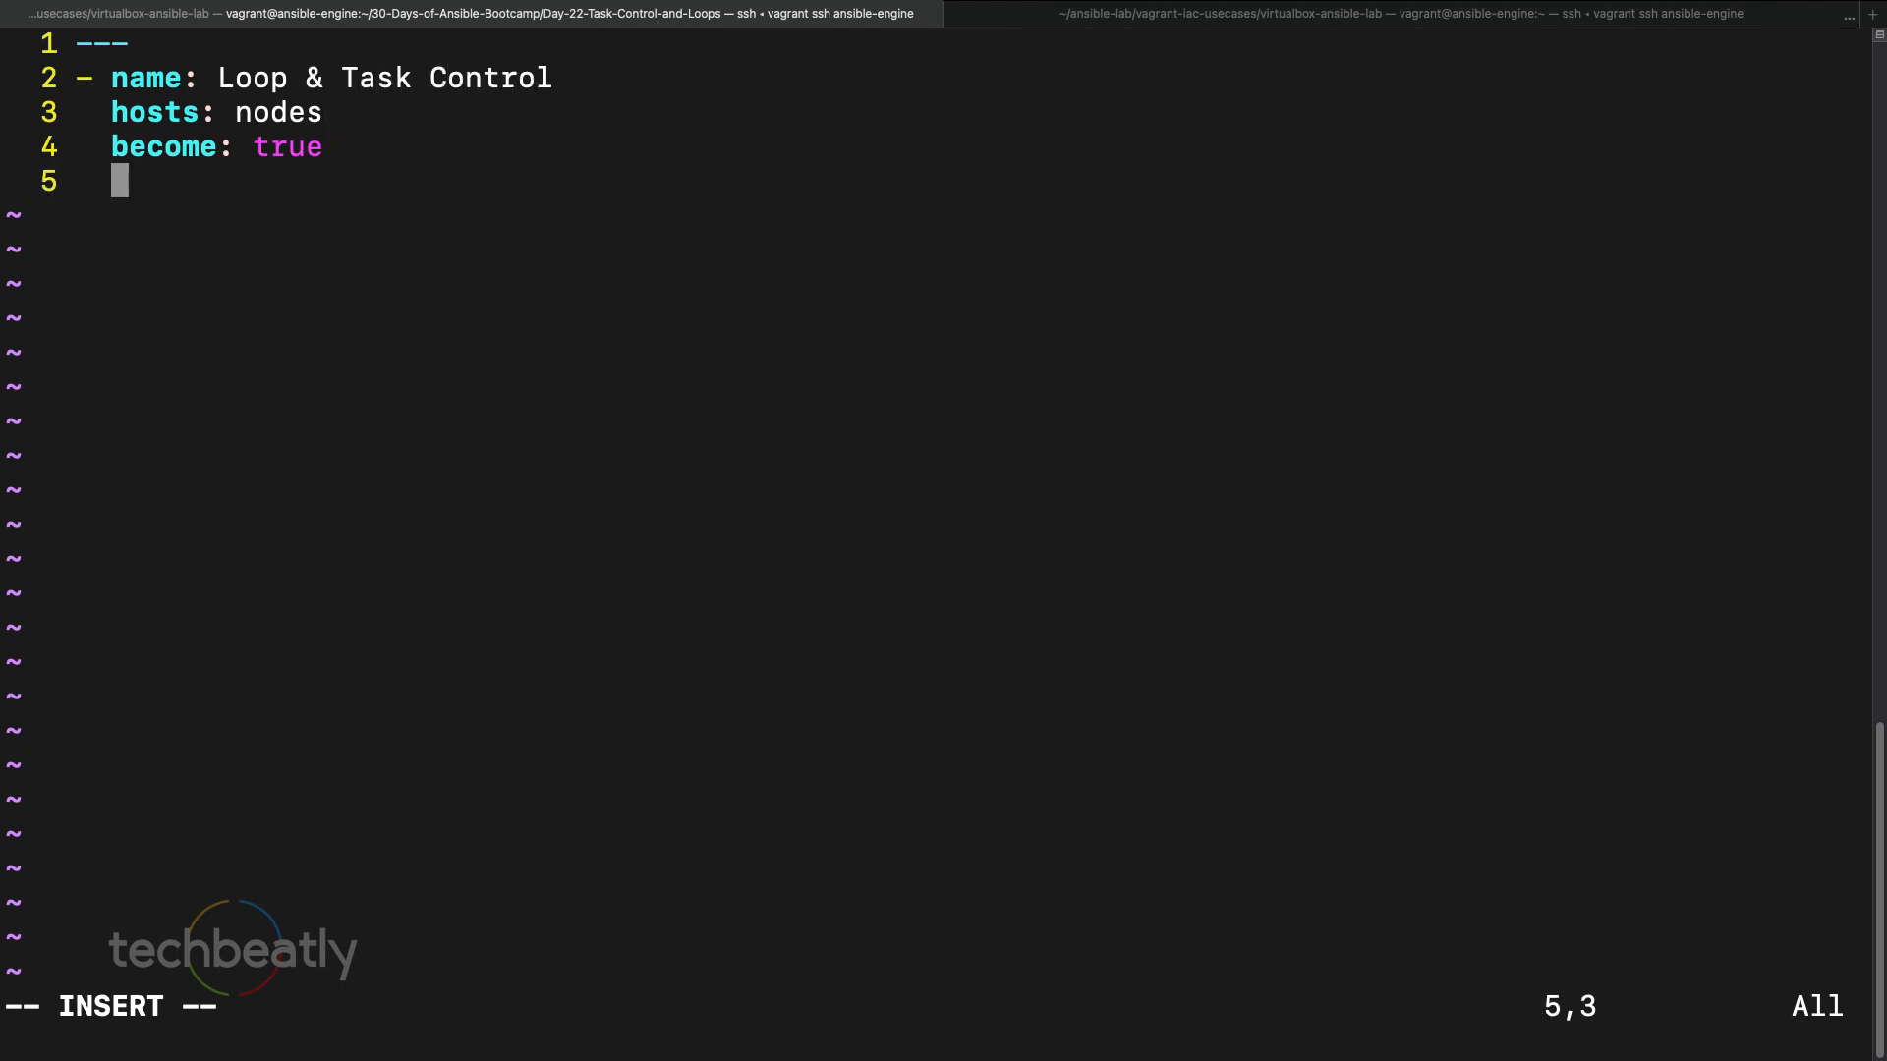
{"action": "type", "text": "tasks:"}
{"action": "type", "text": "-"}
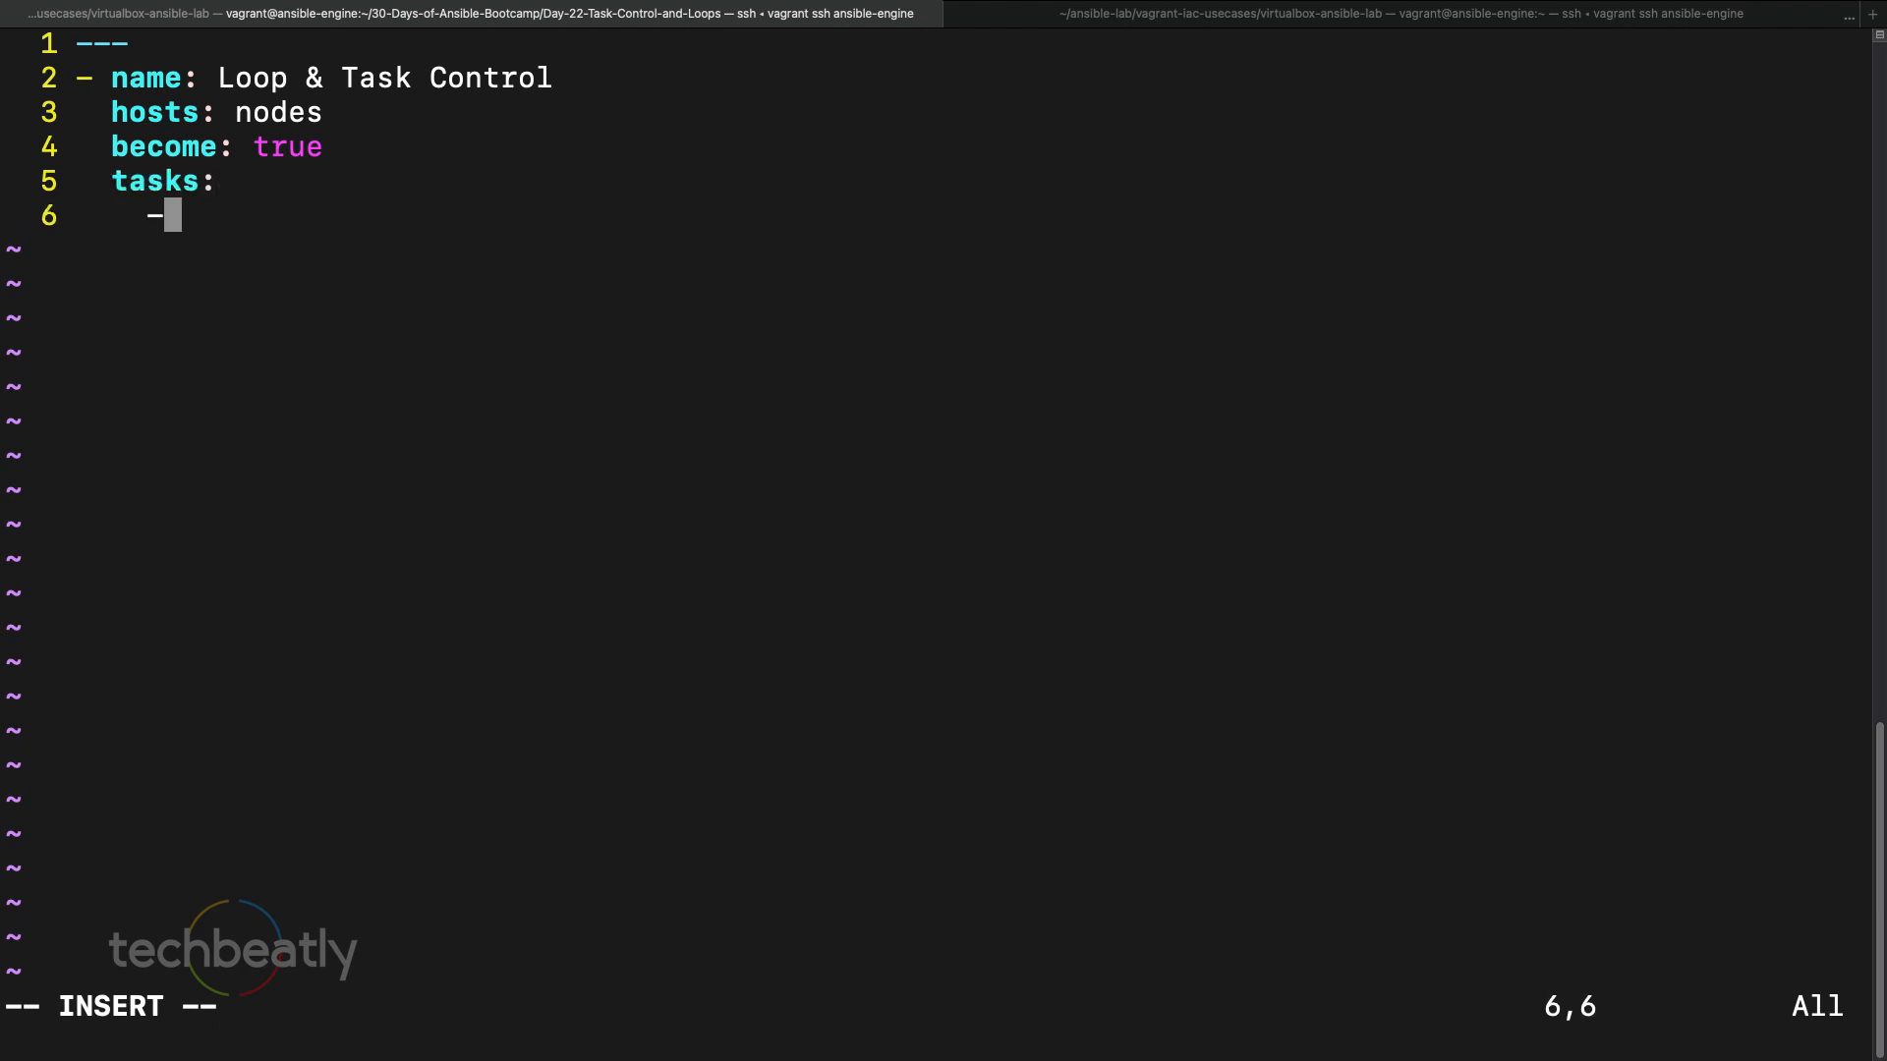
- Add a yum task that installs the httpd package
{"action": "type", "text": "name:"}
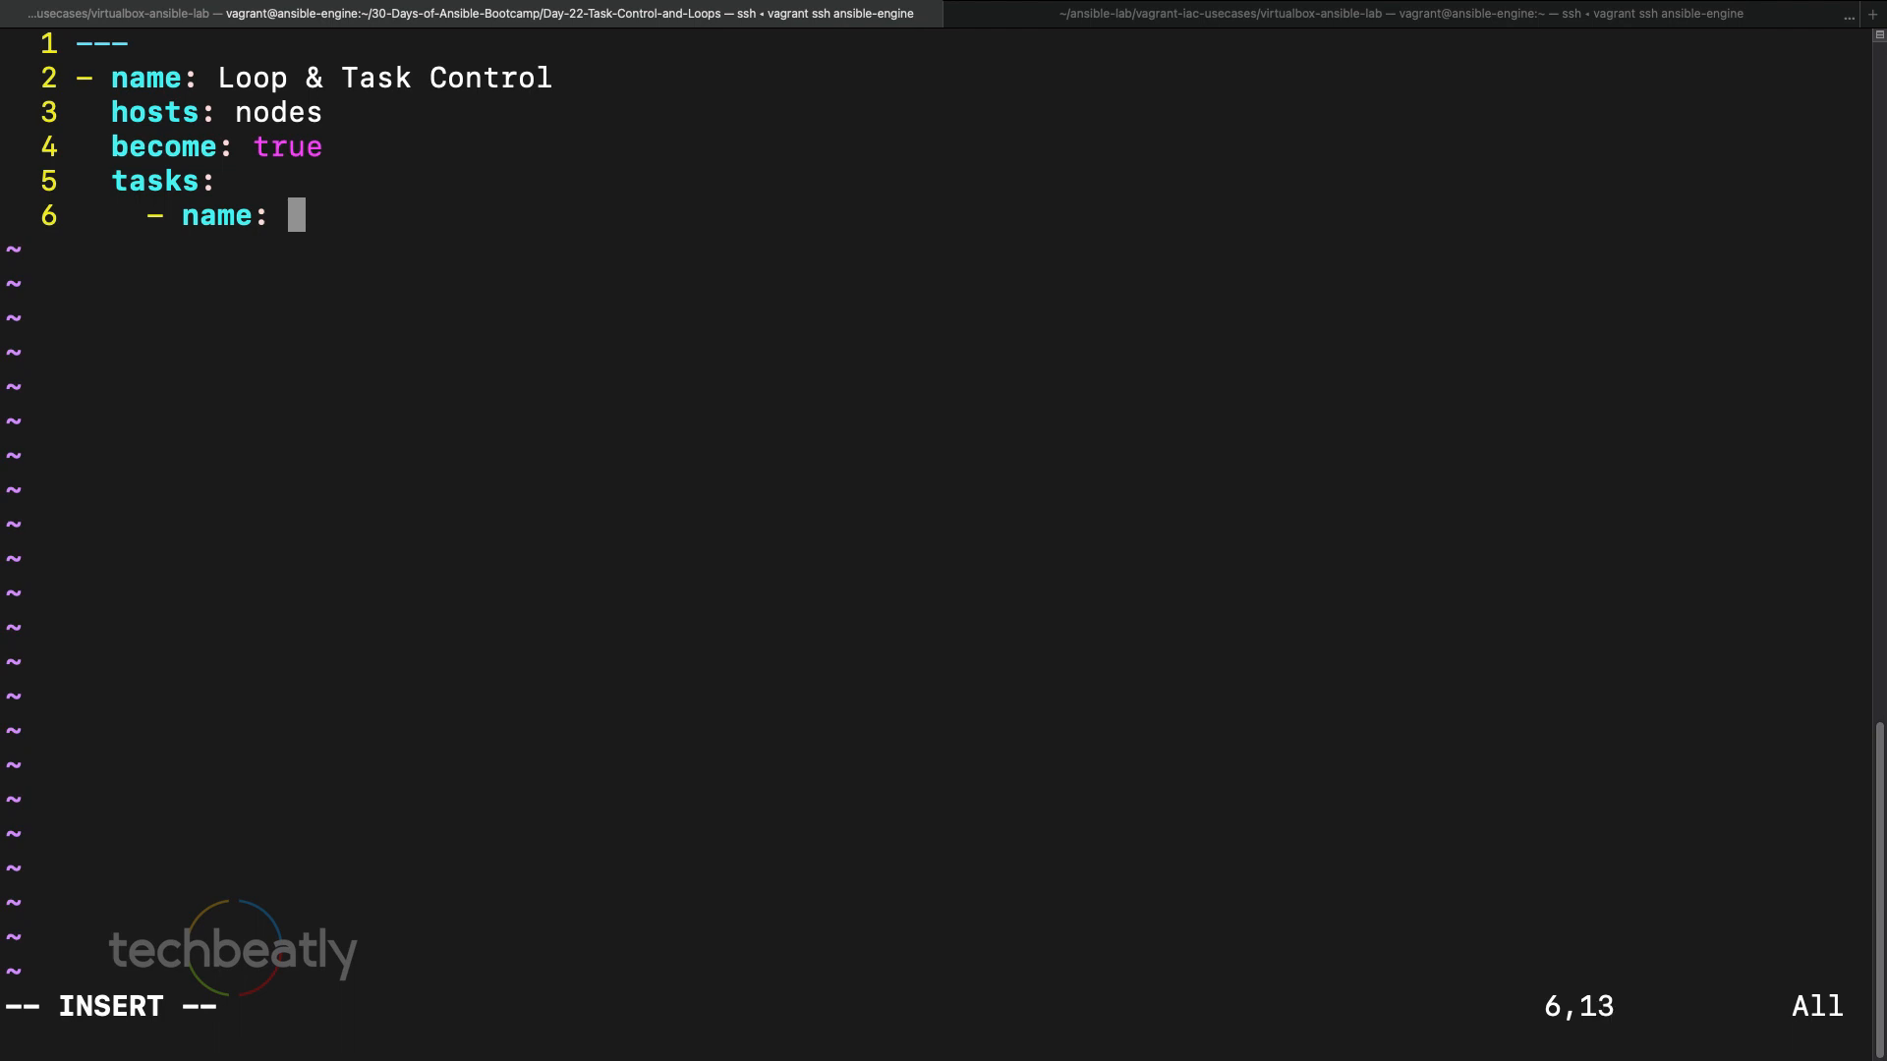
{"action": "type", "text": "Install httpd"}
{"action": "type", "text": "yum"}
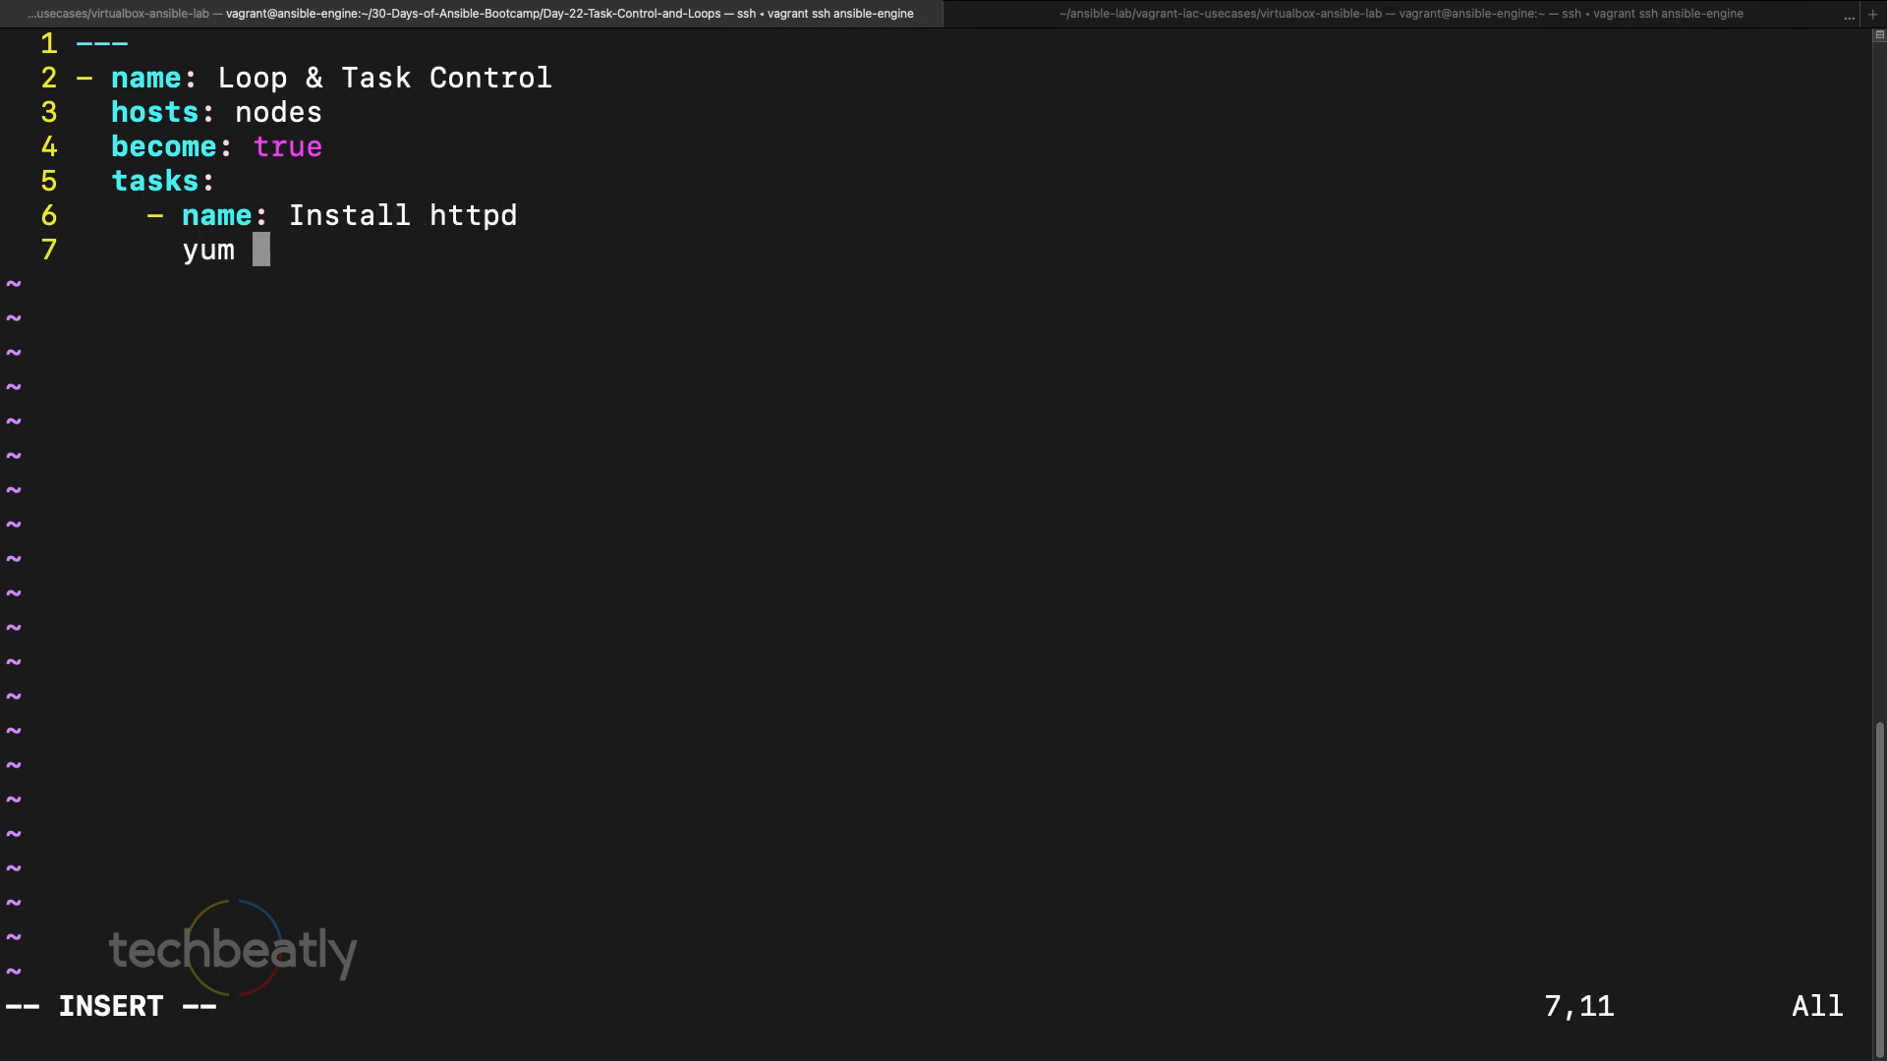
{"action": "type", "text": ":"}
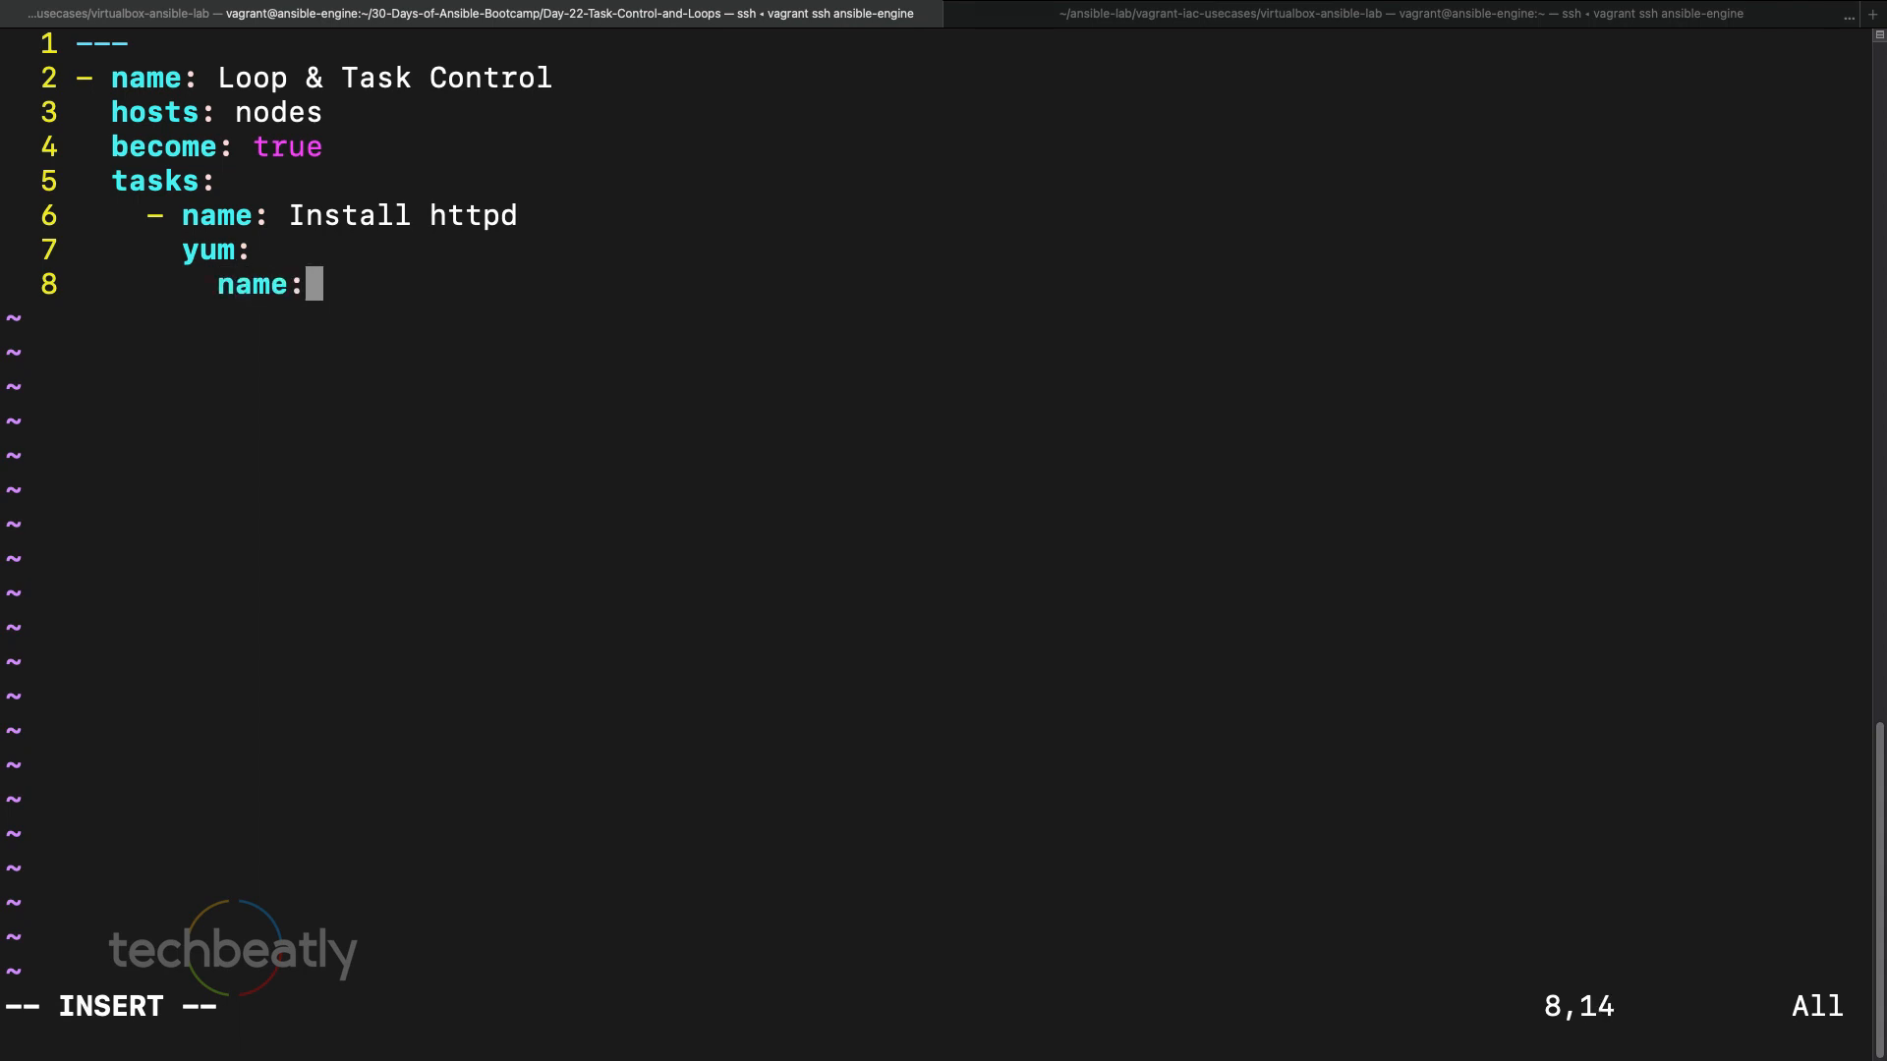
{"action": "type", "text": "httpd"}
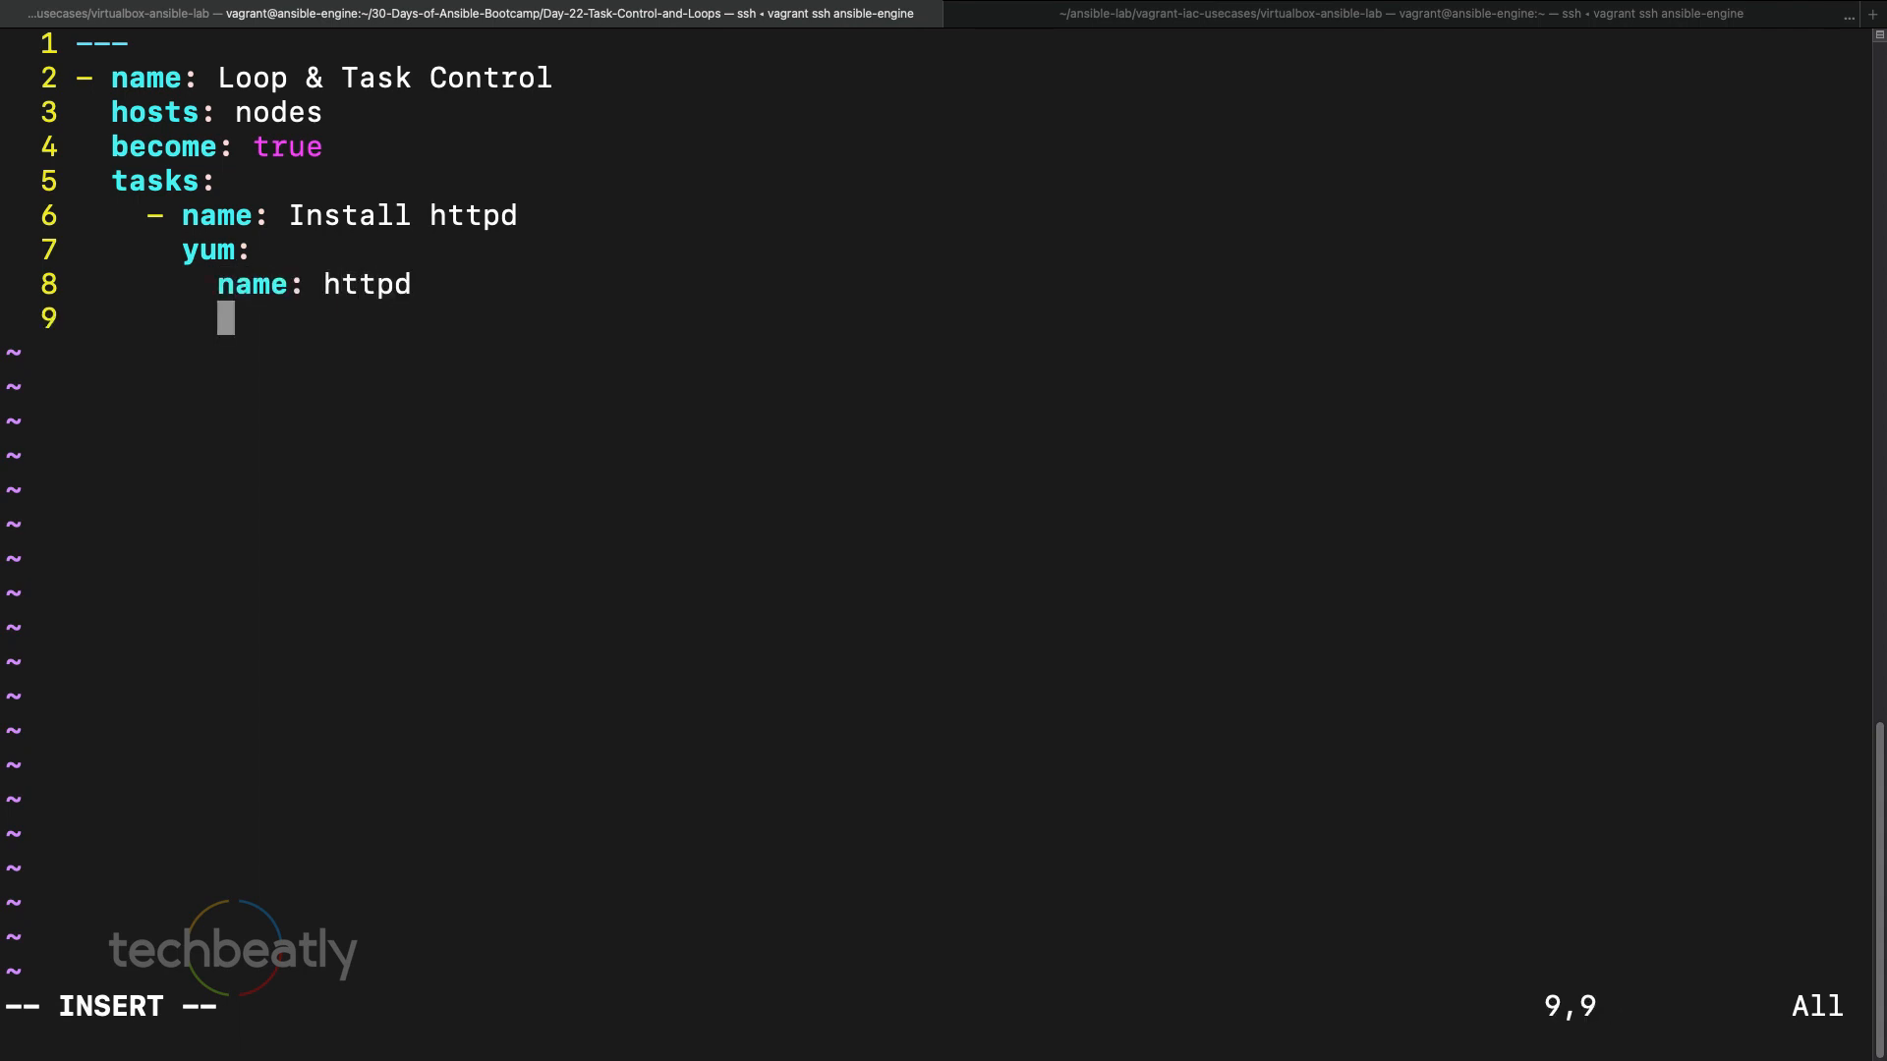
{"action": "type", "text": "state: resent"}
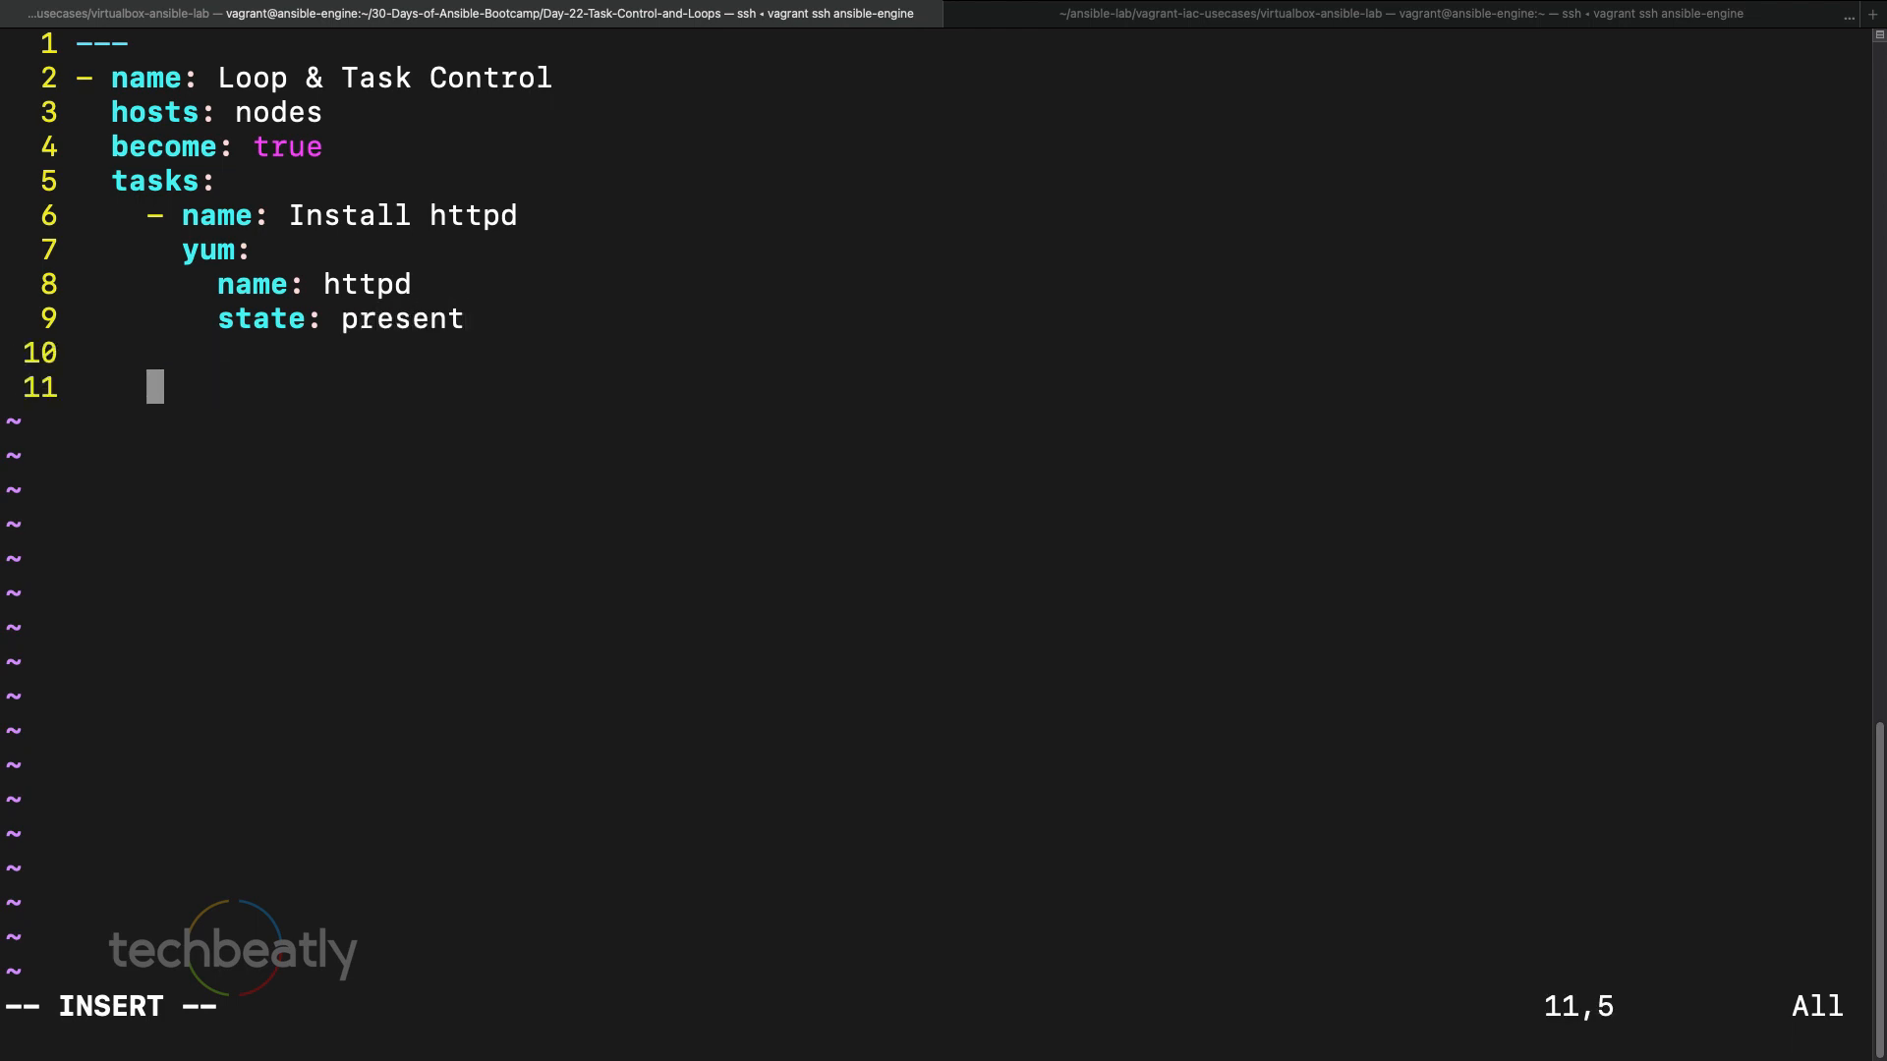
- Add a second yum task named 'install firewalld' for the firewalld package
{"action": "type", "text": "- name:"}
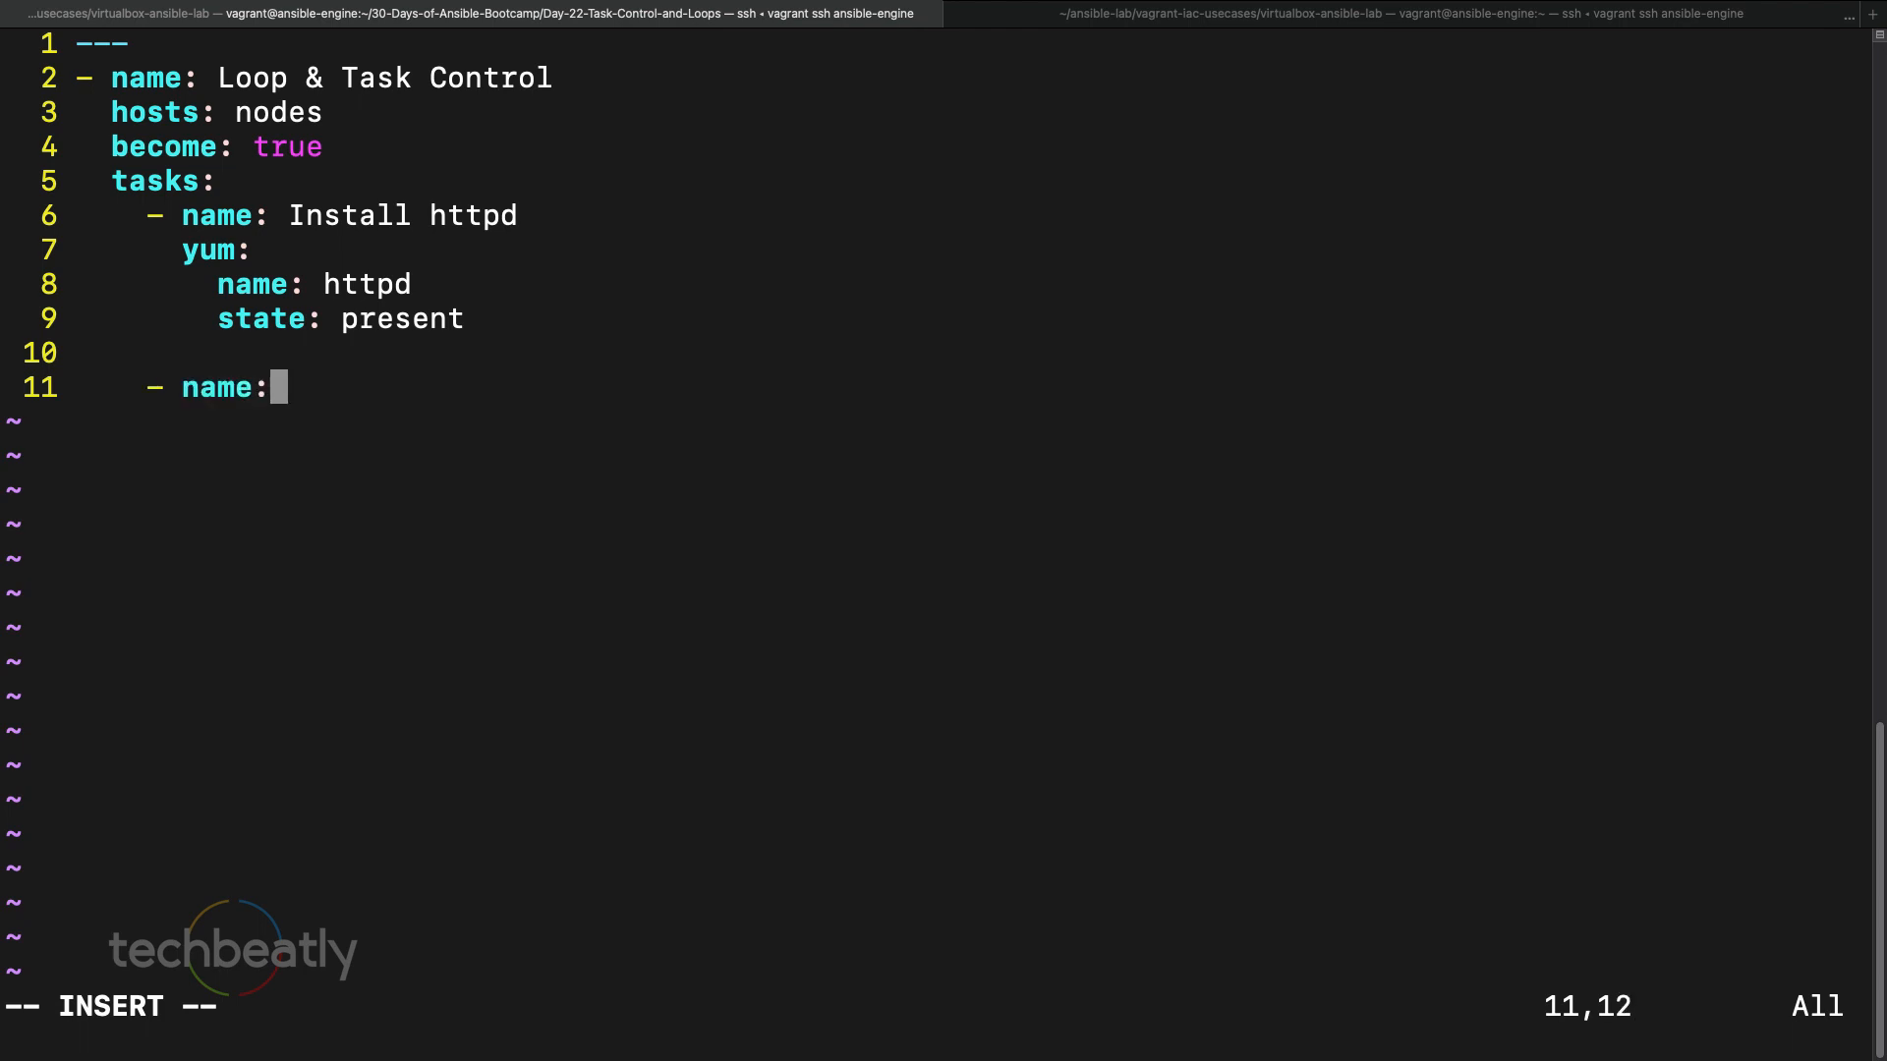
{"action": "type", "text": "install fi"}
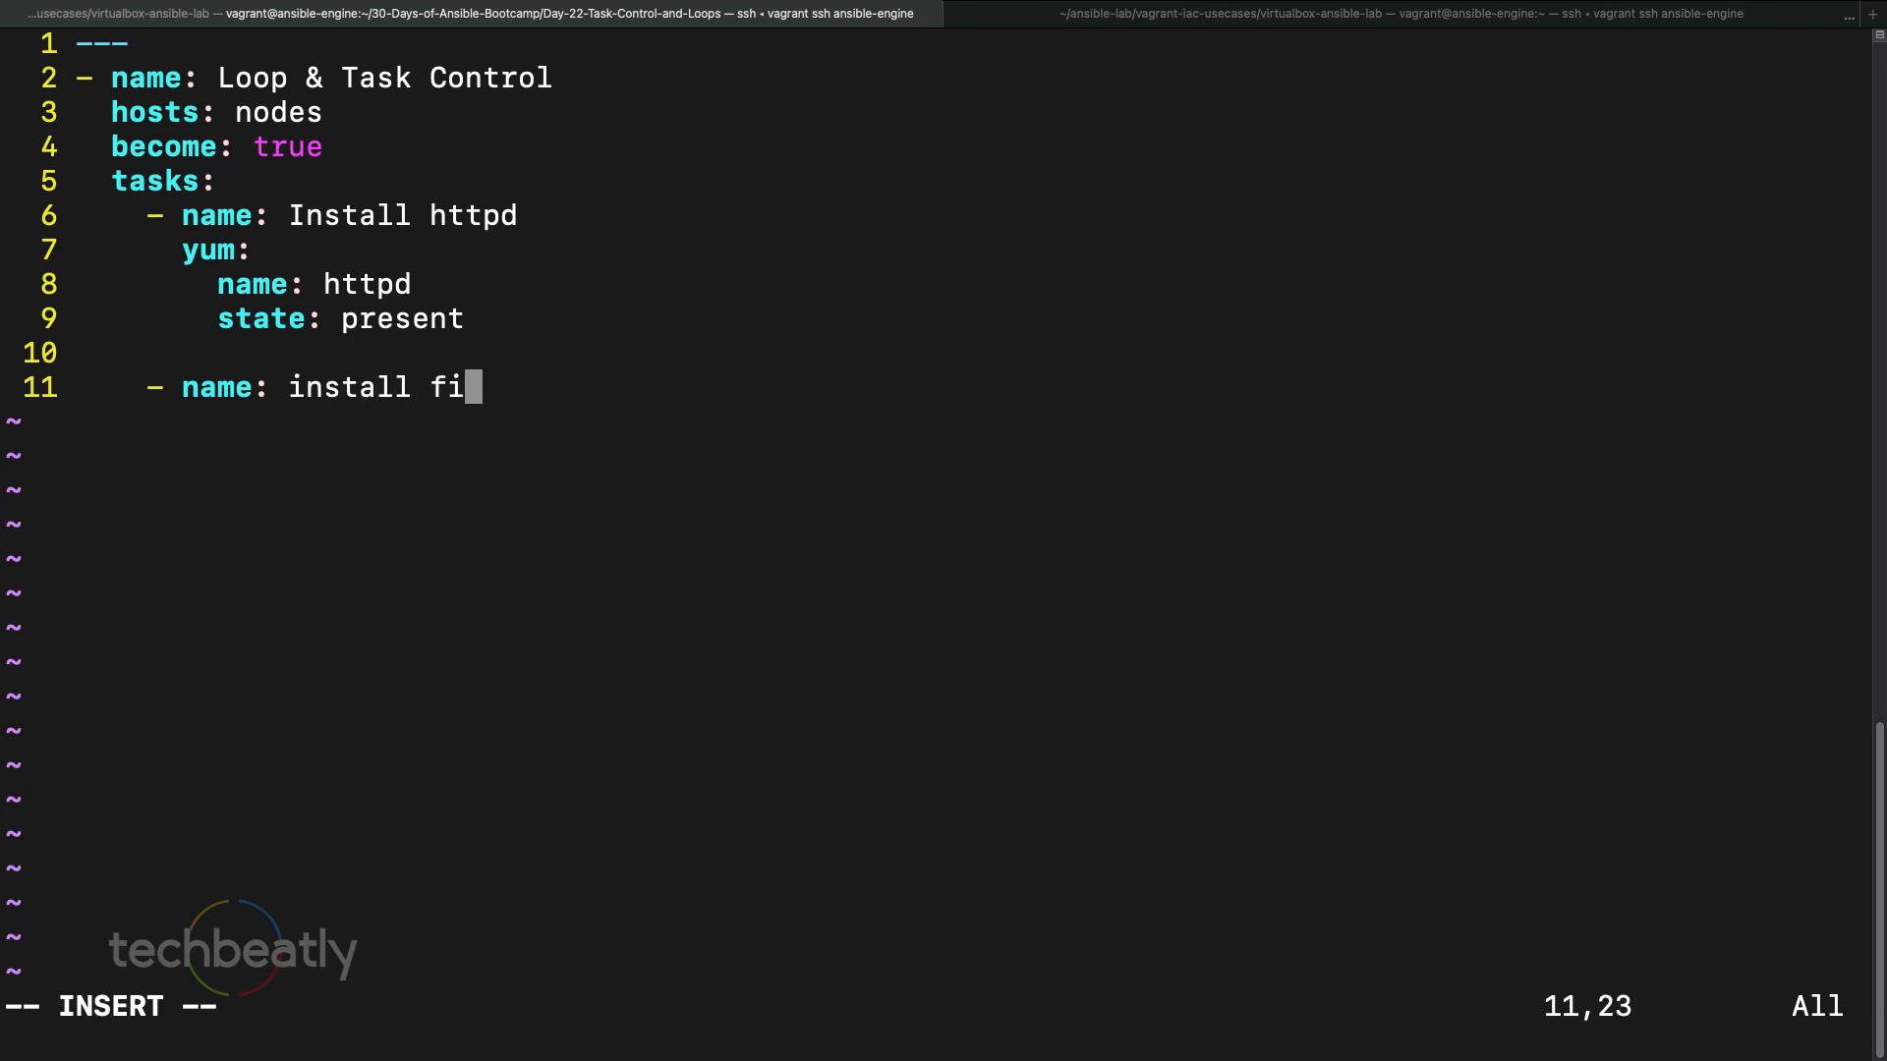
{"action": "type", "text": "rewalld"}
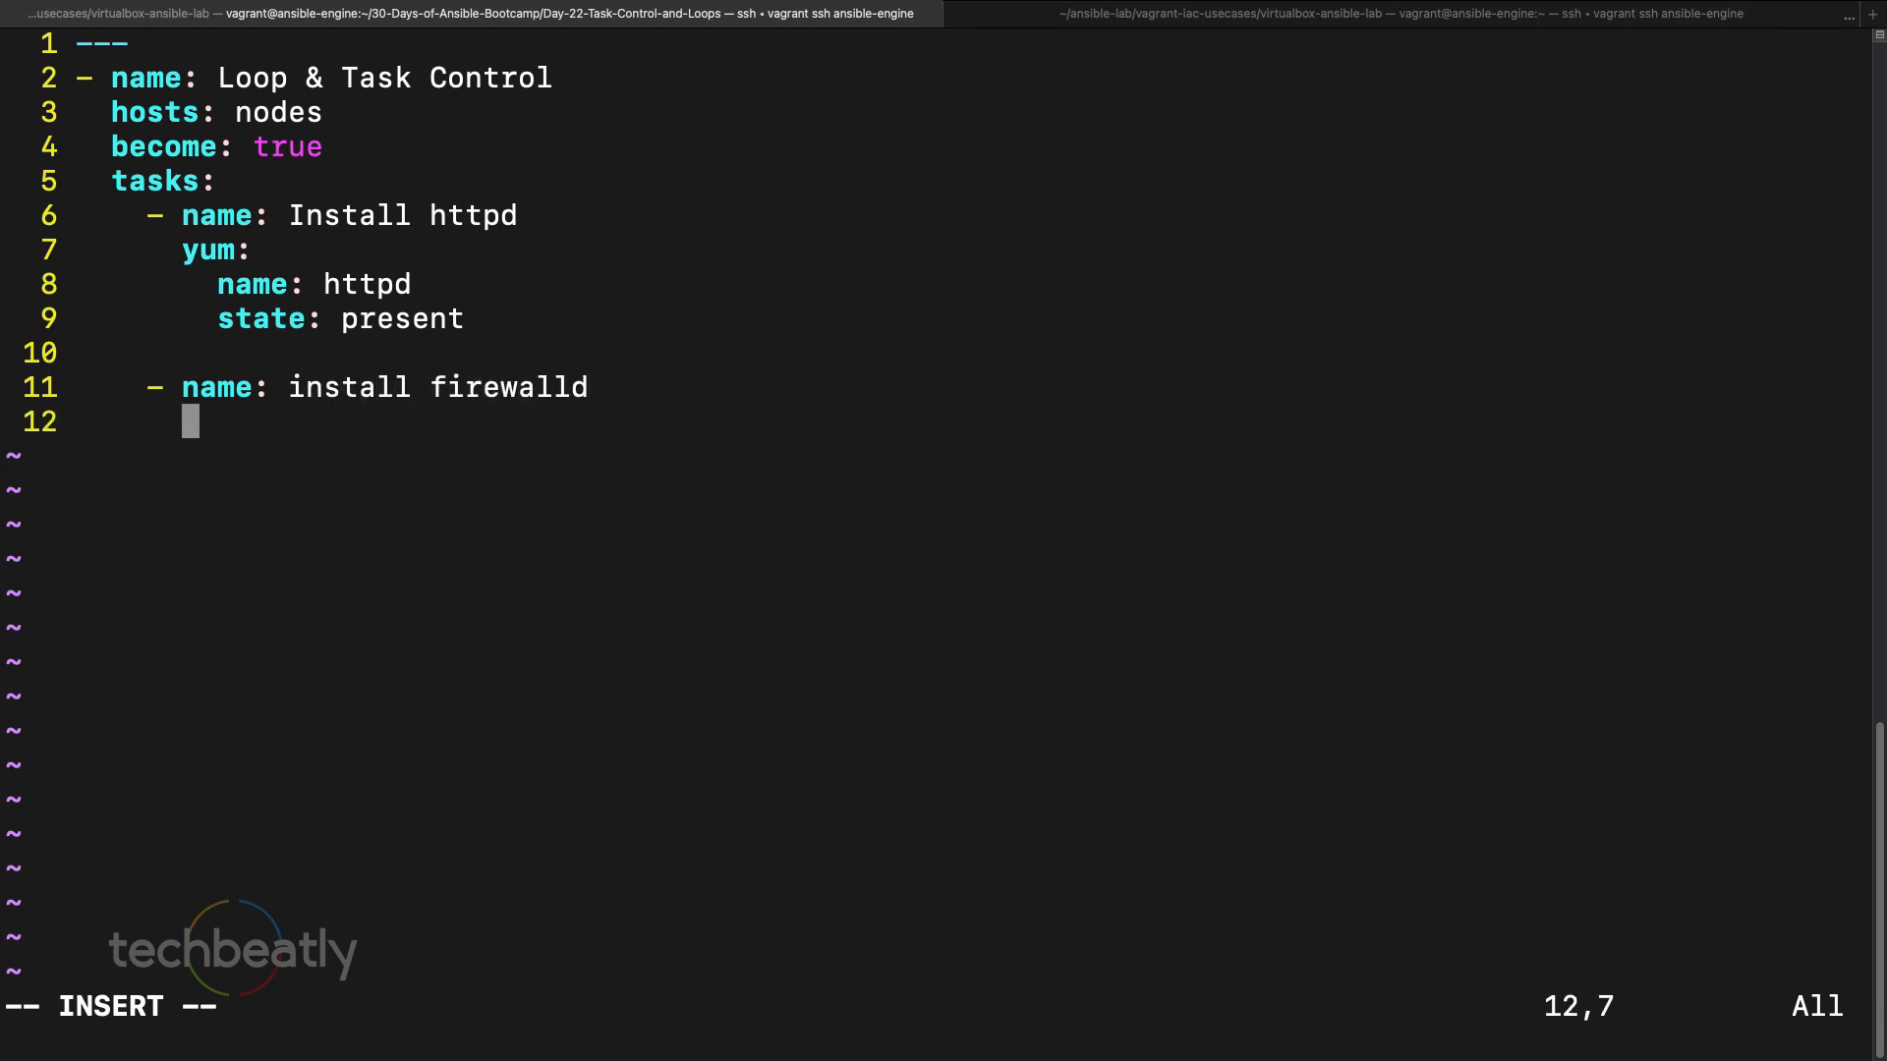
{"action": "type", "text": "yum:"}
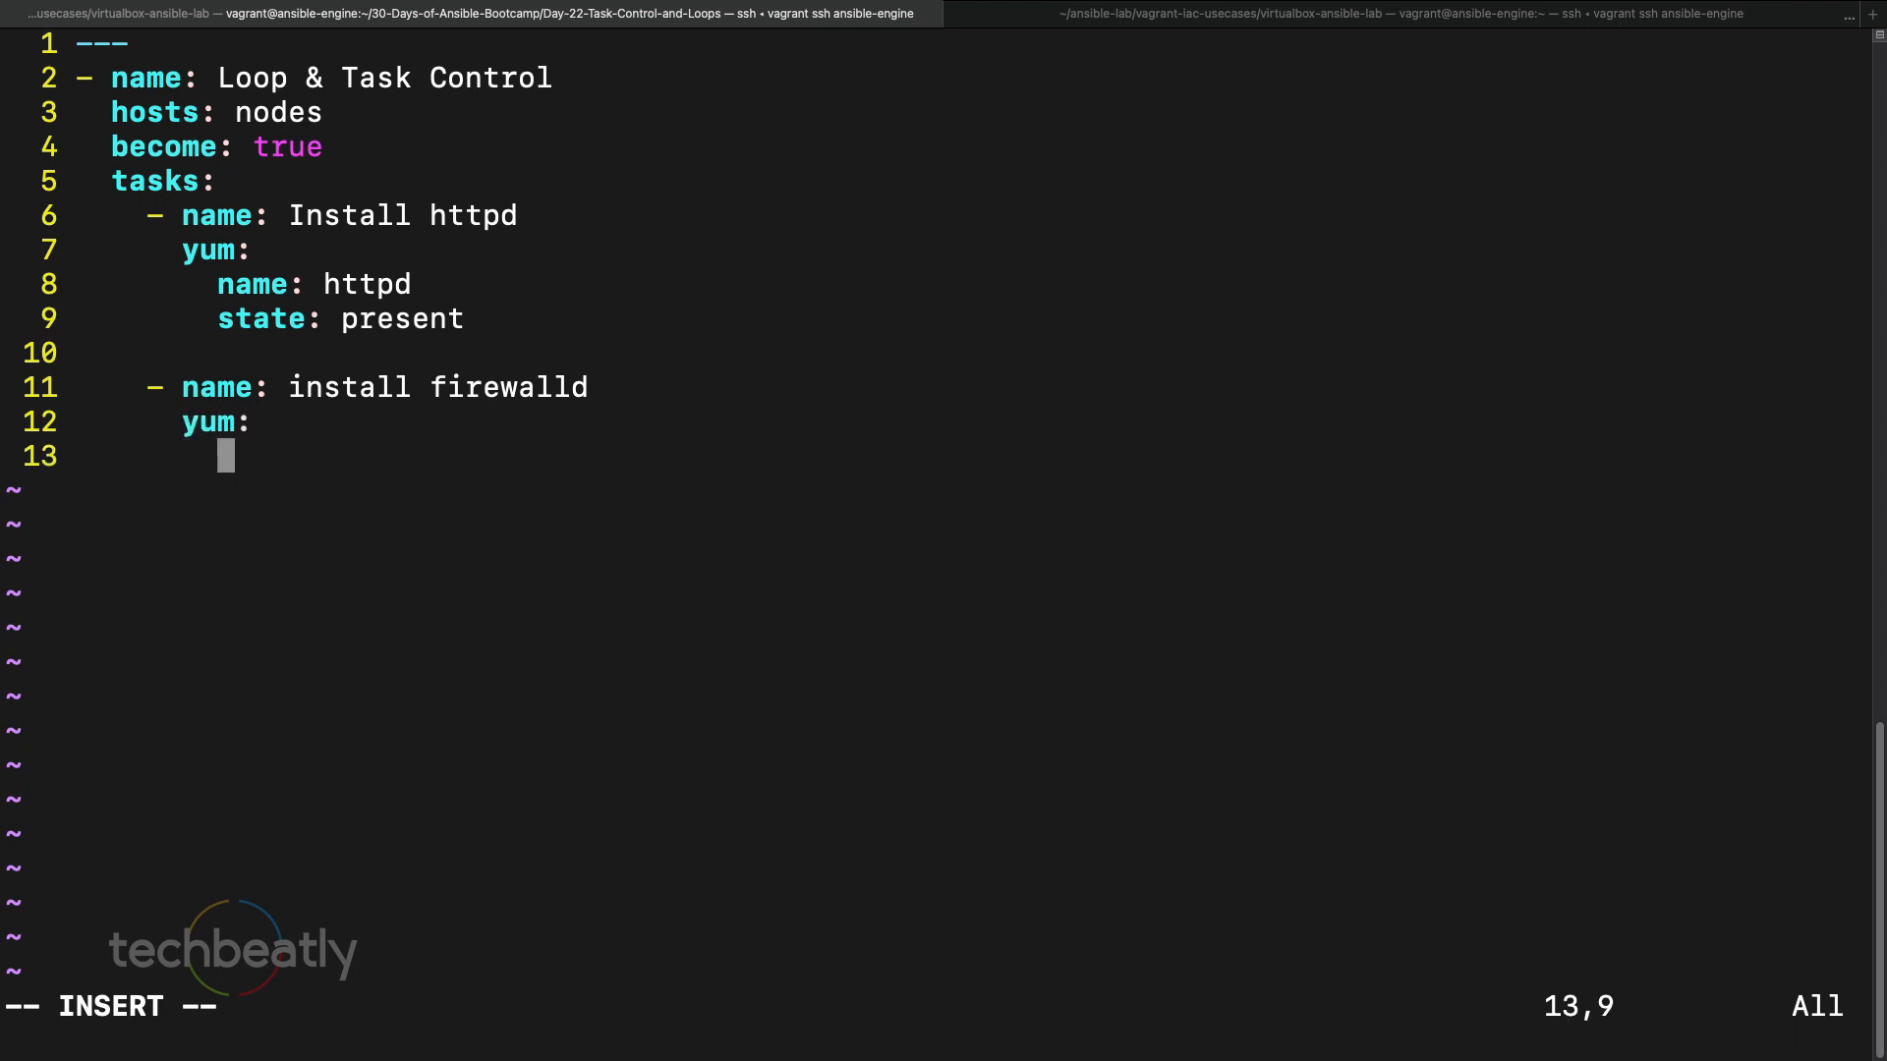
{"action": "type", "text": "name:"}
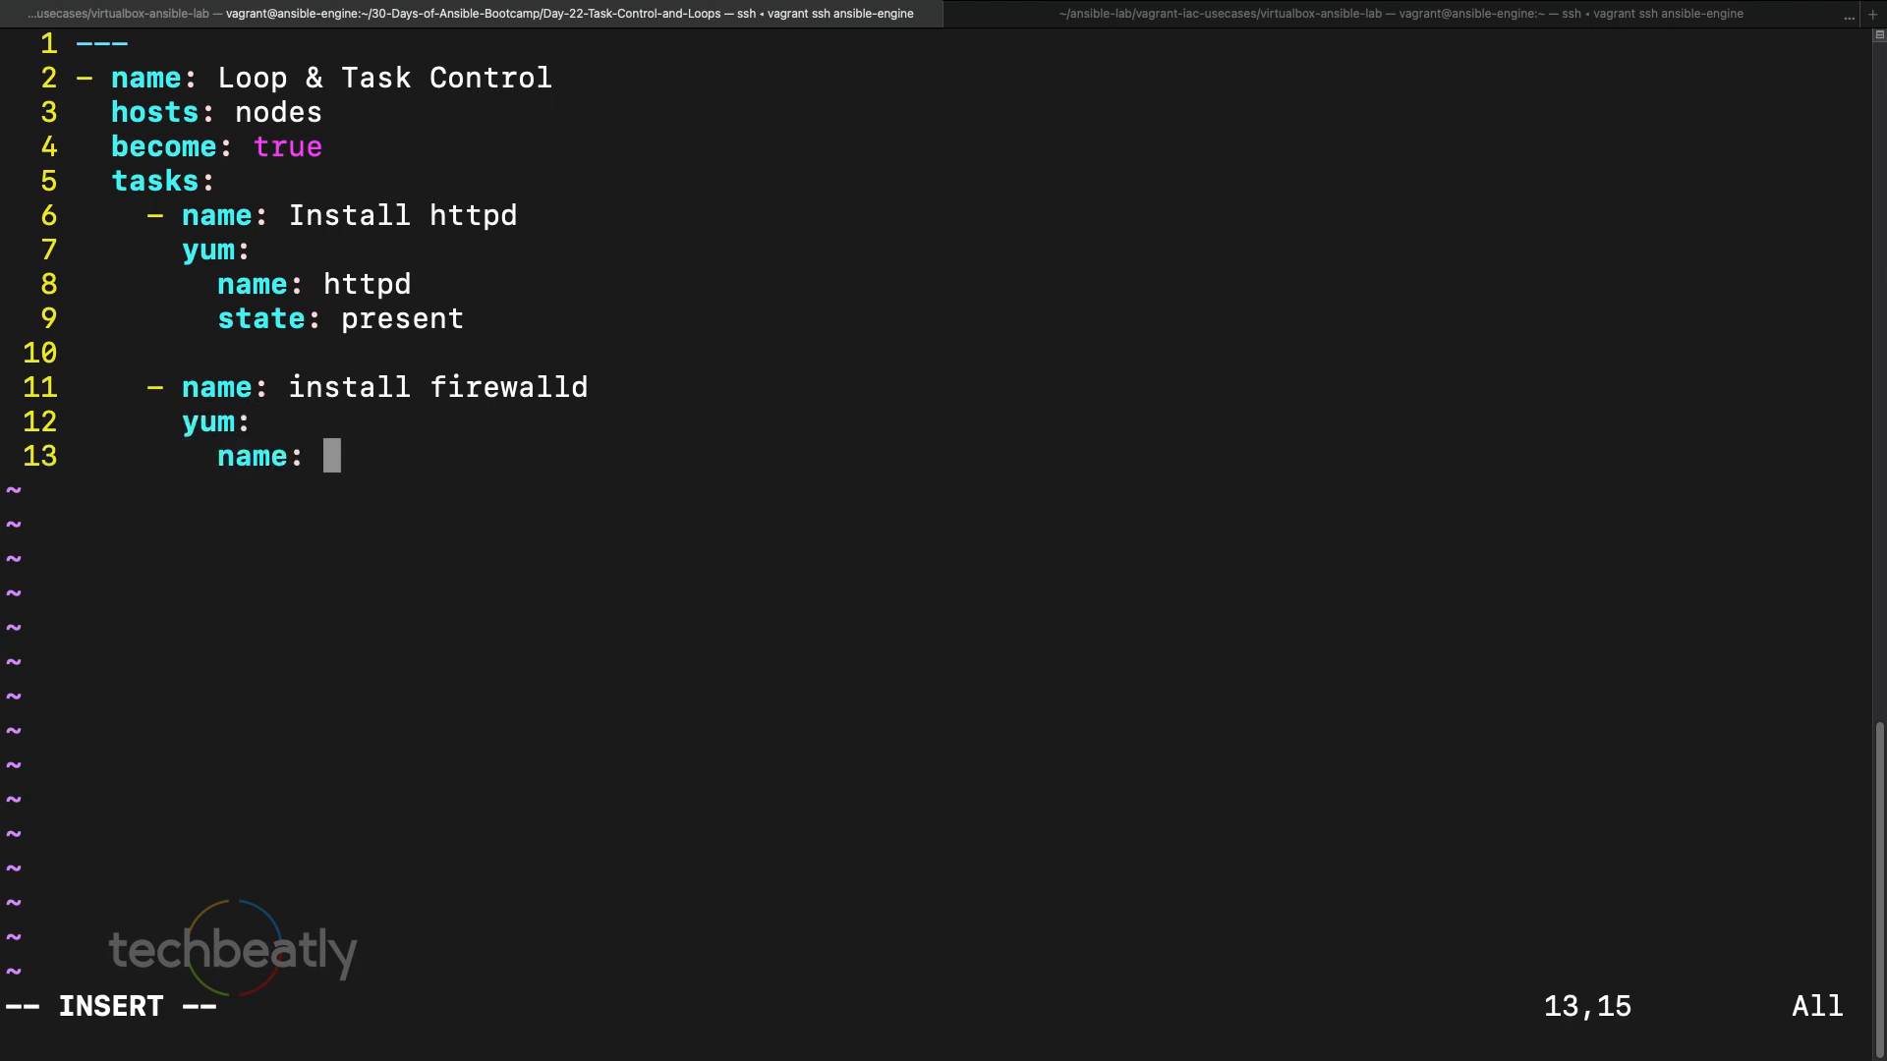
{"action": "type", "text": "firewald"}
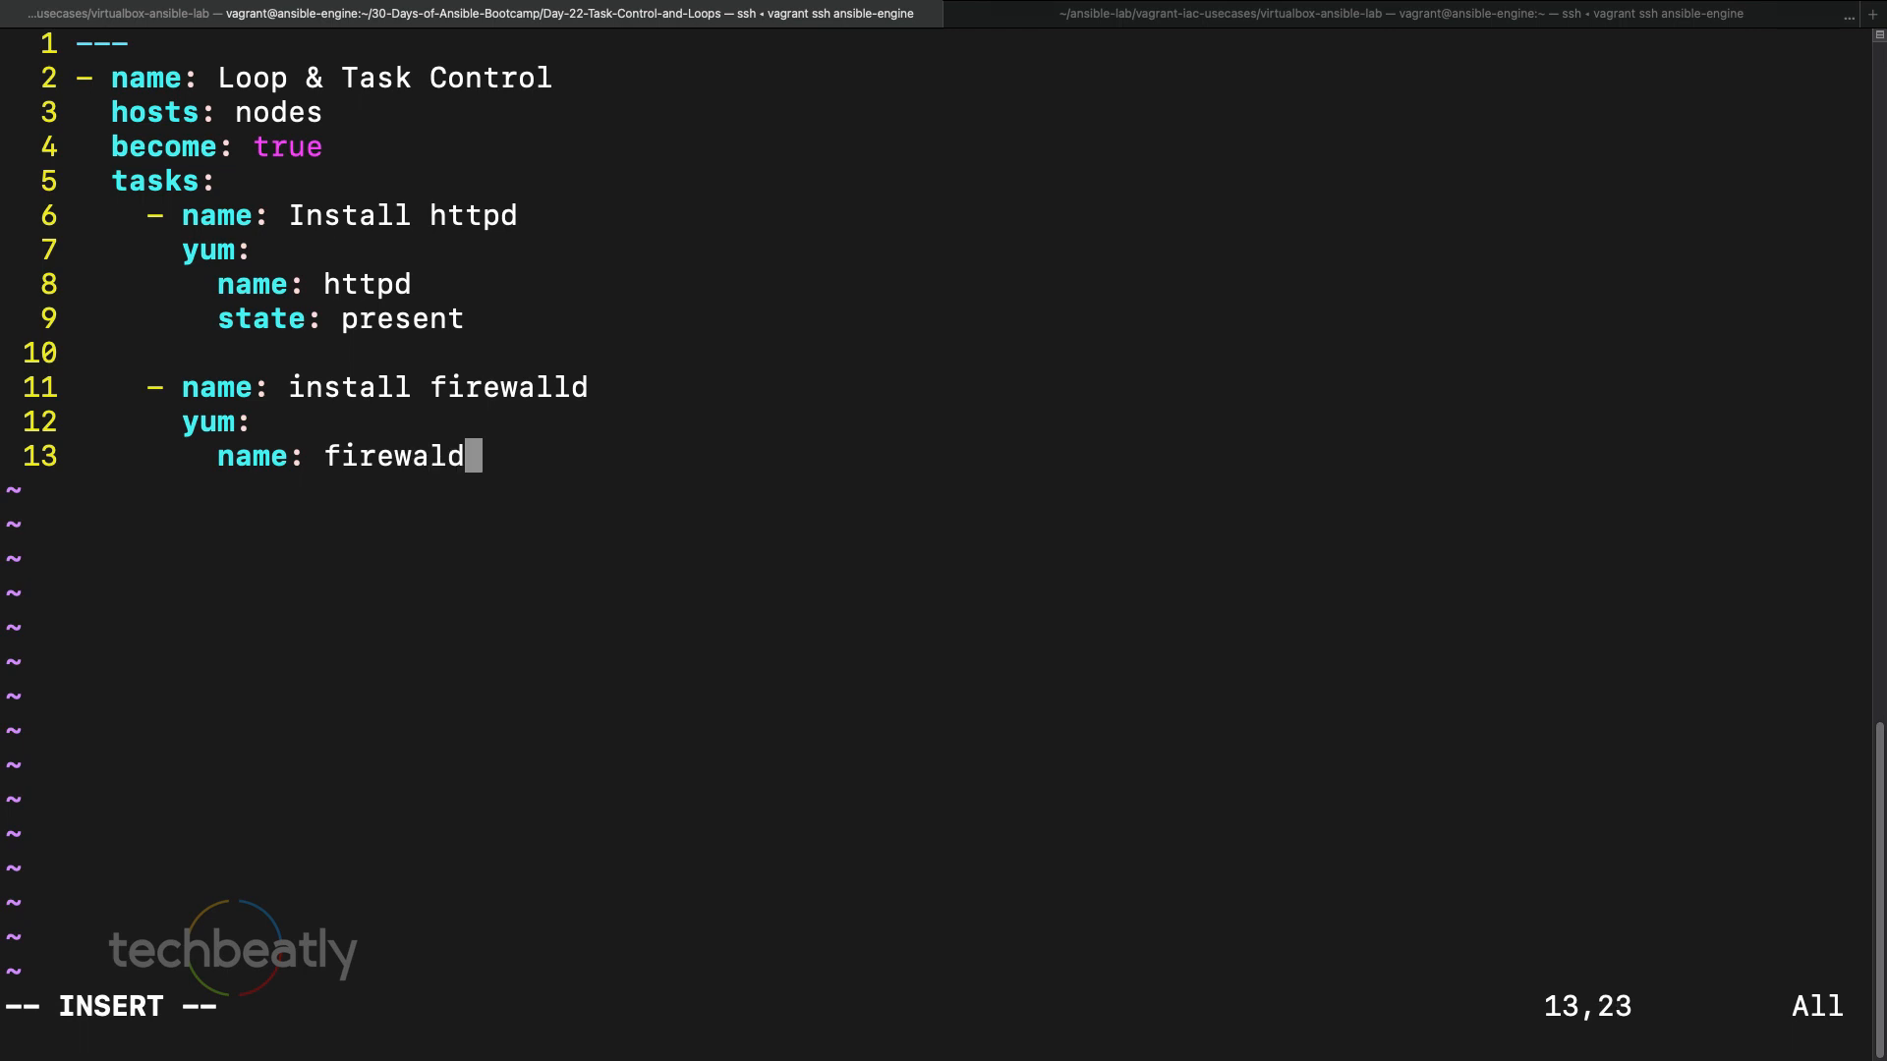
{"action": "key", "text": "BackSpace"}
{"action": "type", "text": "l"}
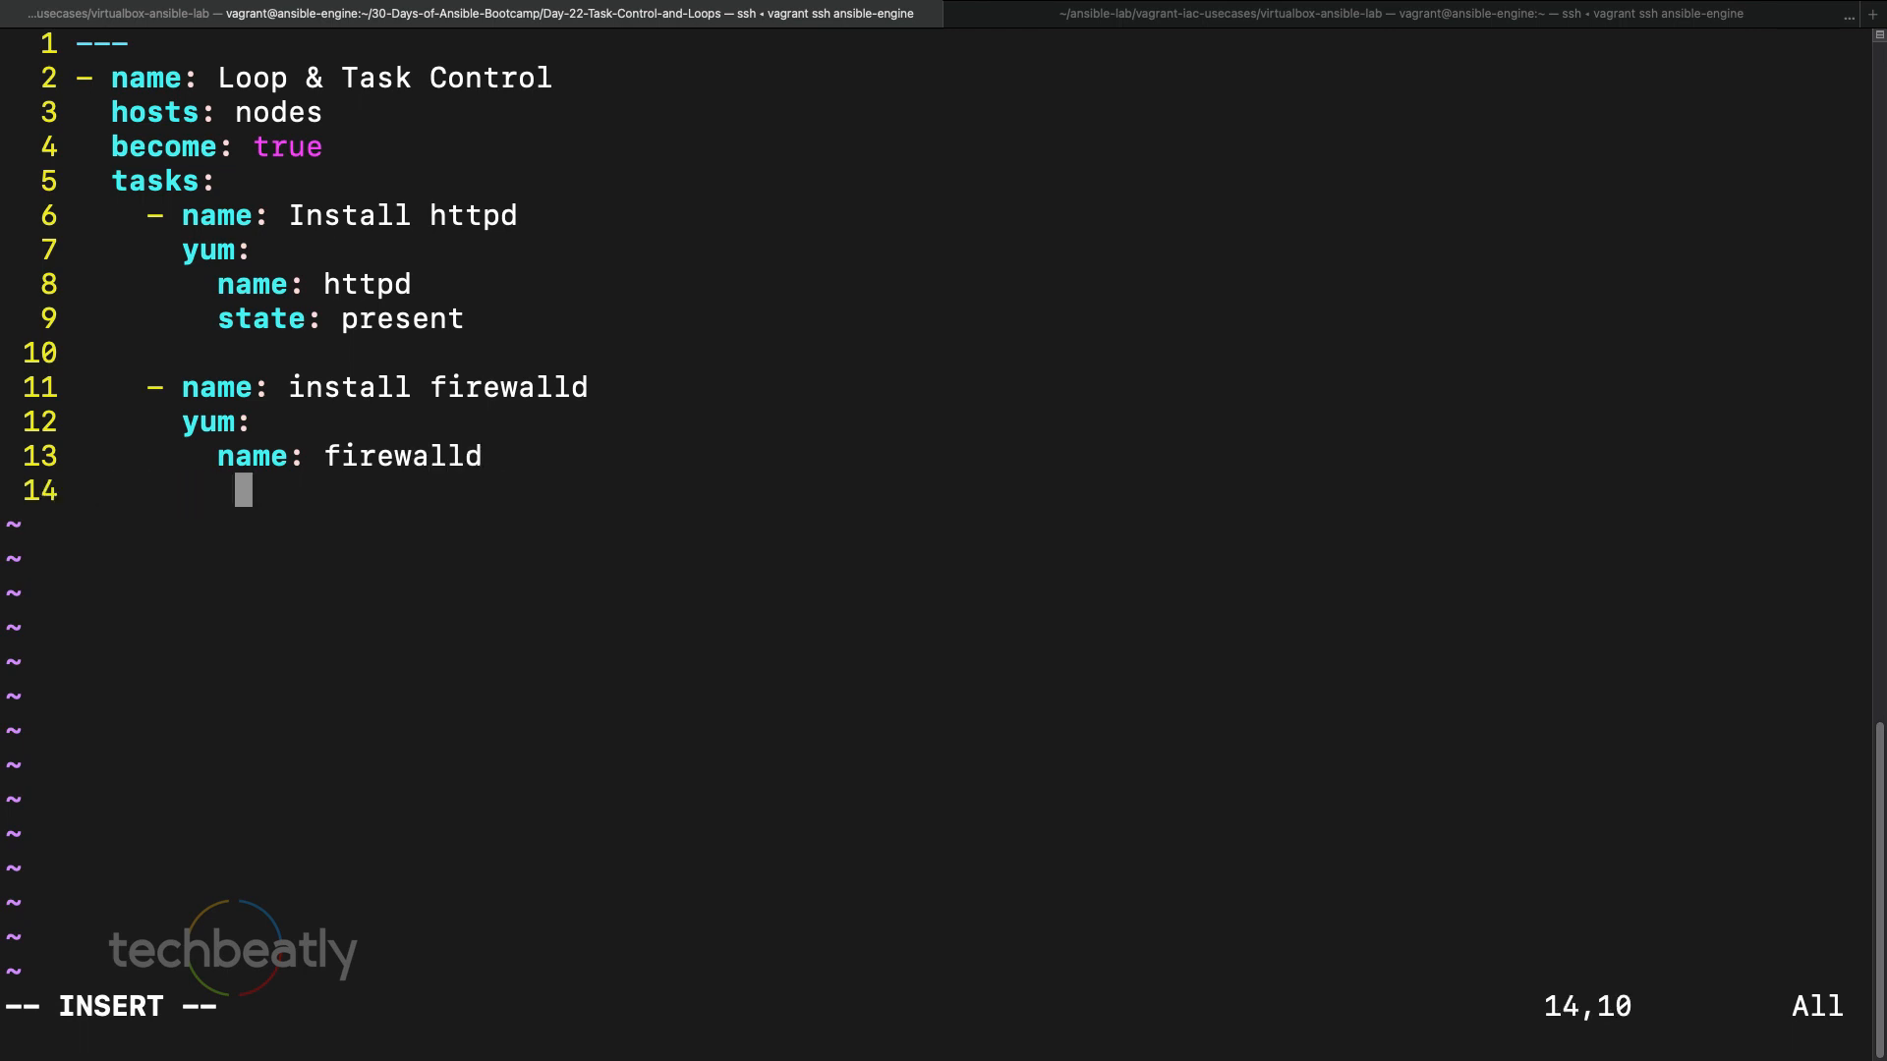
{"action": "type", "text": "state:"}
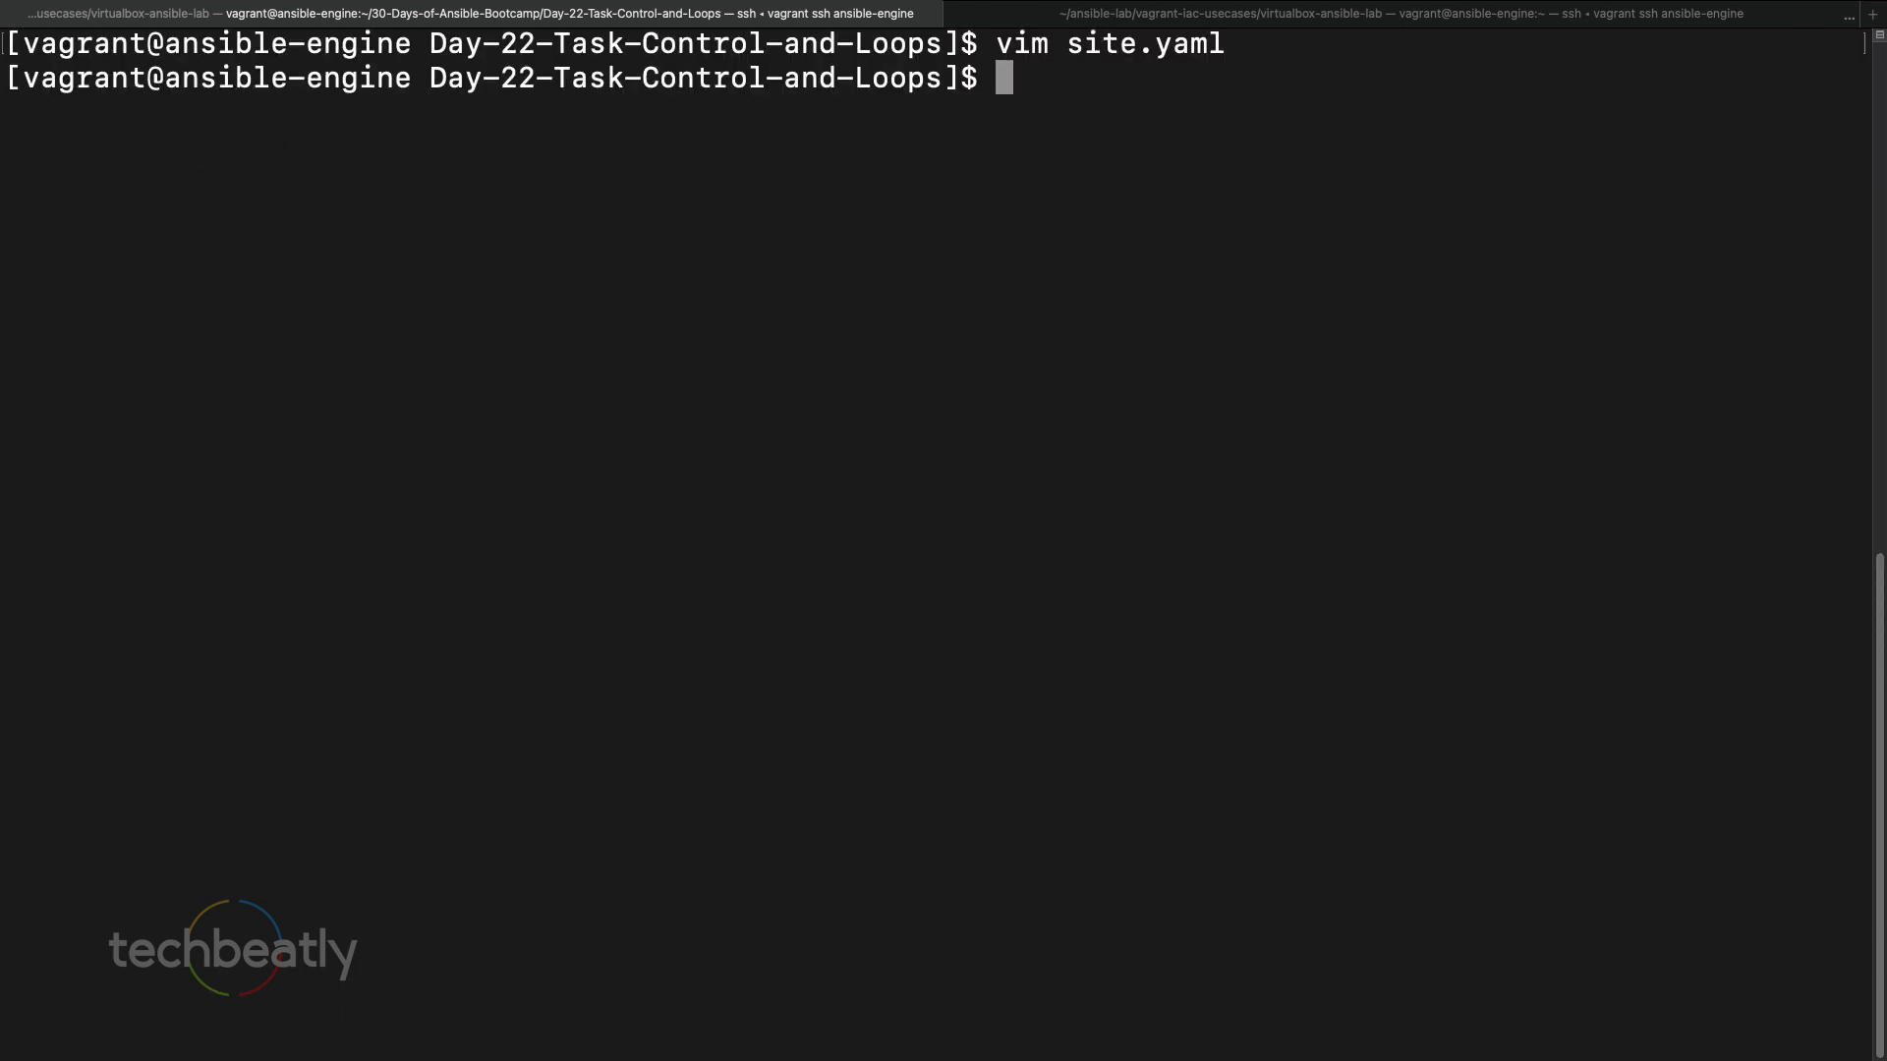
- Run ansible-playbook site.yaml against the nodes, then start reopening site.yaml in vim
{"action": "type", "text": "ansible-"}
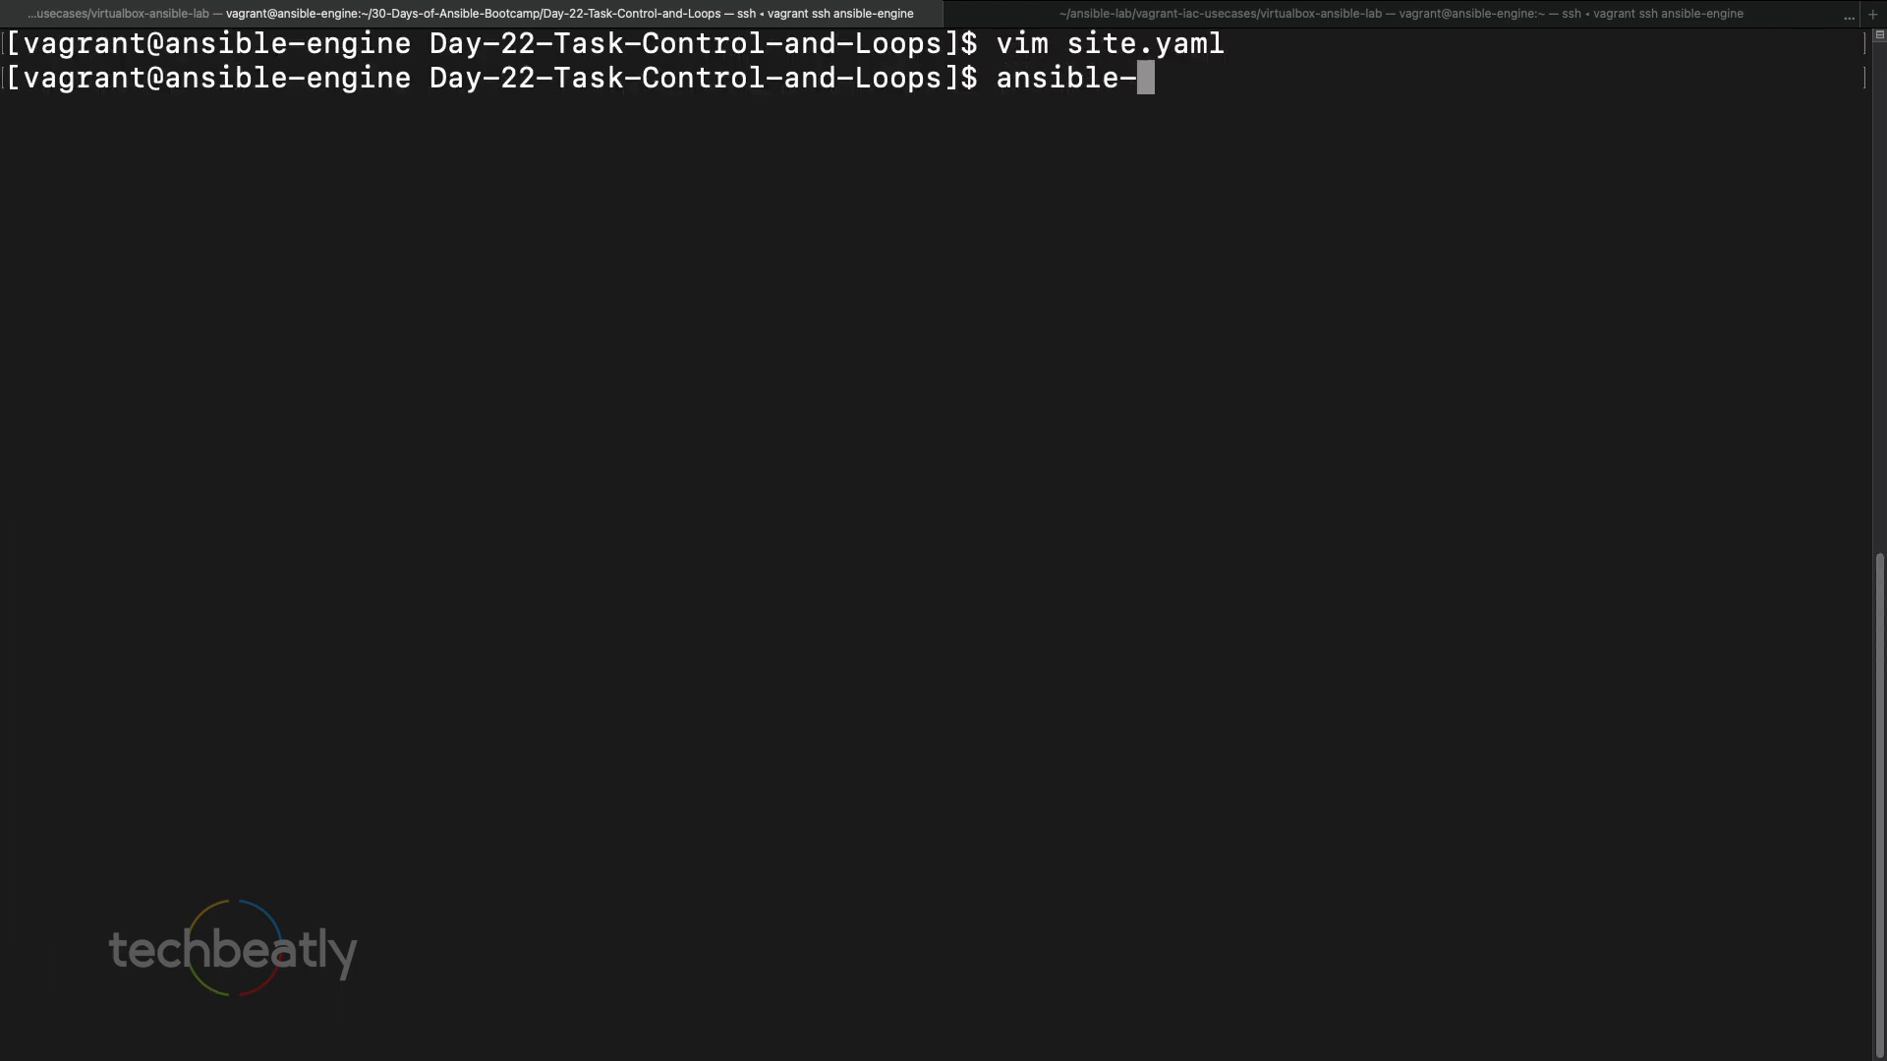
{"action": "type", "text": "playbook site.yaml"}
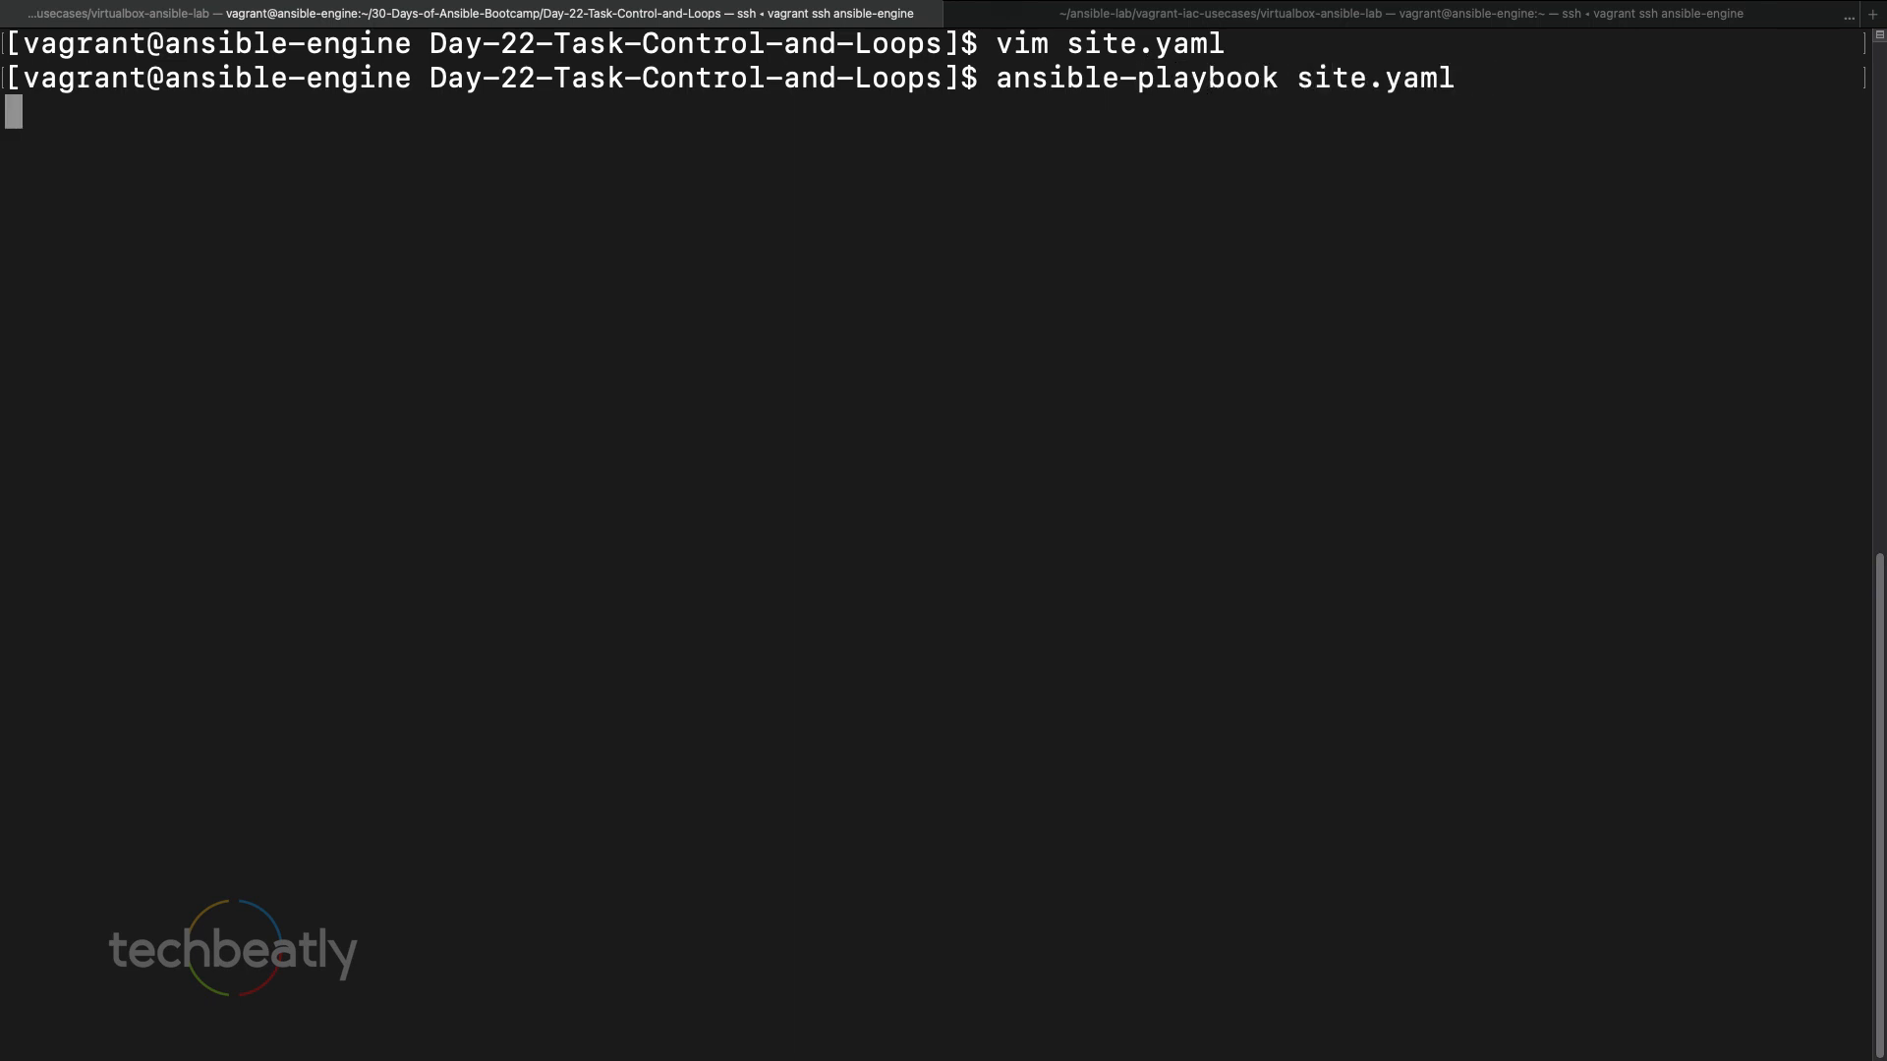
{"action": "key", "text": "Return"}
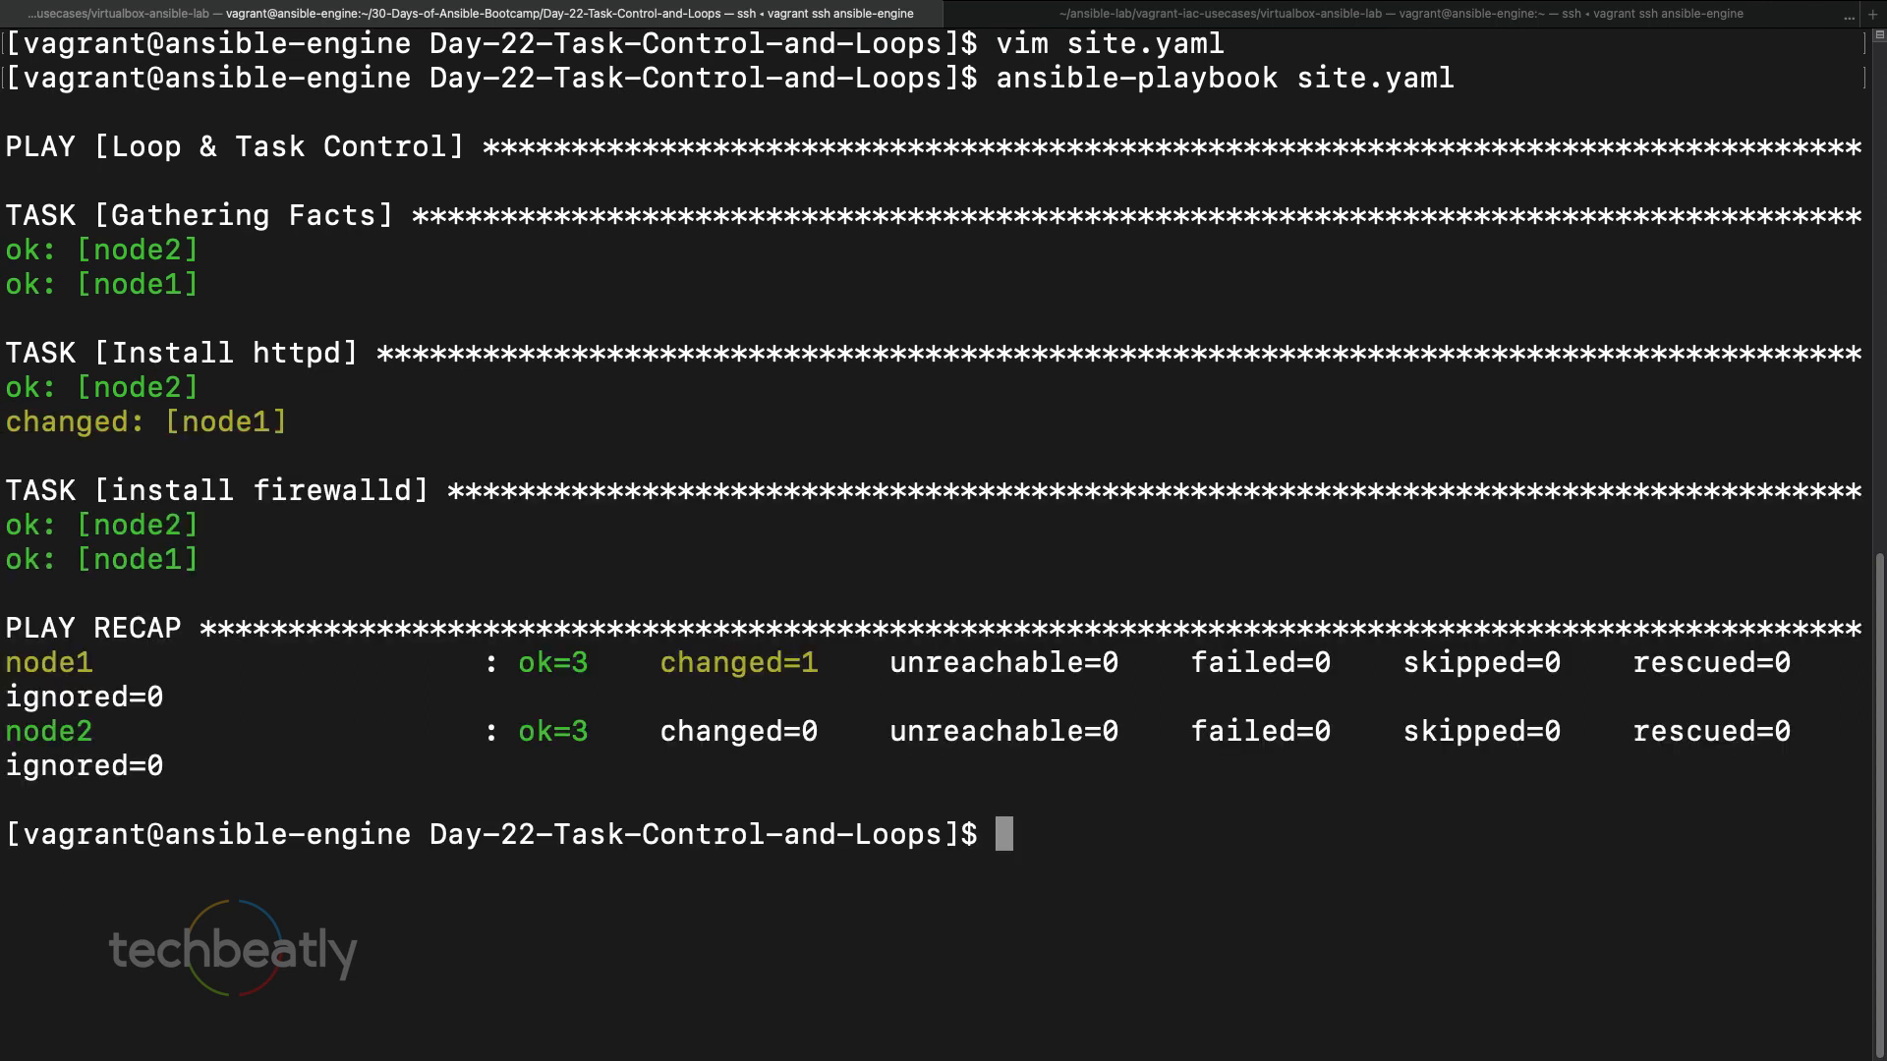
{"action": "type", "text": "vim sit"}
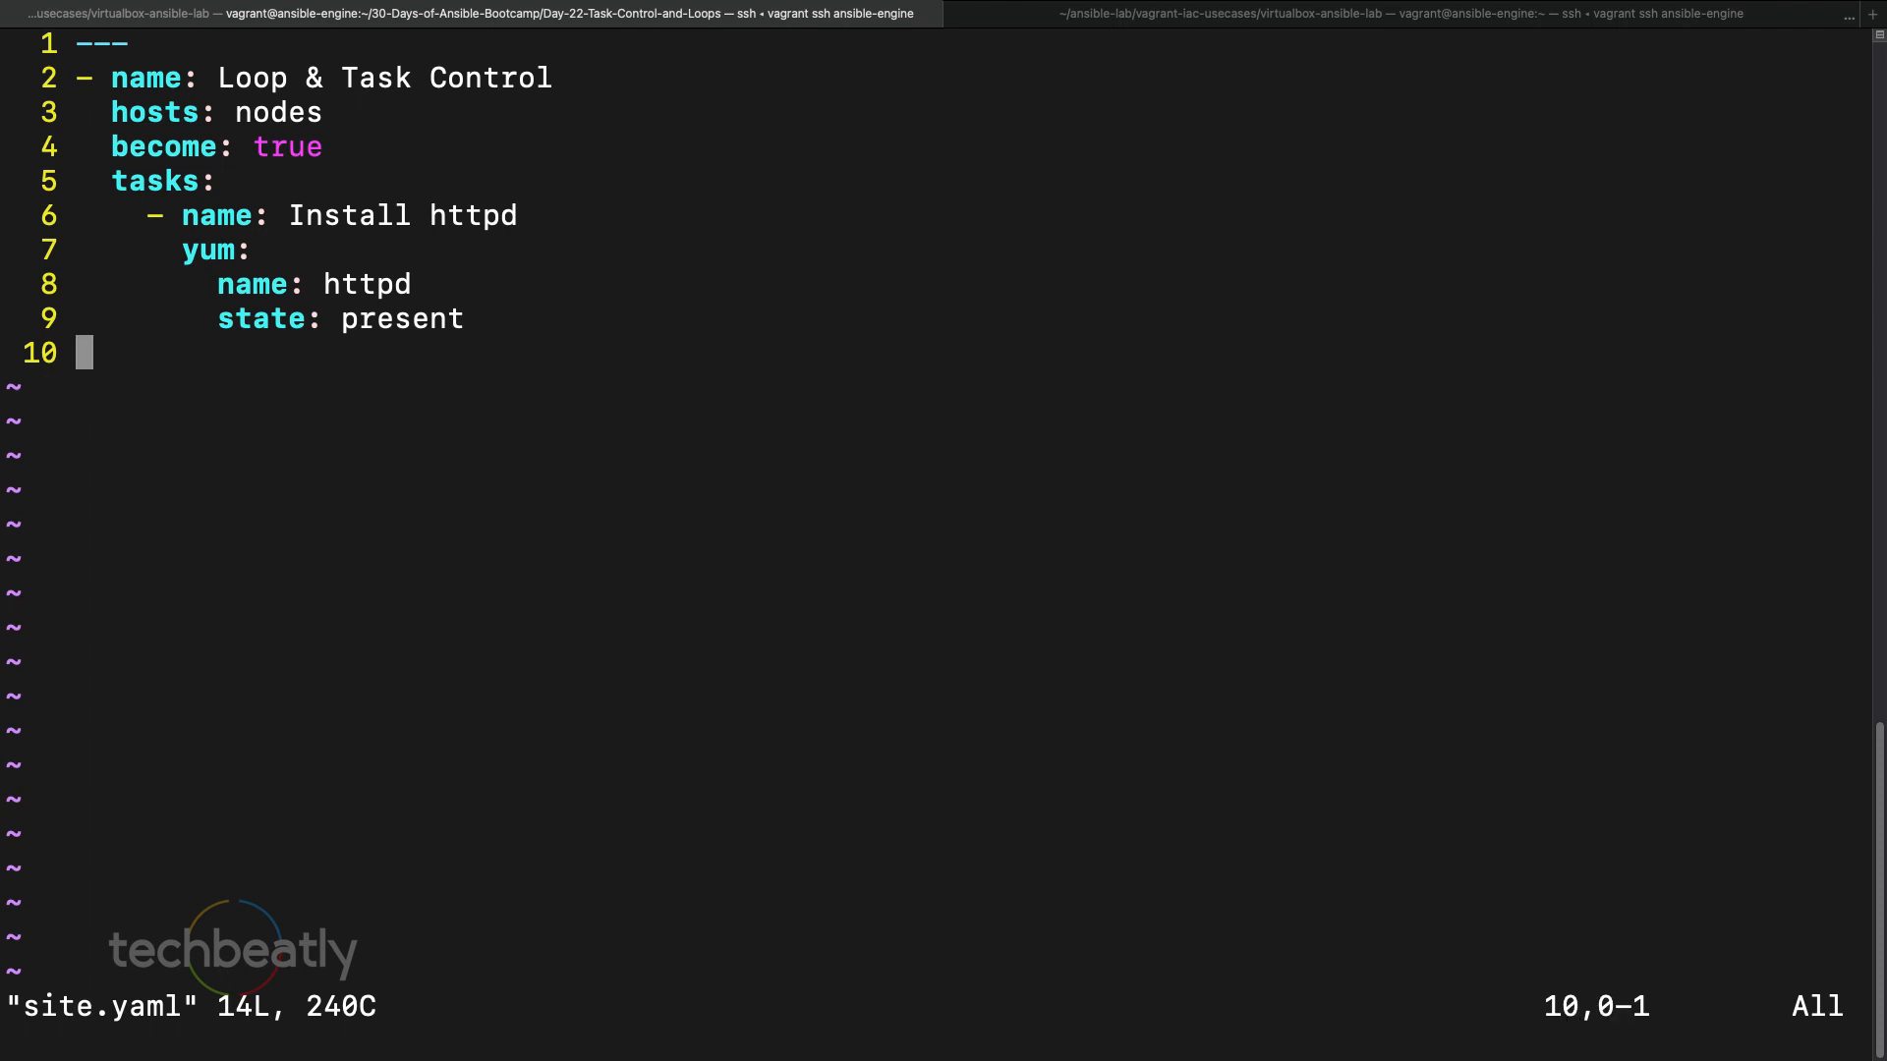
- Replace the two yum tasks with one 'Install Packages' task listing httpd and firewalld
{"action": "key", "text": "u"}
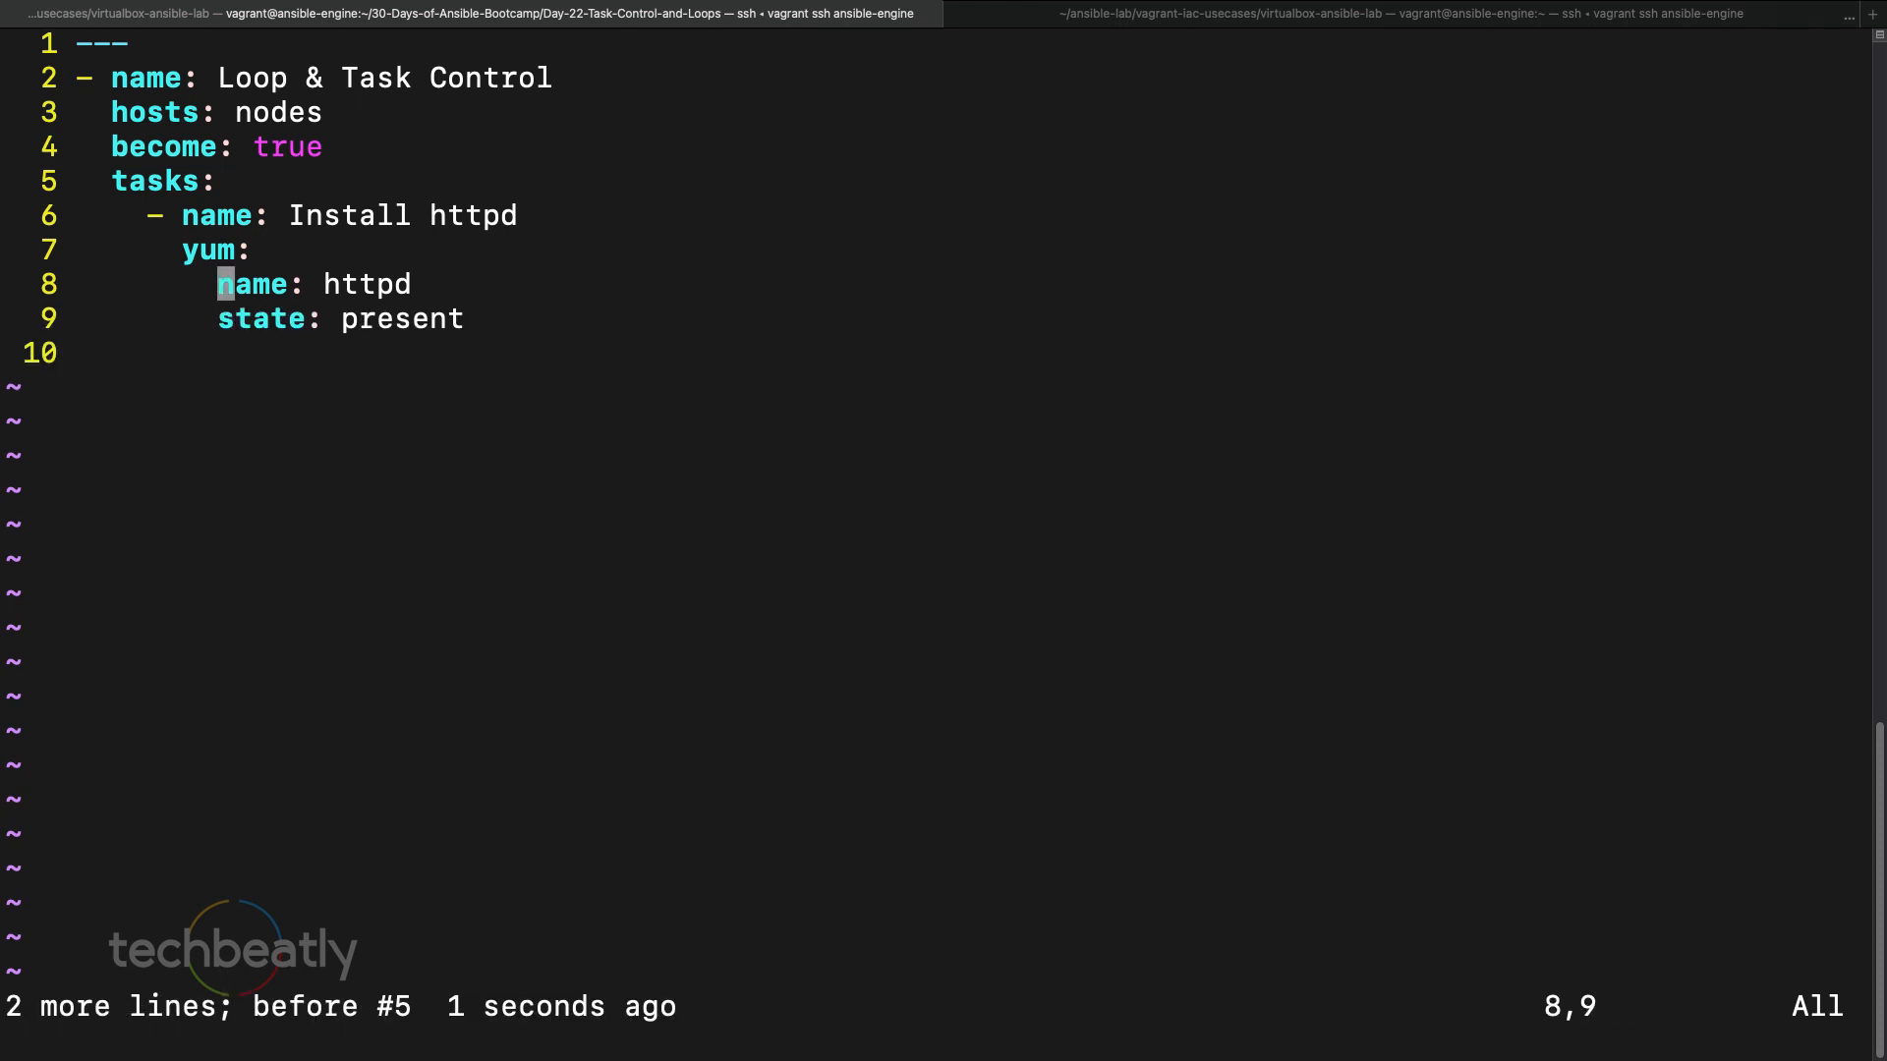
{"action": "key", "text": "A"}
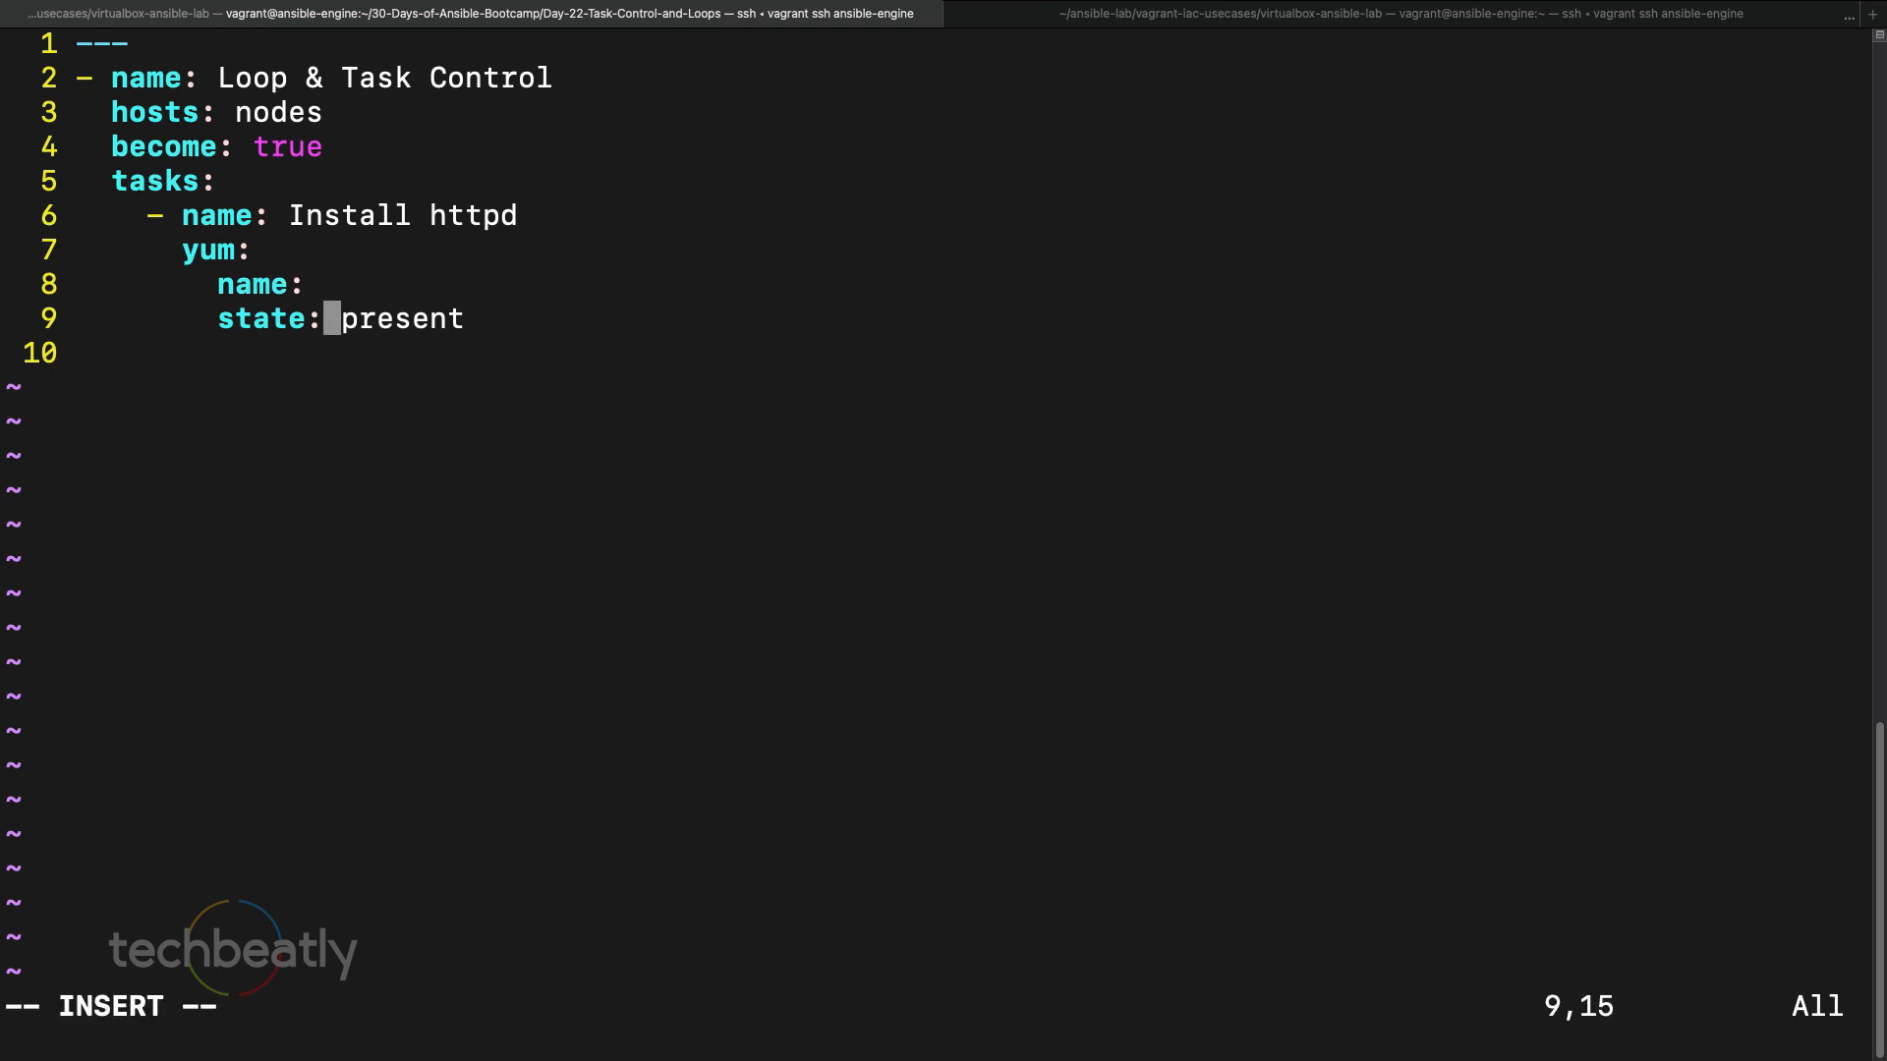
{"action": "key", "text": "Return"}
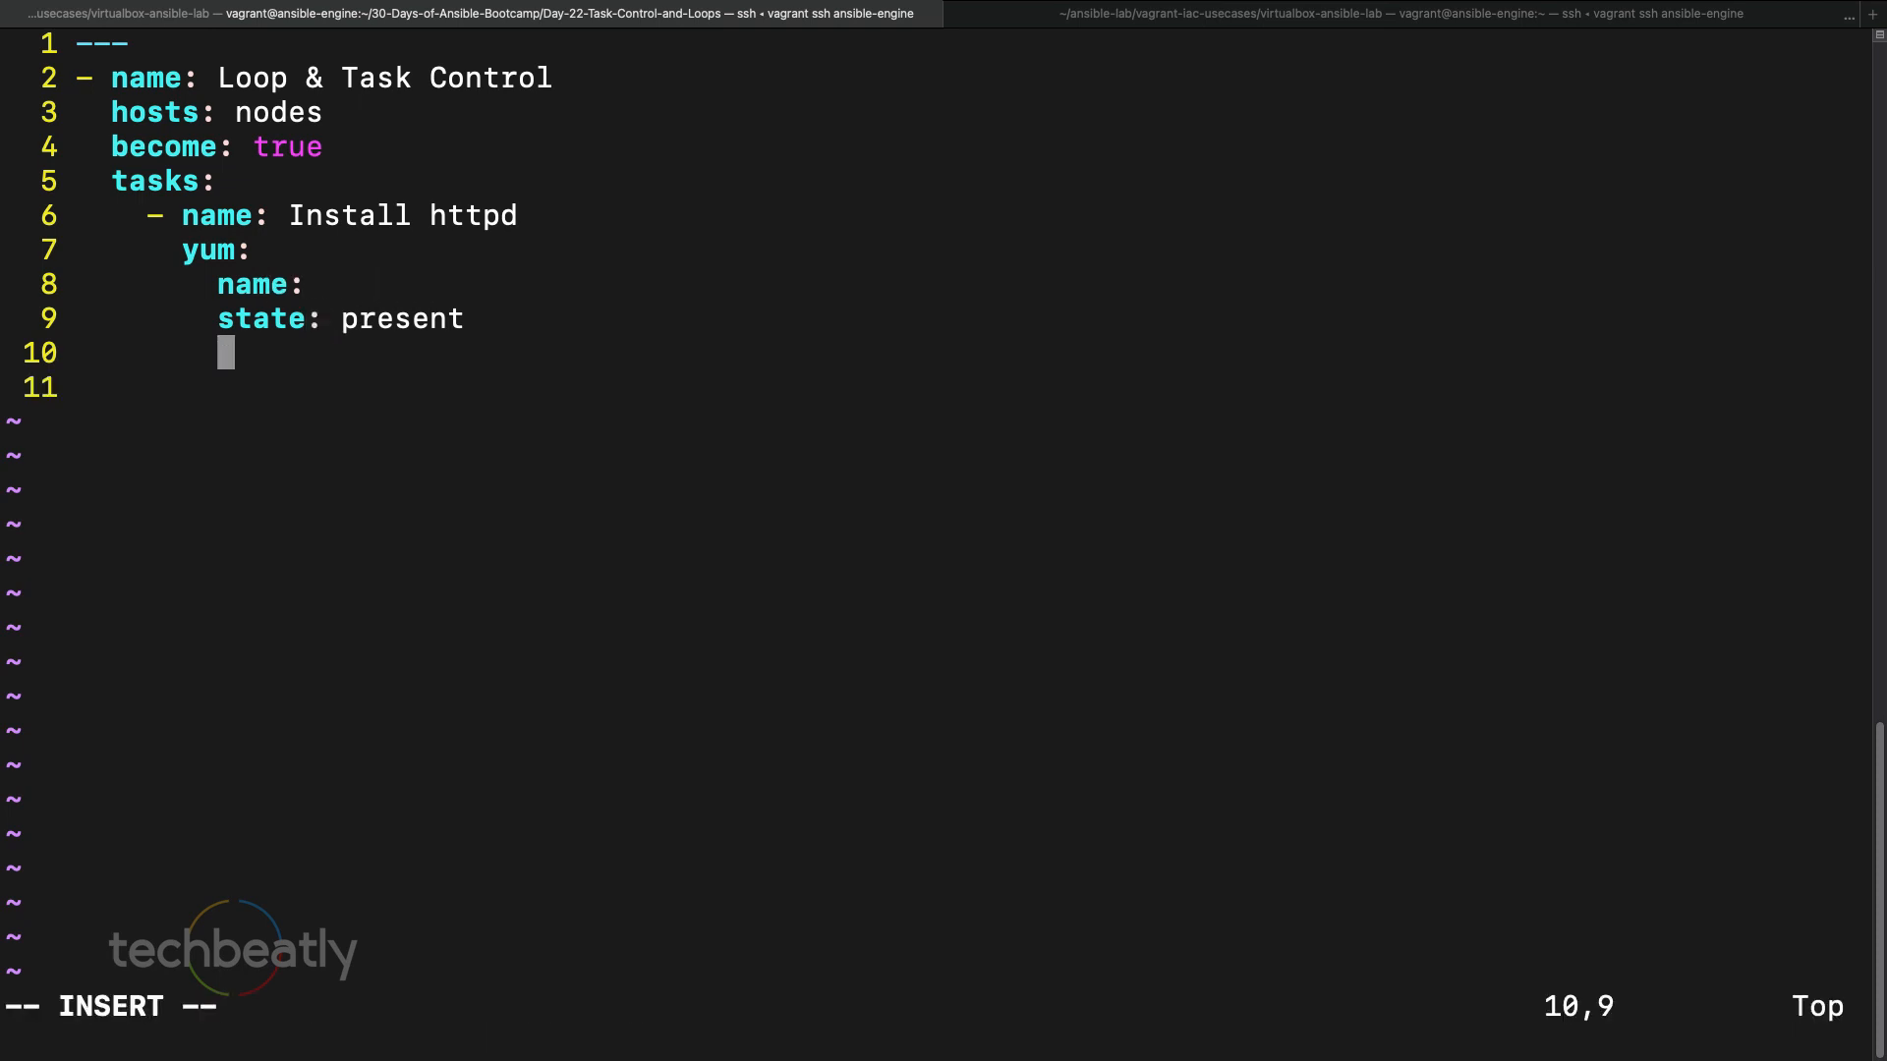
{"action": "key", "text": "Return"}
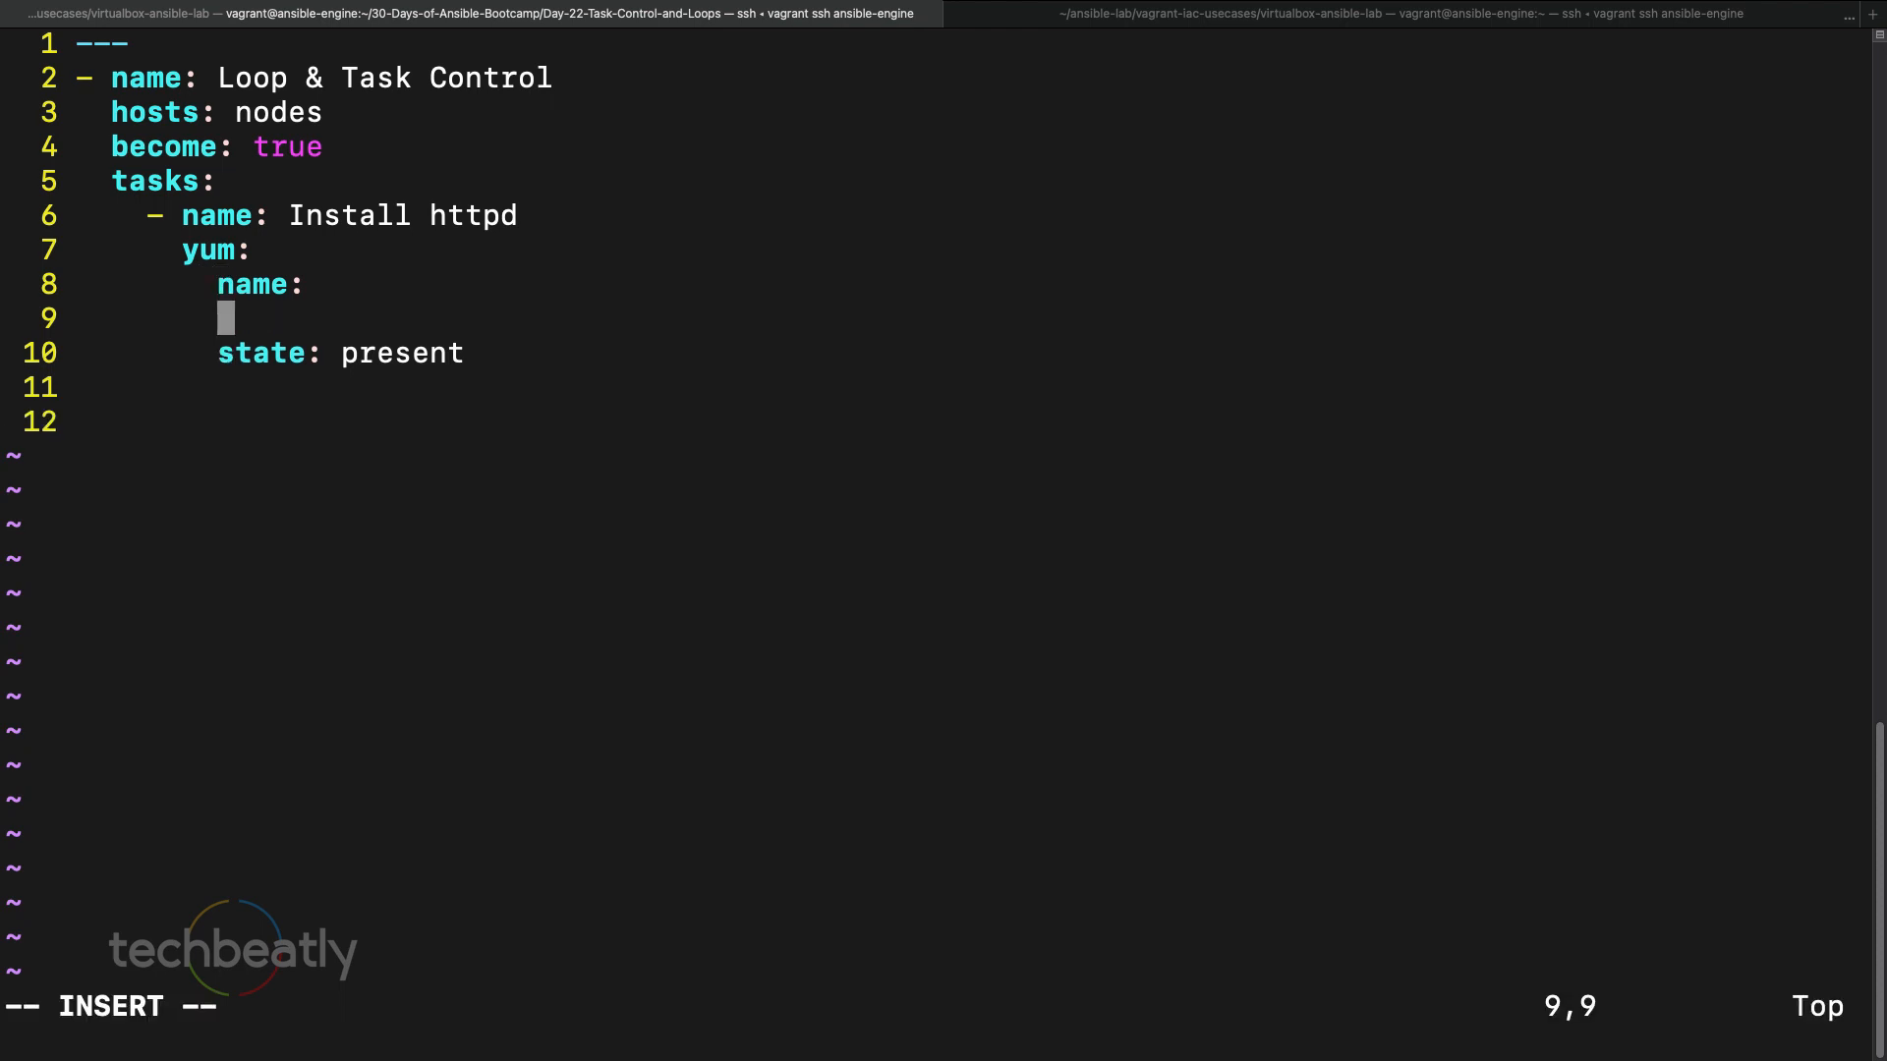
{"action": "type", "text": "-"}
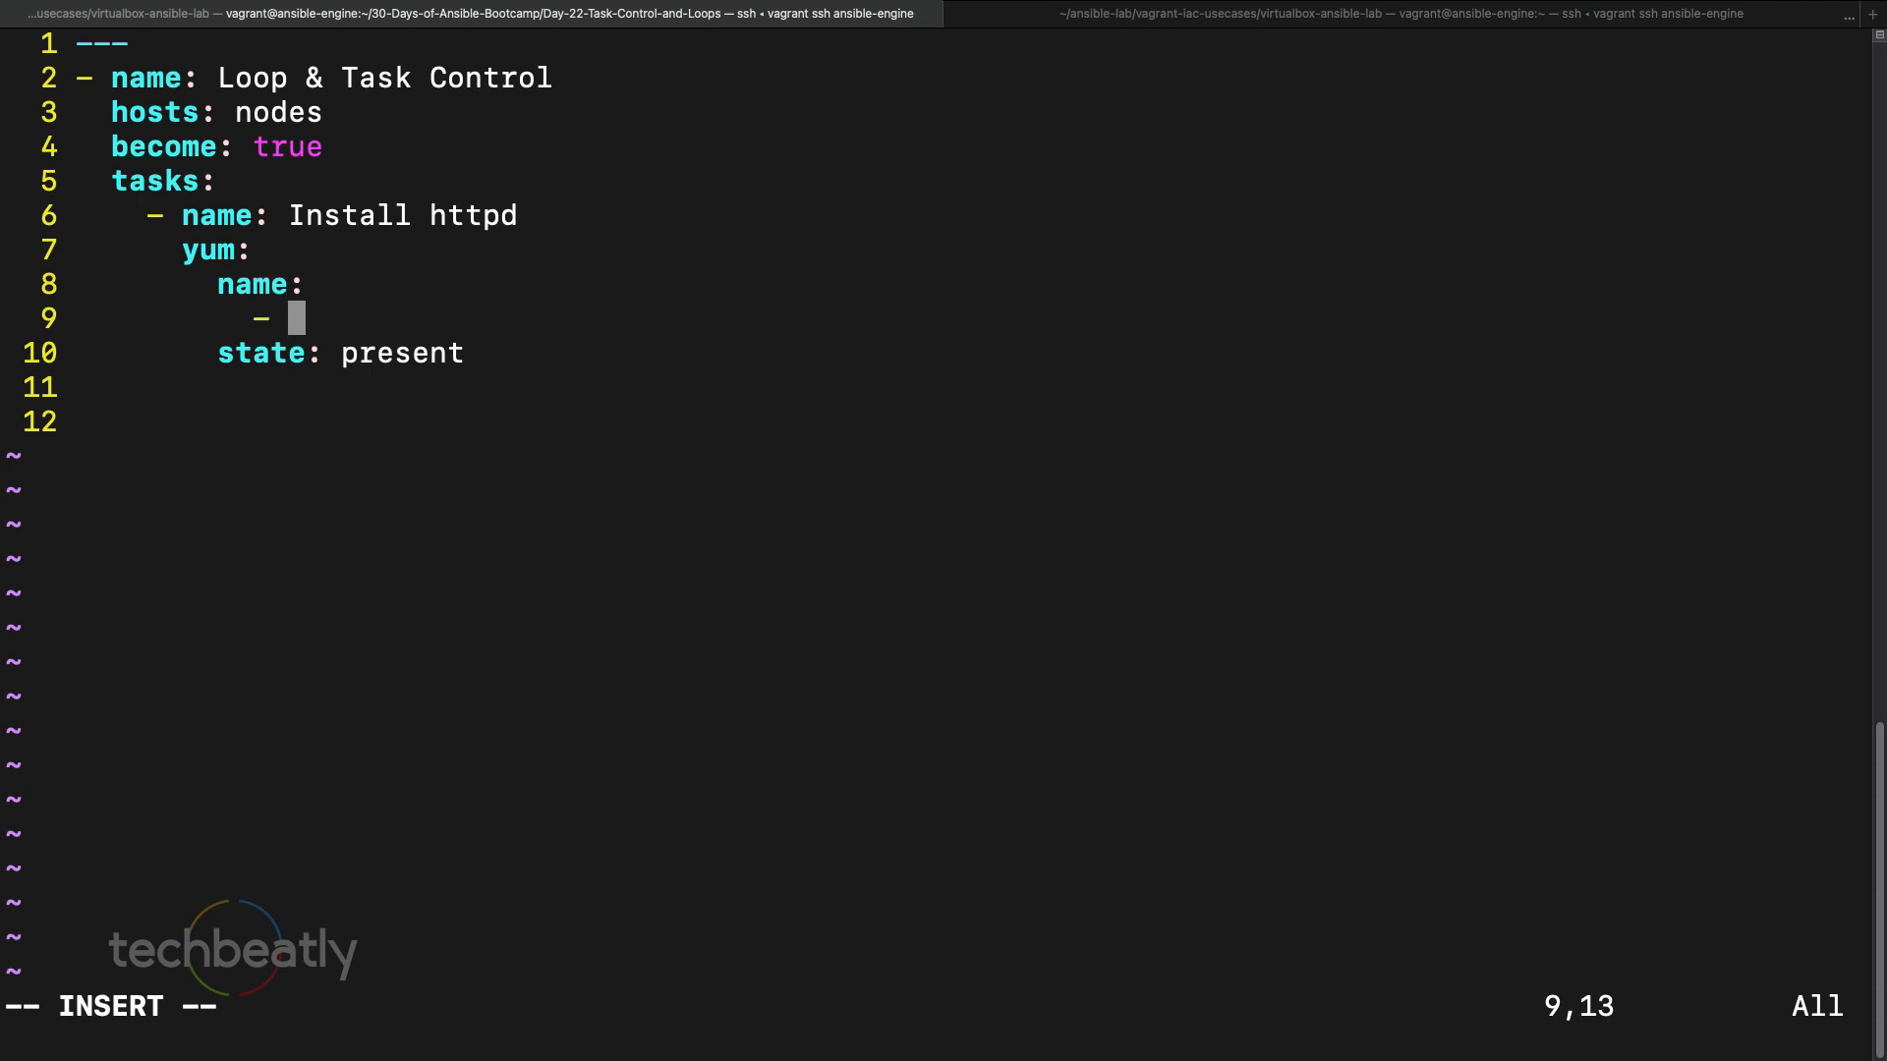
{"action": "type", "text": "httpd"}
{"action": "type", "text": "- fire"}
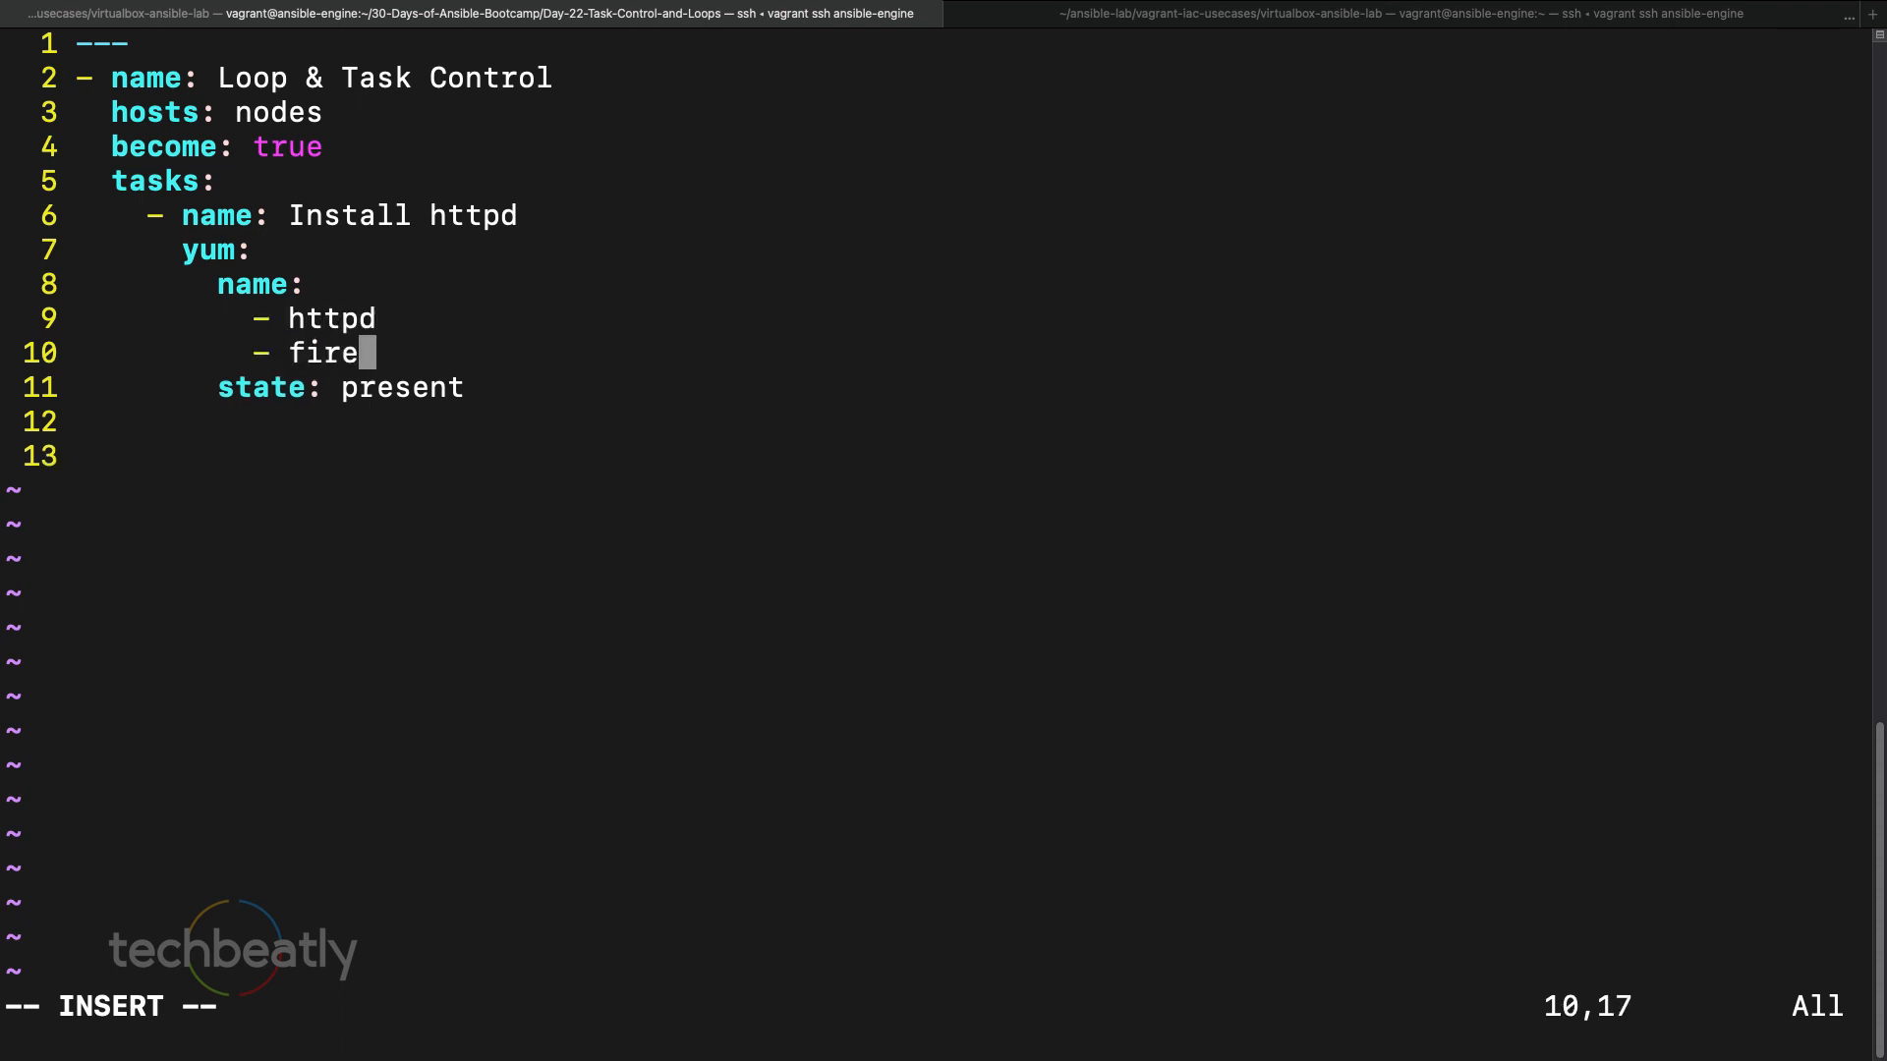
{"action": "type", "text": "walld"}
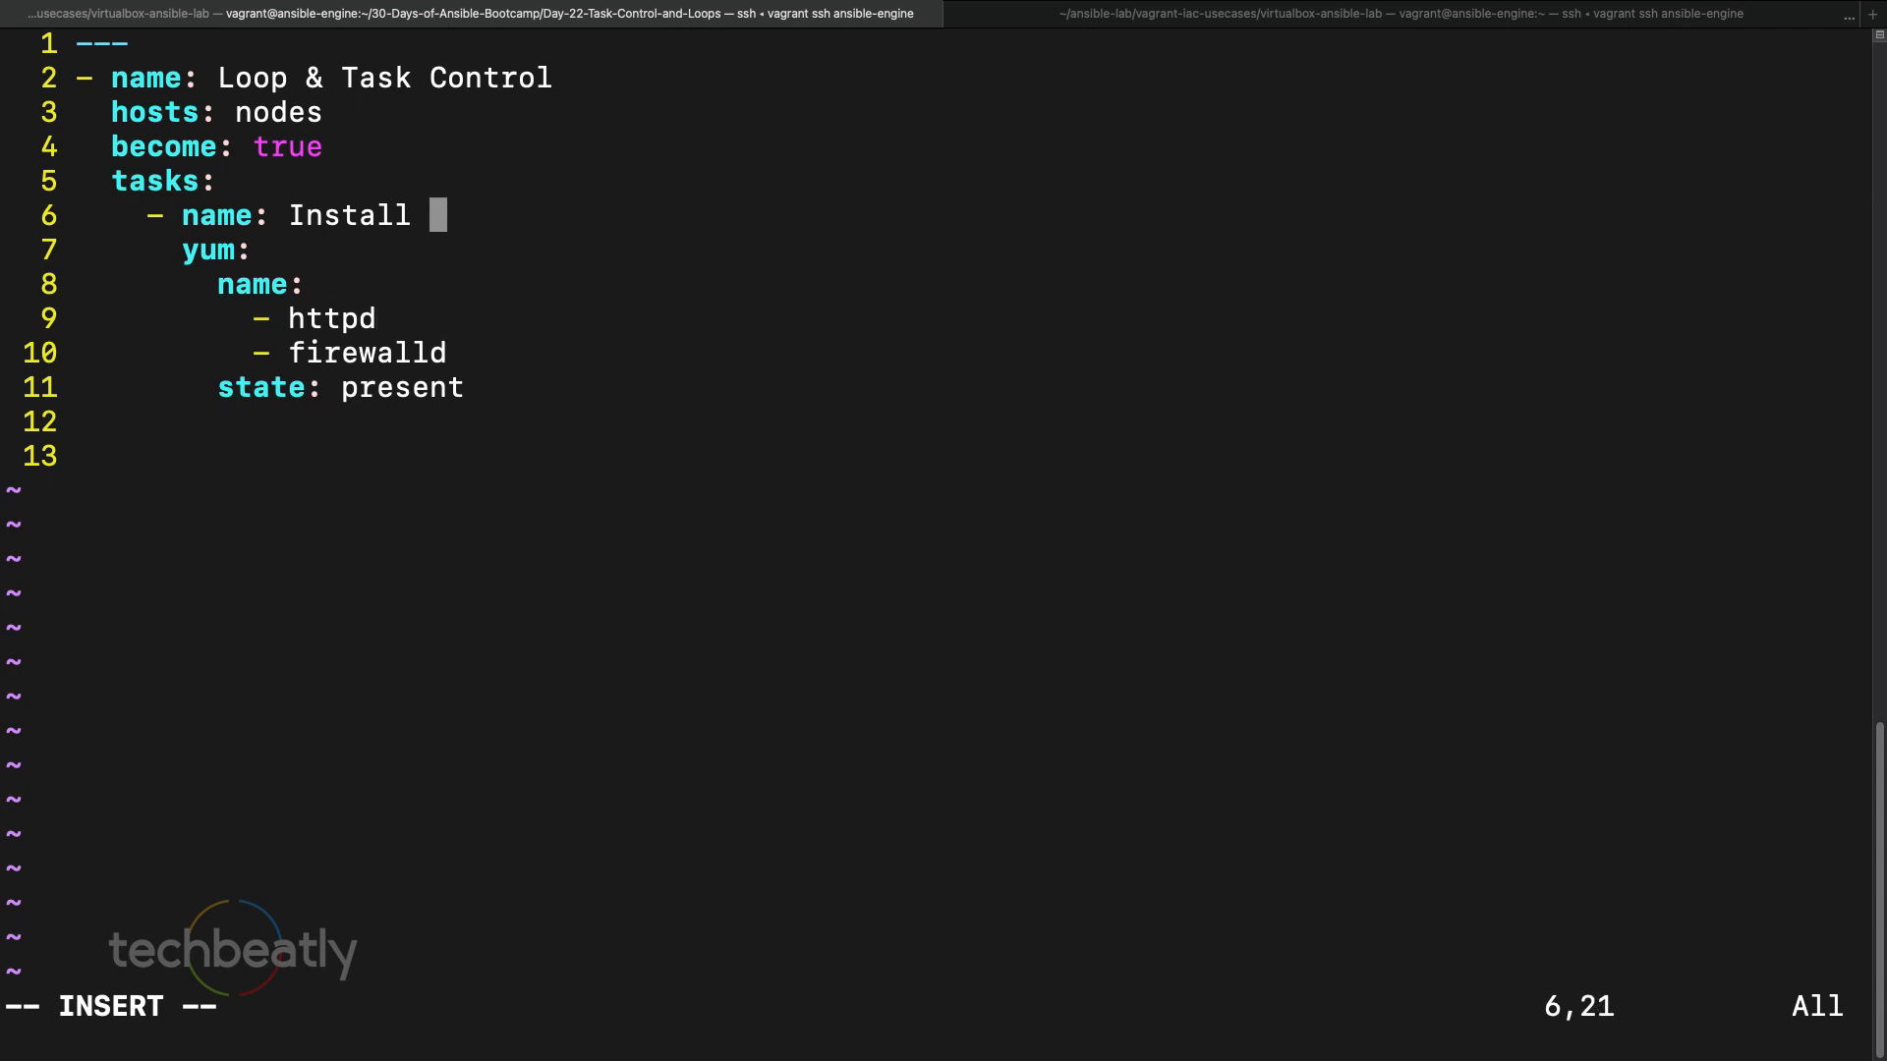
{"action": "type", "text": "Packages"}
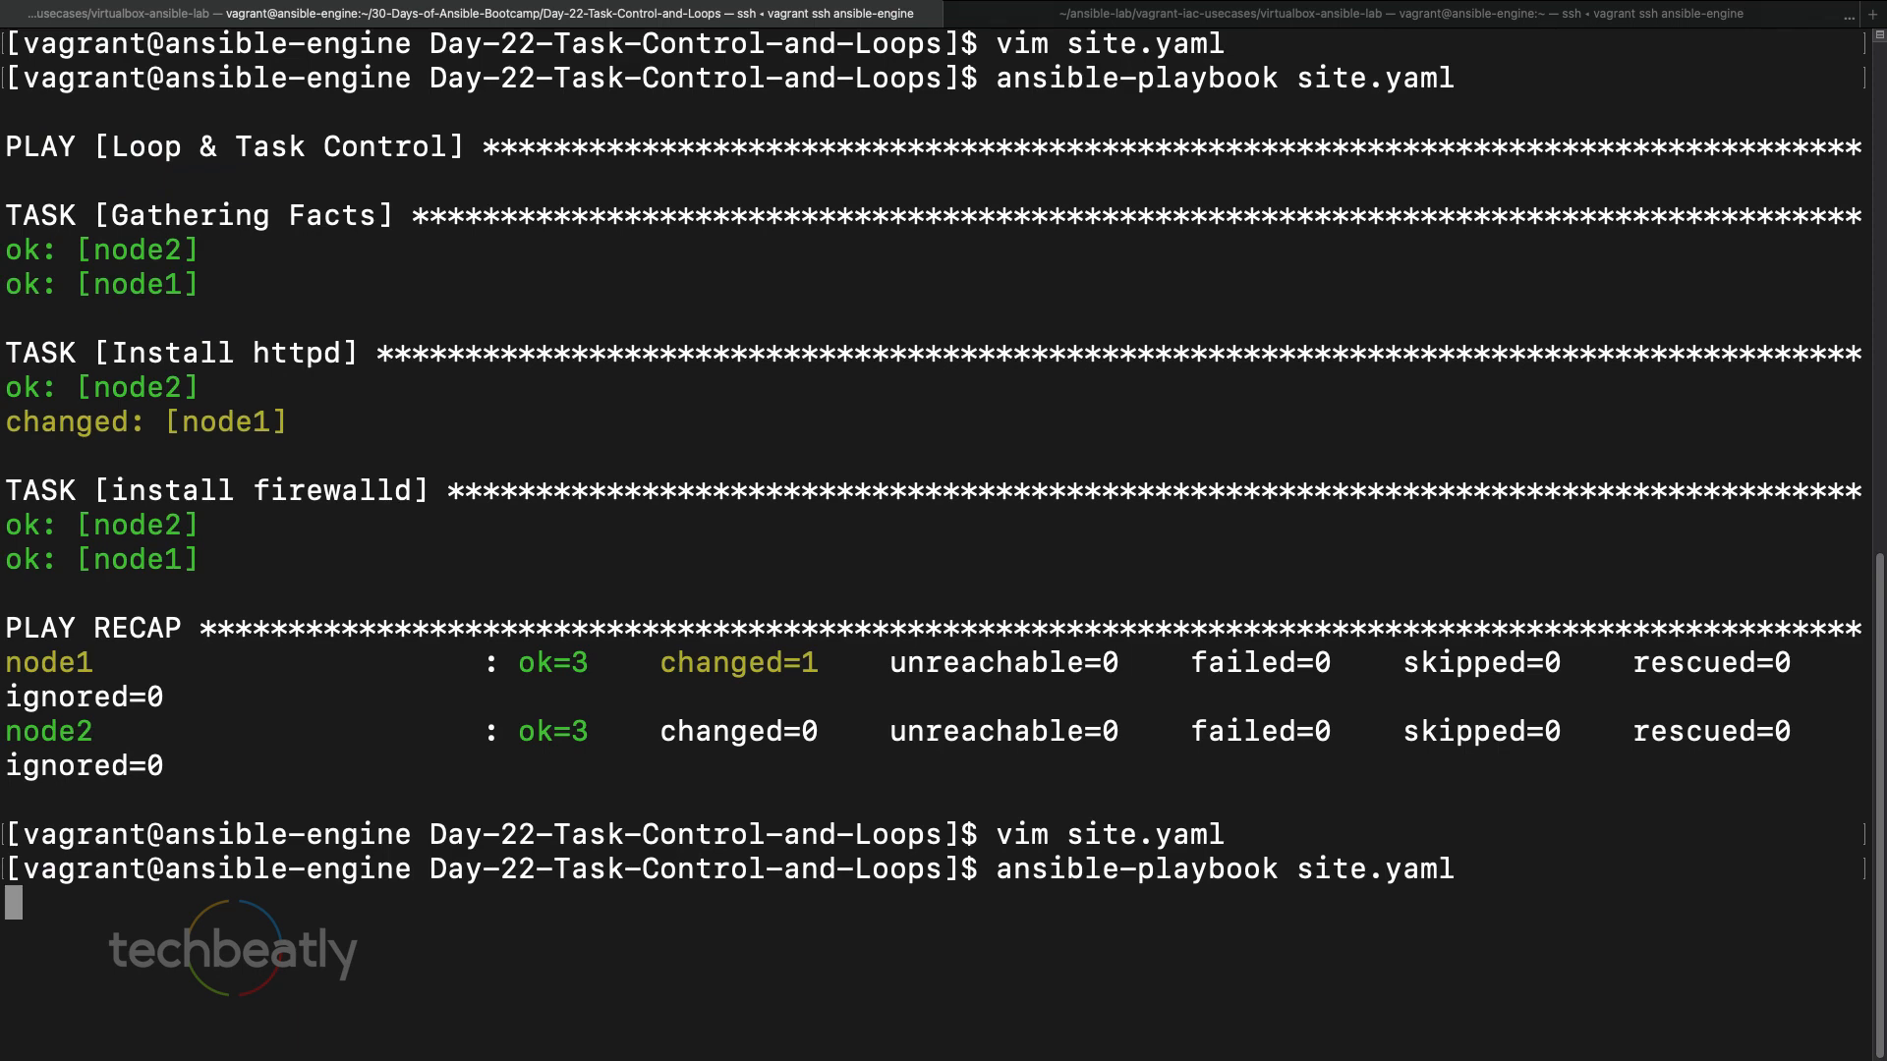
- Scroll through the previous output and rerun ansible-playbook site.yaml
{"action": "scroll", "scroll_direction": "down", "scroll_amount": 3}
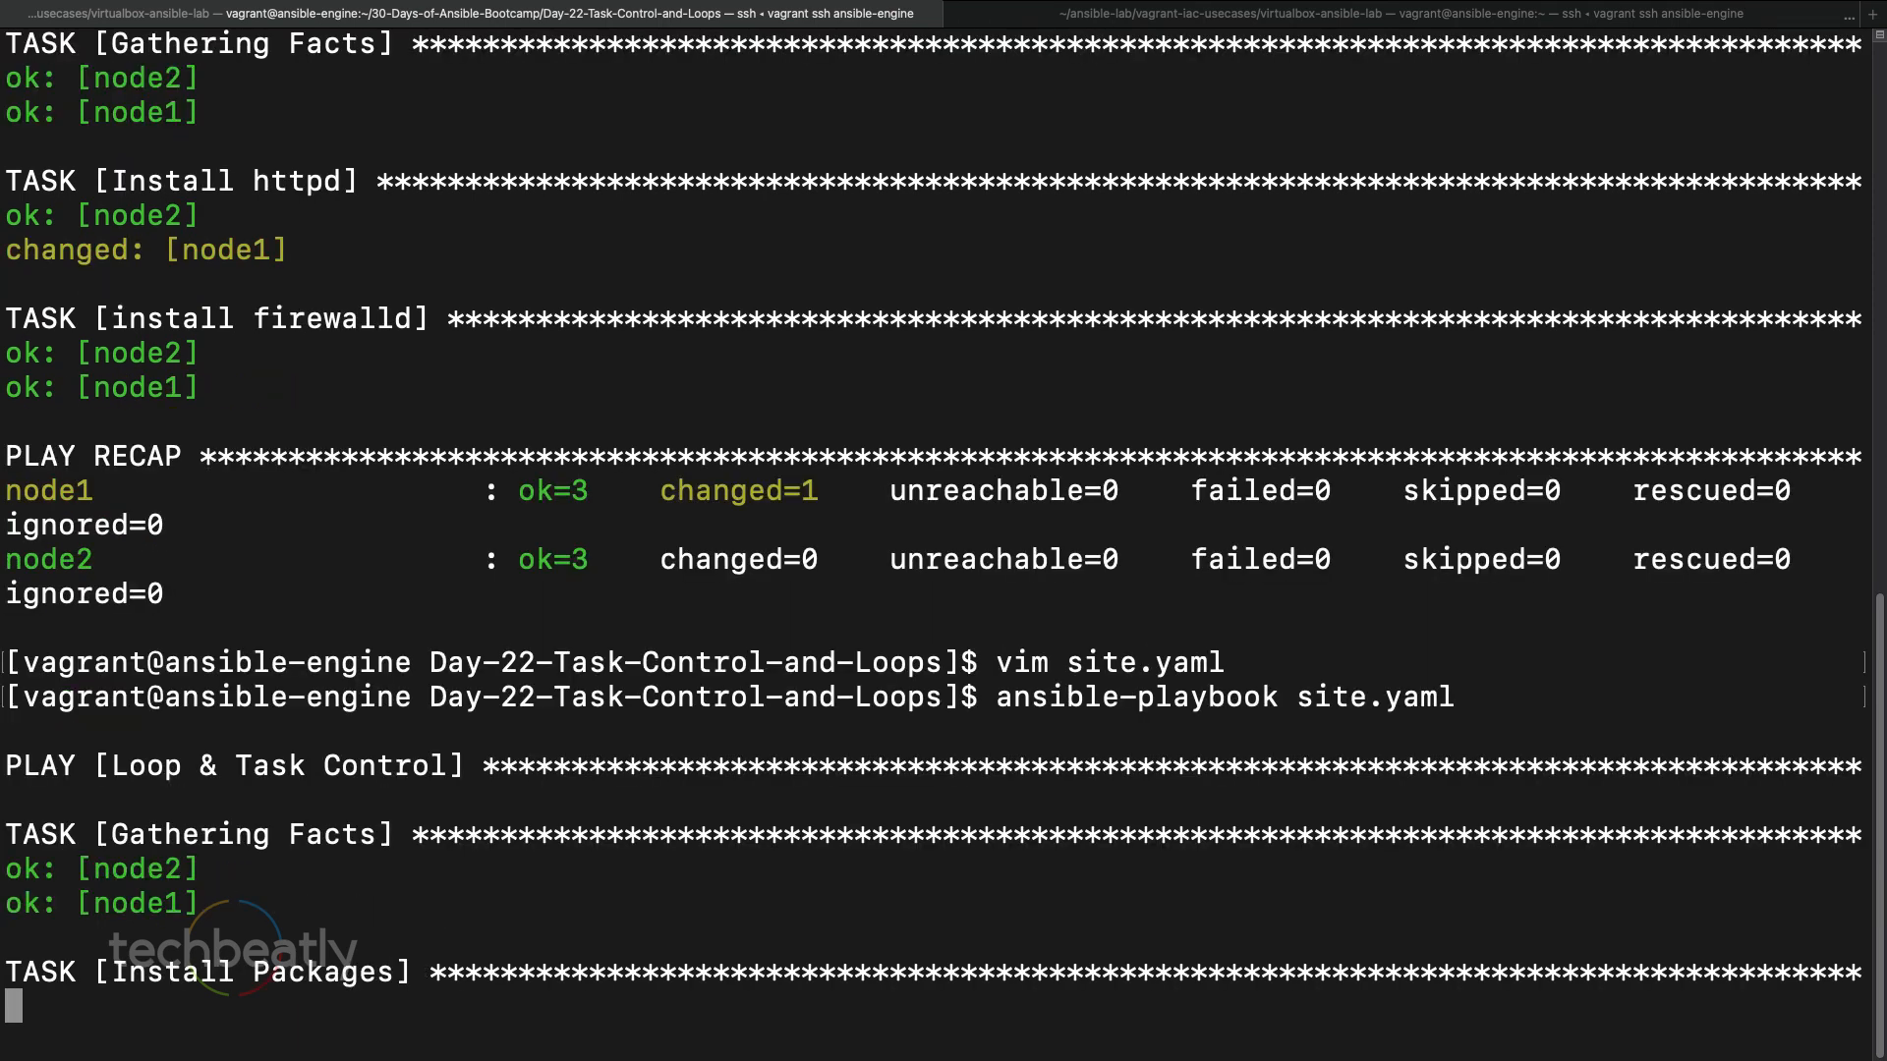
{"action": "scroll", "scroll_direction": "down", "scroll_amount": 3}
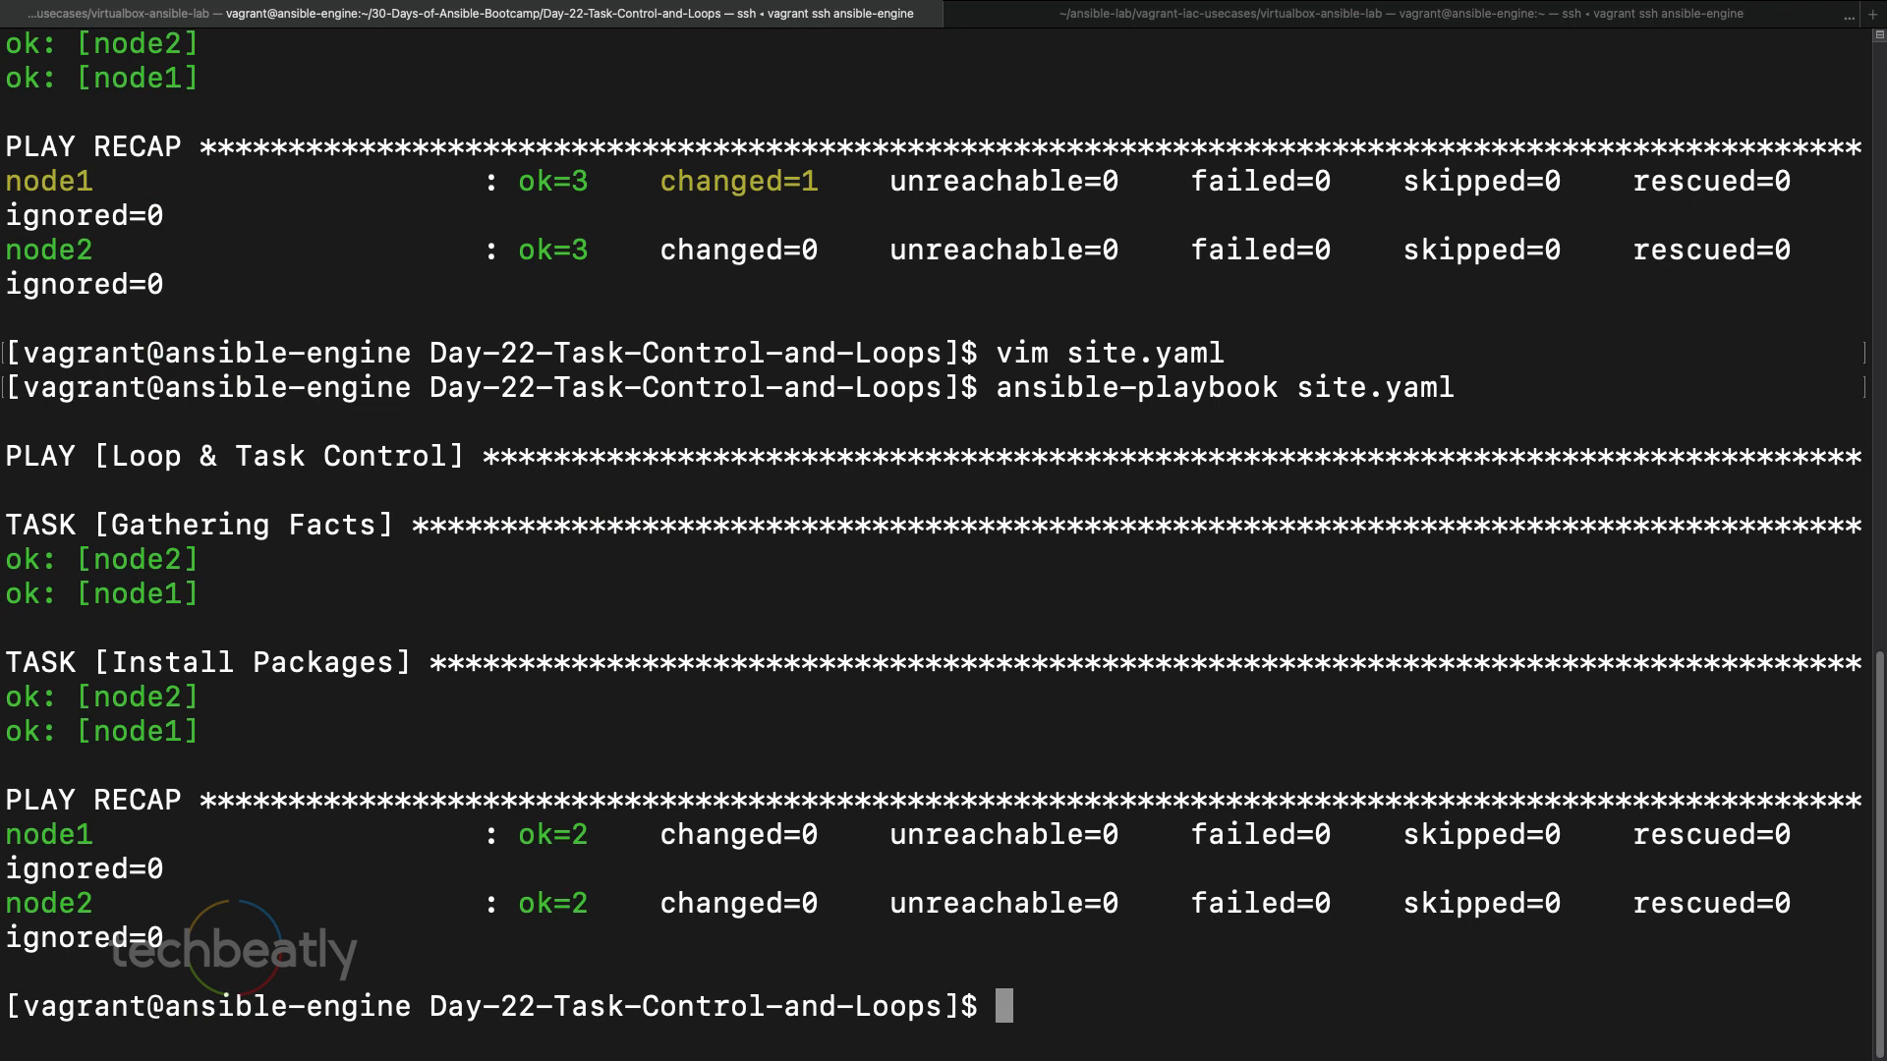
{"action": "type", "text": "ansible-playbook site.yaml"}
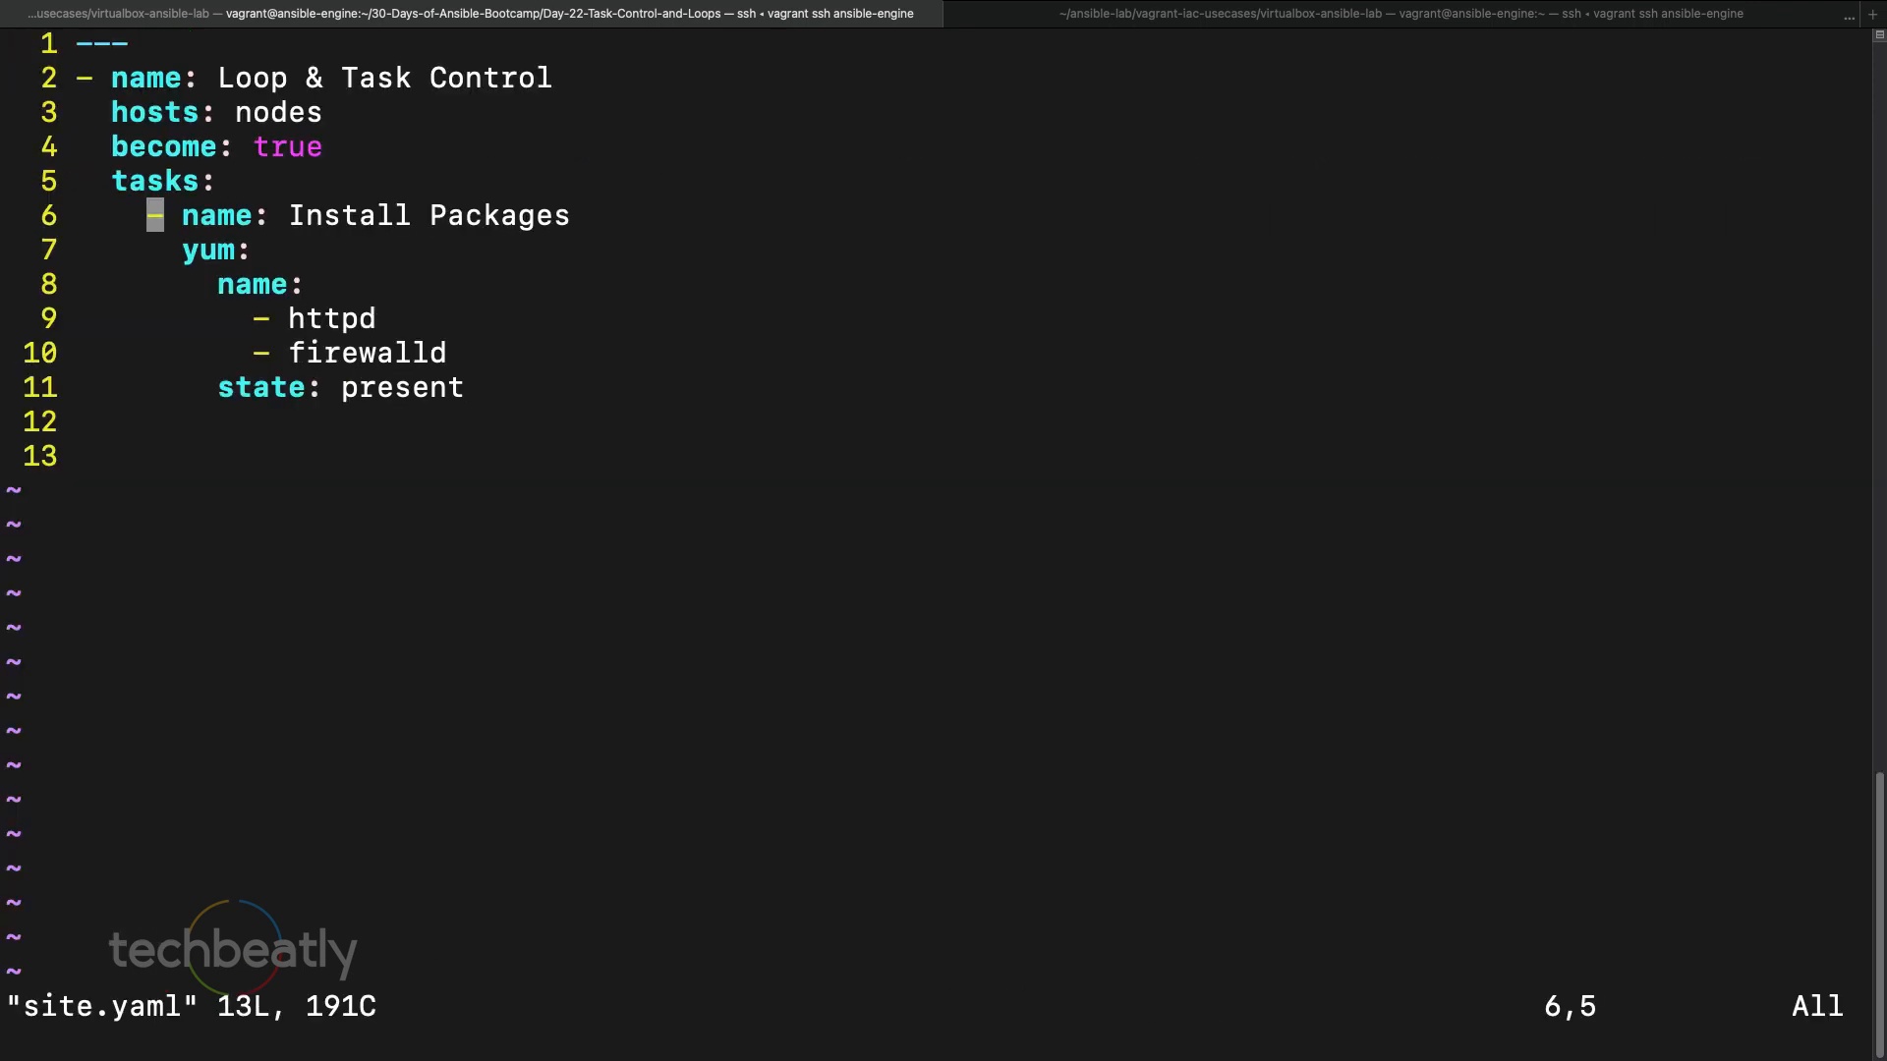
- Start a new task below Install Packages, drafting an 'Enable httpd' service entry
{"action": "key", "text": "j"}
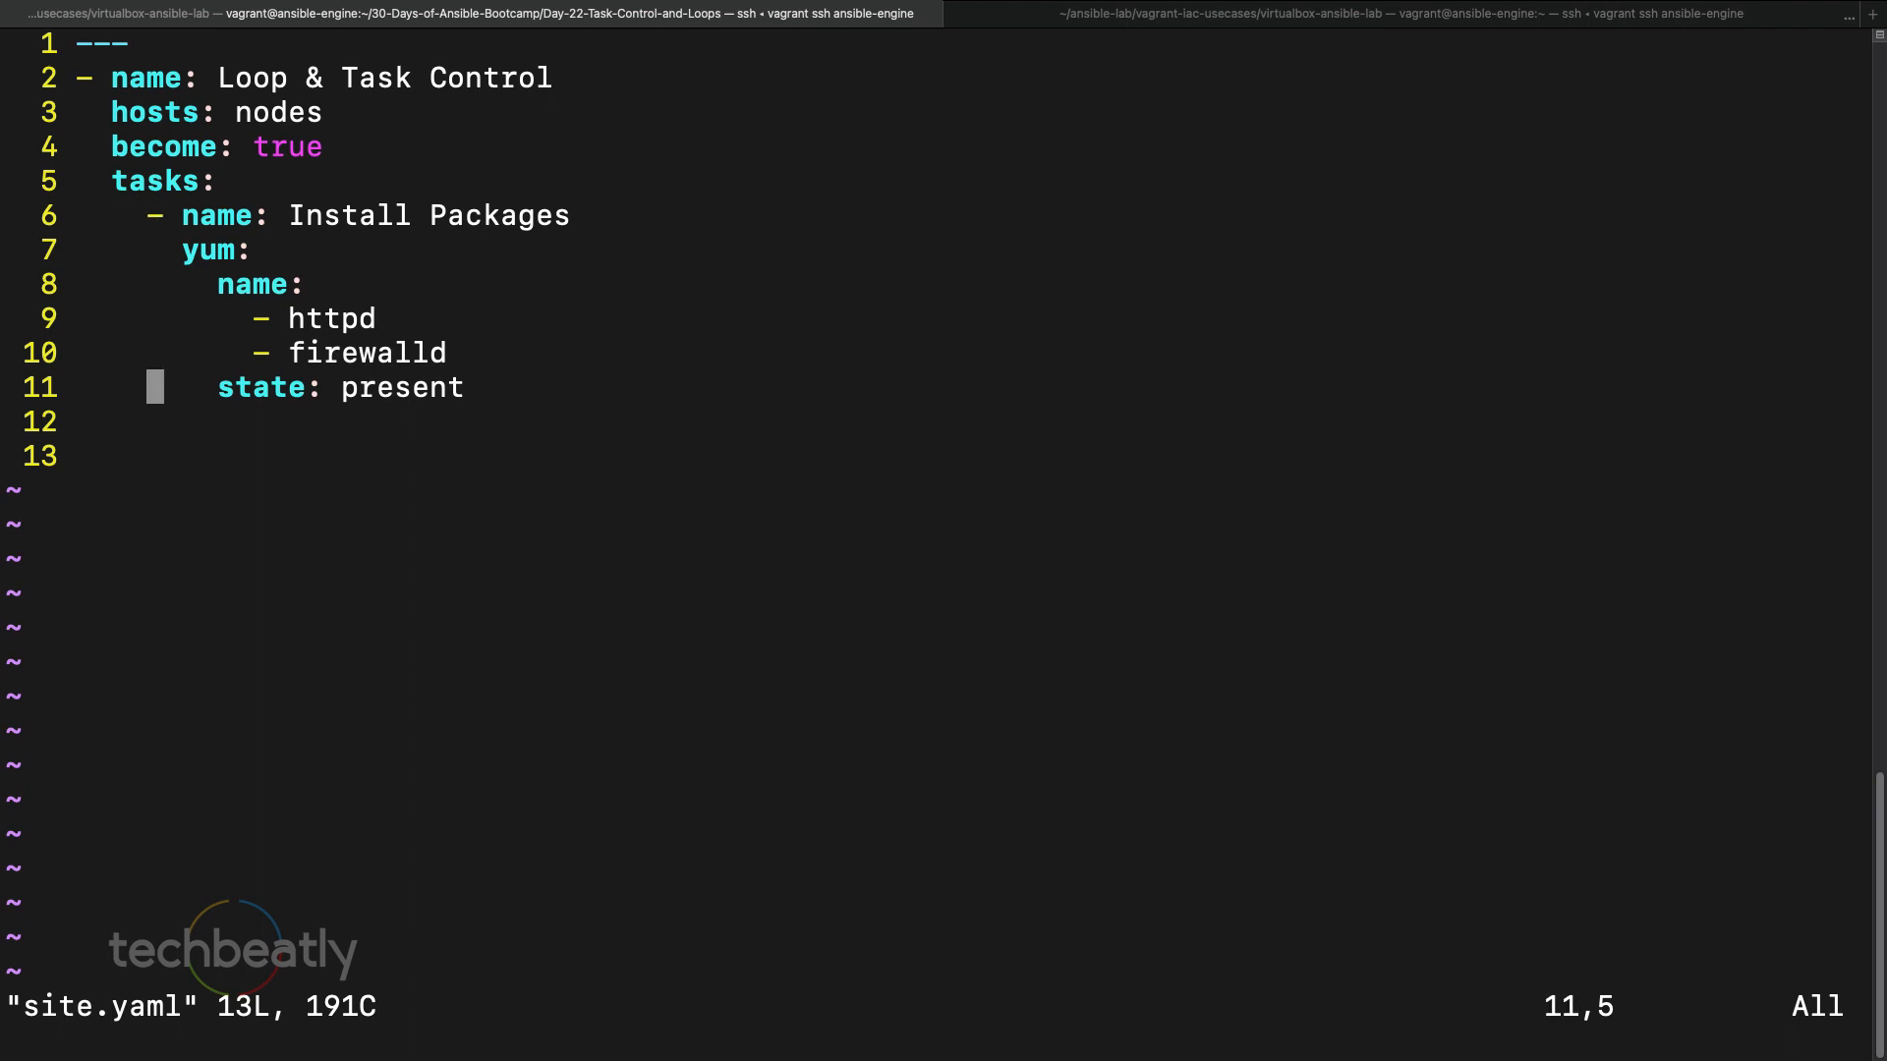
{"action": "key", "text": "o"}
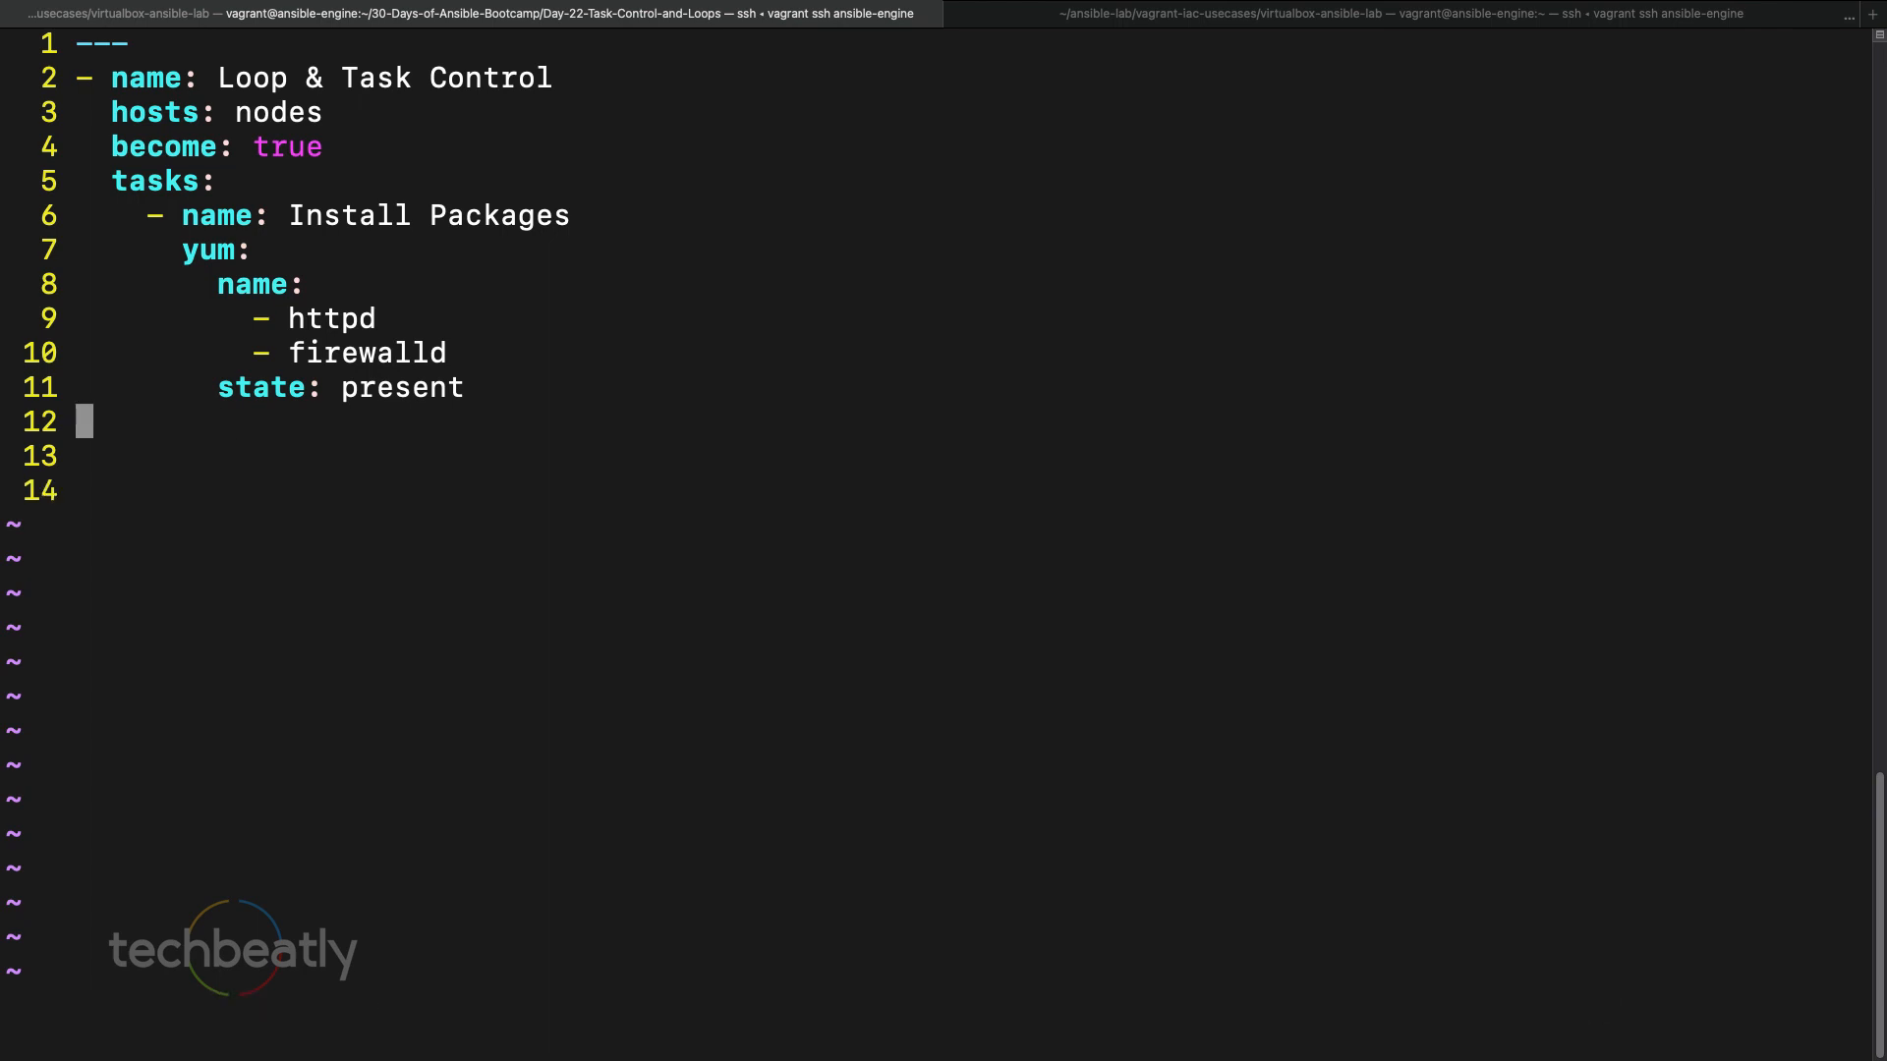
{"action": "key", "text": "i"}
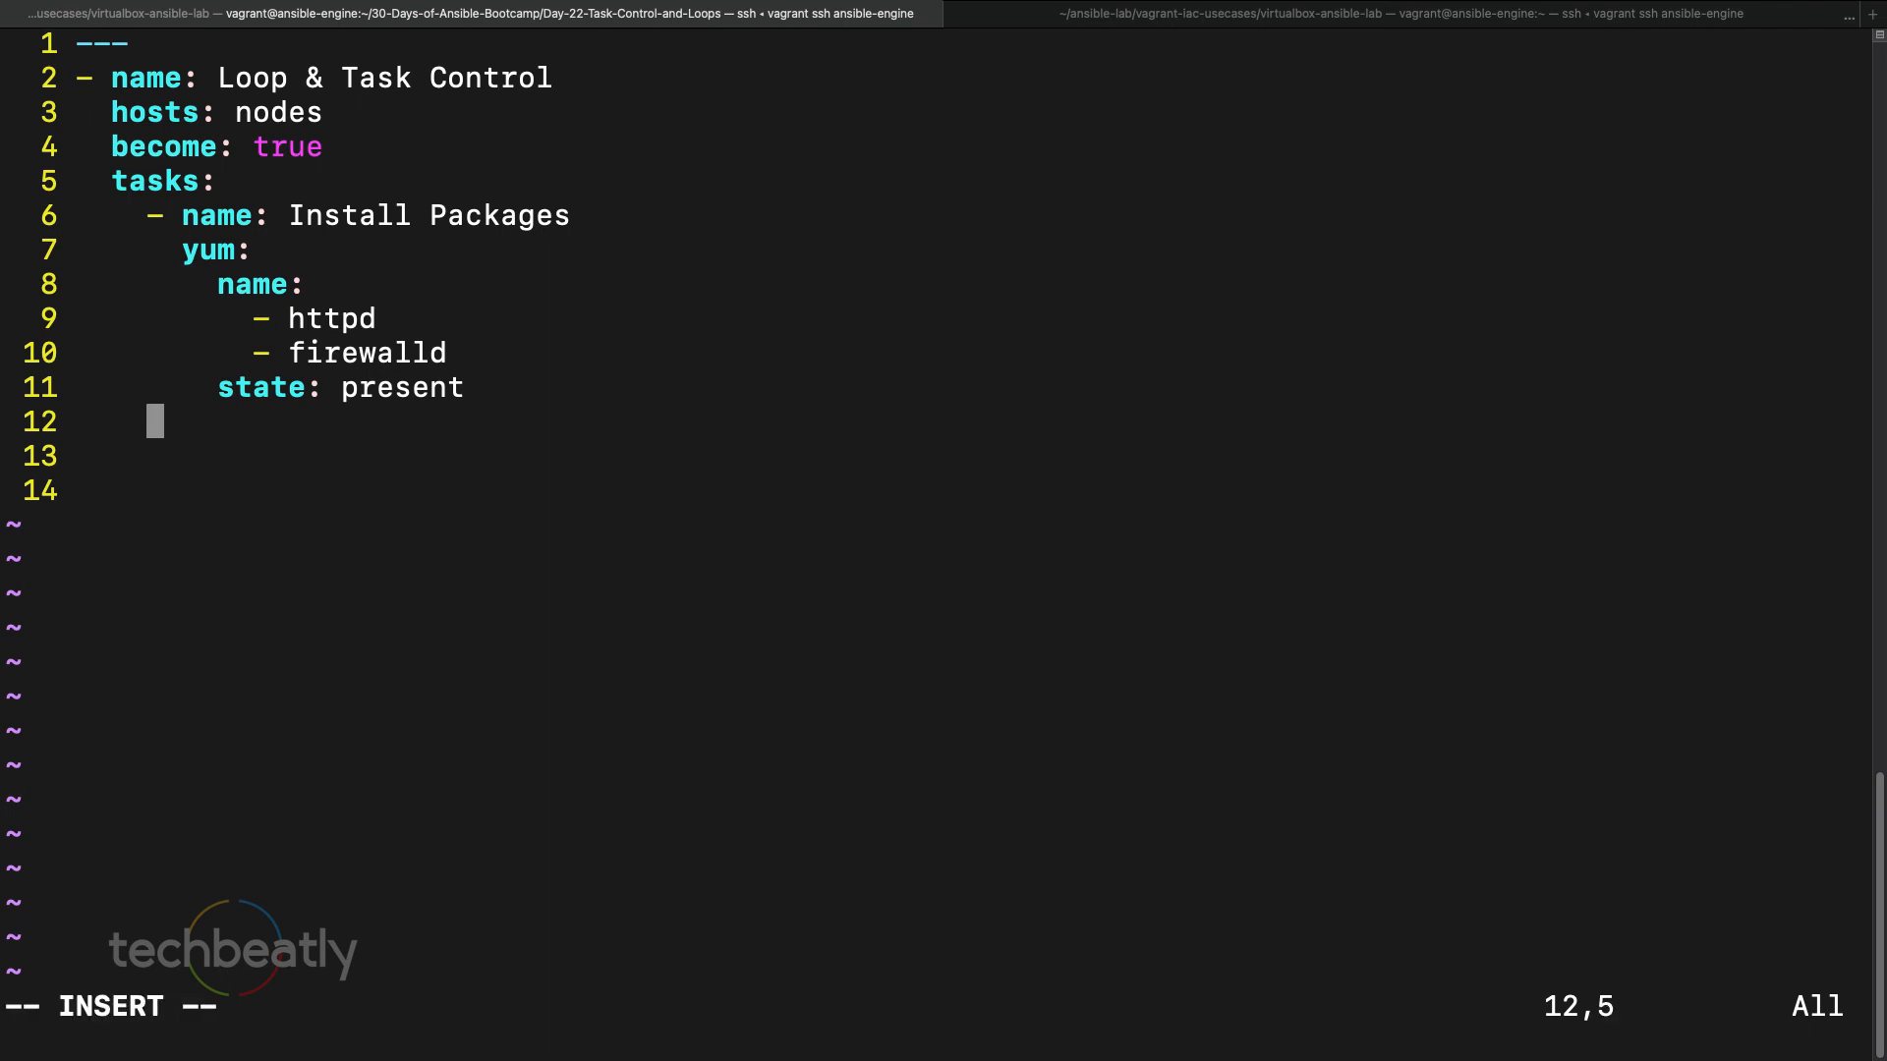
{"action": "type", "text": "- n"}
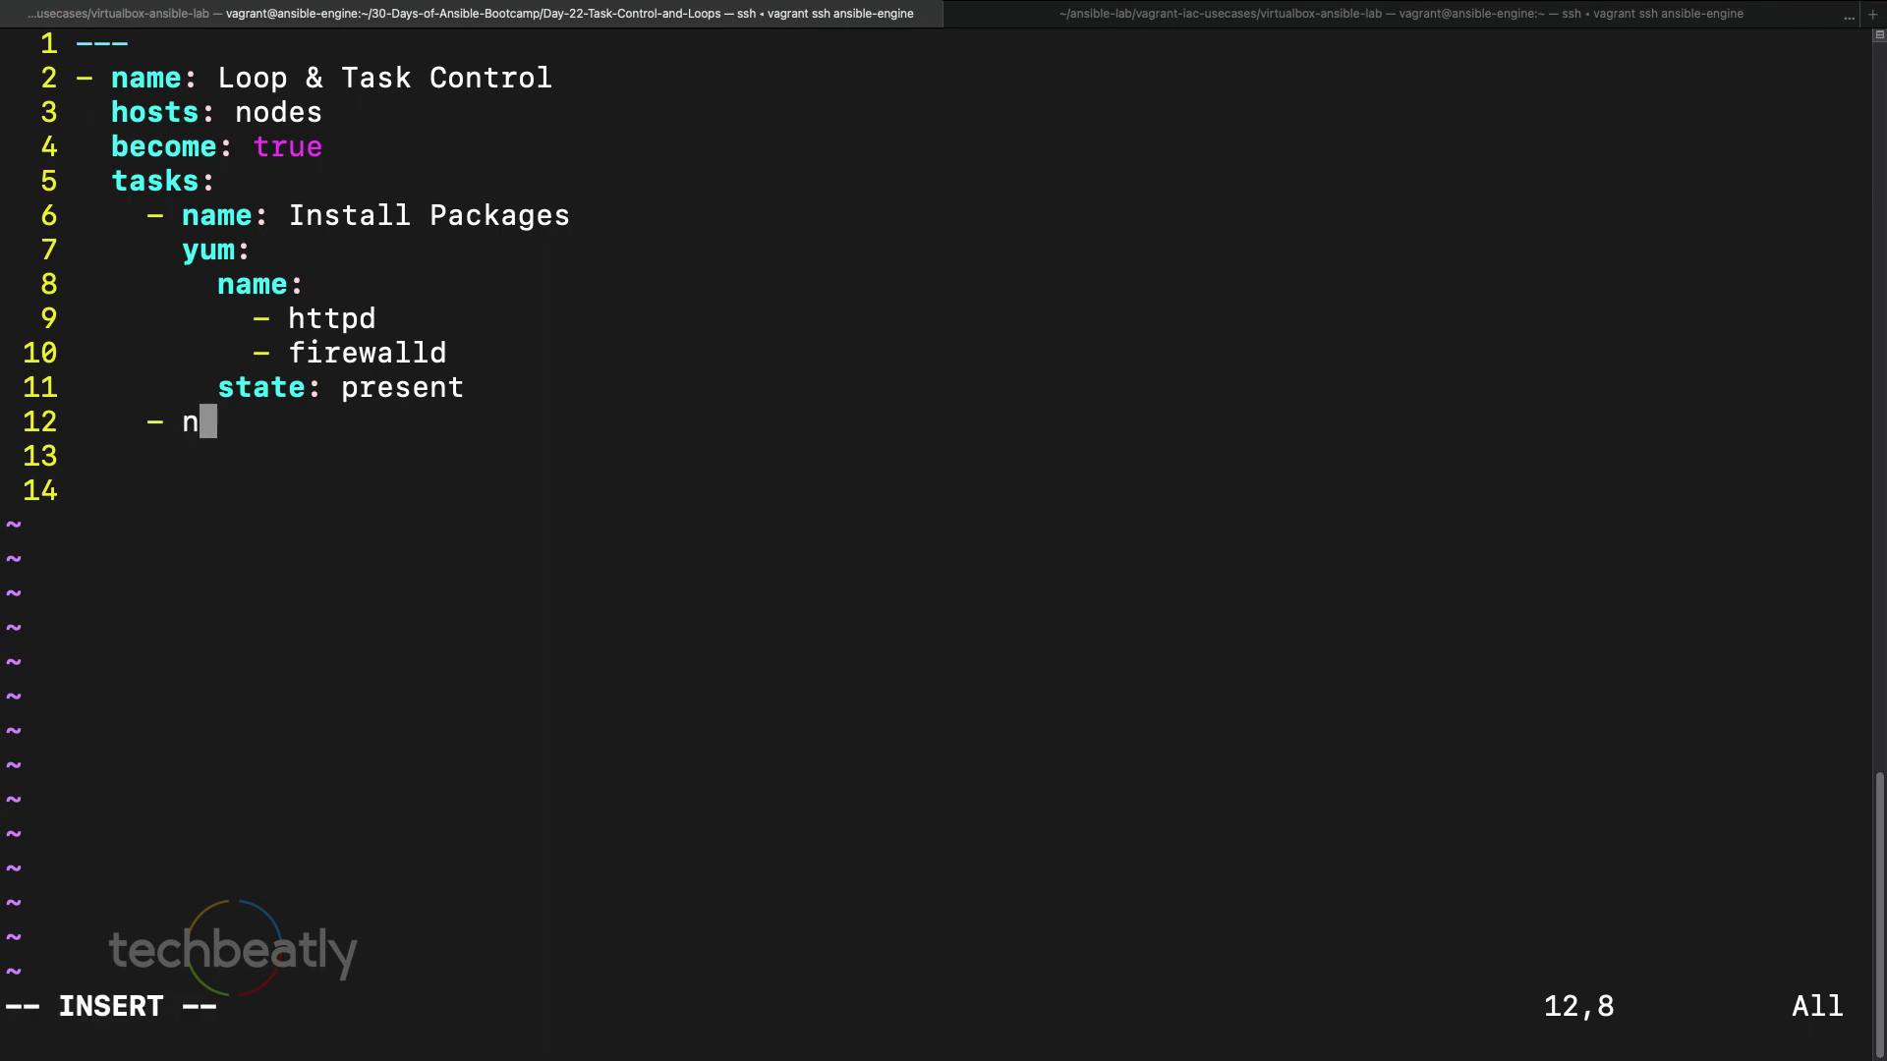
{"action": "type", "text": "ame:"}
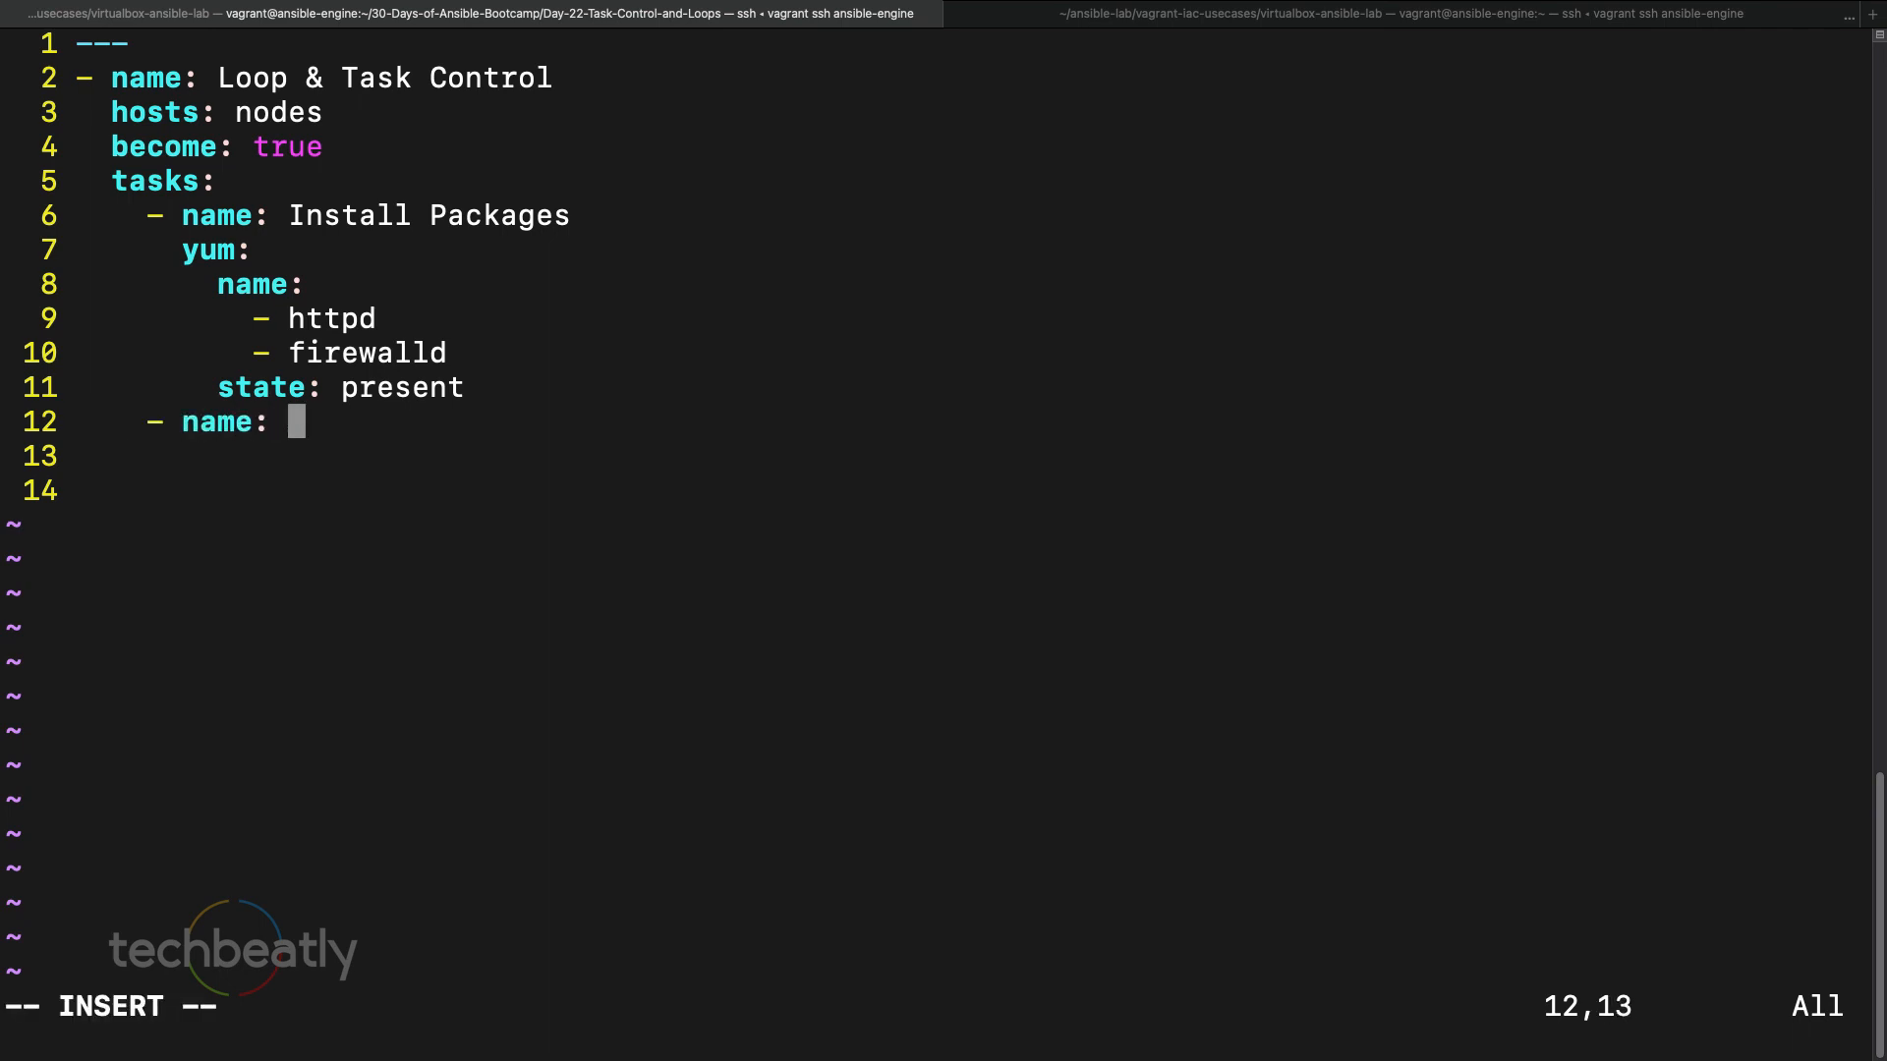
{"action": "type", "text": "Enable httpd"}
{"action": "left_click", "coordinate": [969, 456]}
{"action": "type", "text": "service:"}
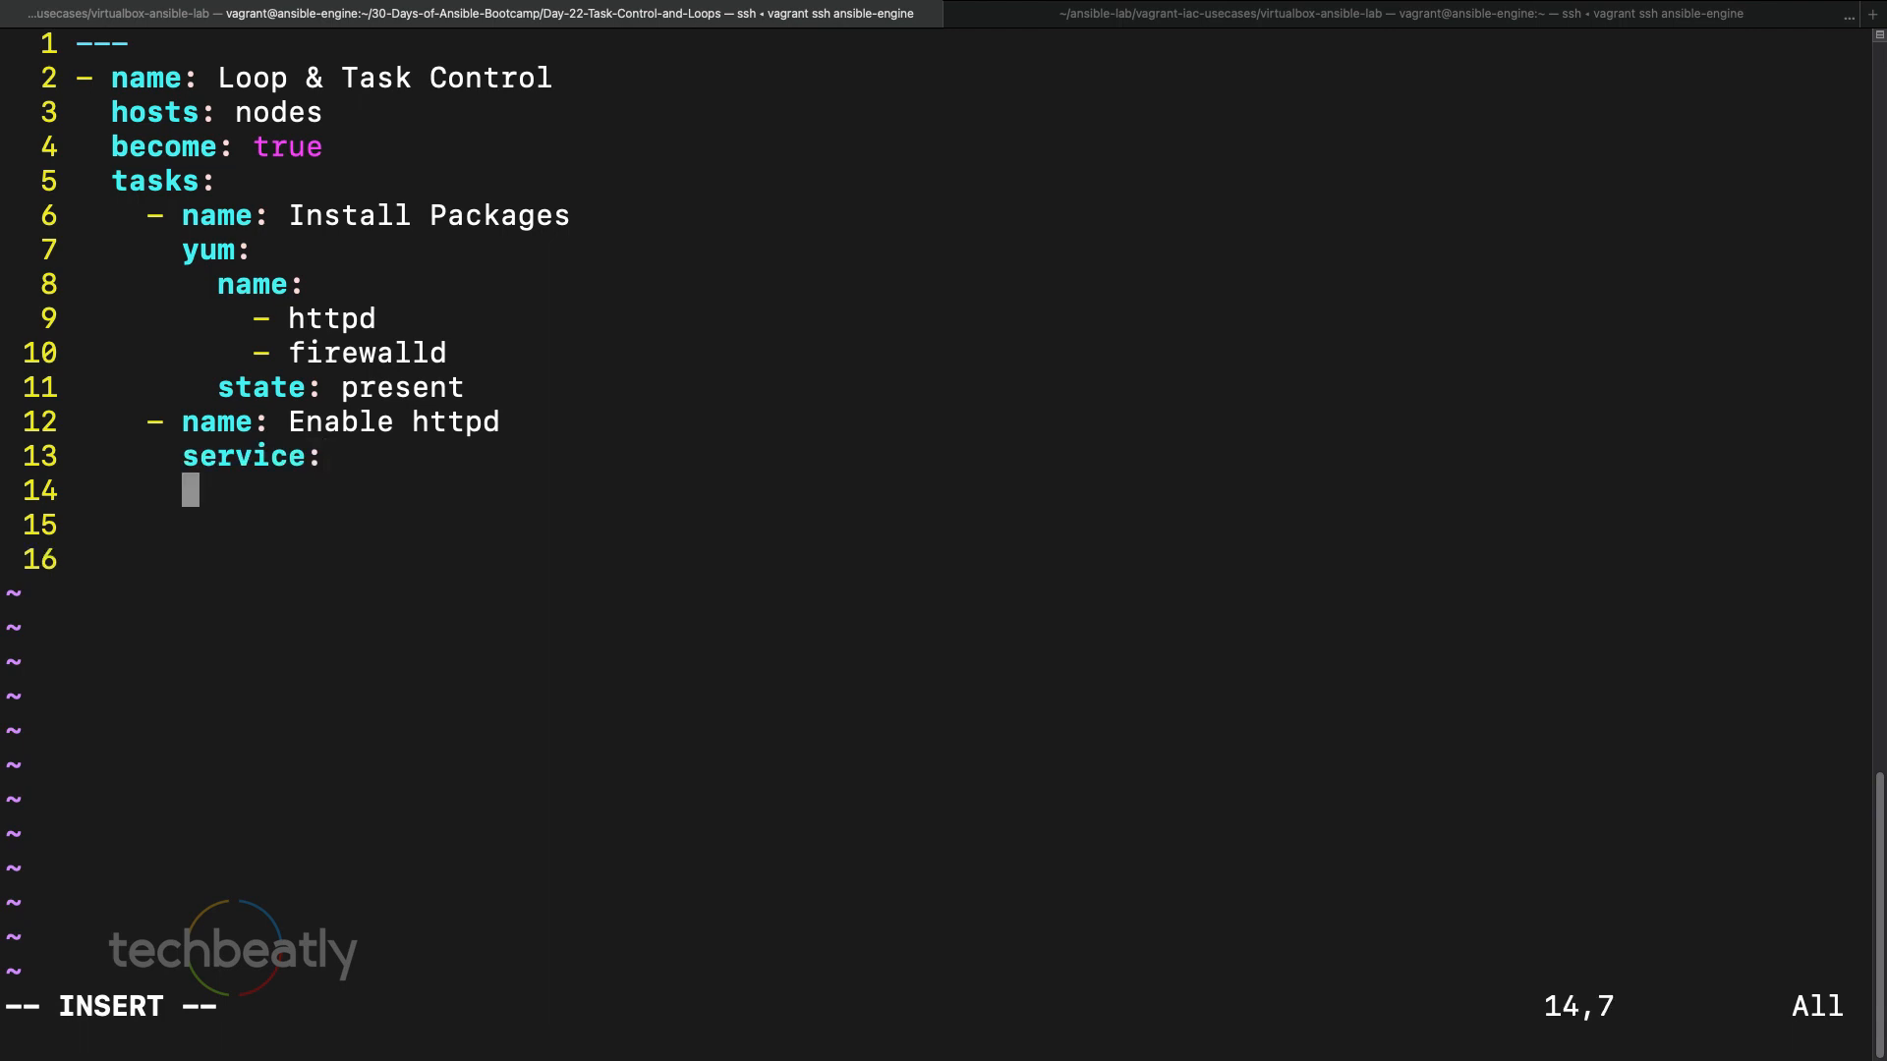
{"action": "type", "text": "name:"}
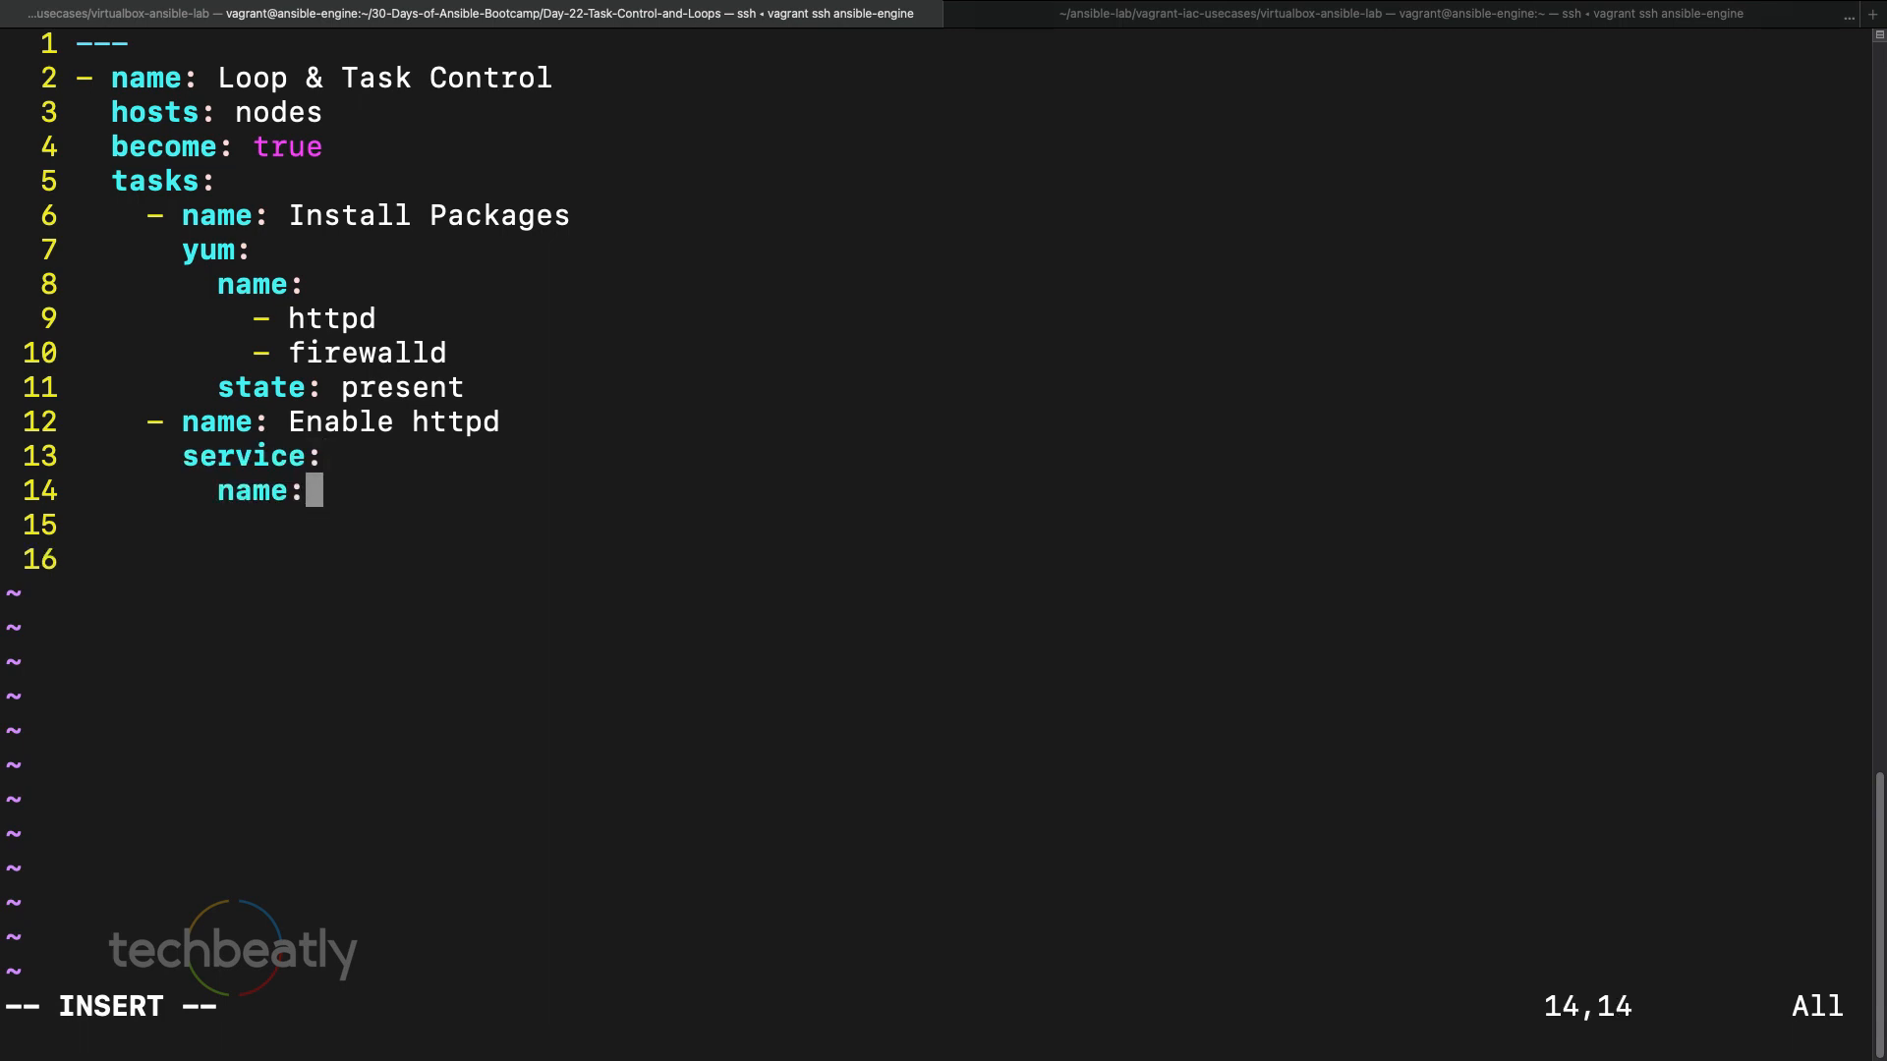
{"action": "type", "text": "httpd"}
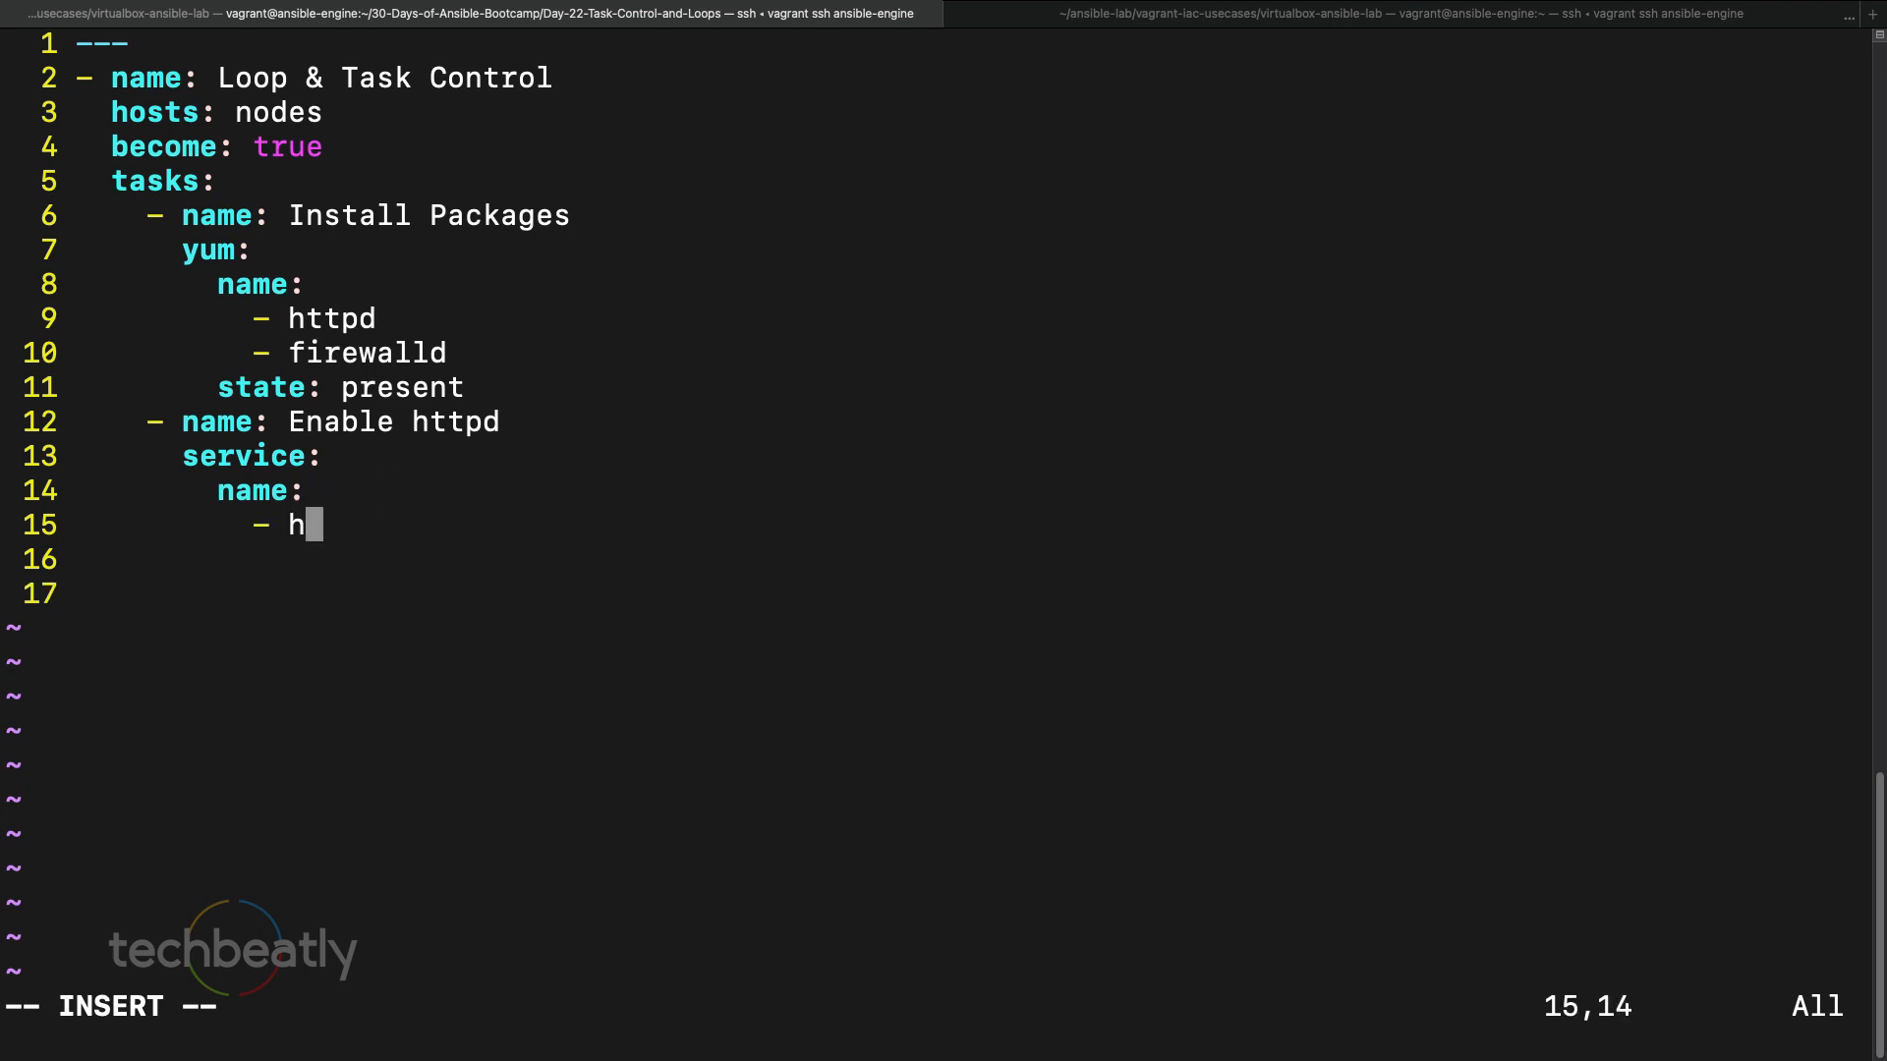
{"action": "type", "text": "tt"}
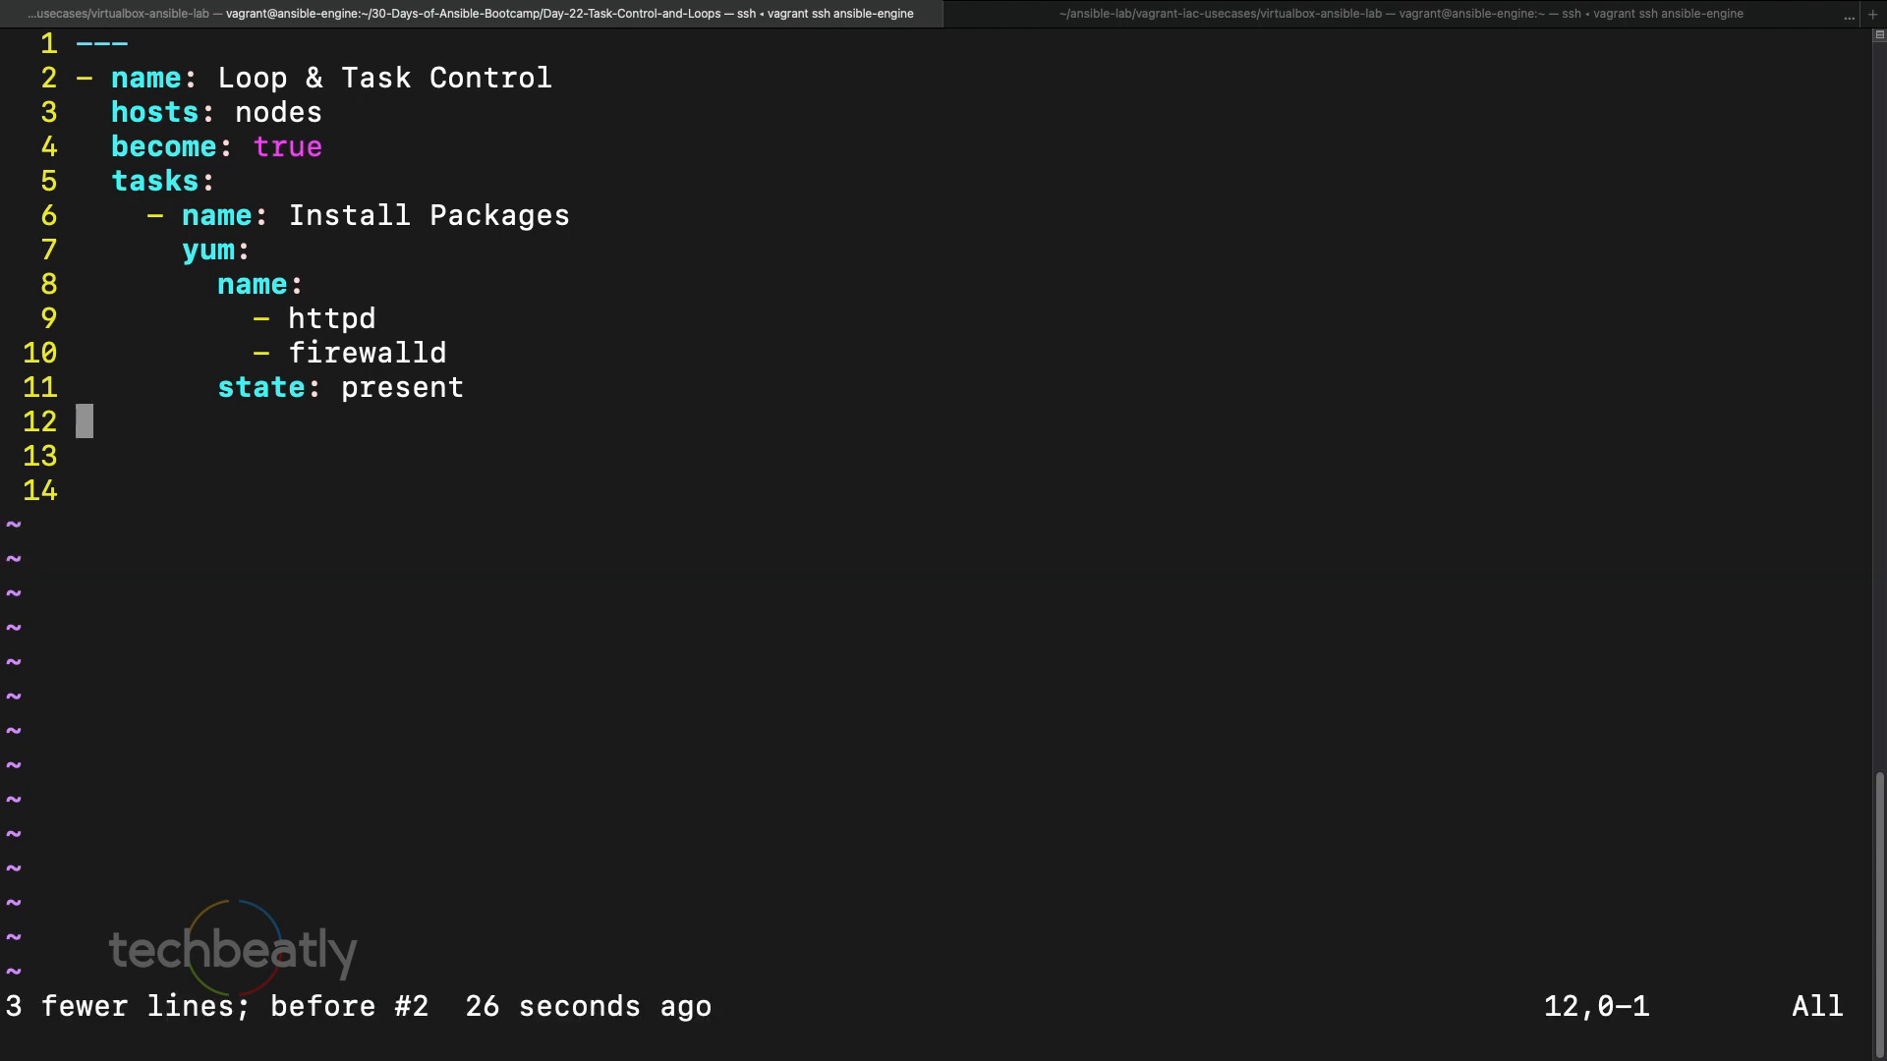
- Write an 'Enable Service' task starting and enabling httpd, and paste a copy for firewalld
{"action": "key", "text": "i"}
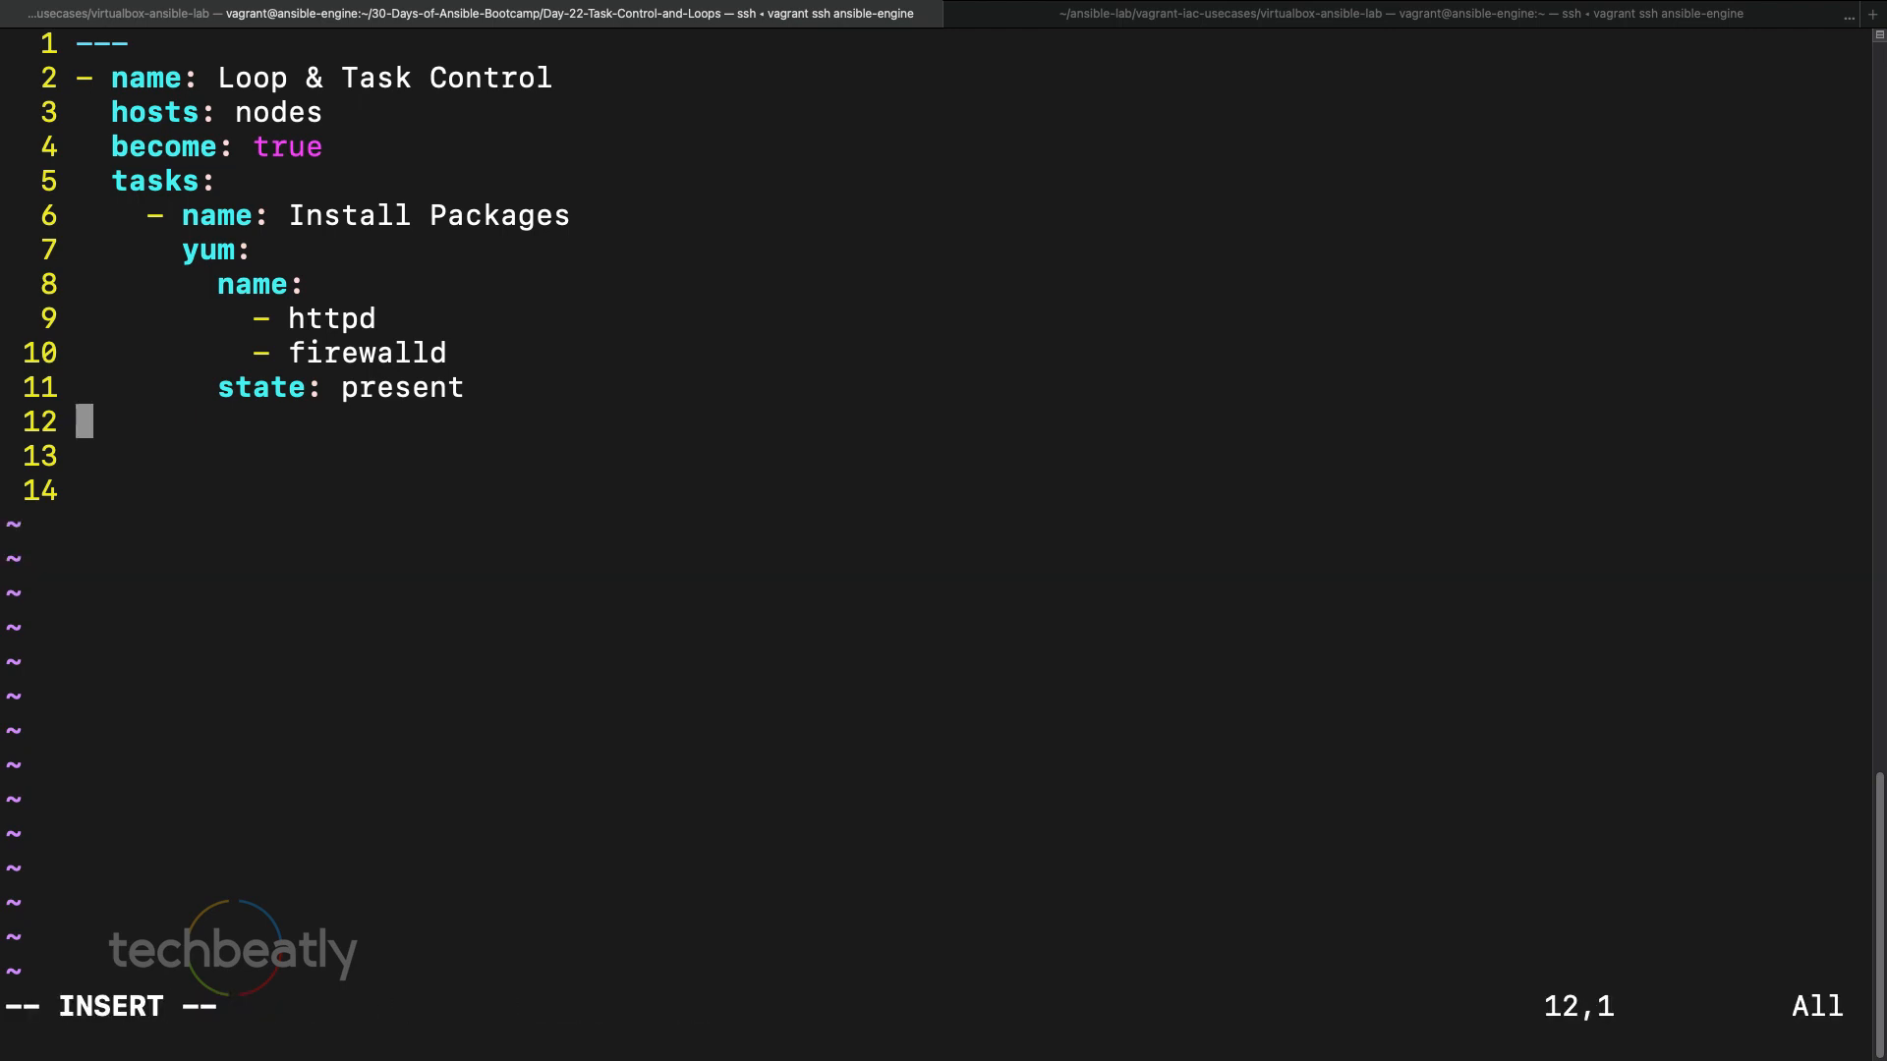
{"action": "type", "text": "- nae"}
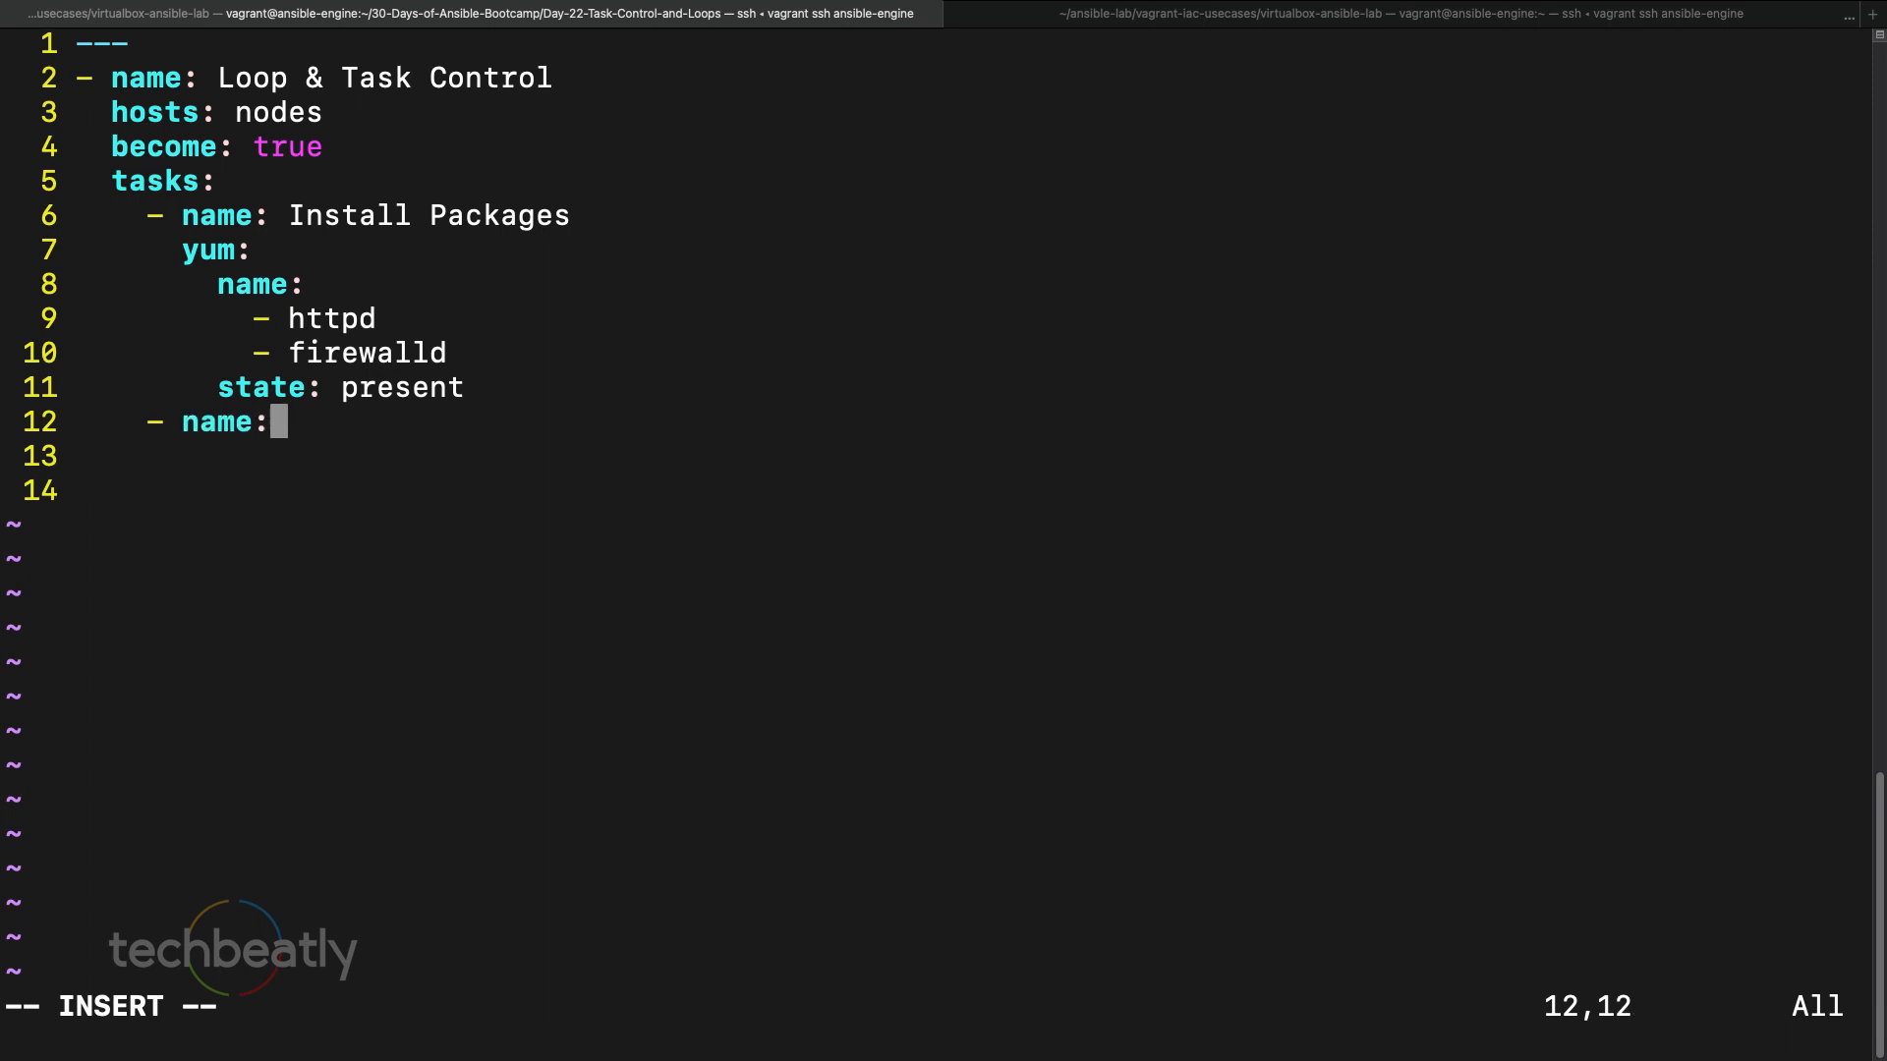
{"action": "type", "text": "Enable Se"}
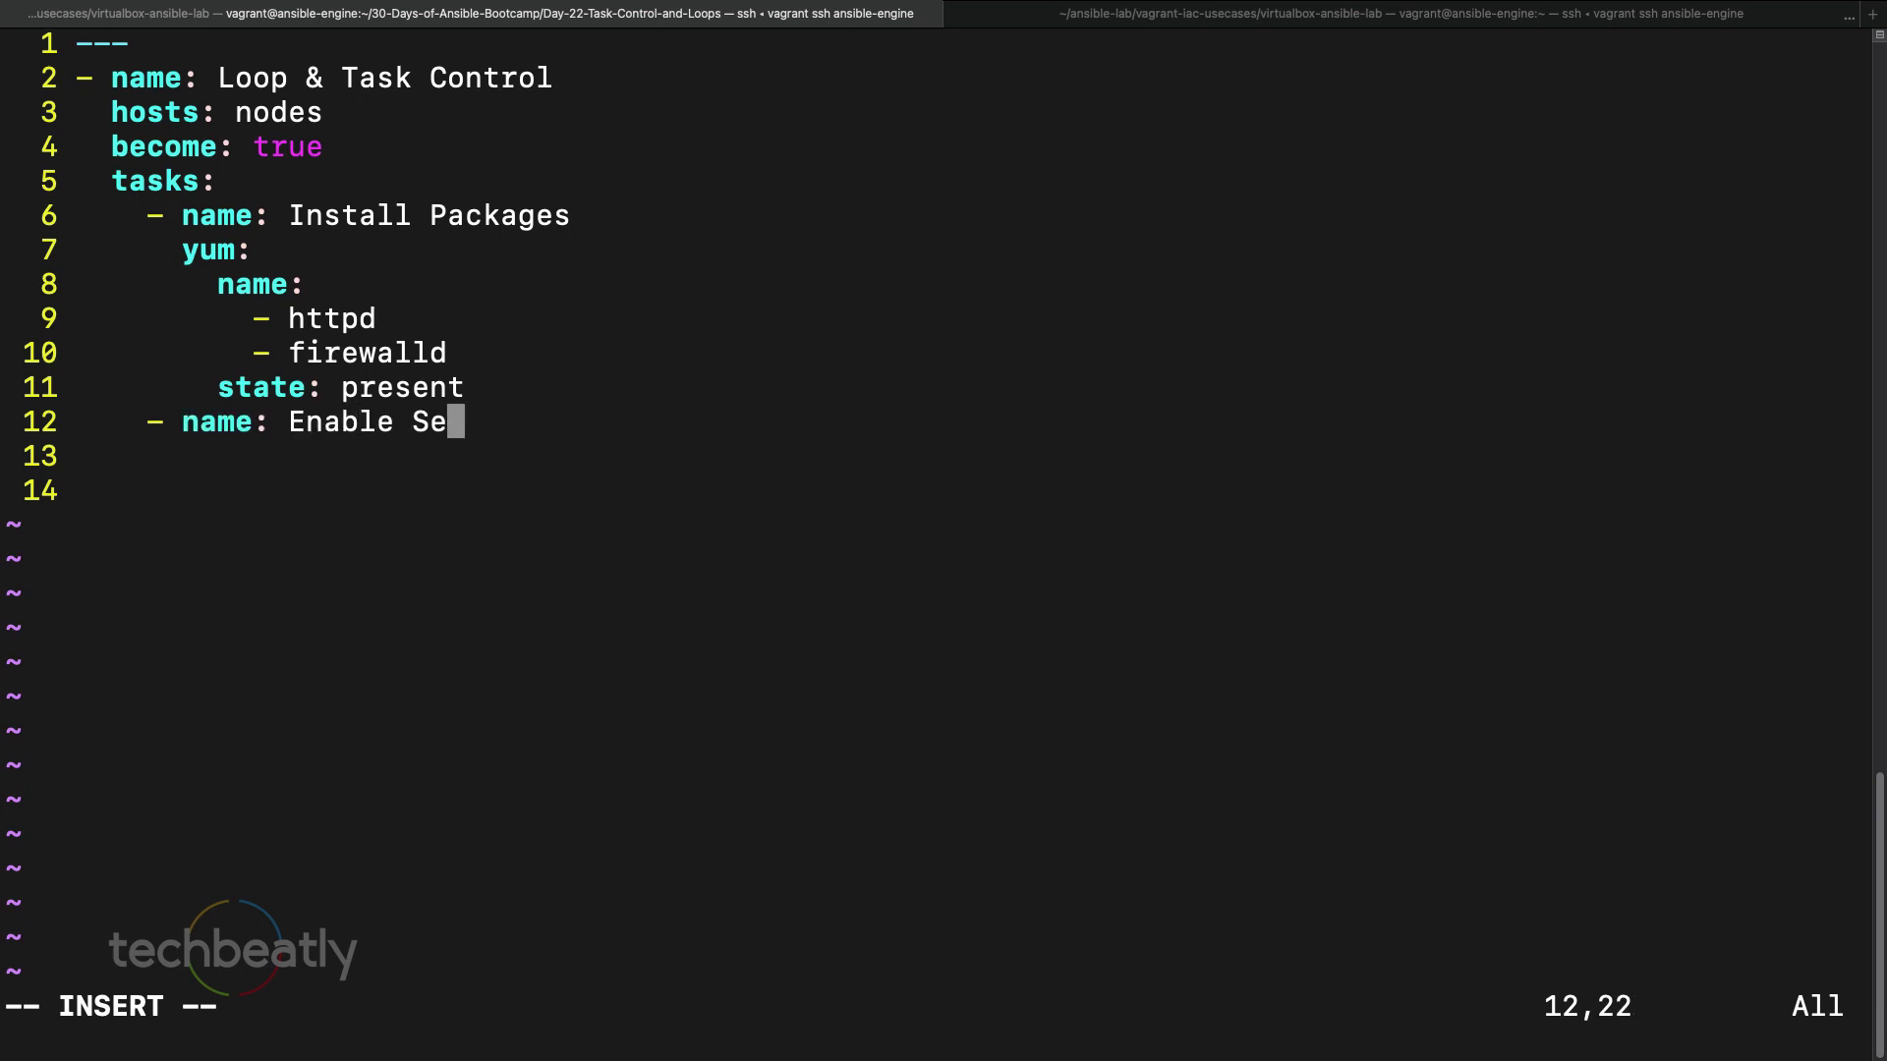
{"action": "type", "text": "rvice"}
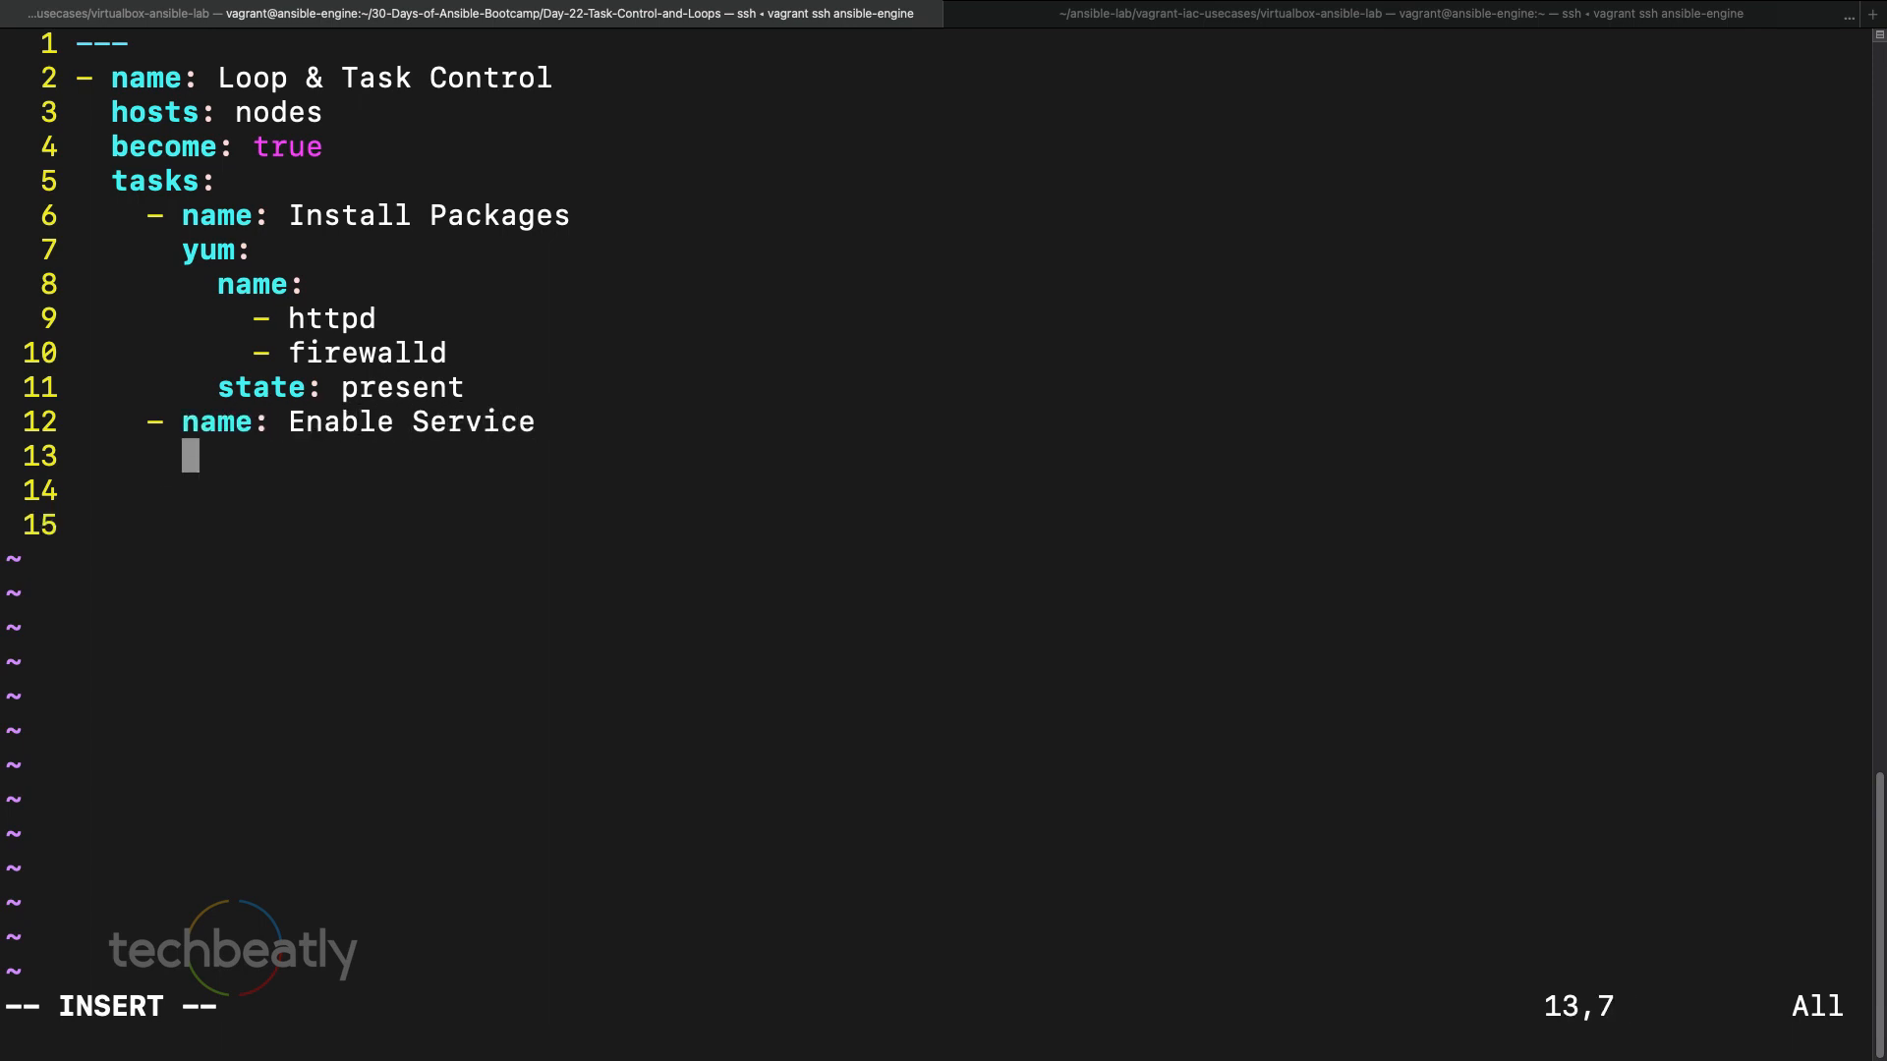
{"action": "type", "text": "service:"}
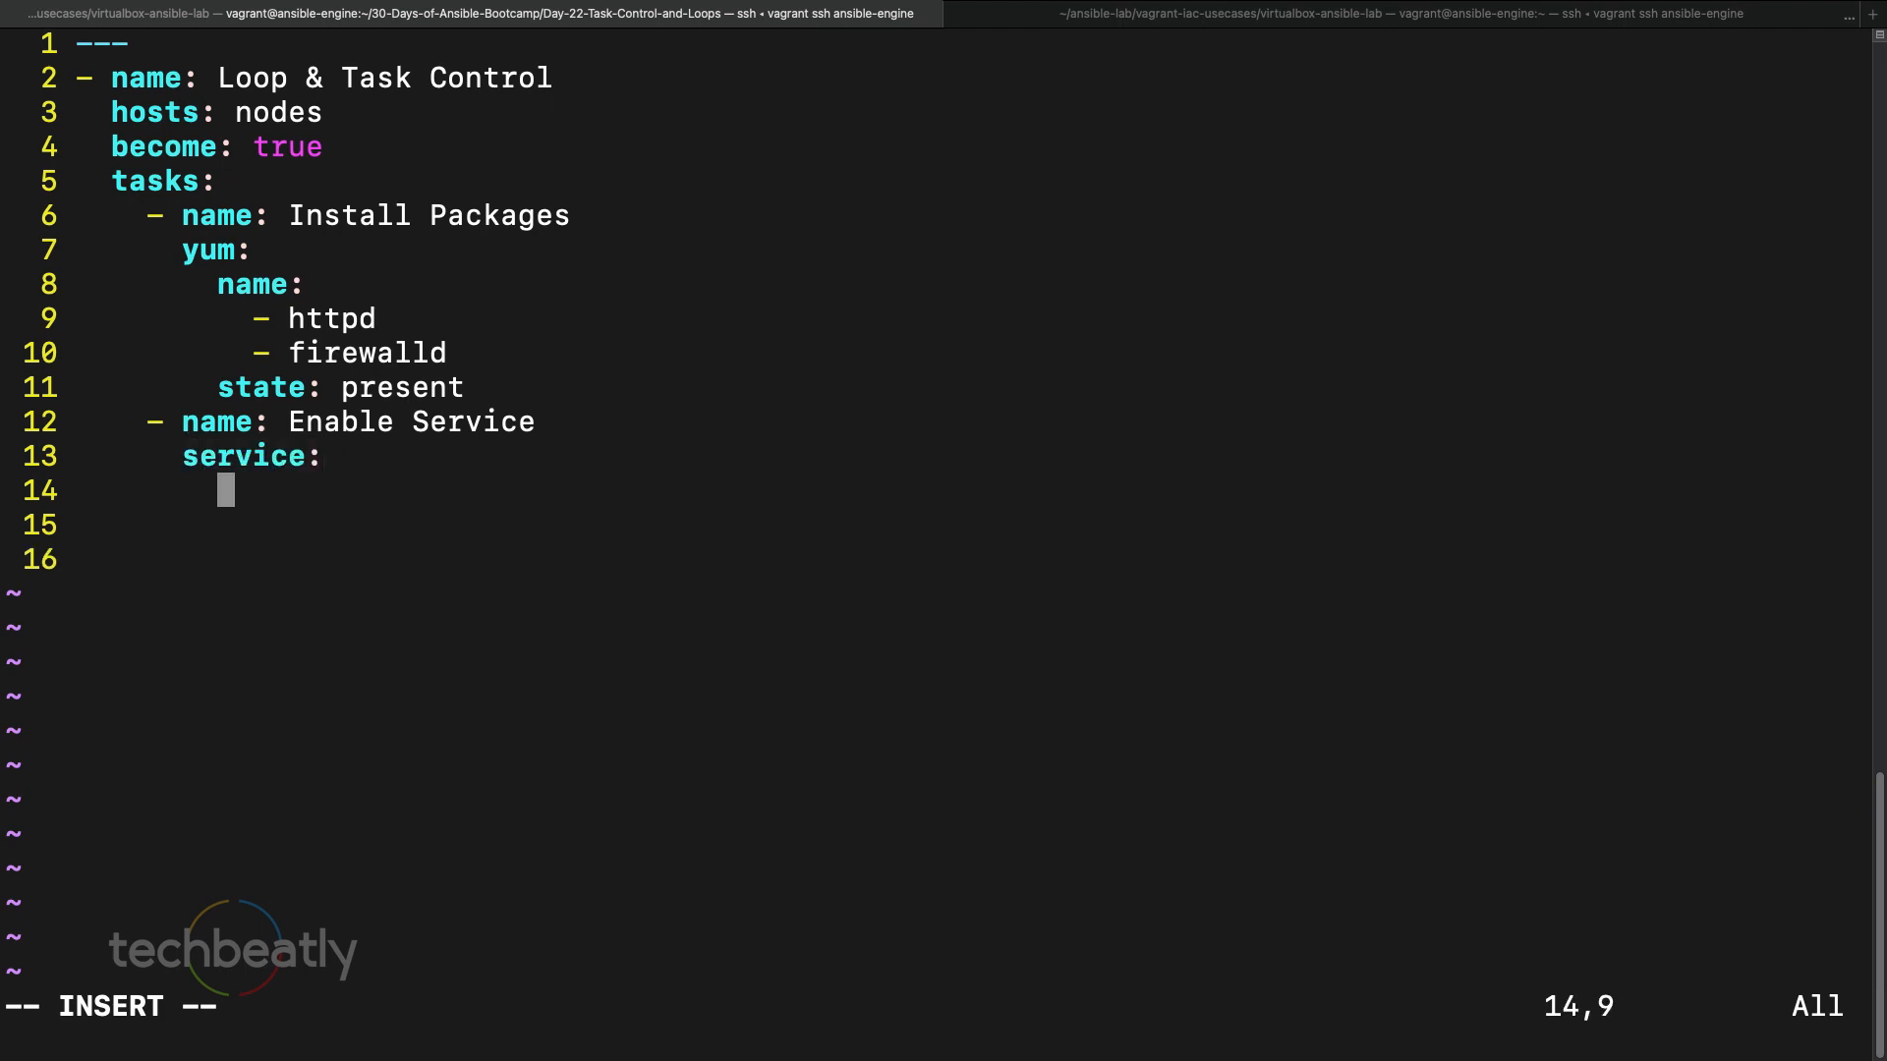
{"action": "type", "text": "name: httpd"}
{"action": "left_click", "coordinate": [398, 525]}
{"action": "type", "text": "sta"}
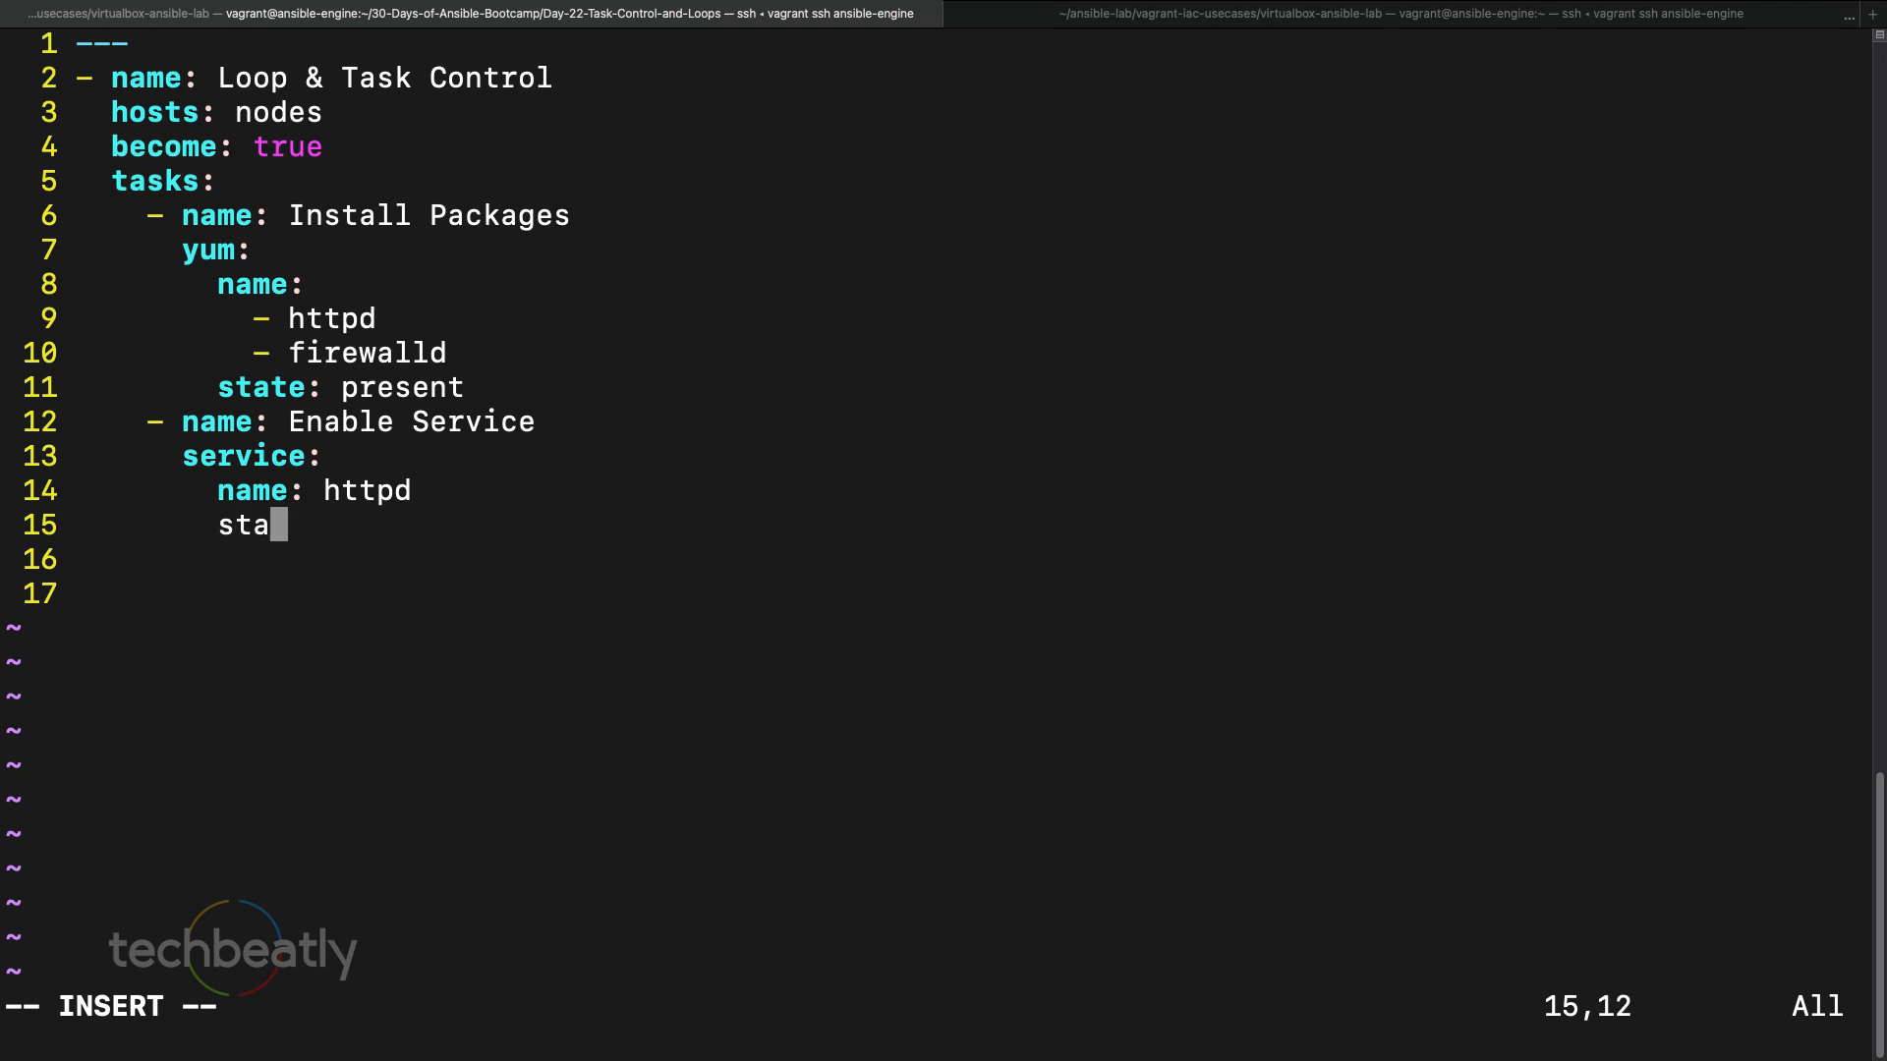
{"action": "type", "text": "te: started"}
{"action": "left_click", "coordinate": [545, 558]}
{"action": "type", "text": "enabled"}
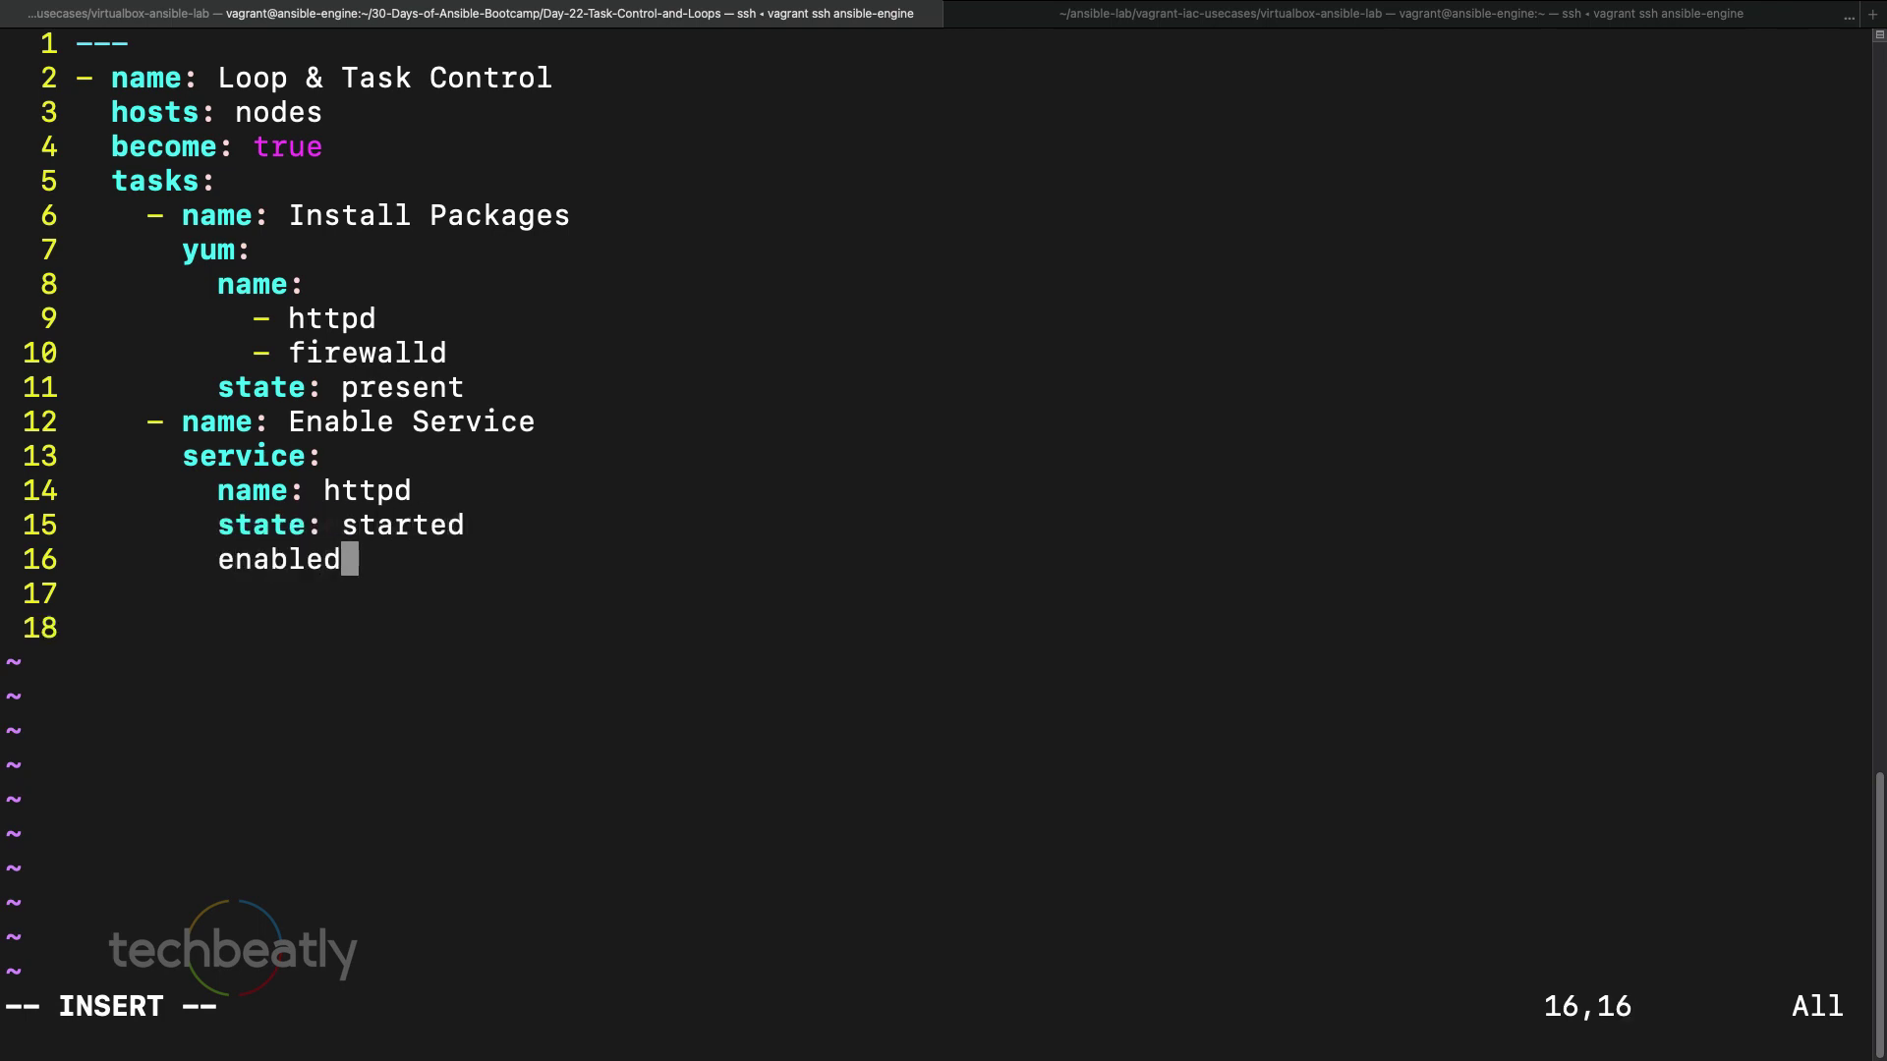
{"action": "type", "text": ": true"}
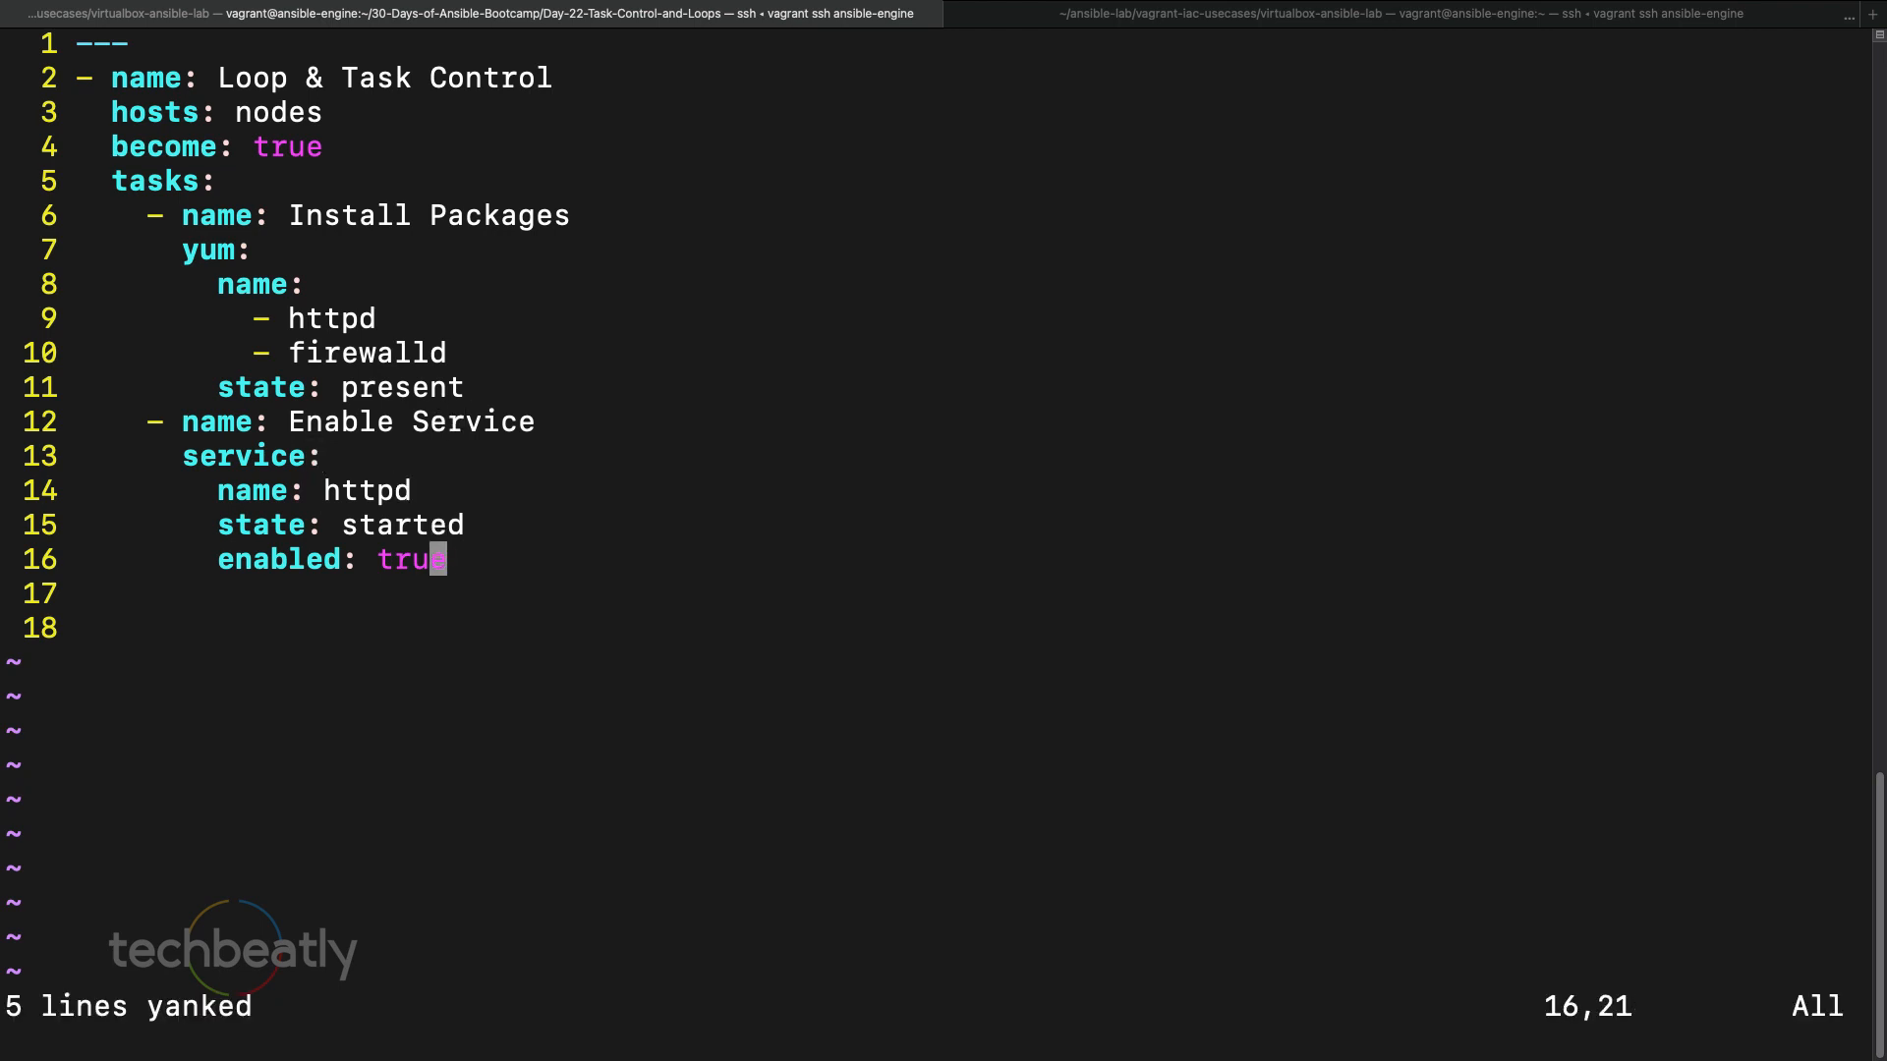
{"action": "key", "text": "p"}
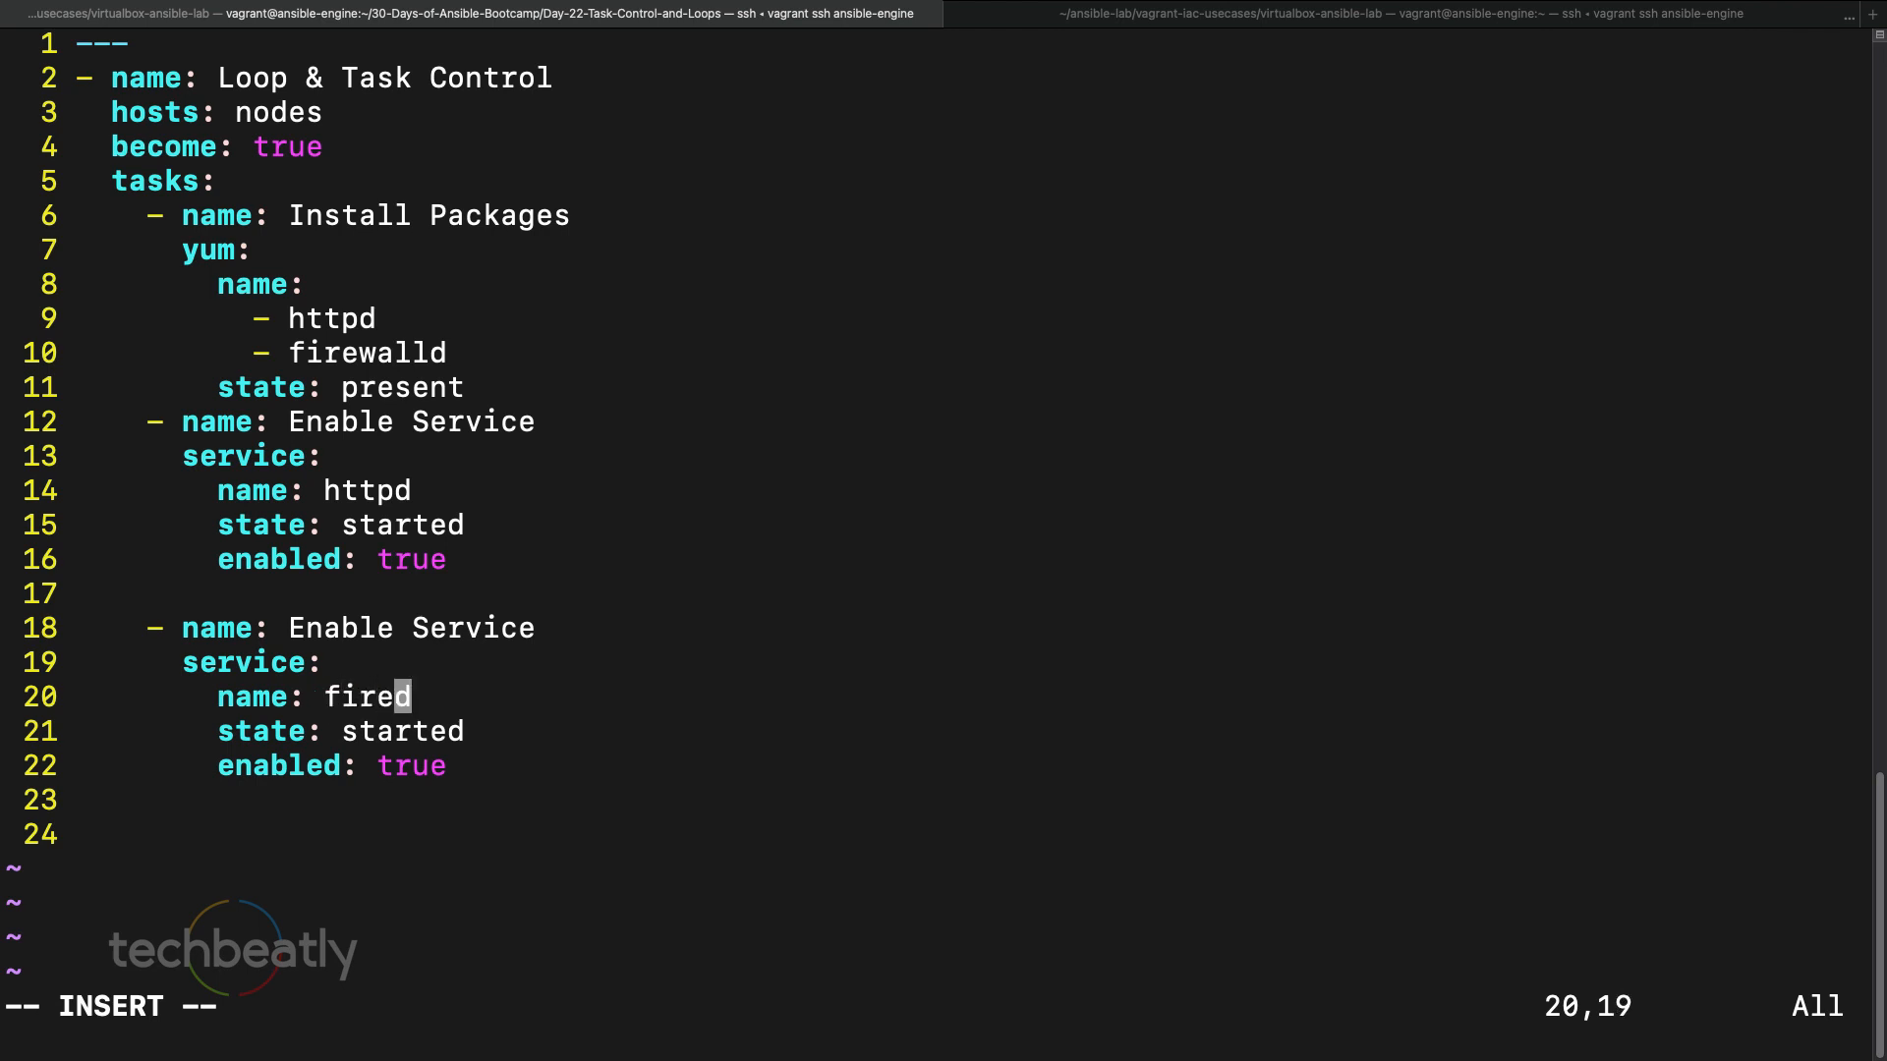
{"action": "type", "text": "walld"}
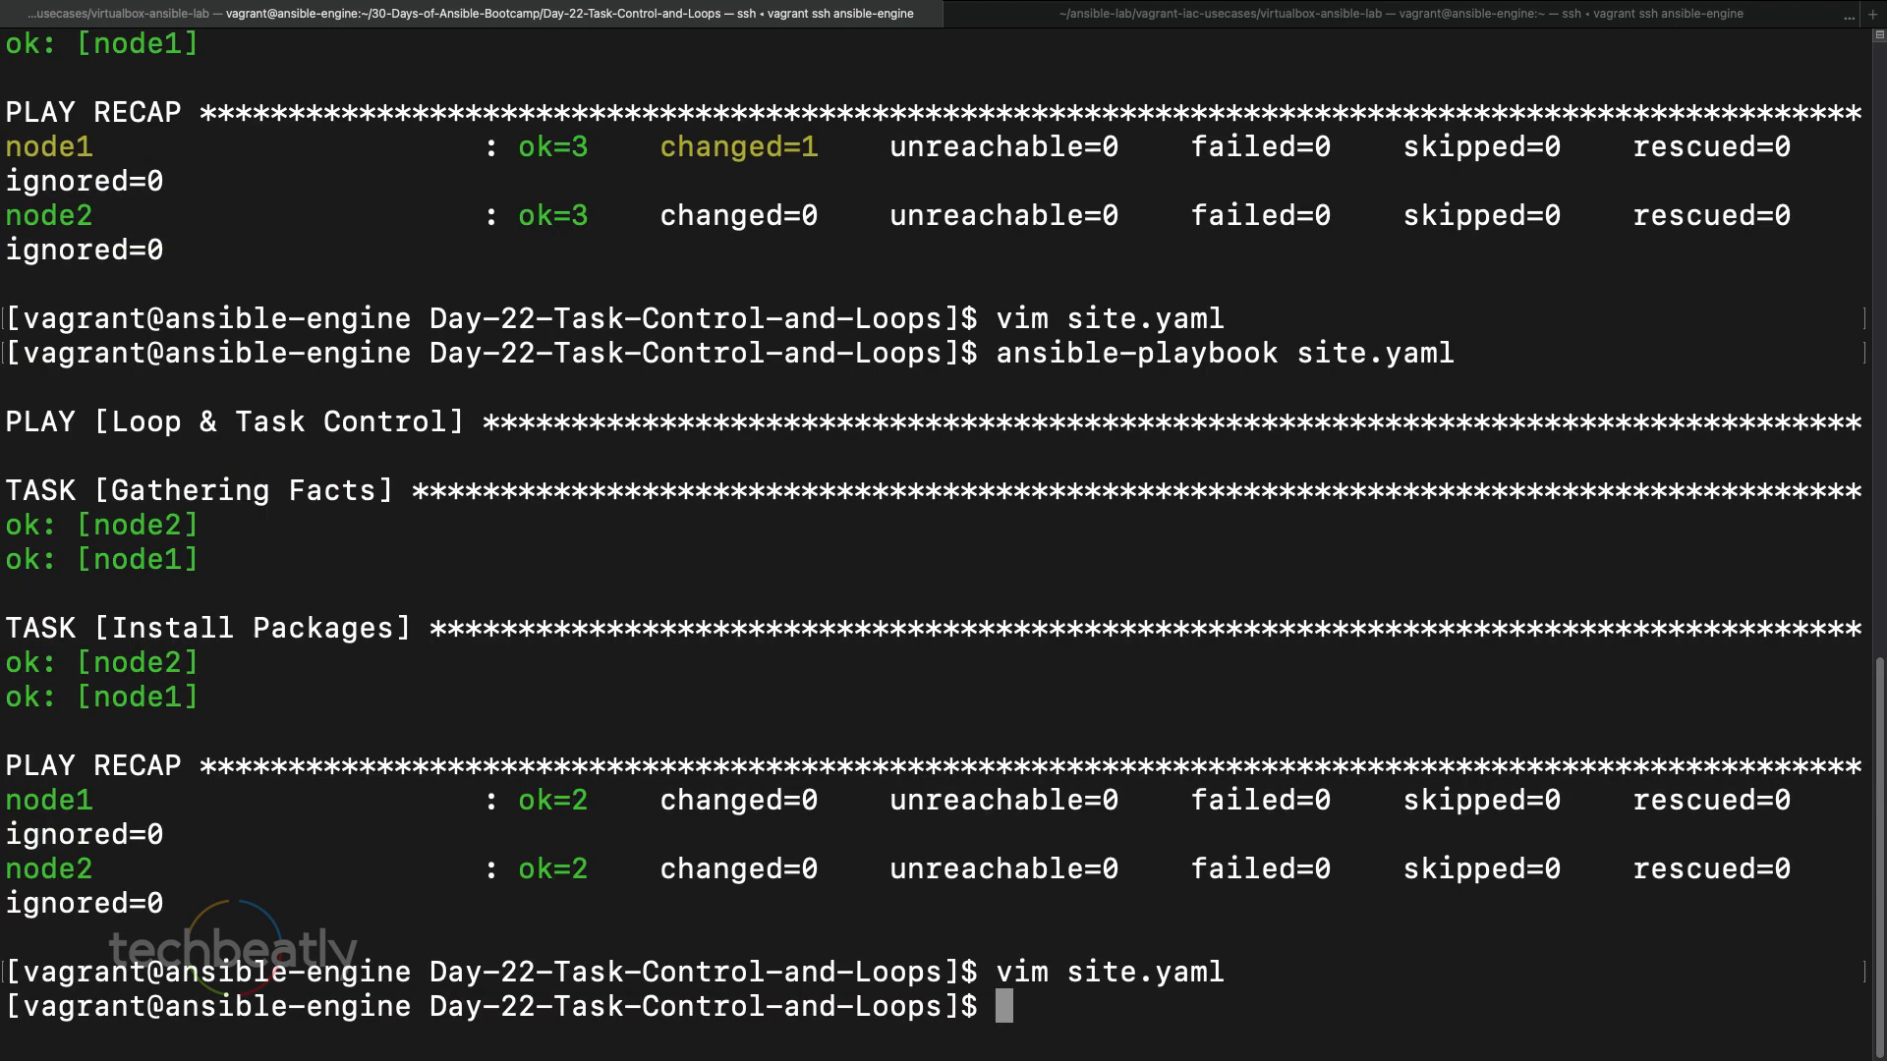
- Run ansible-playbook site.yaml and scroll through the output to the PLAY RECAP
{"action": "type", "text": "ansible-playbook site.yaml"}
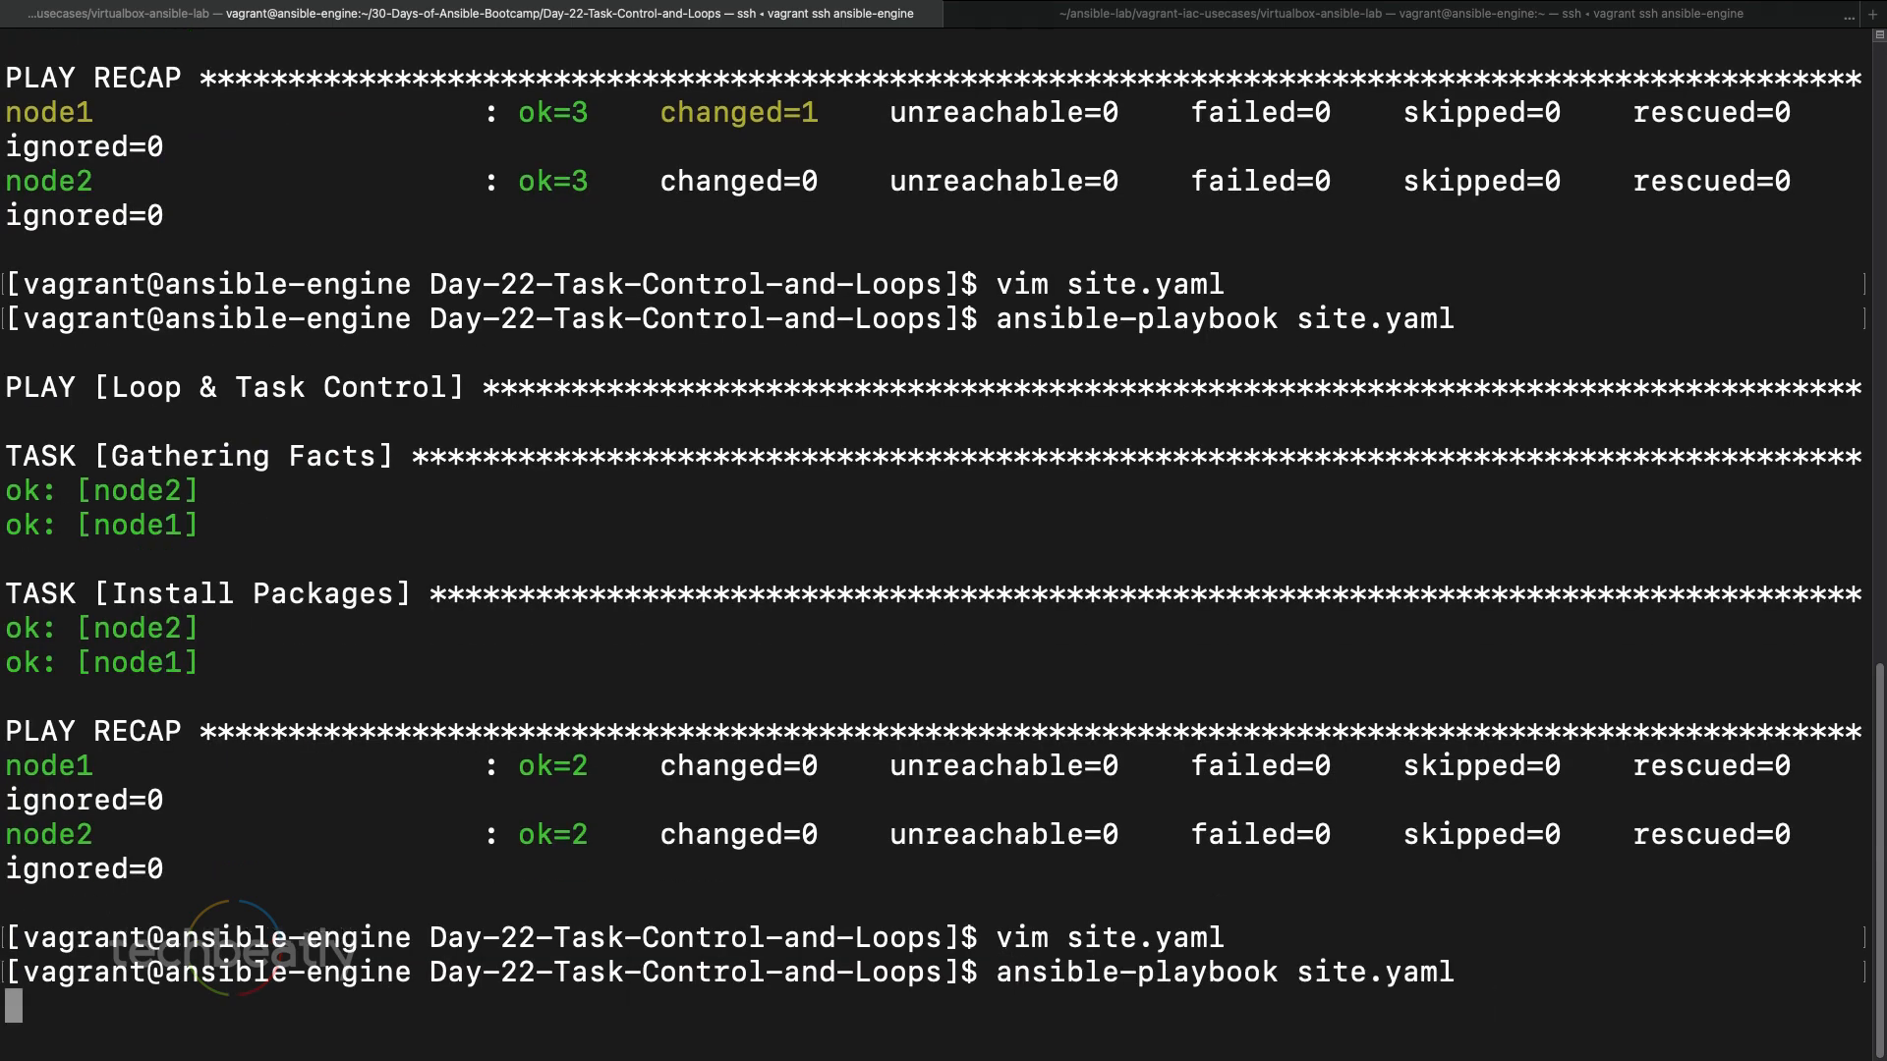
{"action": "scroll", "scroll_direction": "down", "scroll_amount": 3}
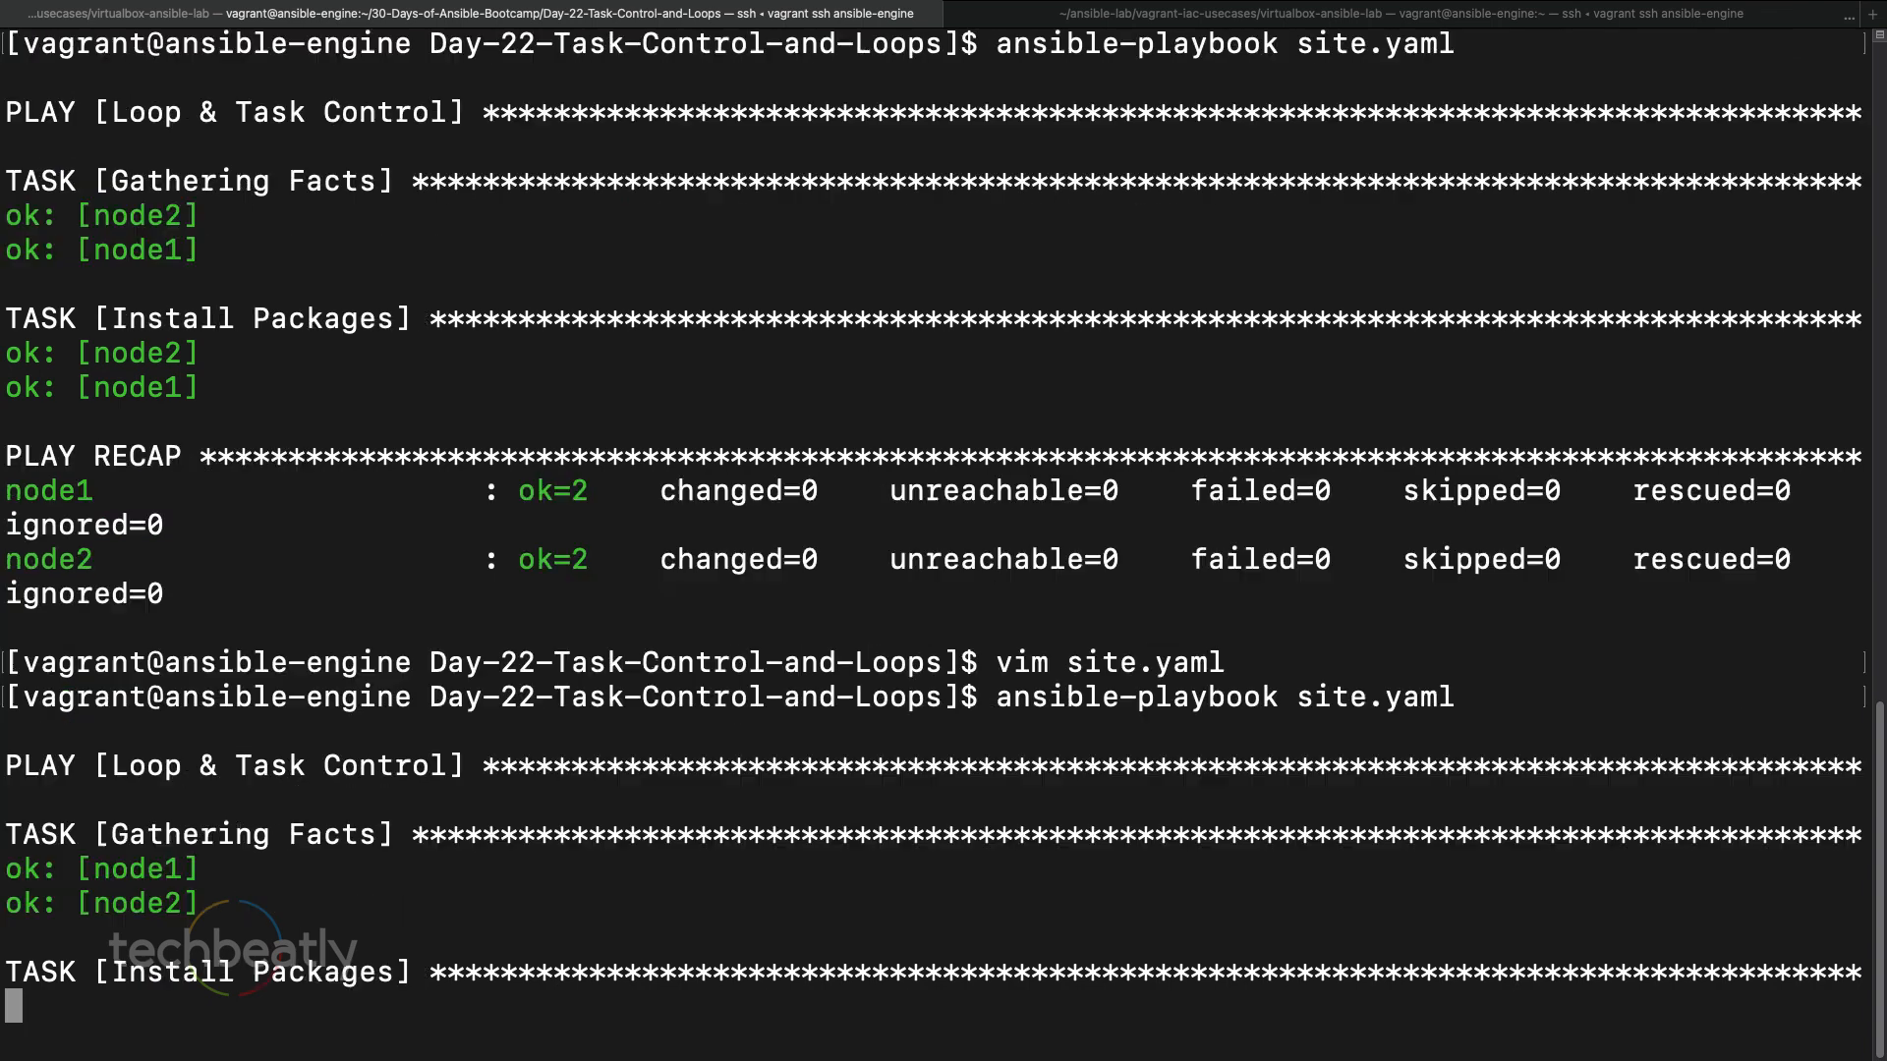
{"action": "scroll", "scroll_direction": "down", "scroll_amount": 3}
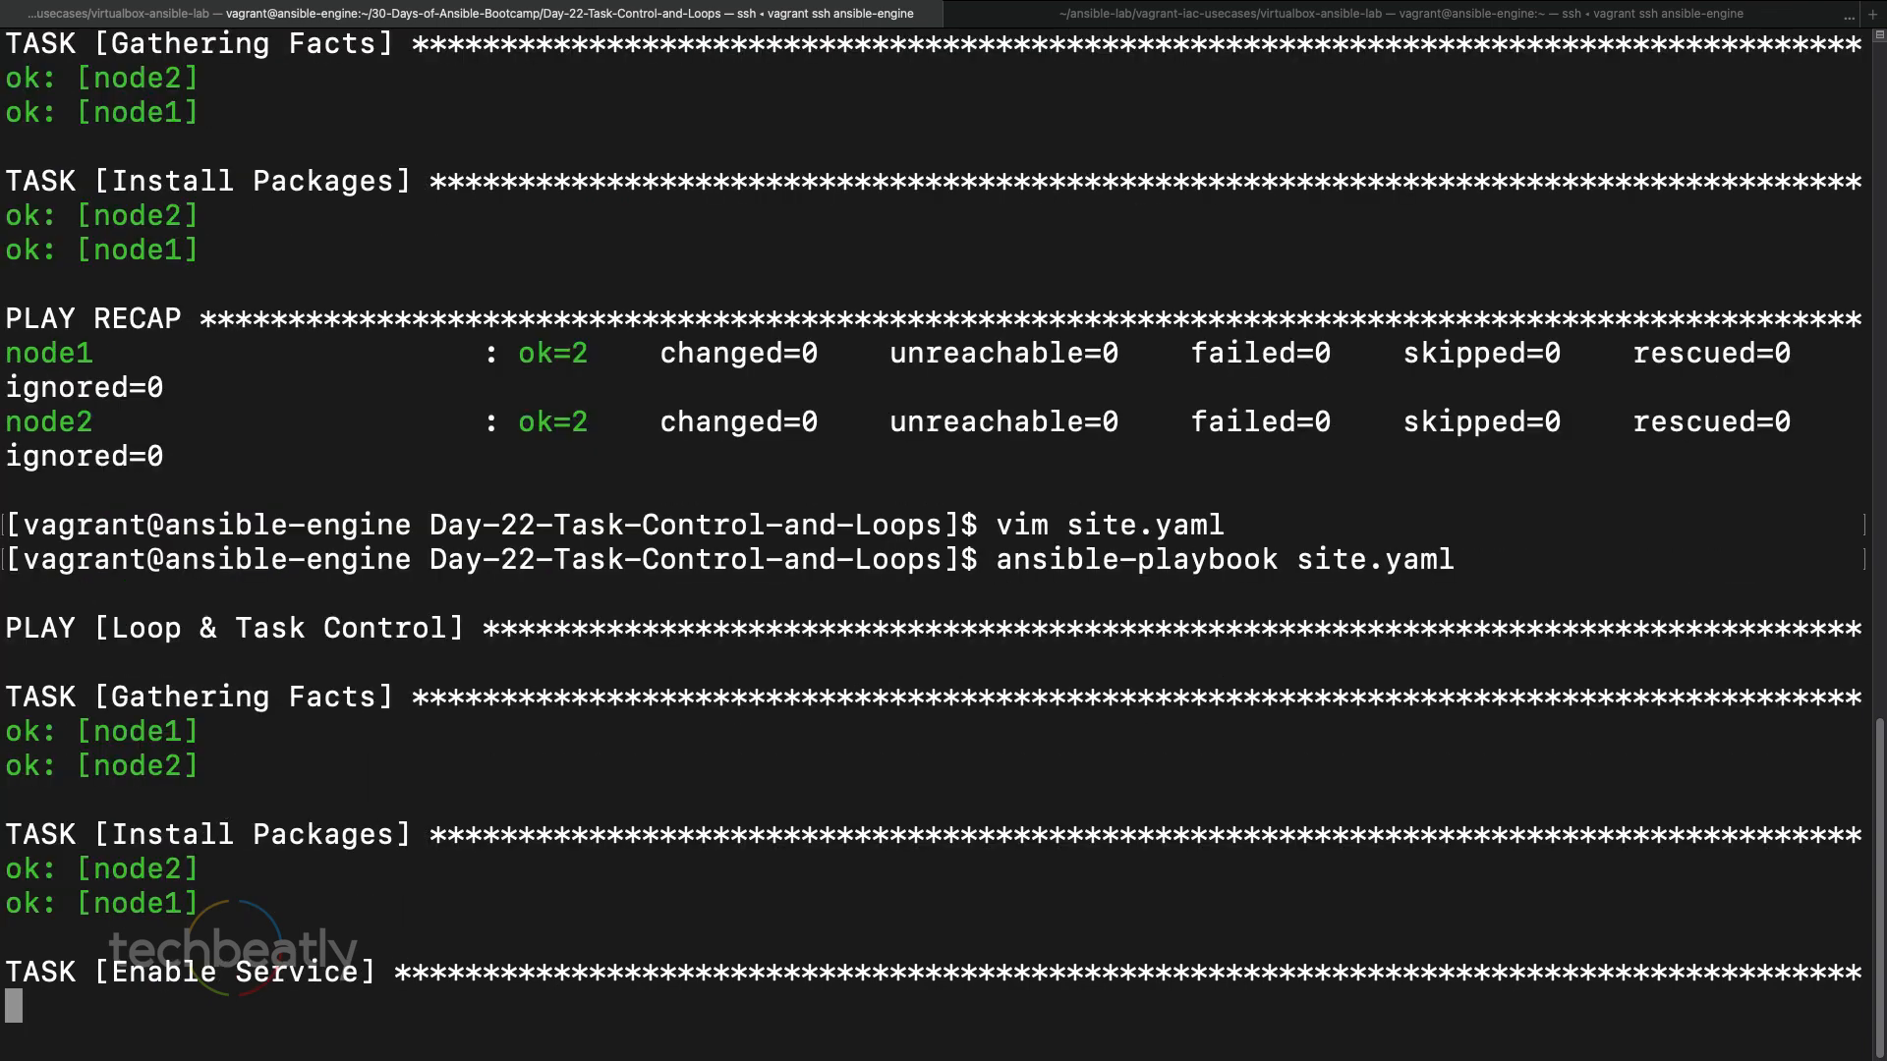
{"action": "scroll", "scroll_direction": "down", "scroll_amount": 3}
{"action": "type", "text": "ansible-playbook site.yaml"}
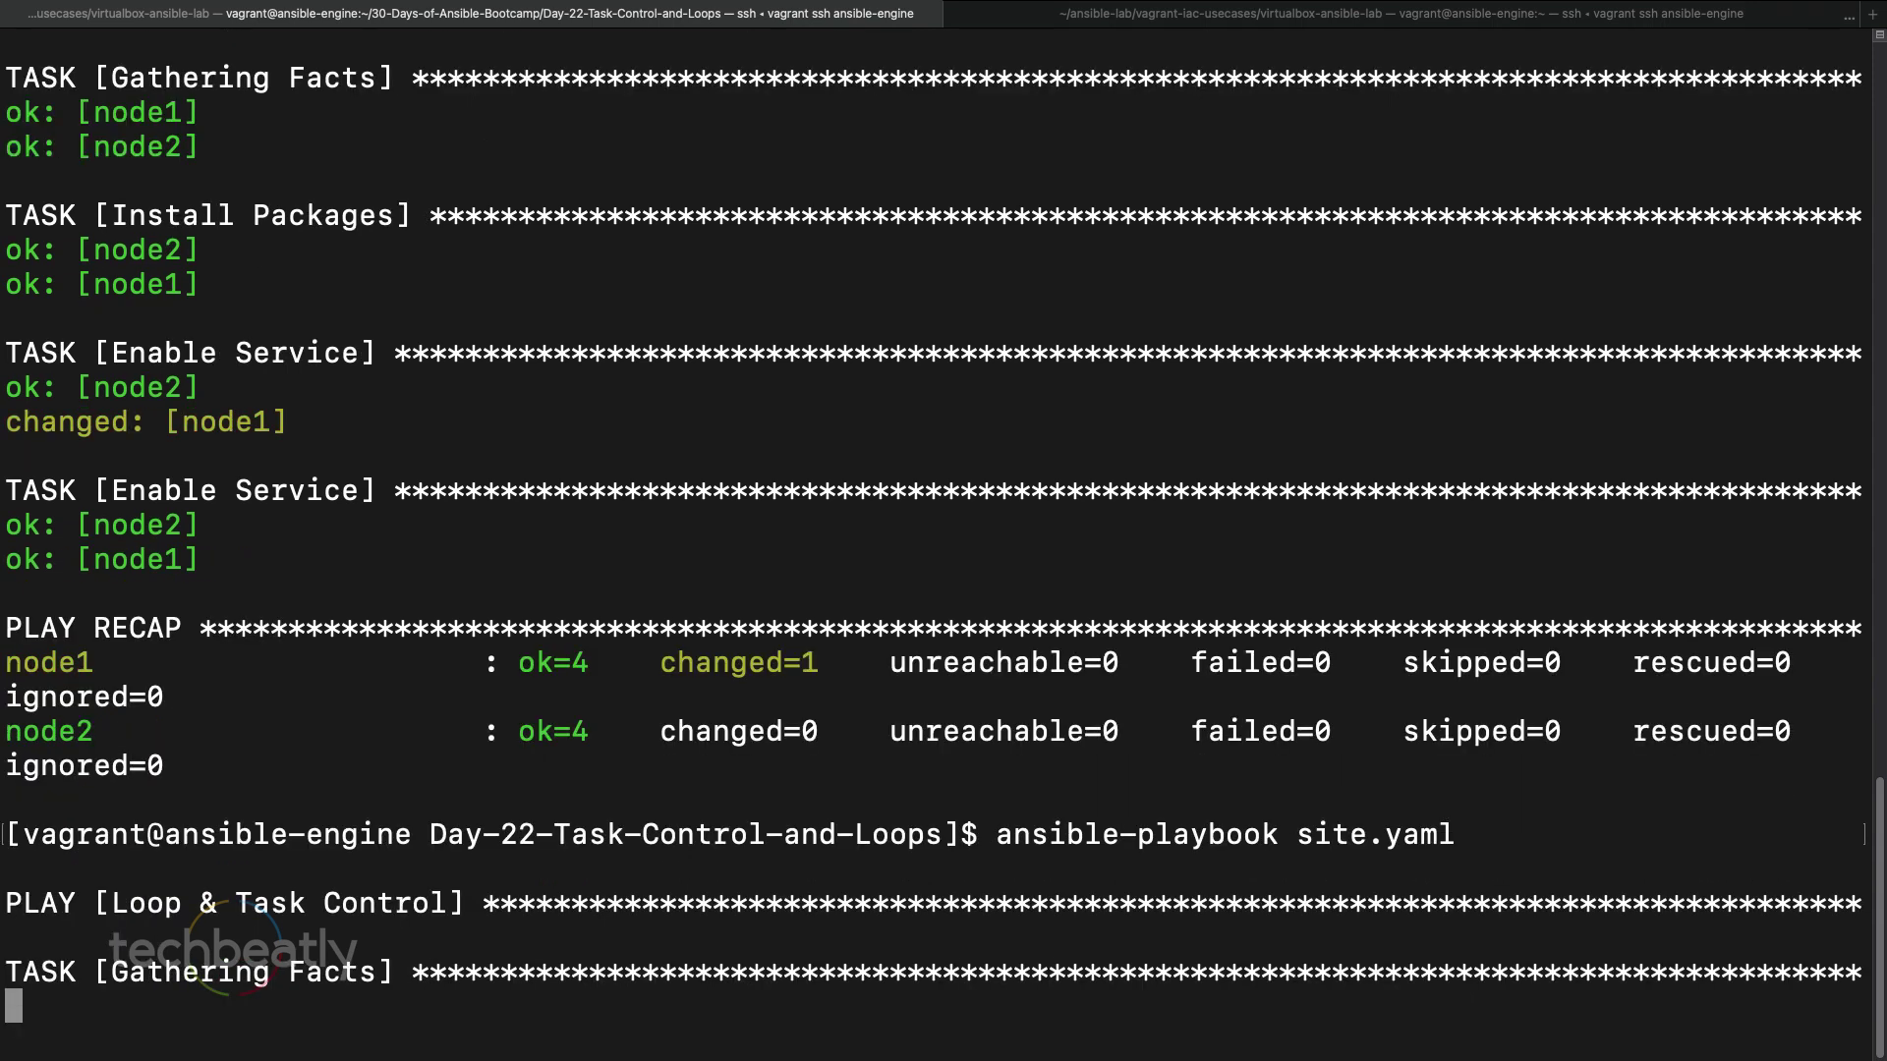
{"action": "scroll", "scroll_direction": "down", "scroll_amount": 3}
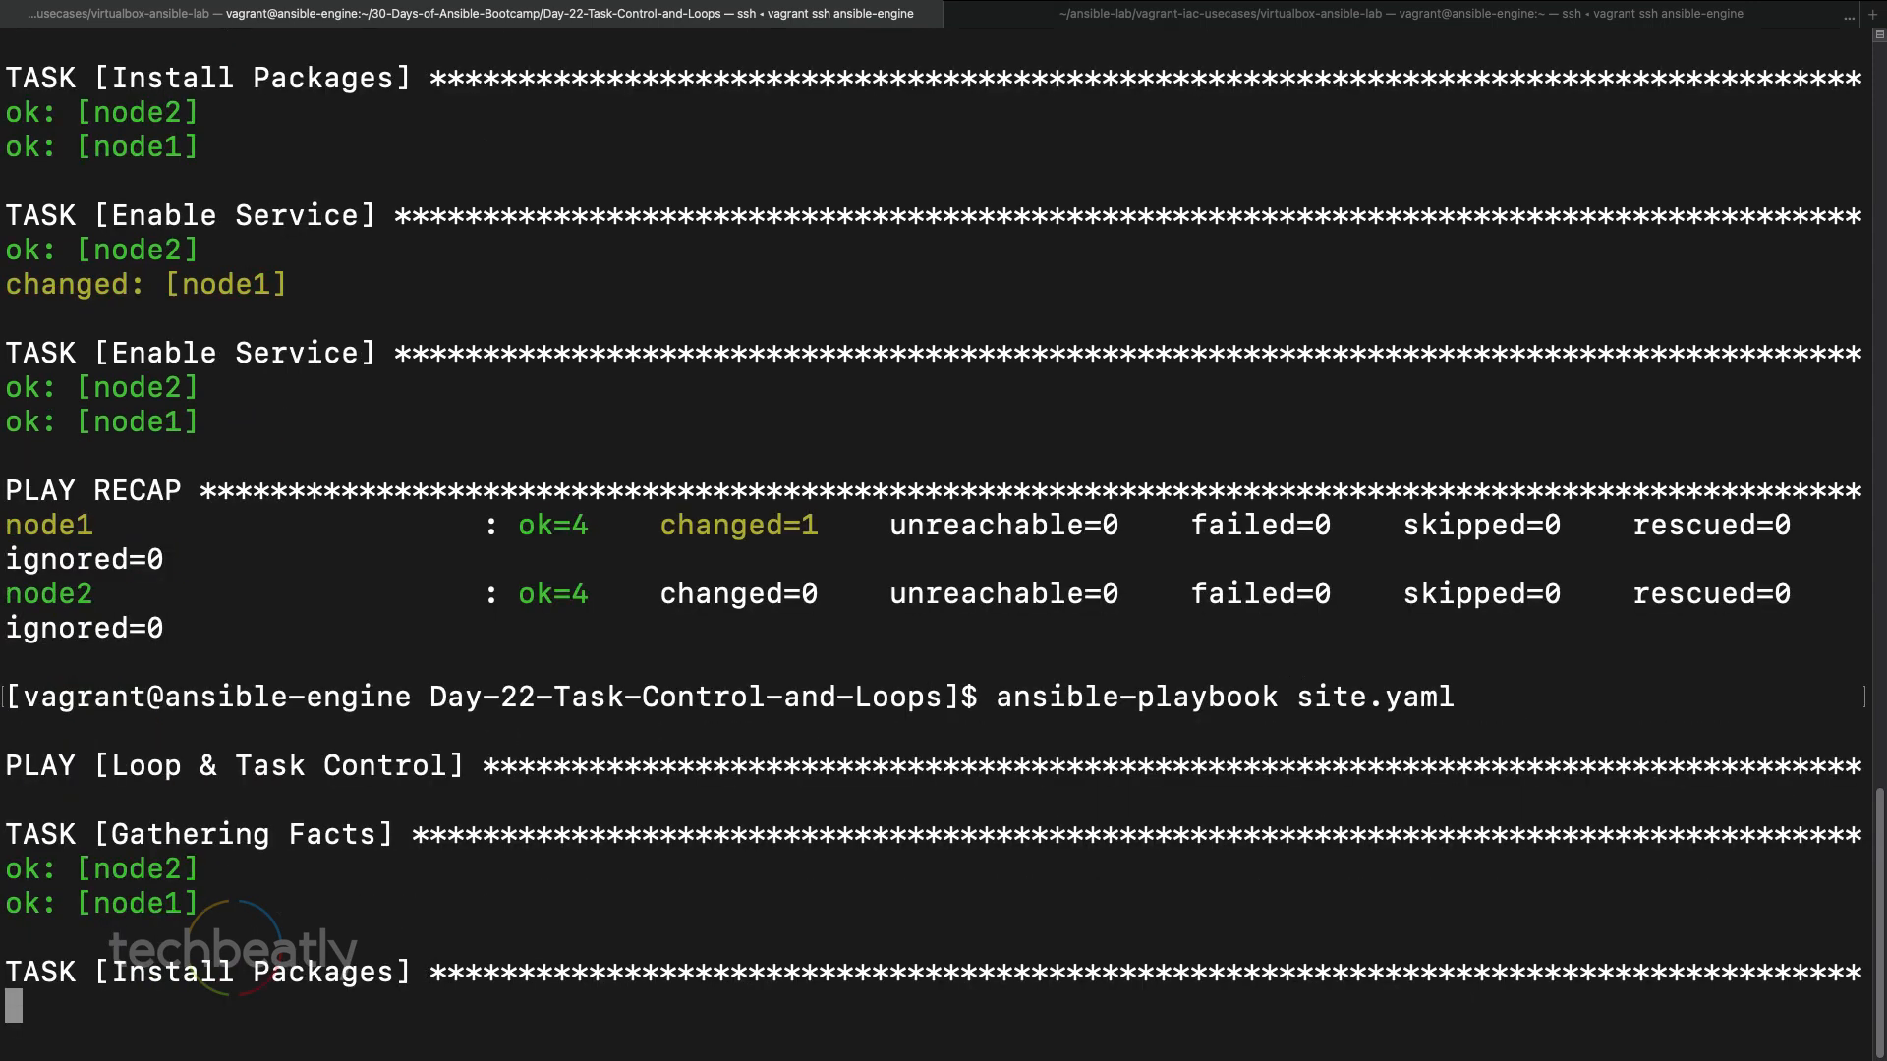
{"action": "scroll", "scroll_direction": "down", "scroll_amount": 3}
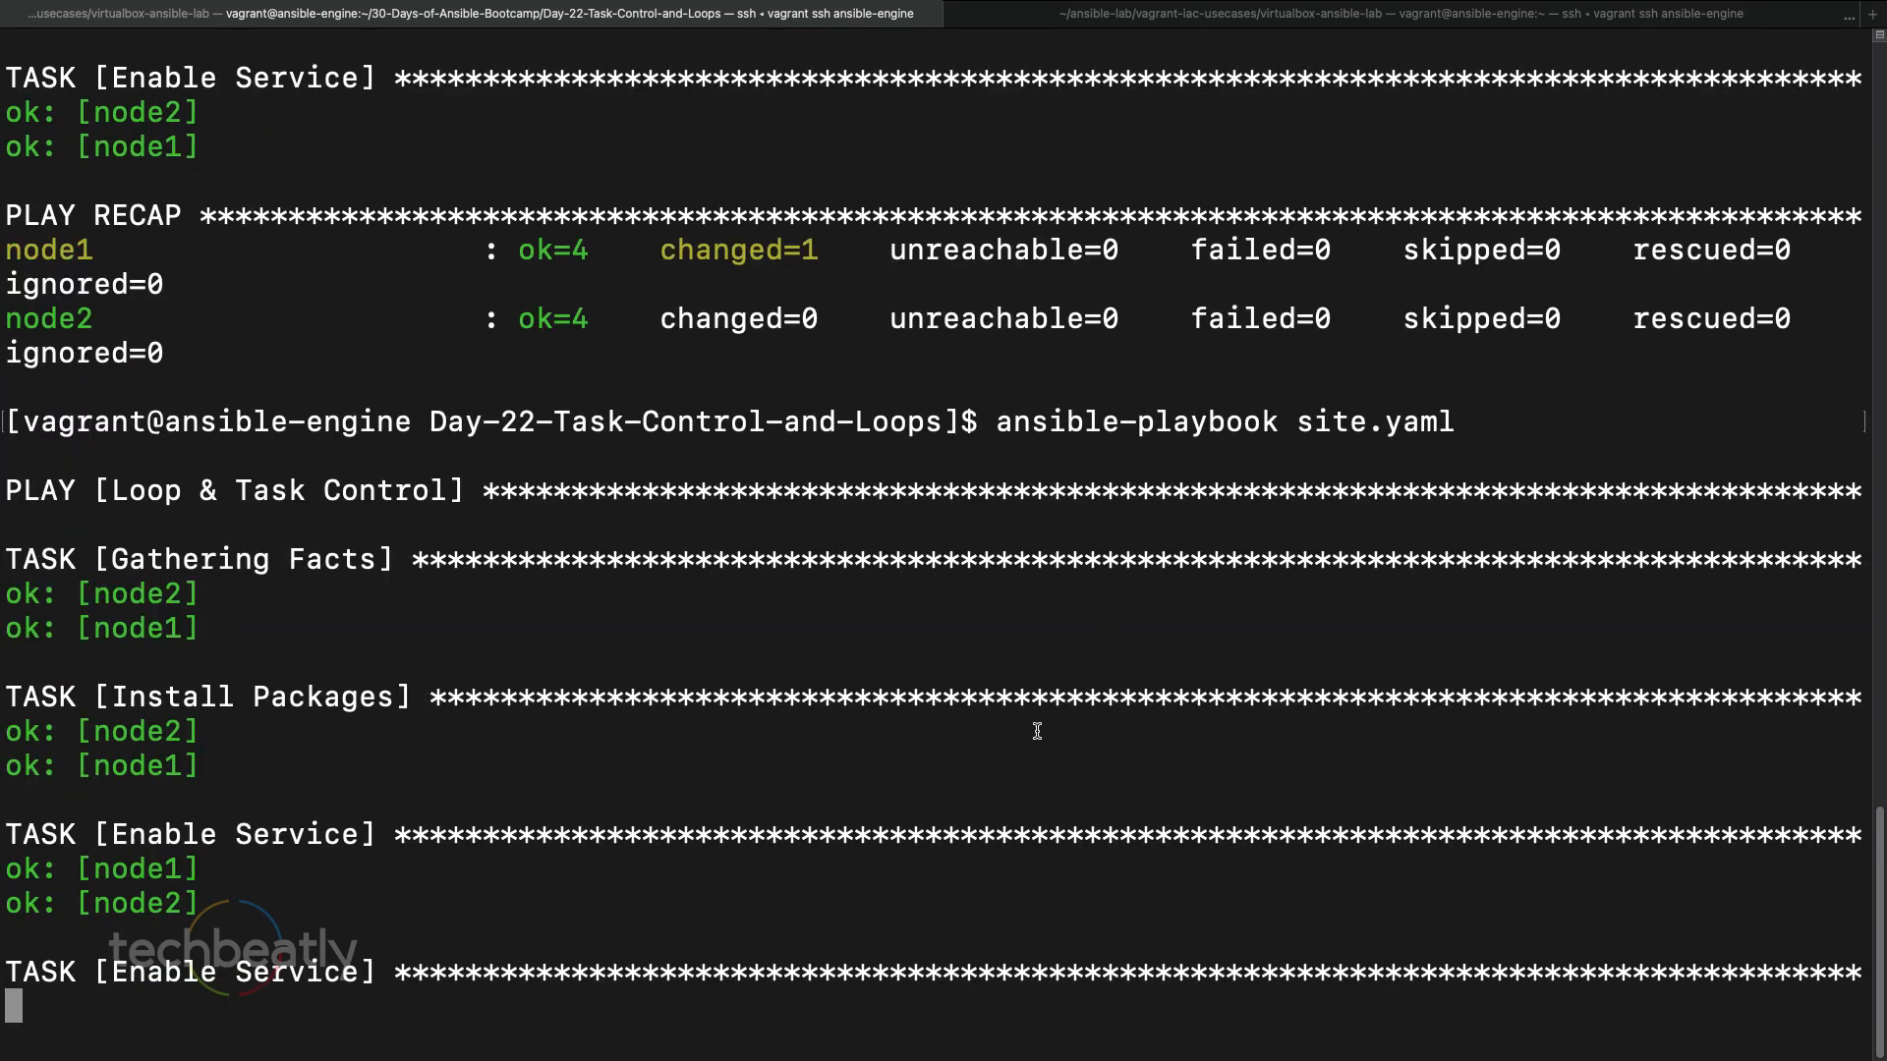
{"action": "scroll", "scroll_direction": "down", "scroll_amount": 3}
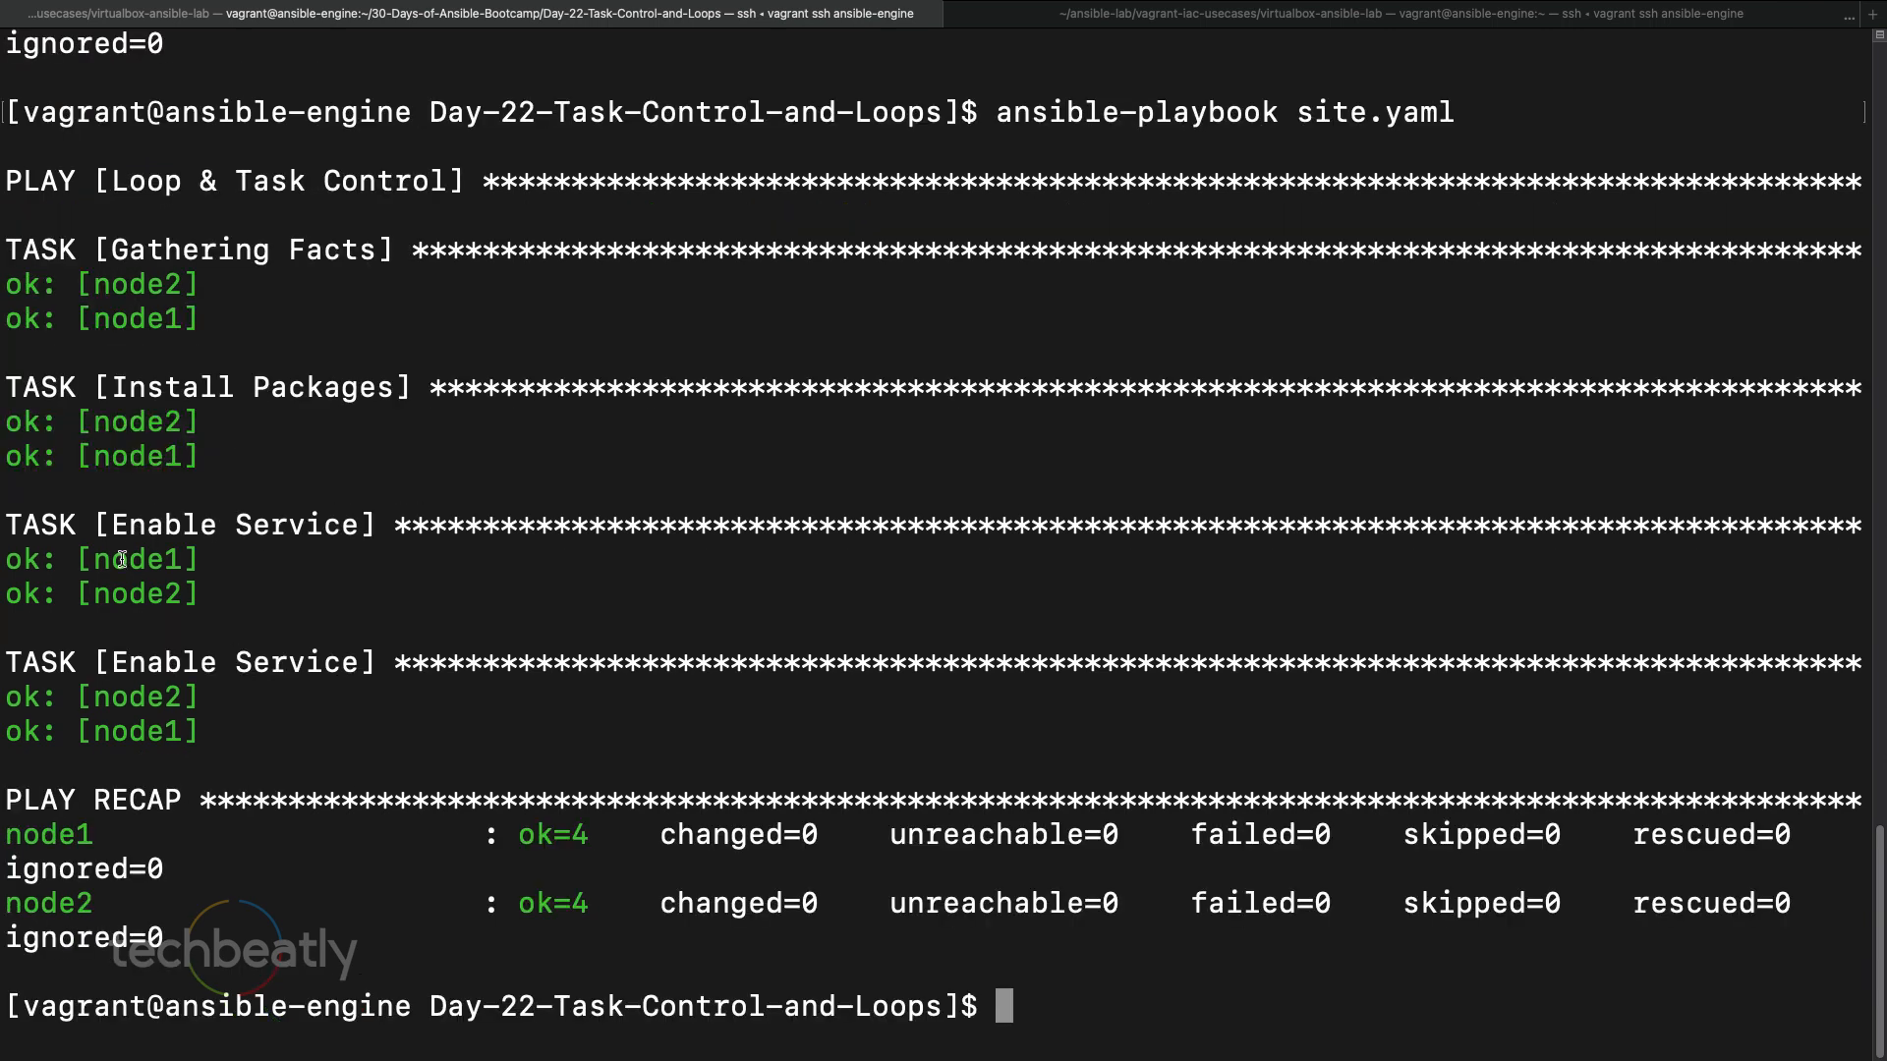
{"action": "mouse_move", "coordinate": [313, 529]}
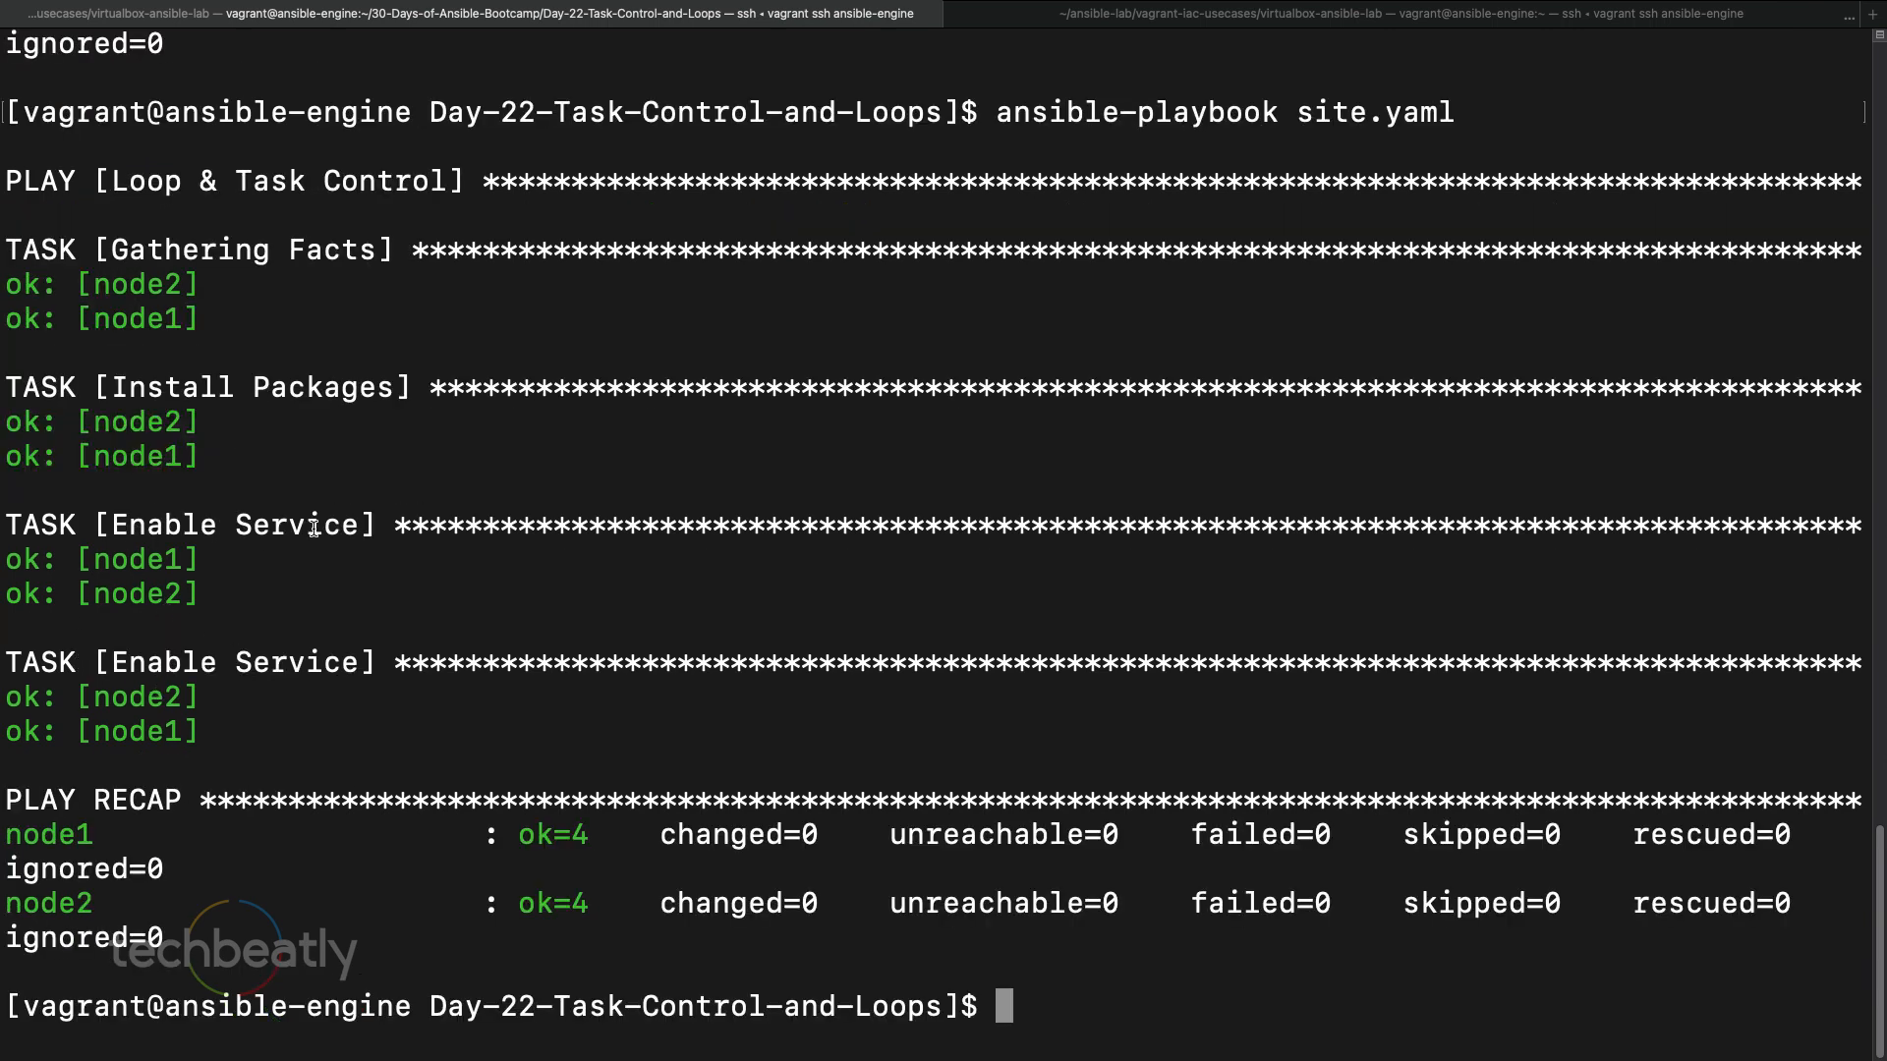
- Open site.yaml and add a loop over httpd and firewalld to the service task
{"action": "type", "text": "vim"}
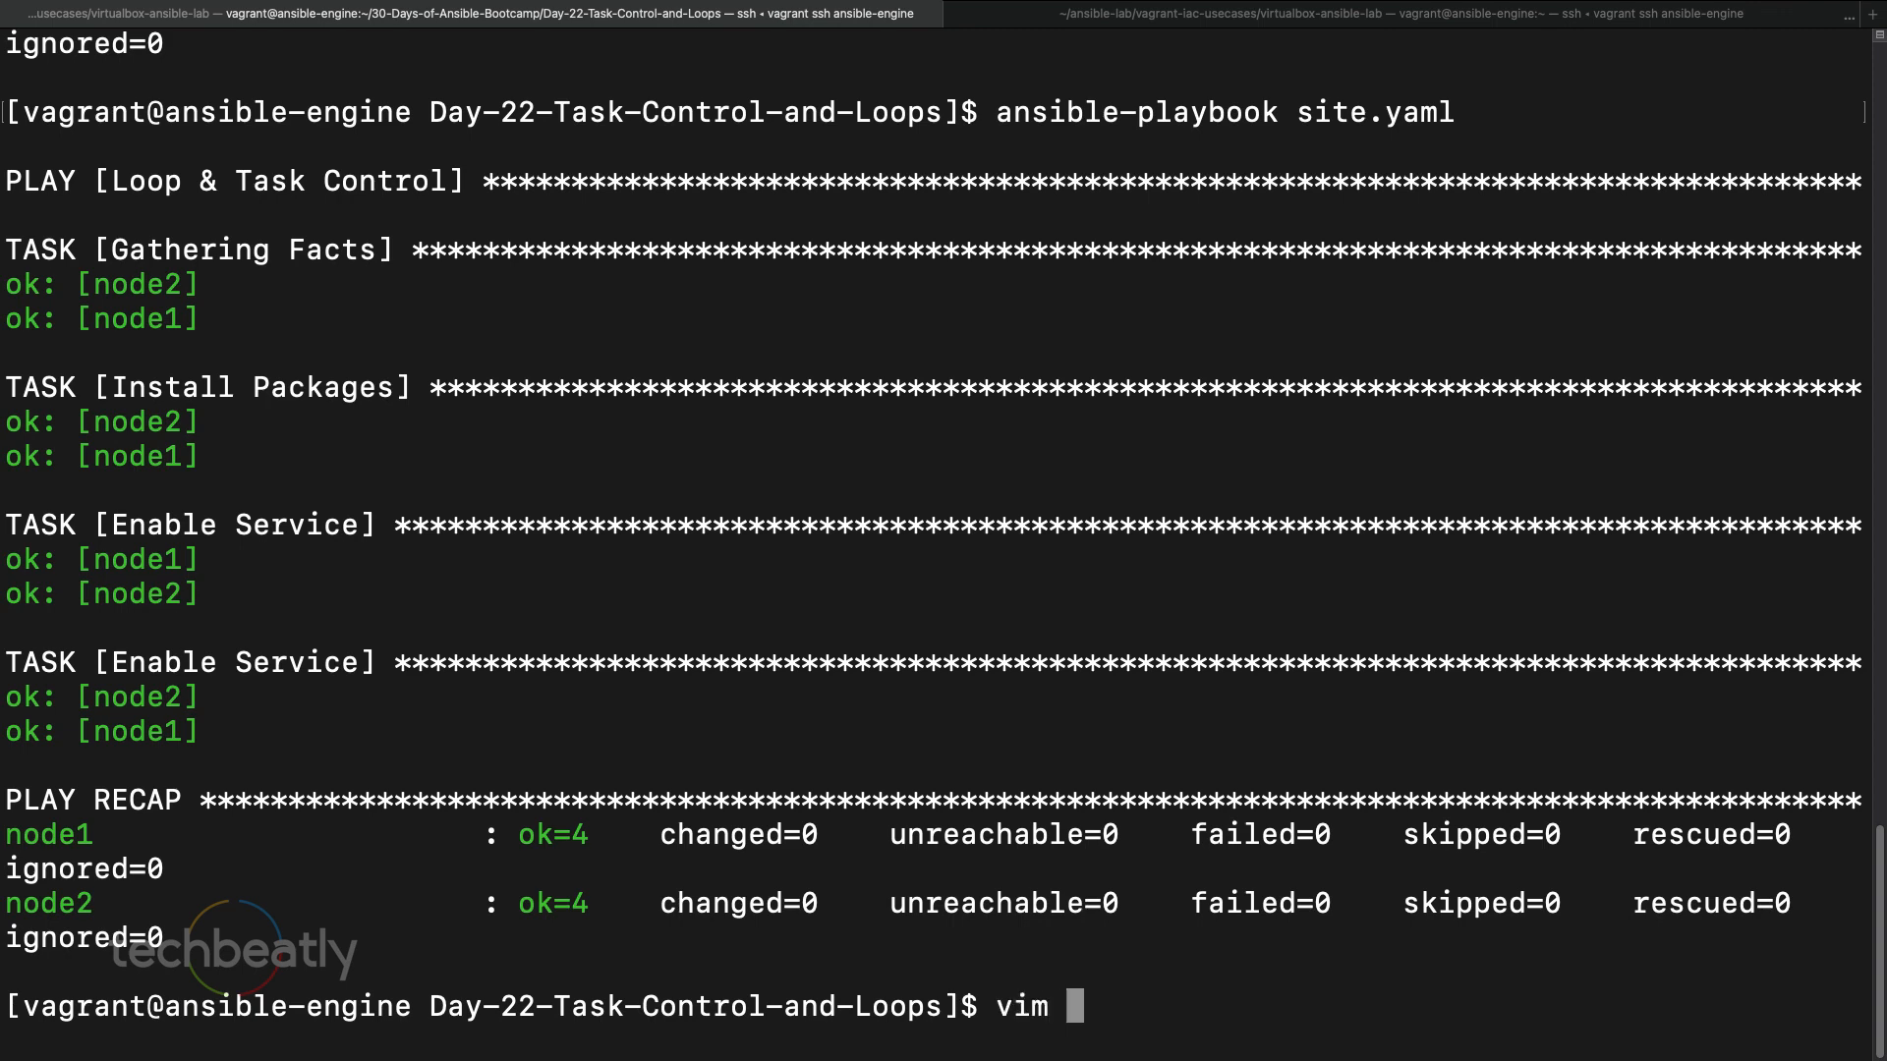
{"action": "key", "text": "Return"}
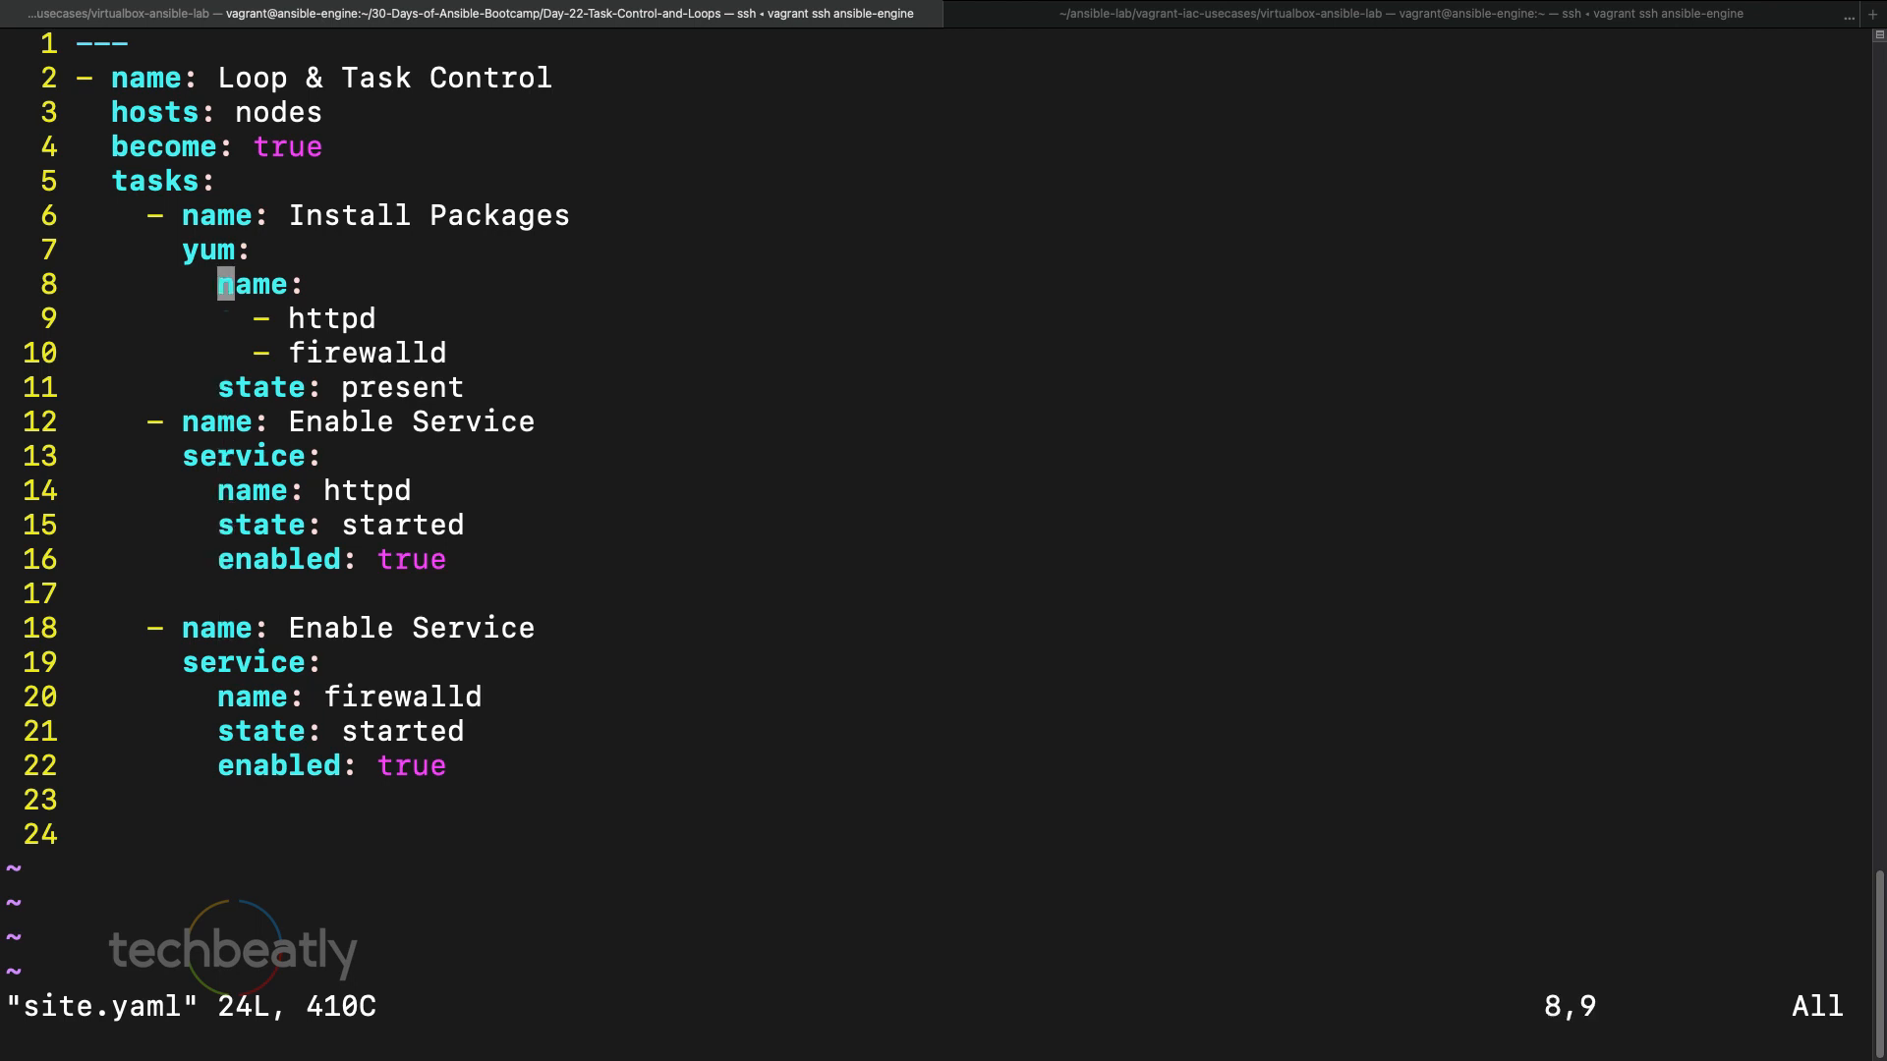
{"action": "key", "text": "j"}
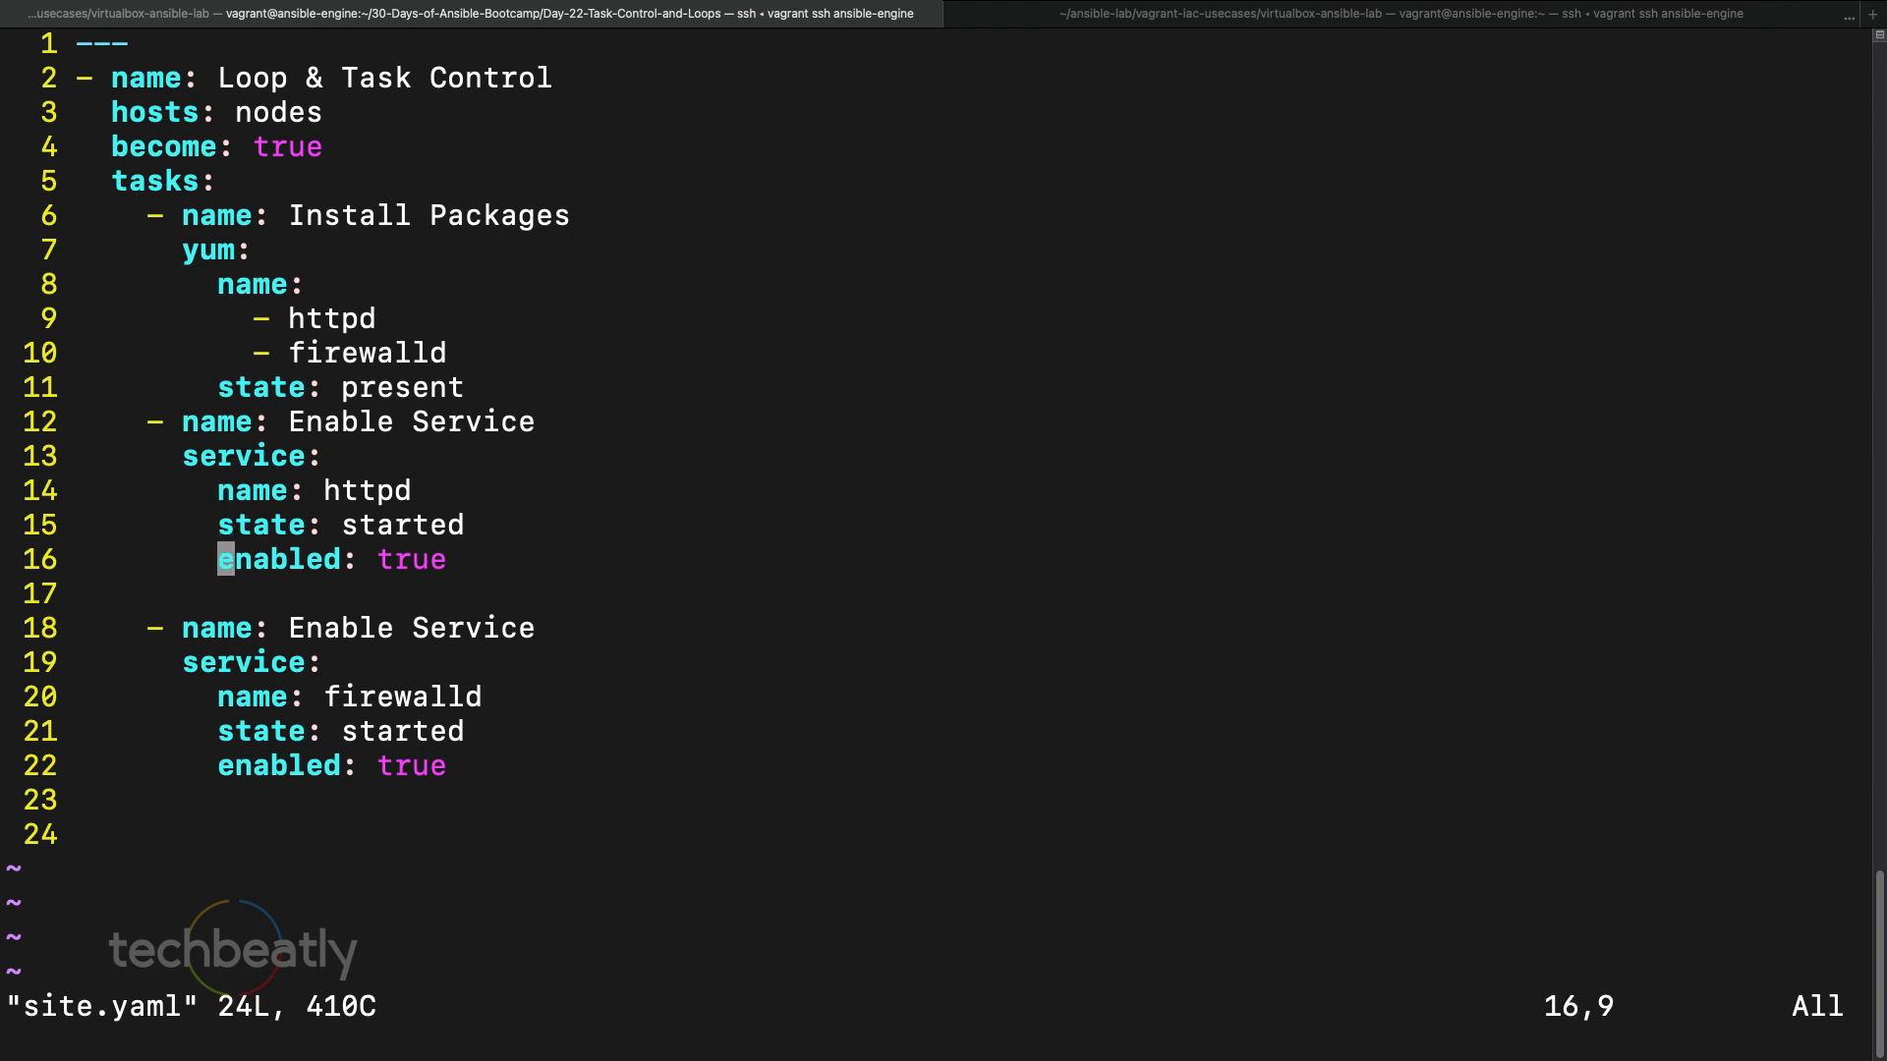
{"action": "key", "text": "o"}
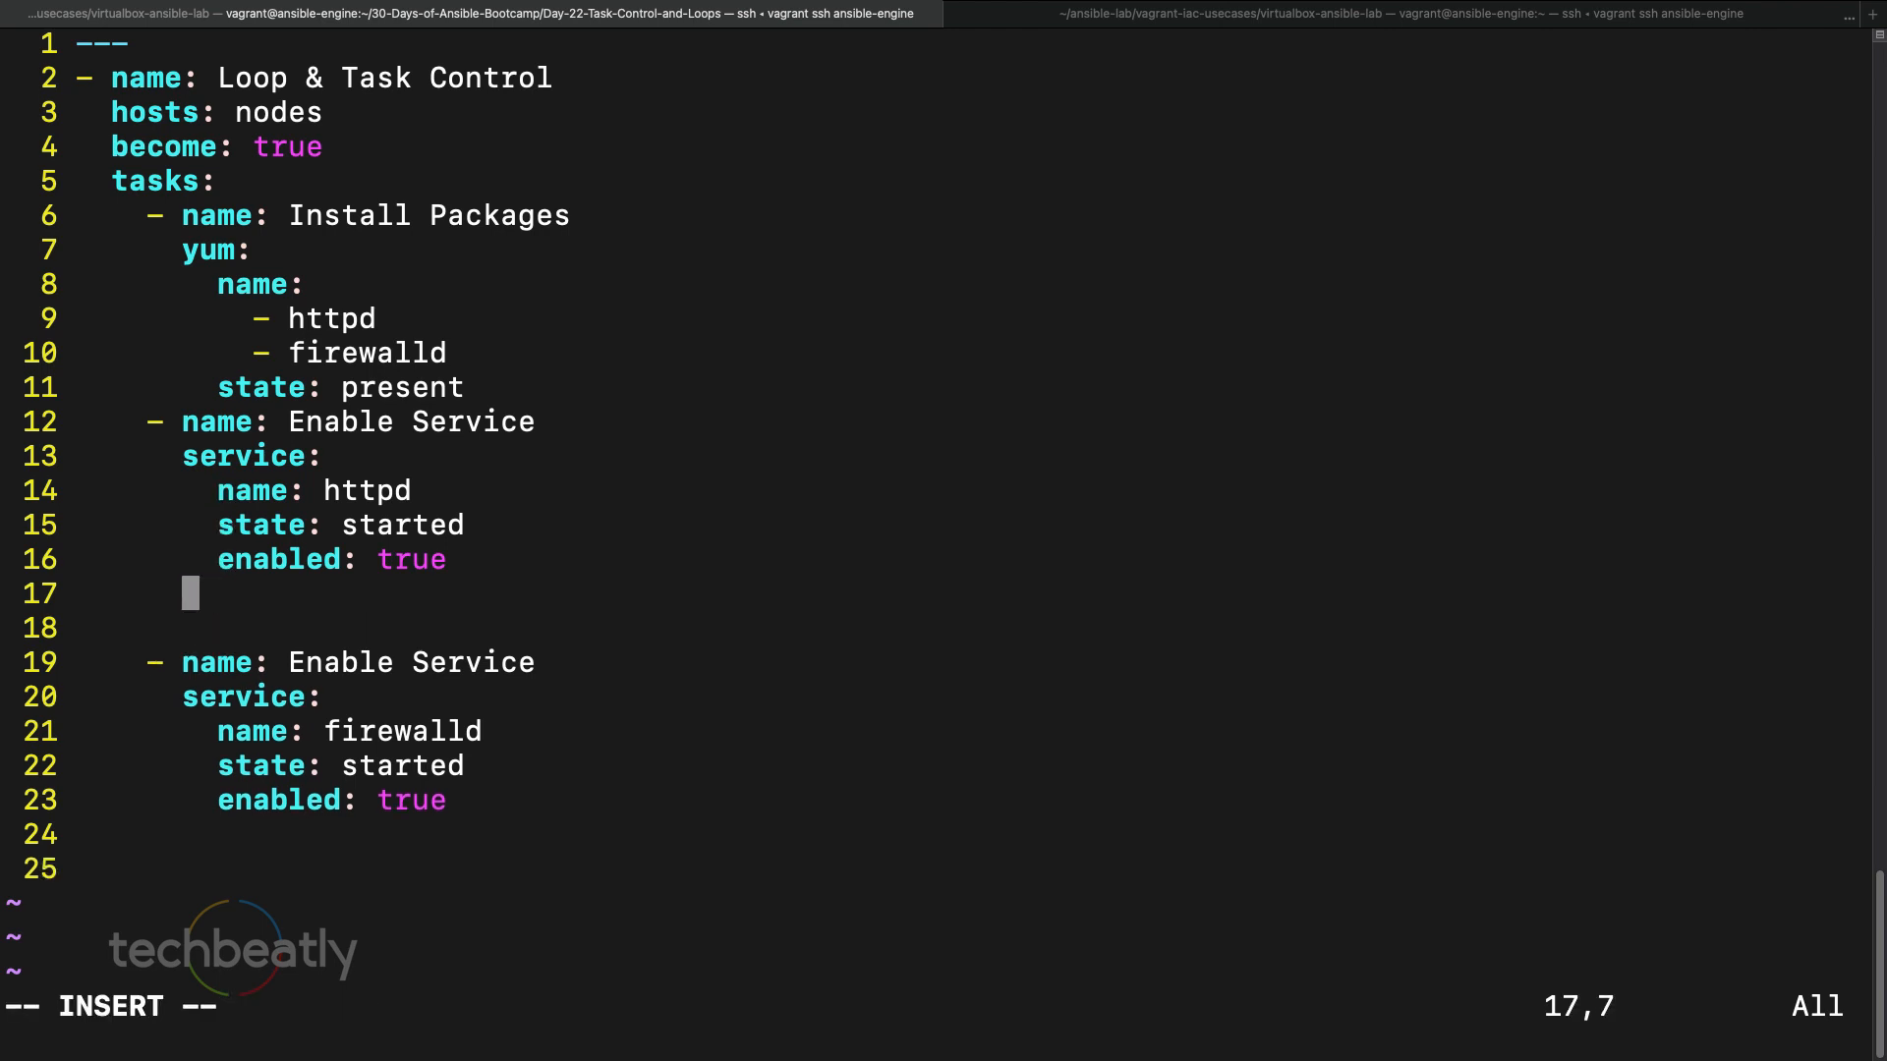
{"action": "type", "text": "loop:"}
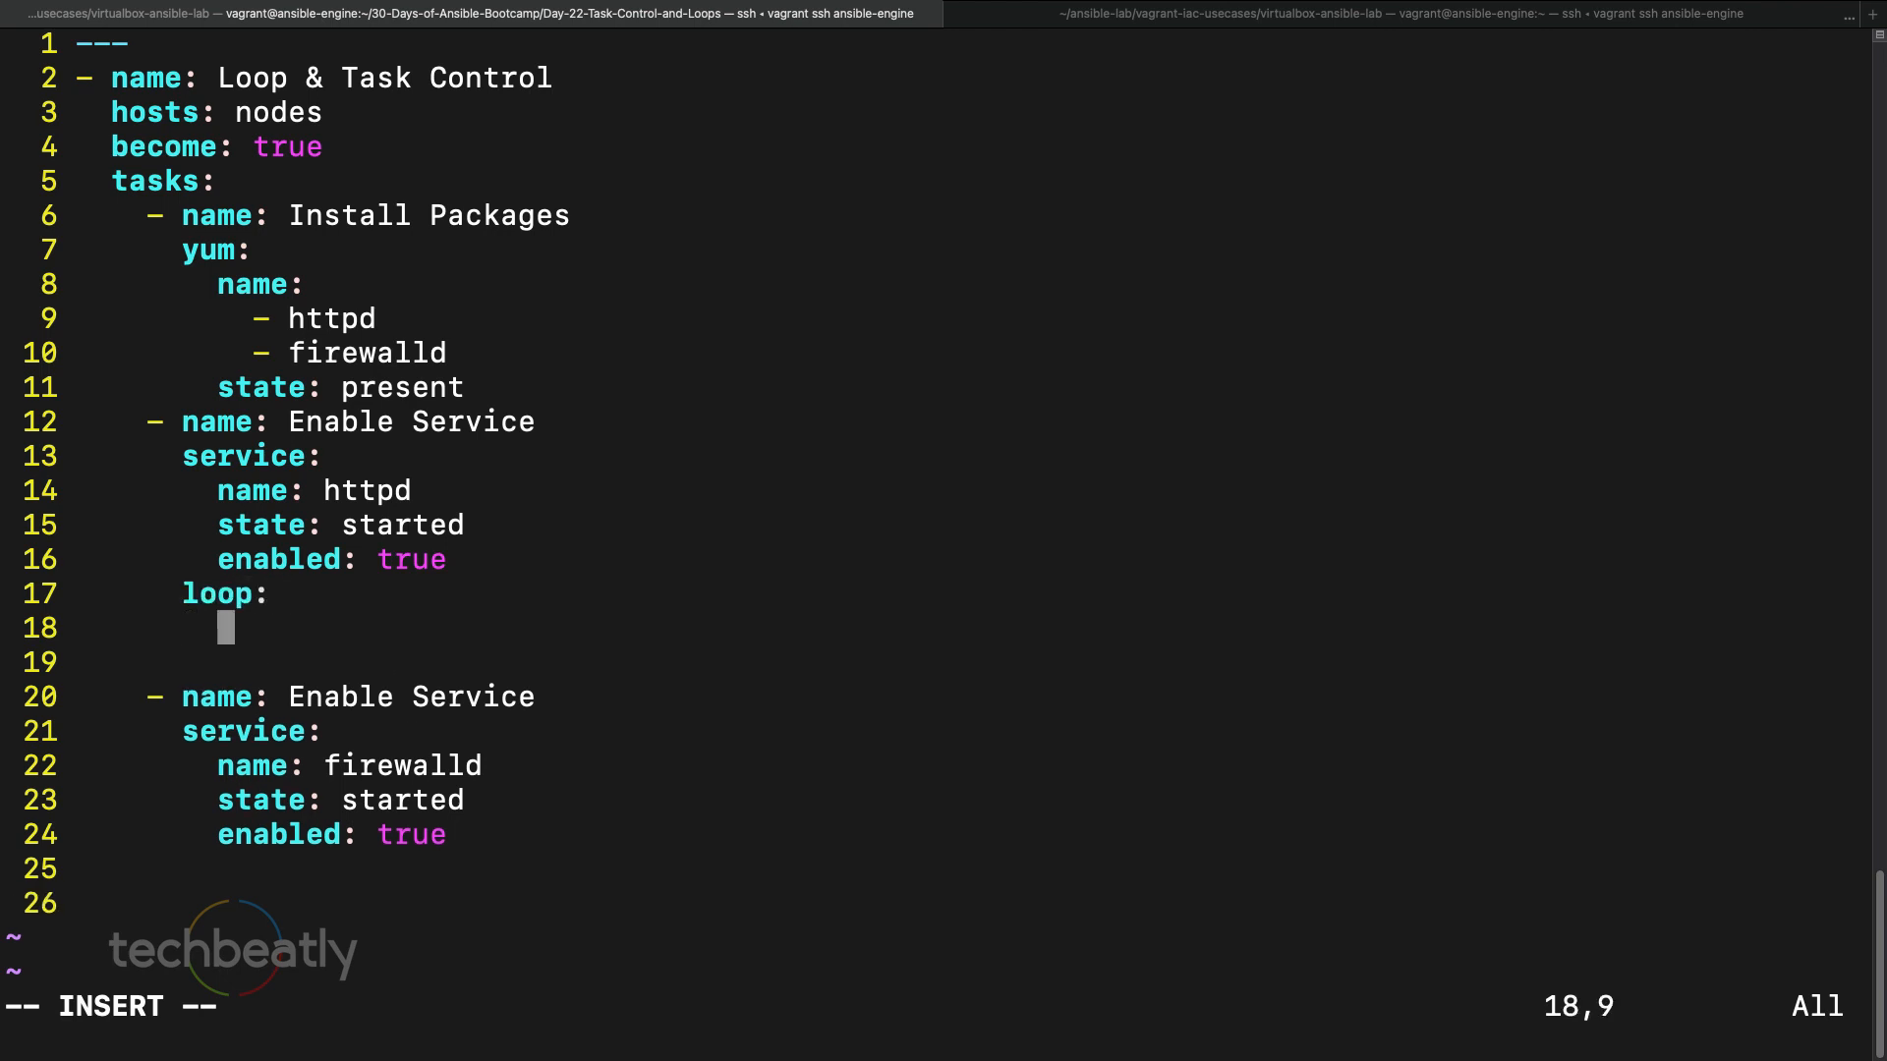
{"action": "type", "text": "- h"}
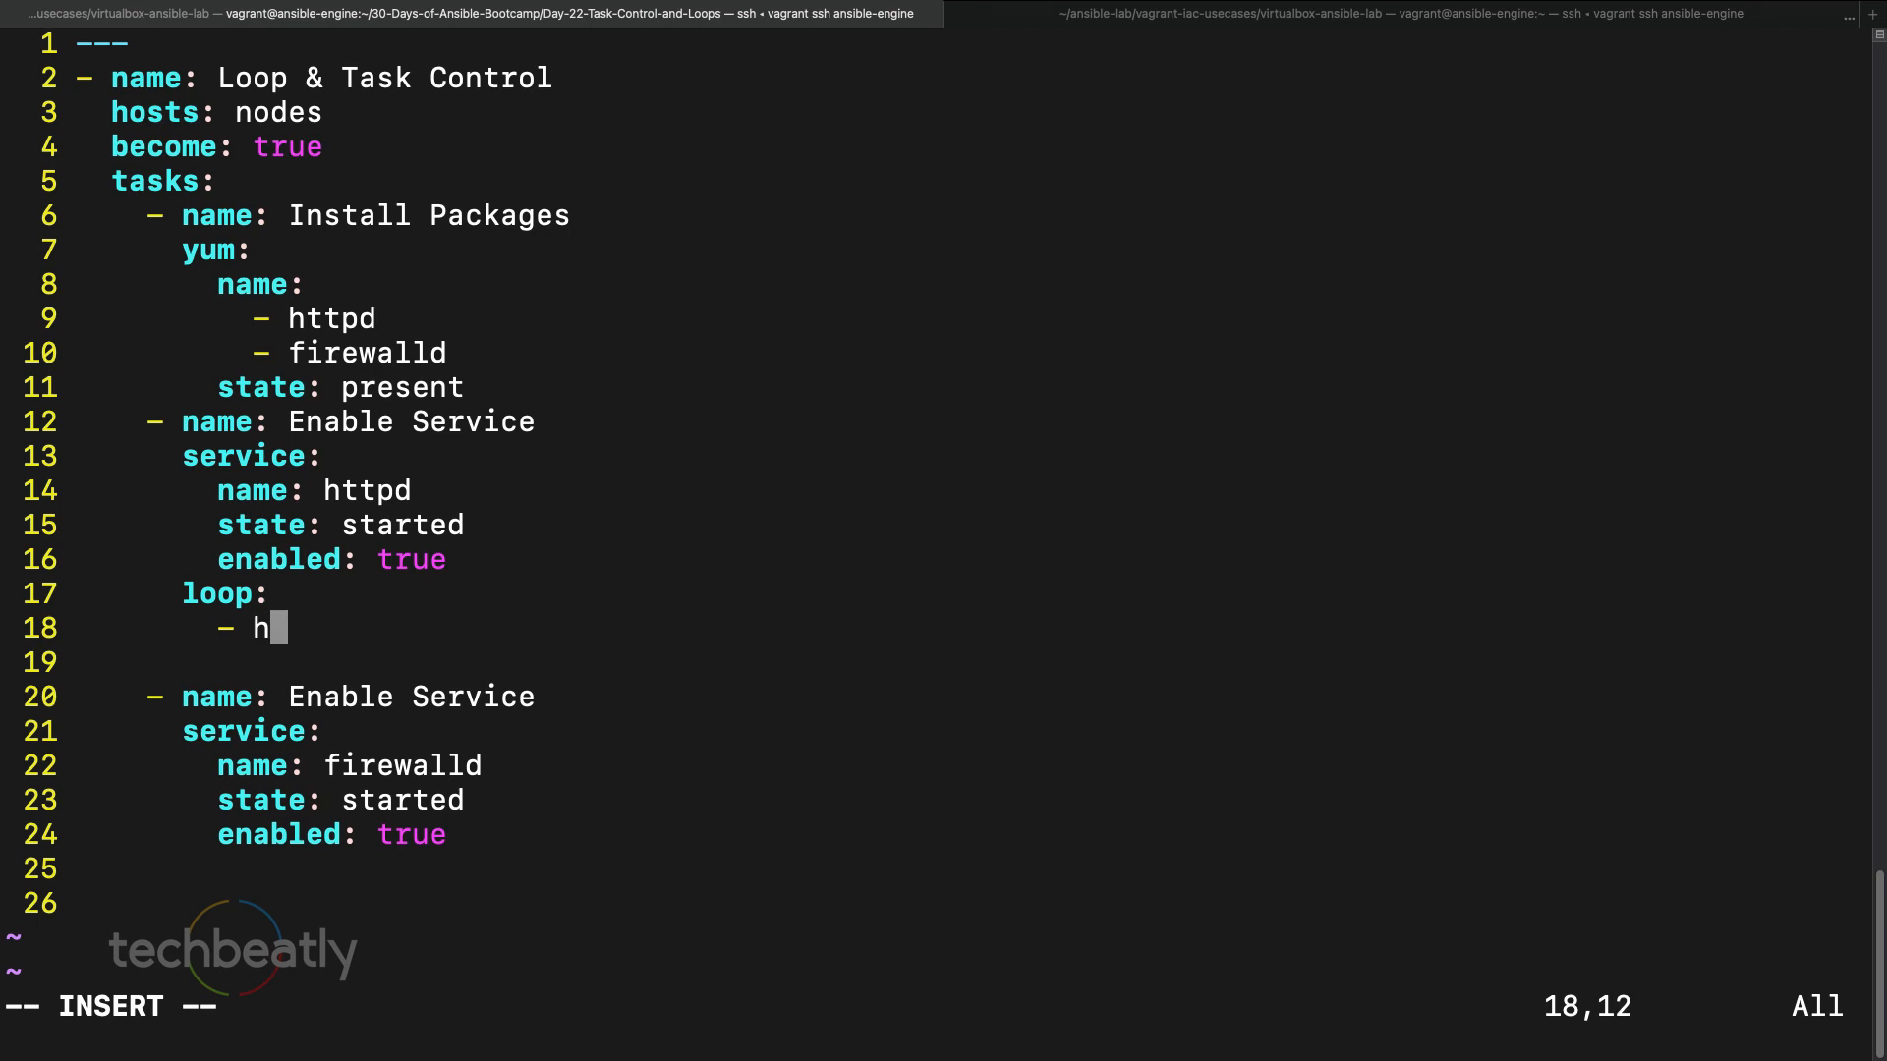
{"action": "type", "text": "ttpd"}
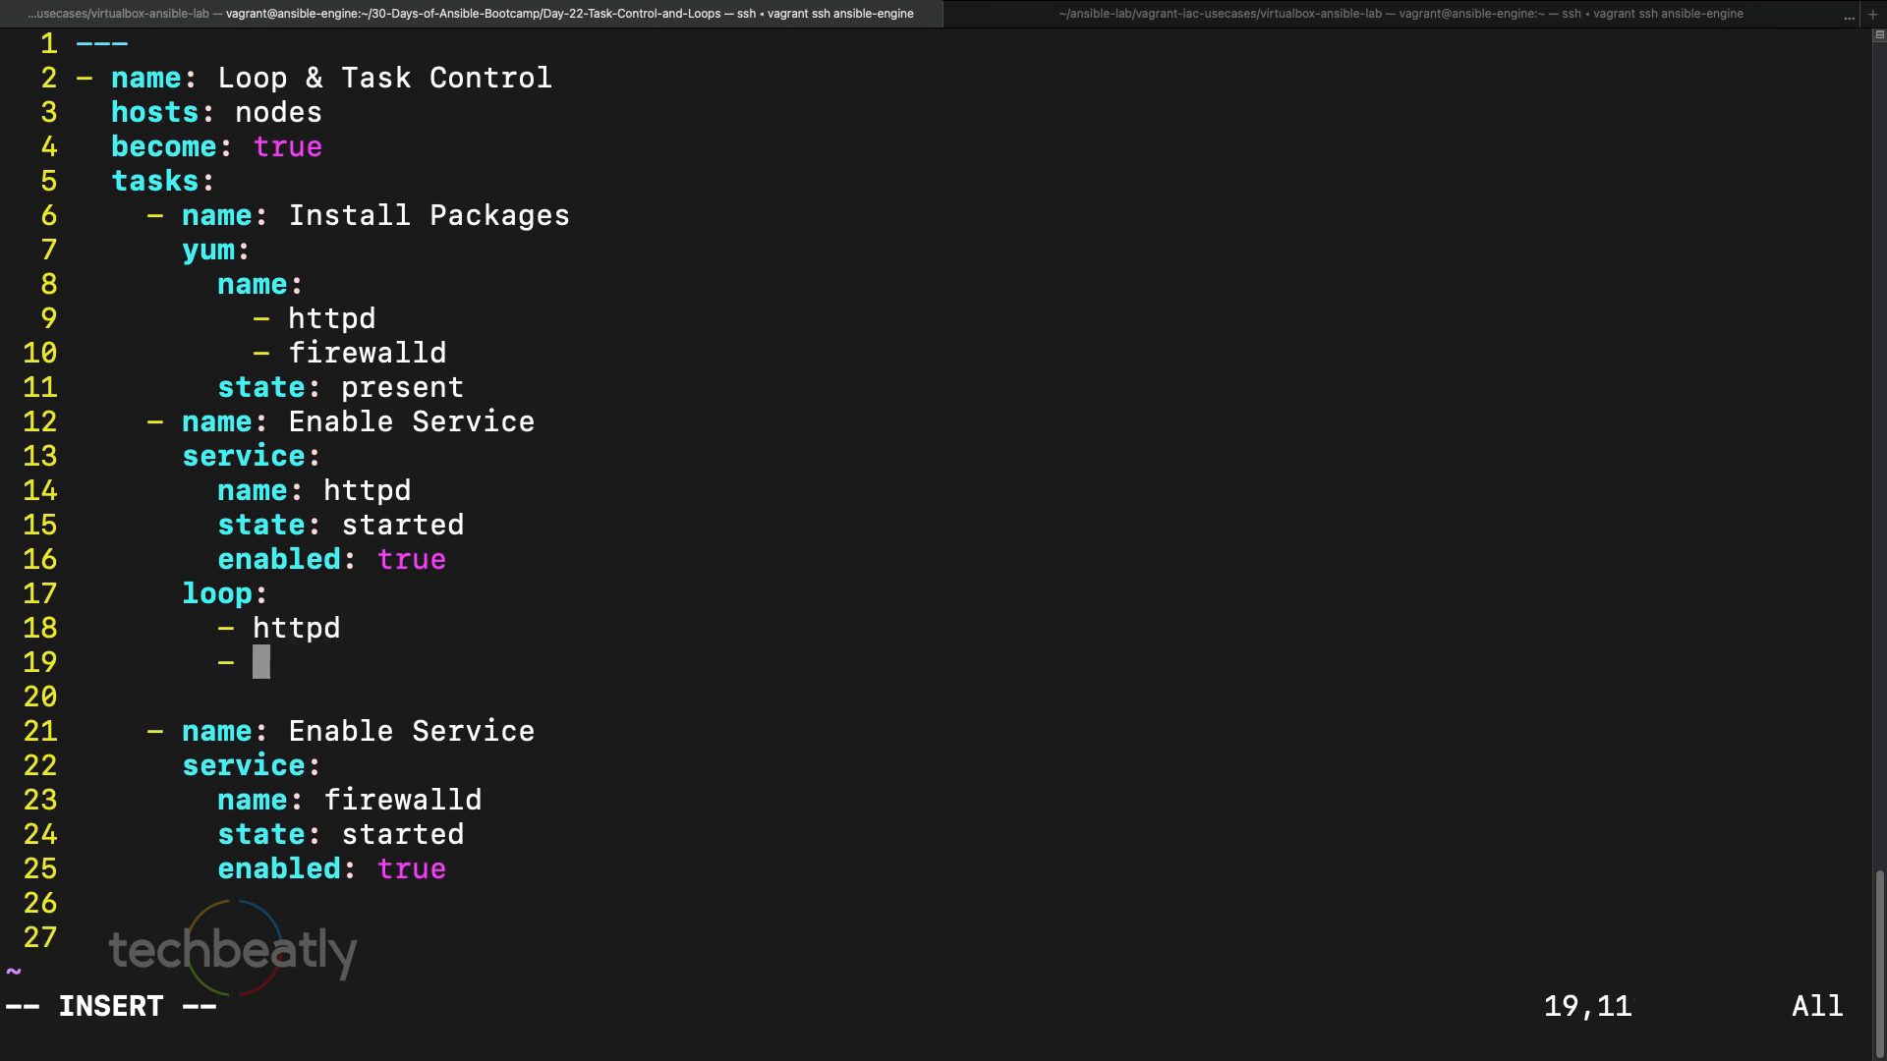
{"action": "type", "text": "firewalld"}
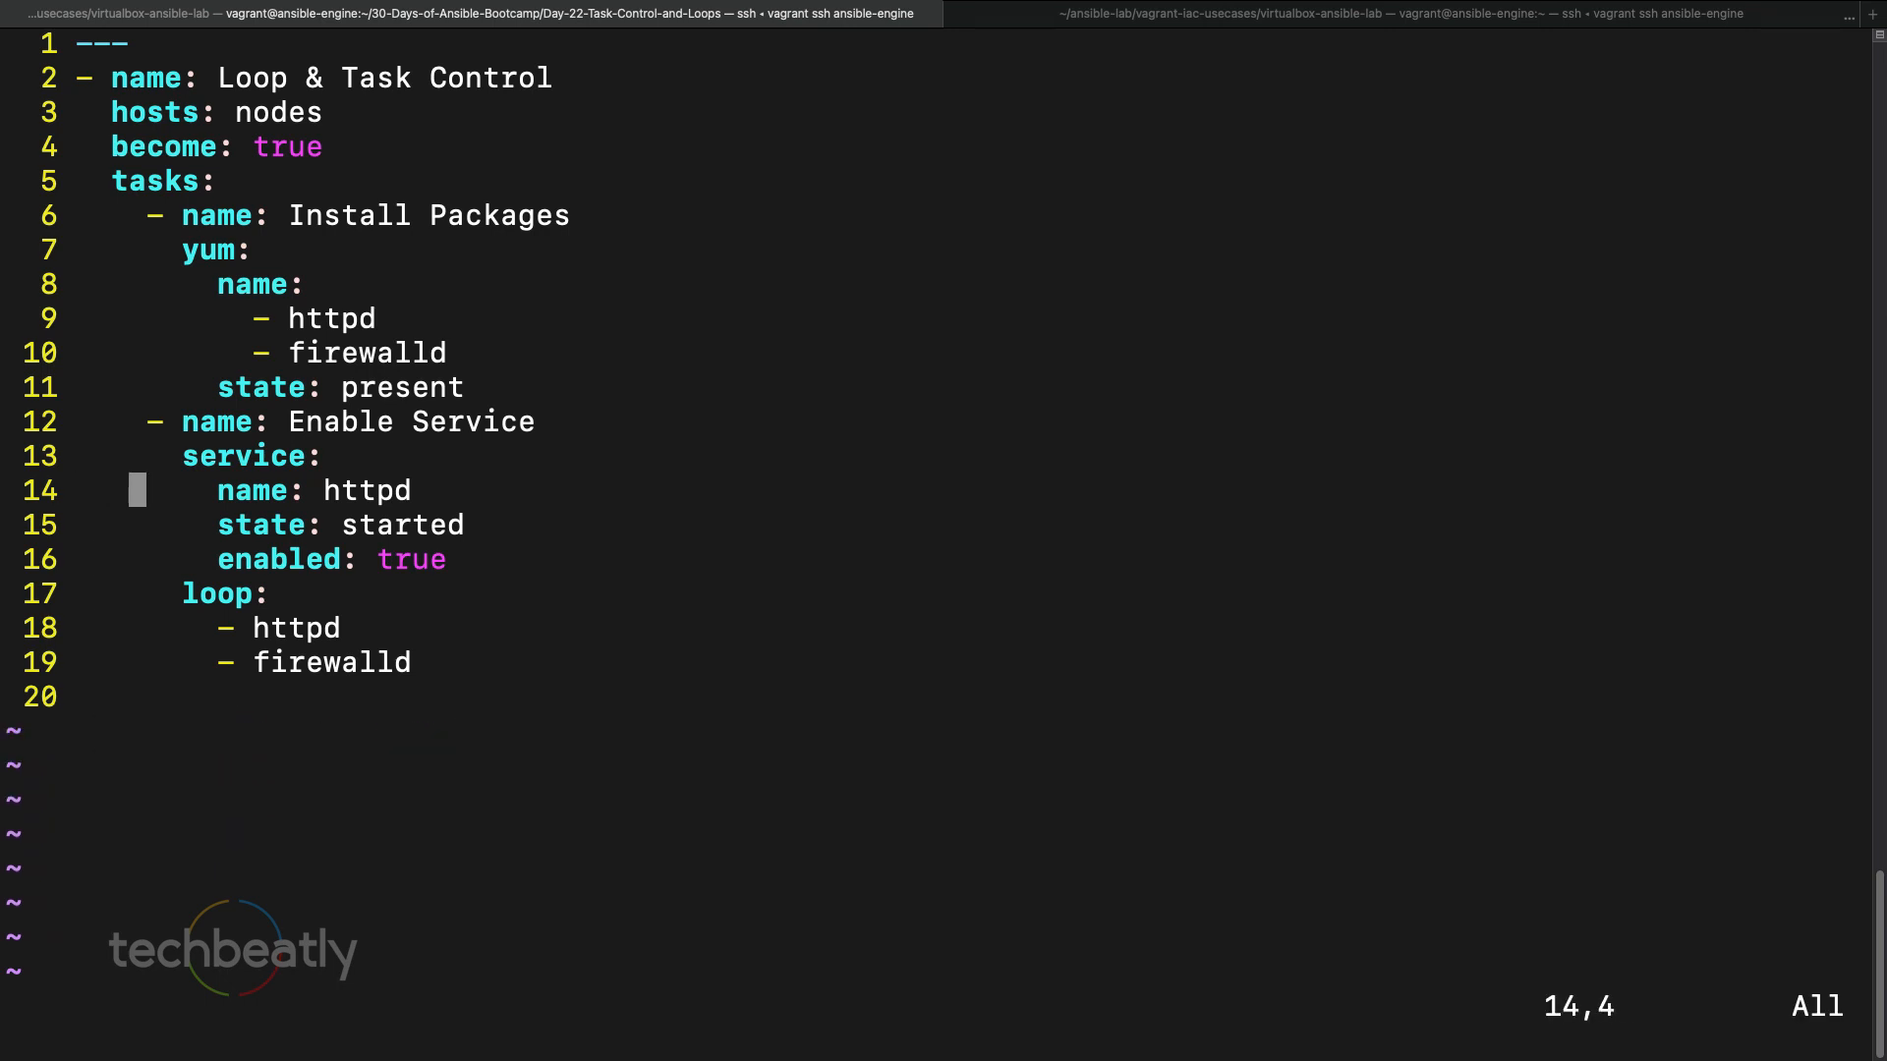
- Set the service name to "{{ item }}" and save the playbook
{"action": "key", "text": "A"}
{"action": "type", "text": "\""}
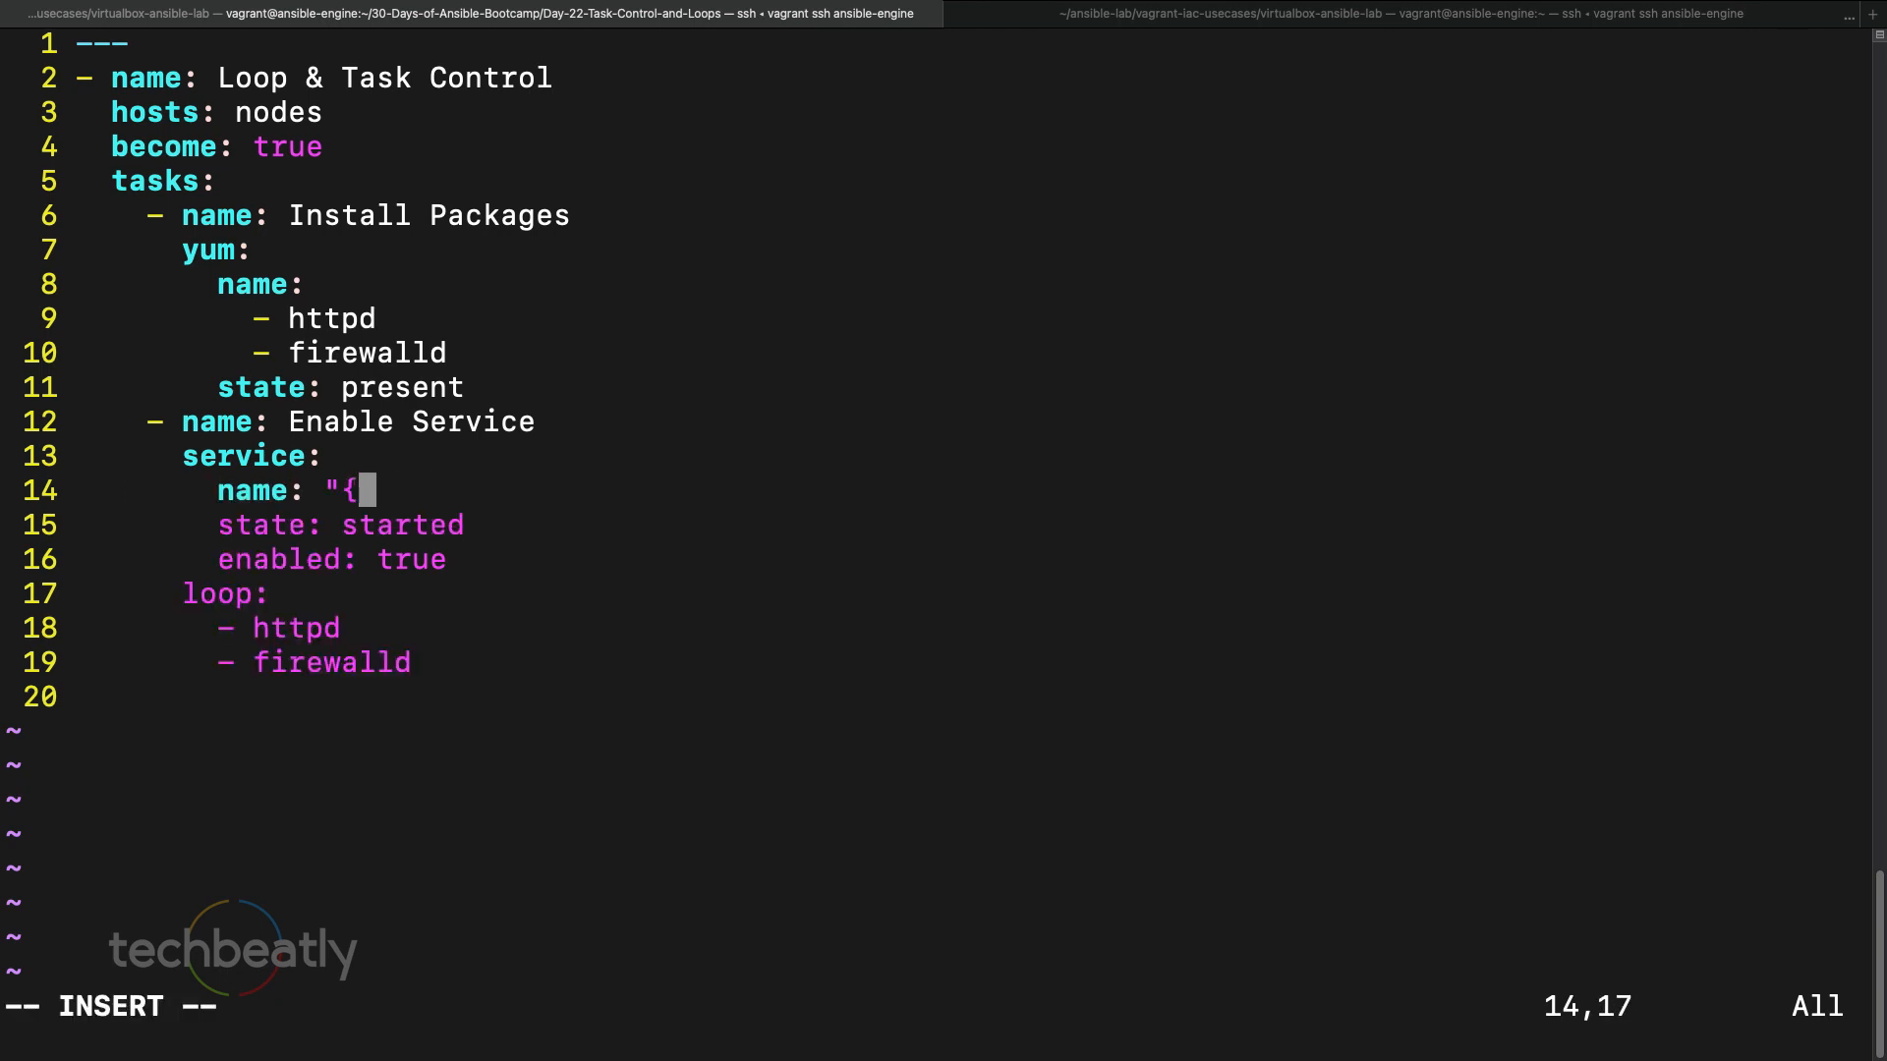
{"action": "type", "text": "{ item }}\""}
{"action": "left_click", "coordinate": [943, 1006]}
{"action": "type", "text": ":w"}
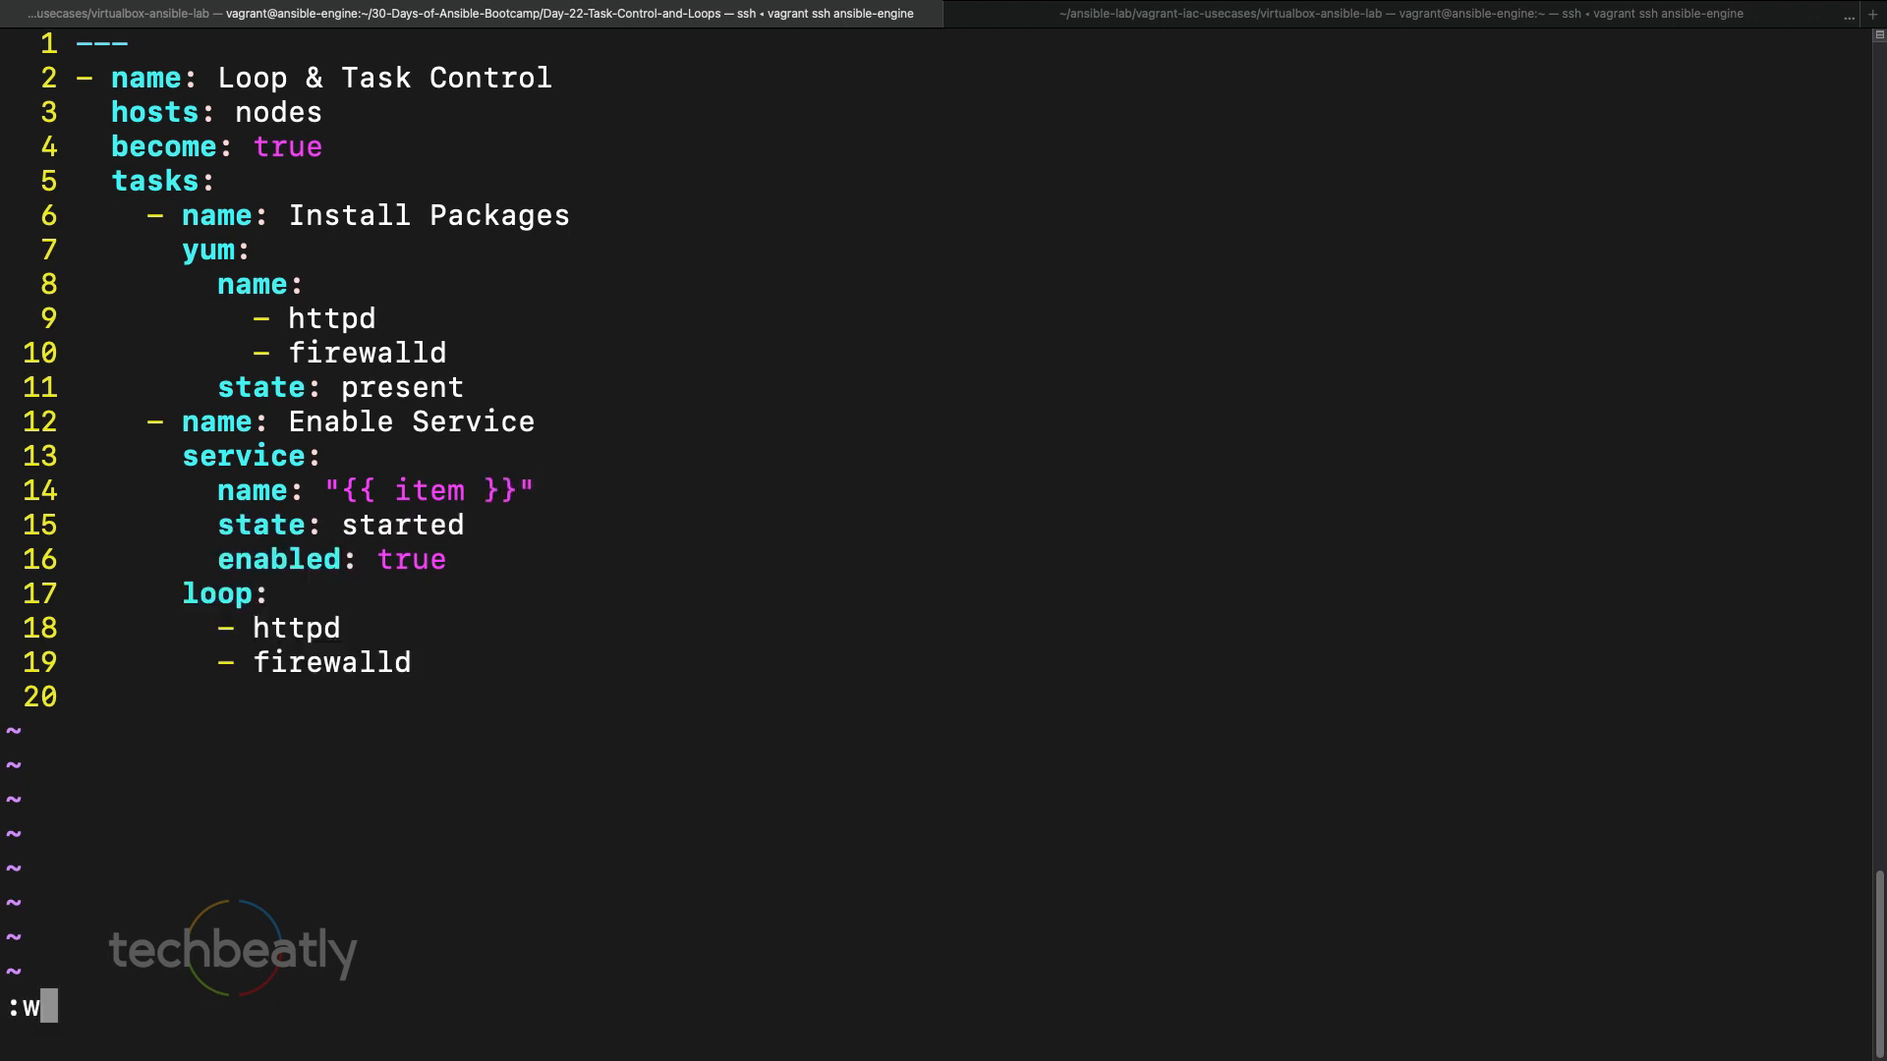
{"action": "key", "text": "Return"}
{"action": "type", "text": "ansible-playbook site.yaml"}
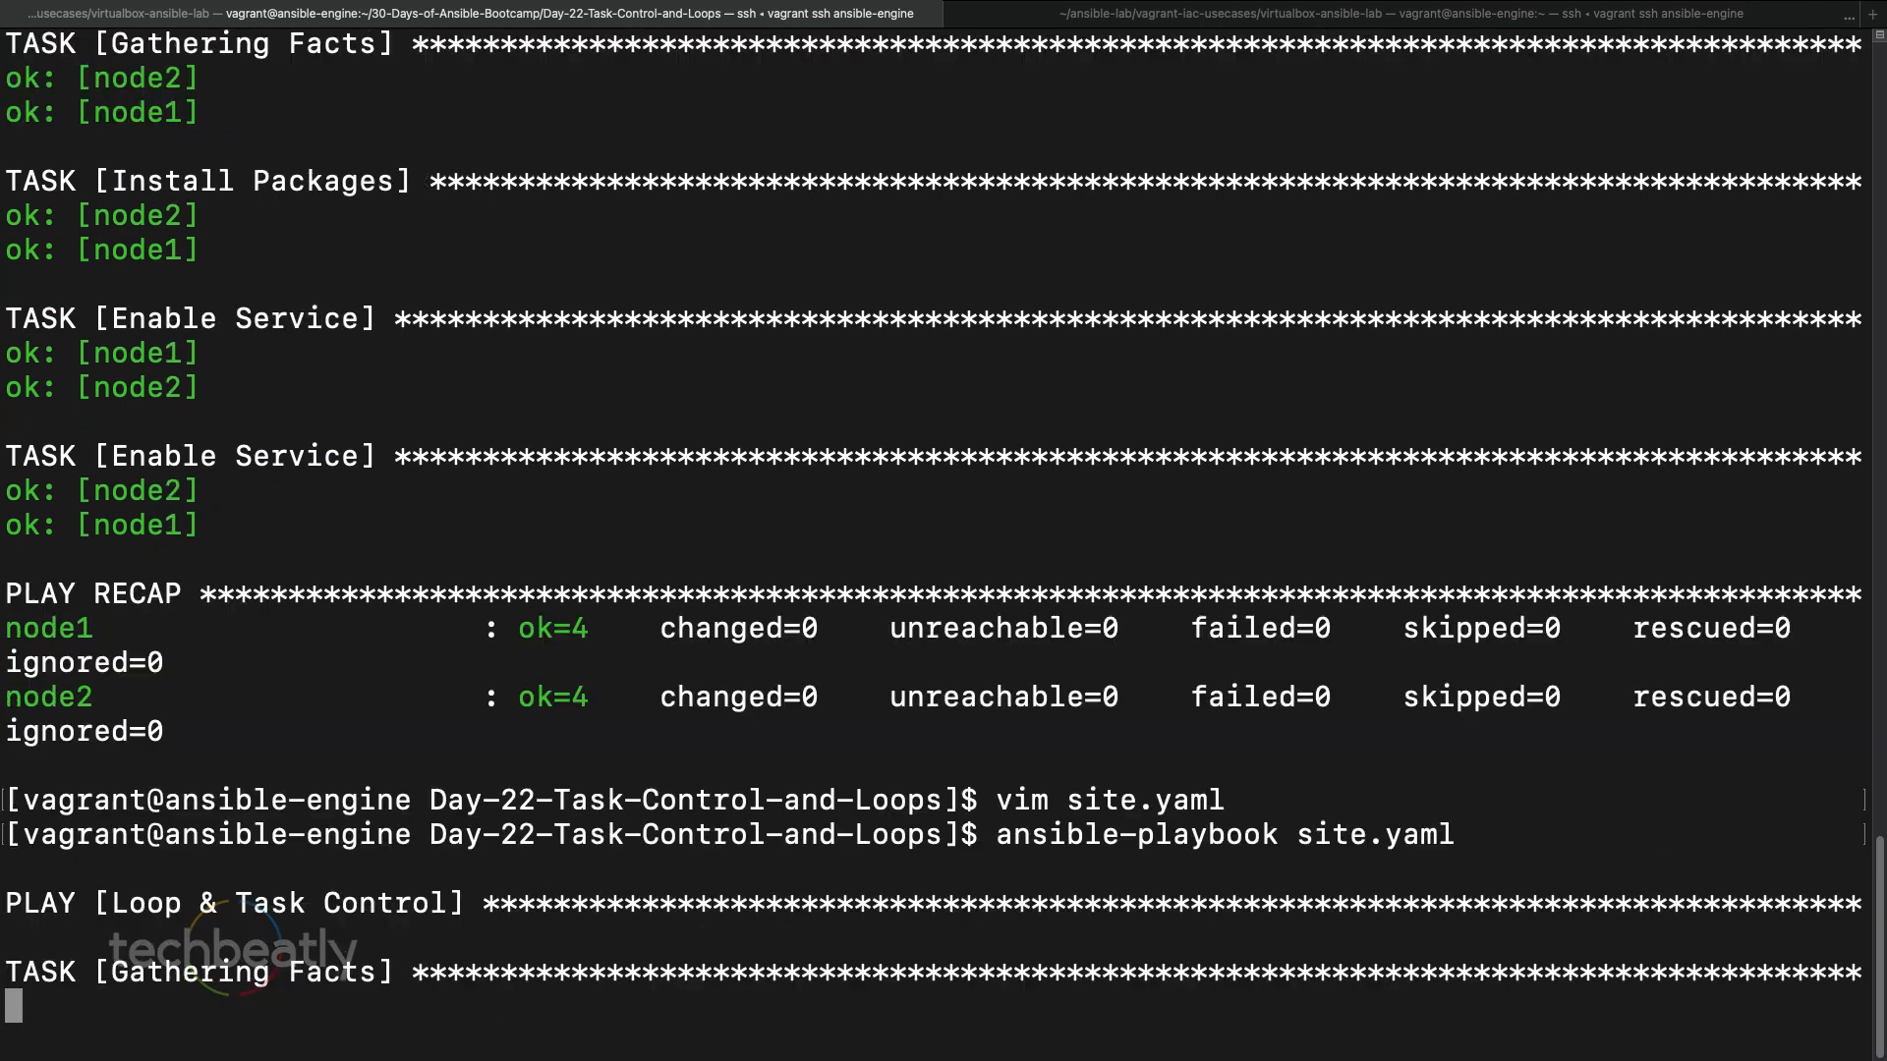
- Scroll through the per-item Enable Service results and recap, then run 'vim site.yaml'
{"action": "scroll", "scroll_direction": "down", "scroll_amount": 3}
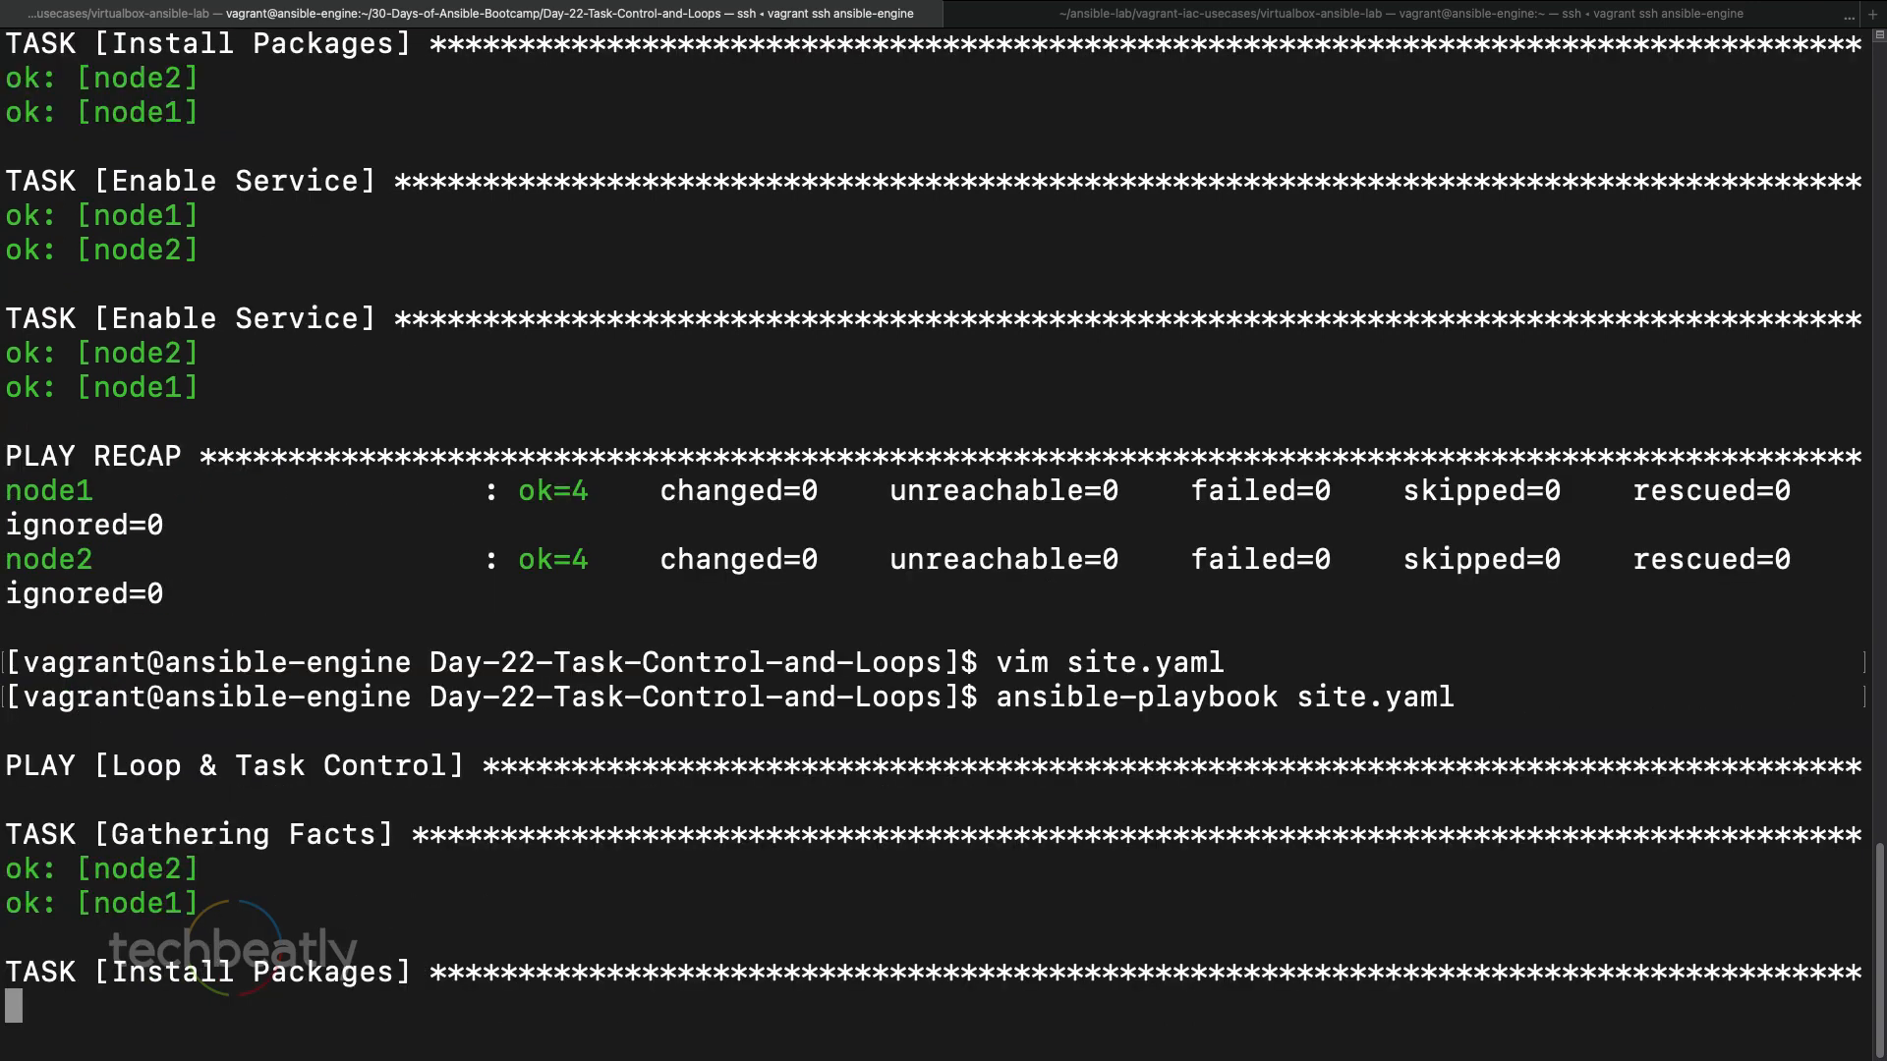
{"action": "scroll", "scroll_direction": "down", "scroll_amount": 3}
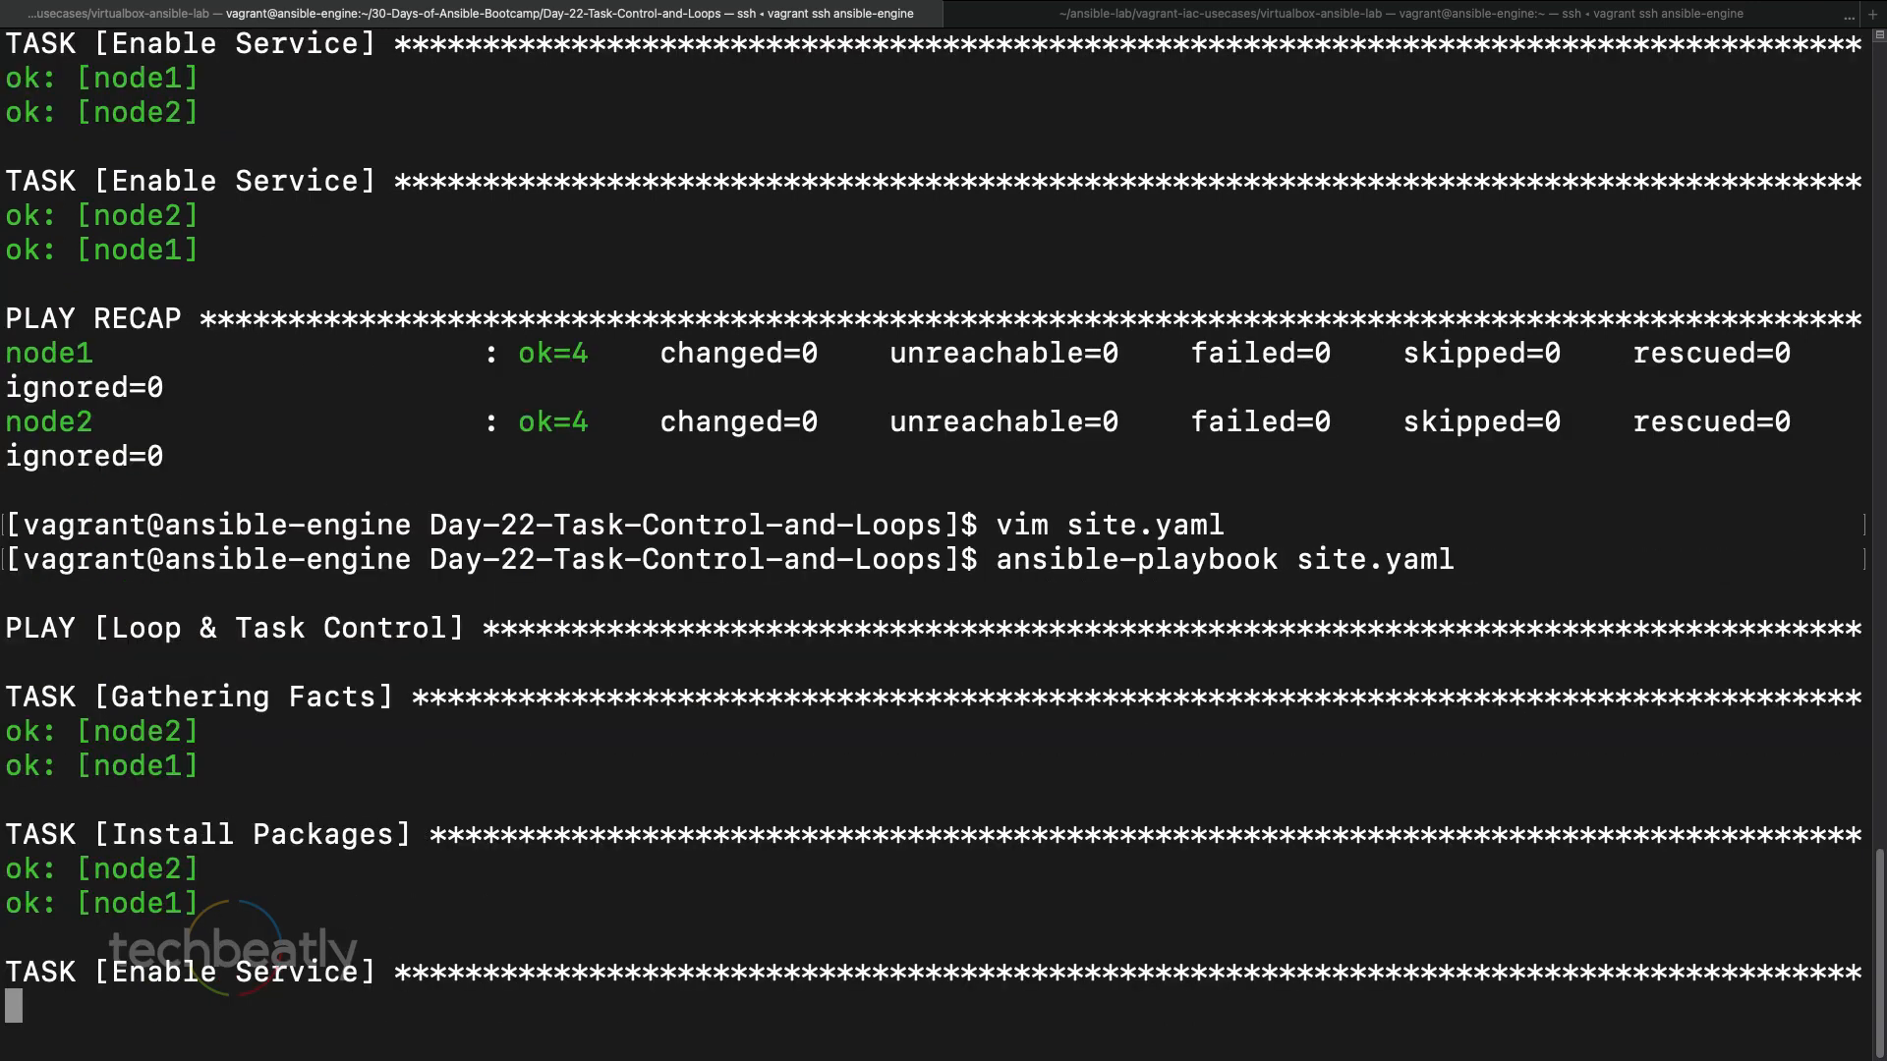
{"action": "scroll", "scroll_direction": "down", "scroll_amount": 3}
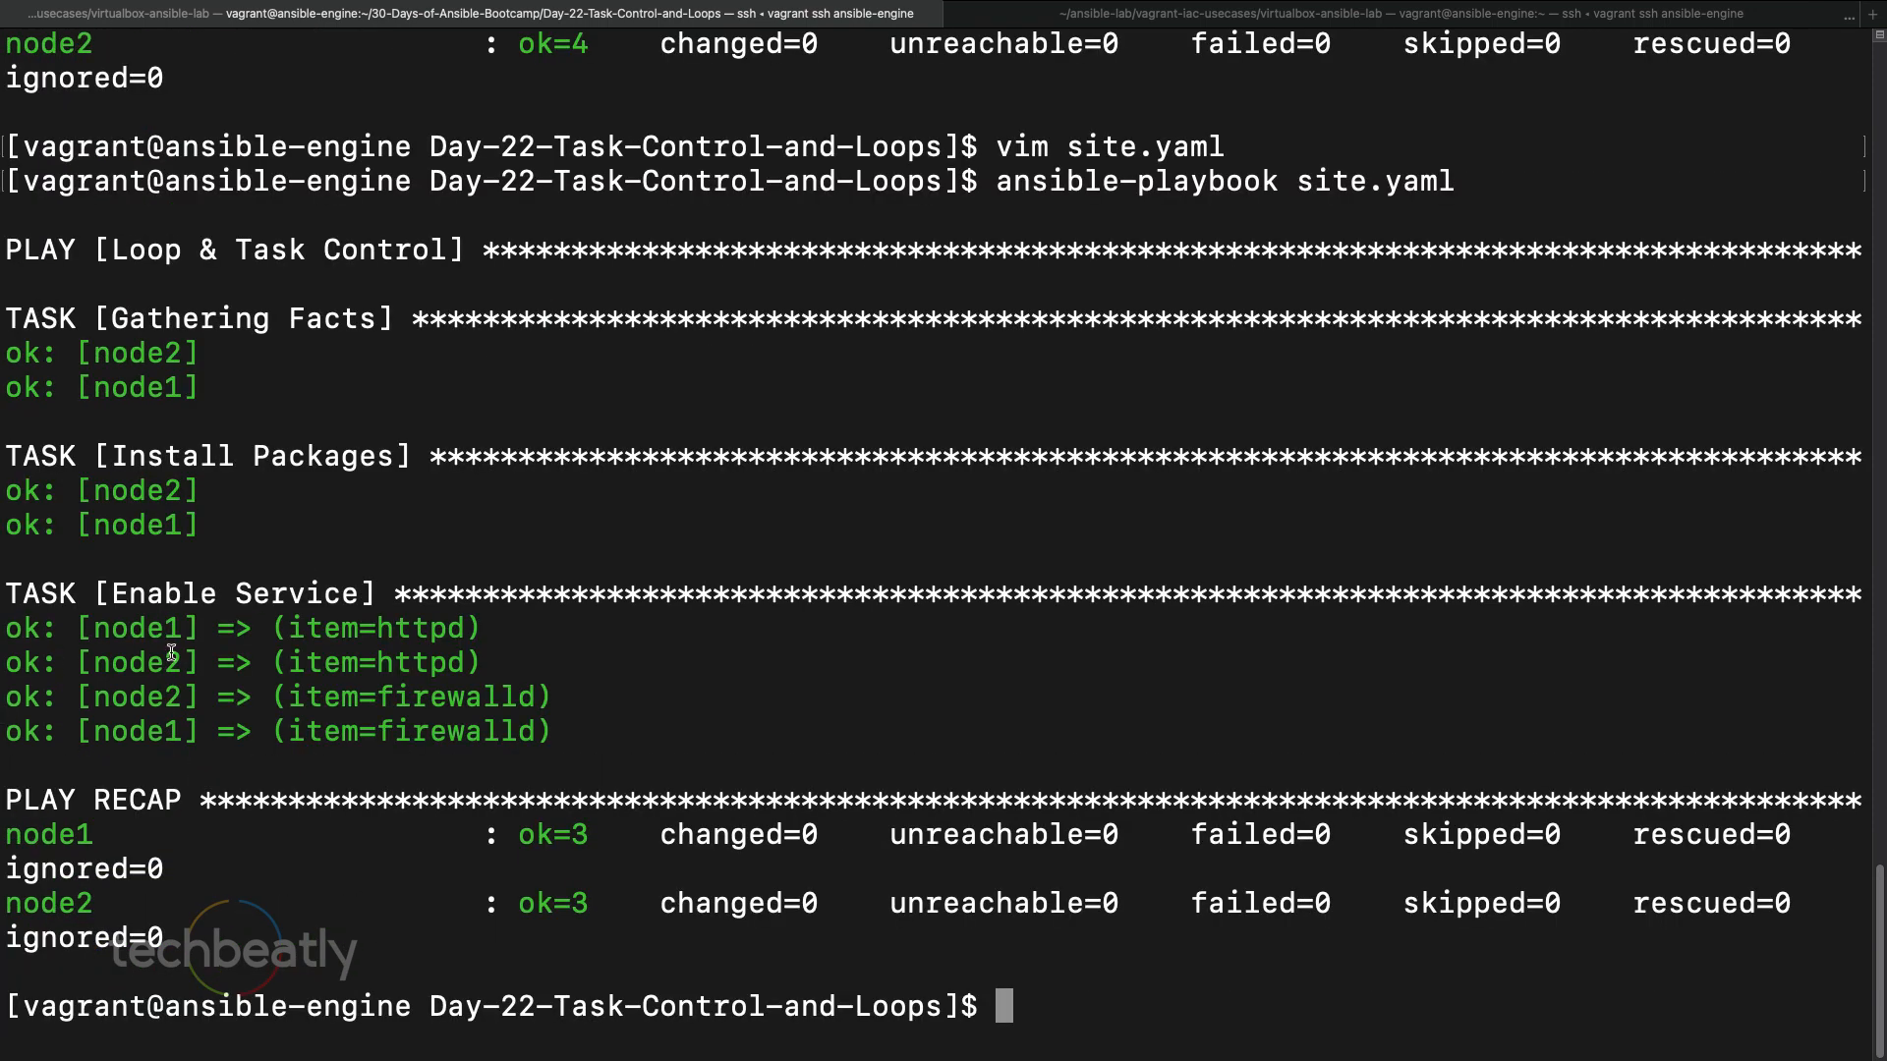
{"action": "mouse_move", "coordinate": [337, 649]}
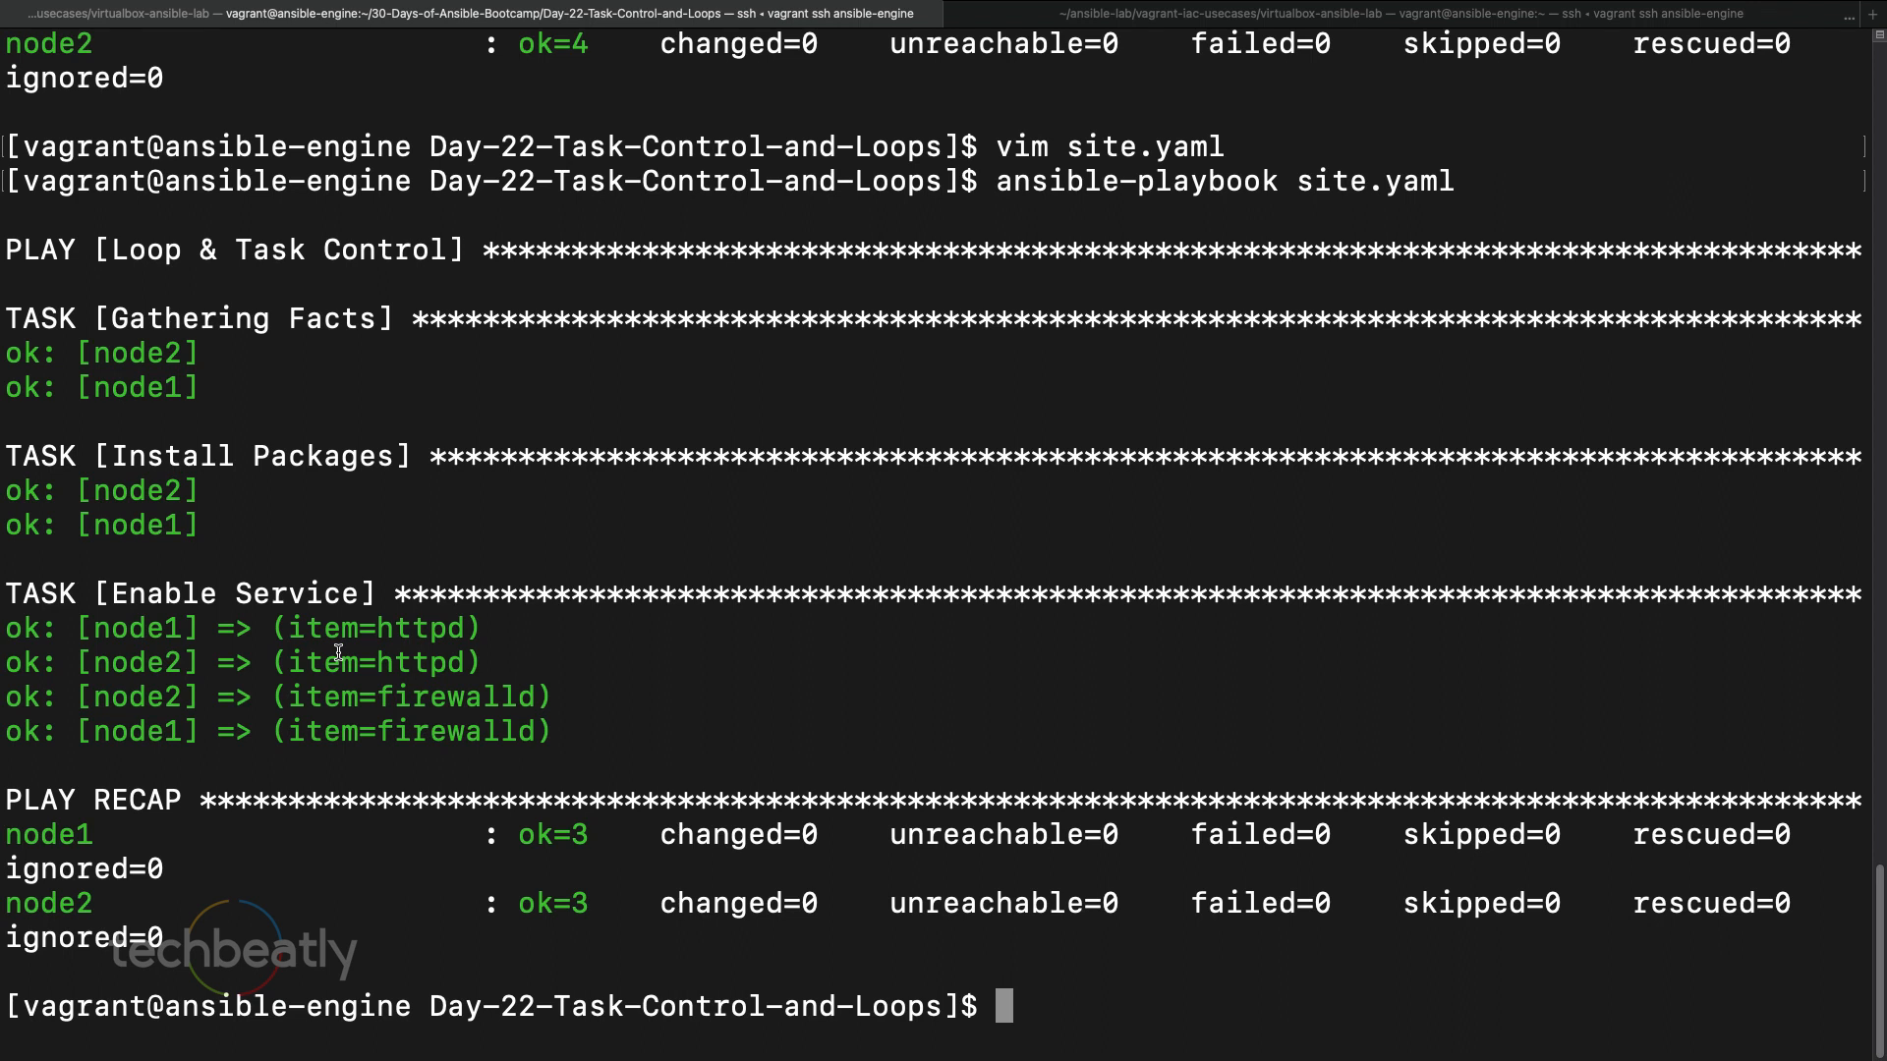
{"action": "mouse_move", "coordinate": [367, 638]}
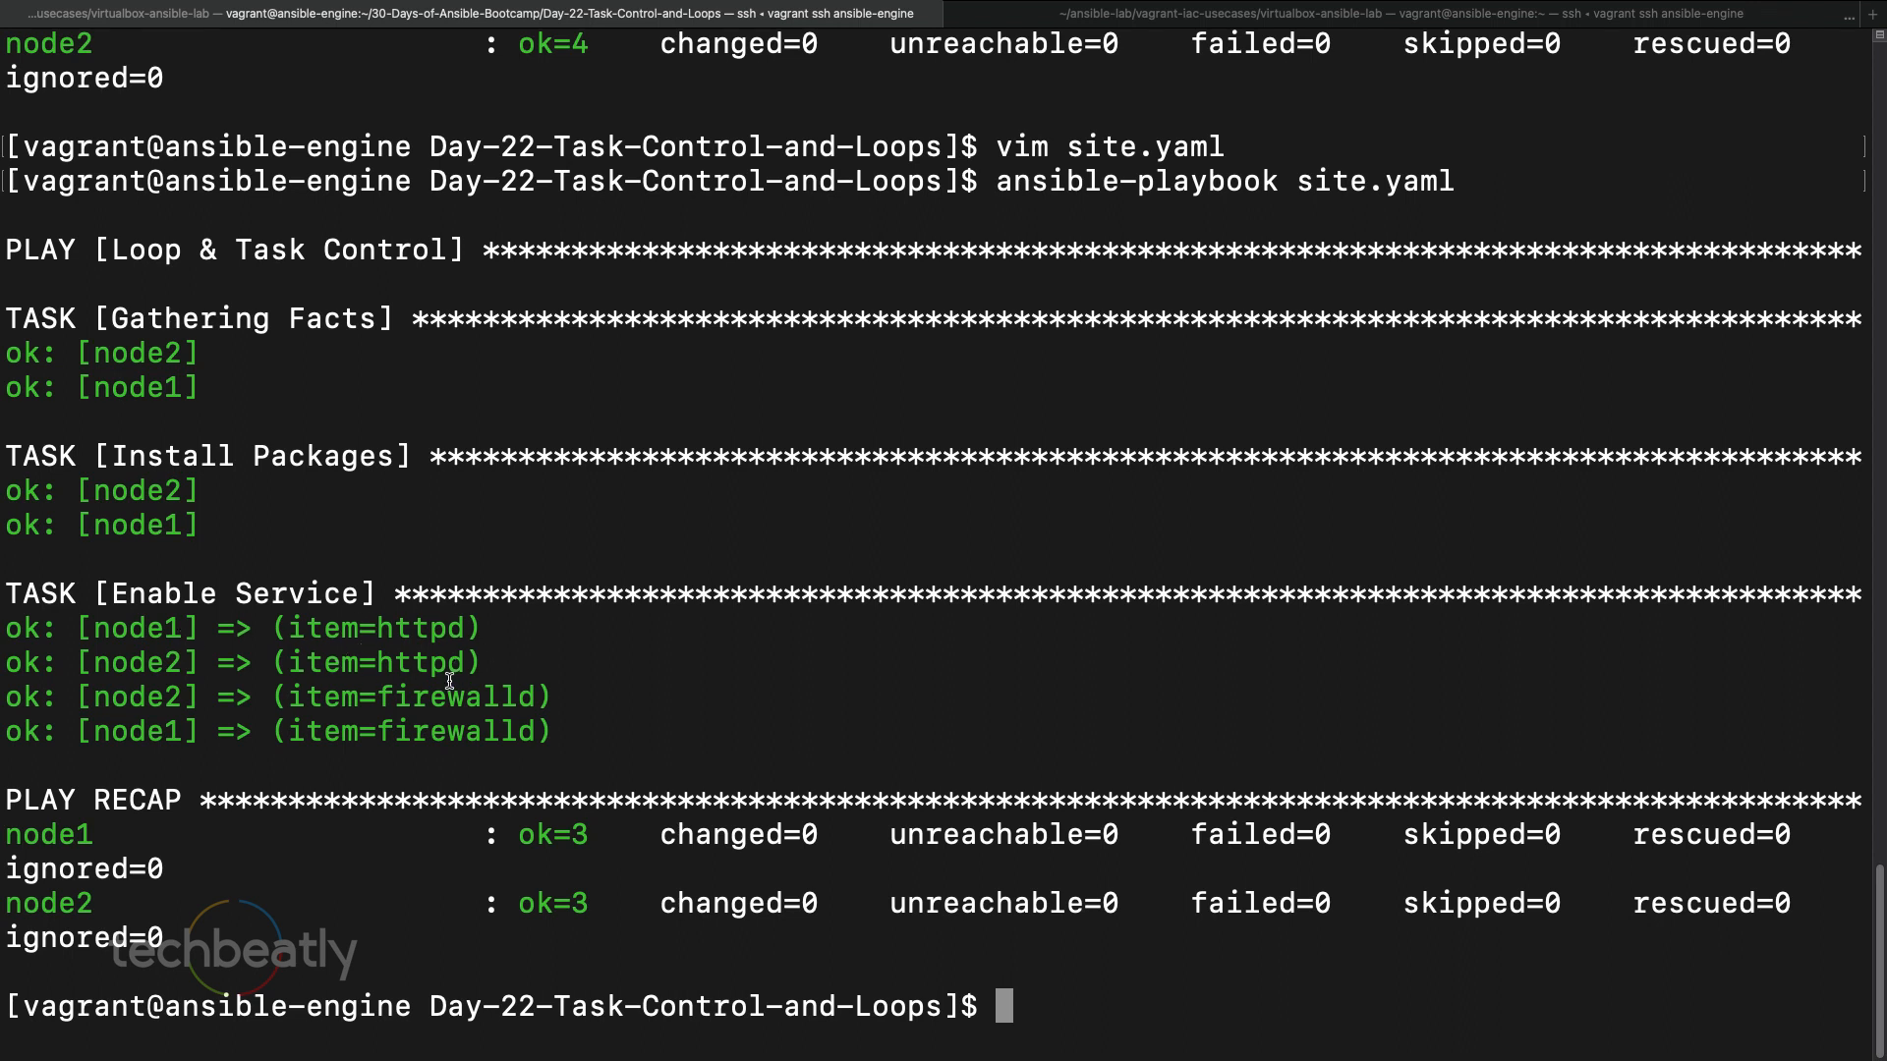
{"action": "mouse_move", "coordinate": [497, 718]}
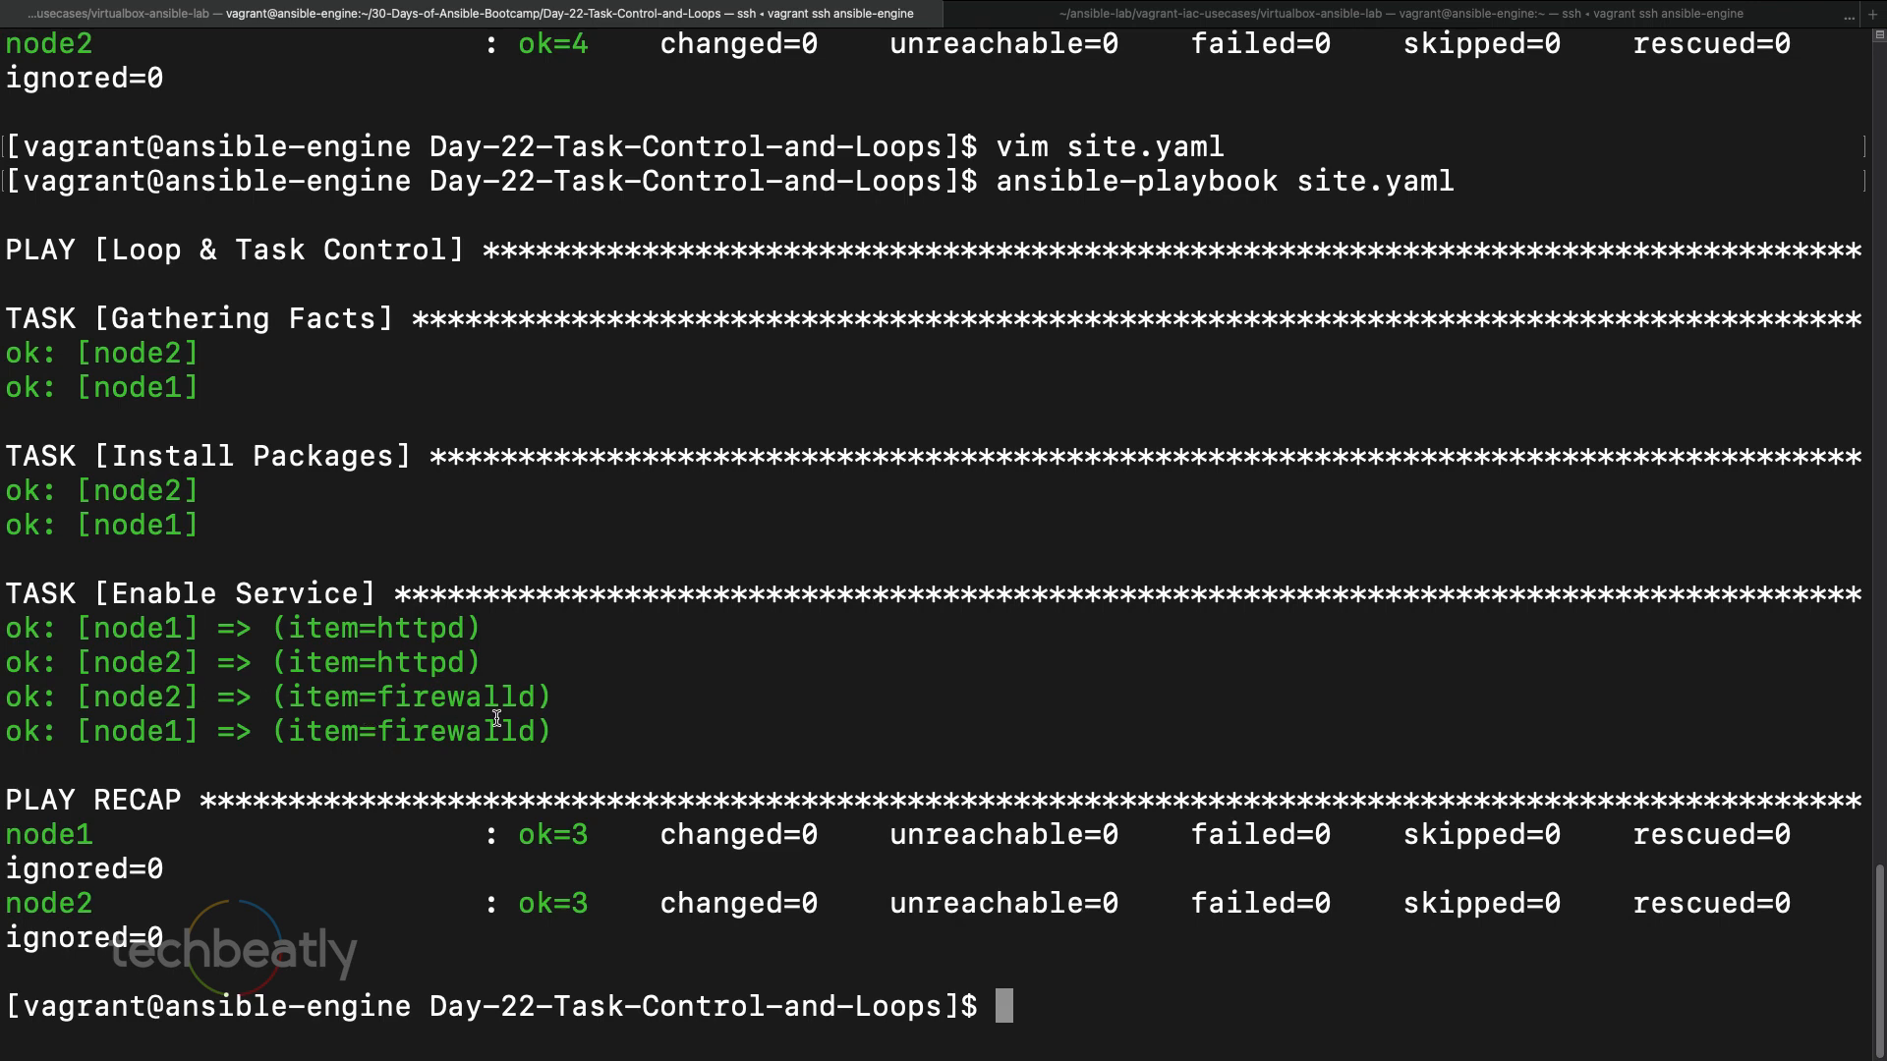
{"action": "mouse_move", "coordinate": [45, 625]}
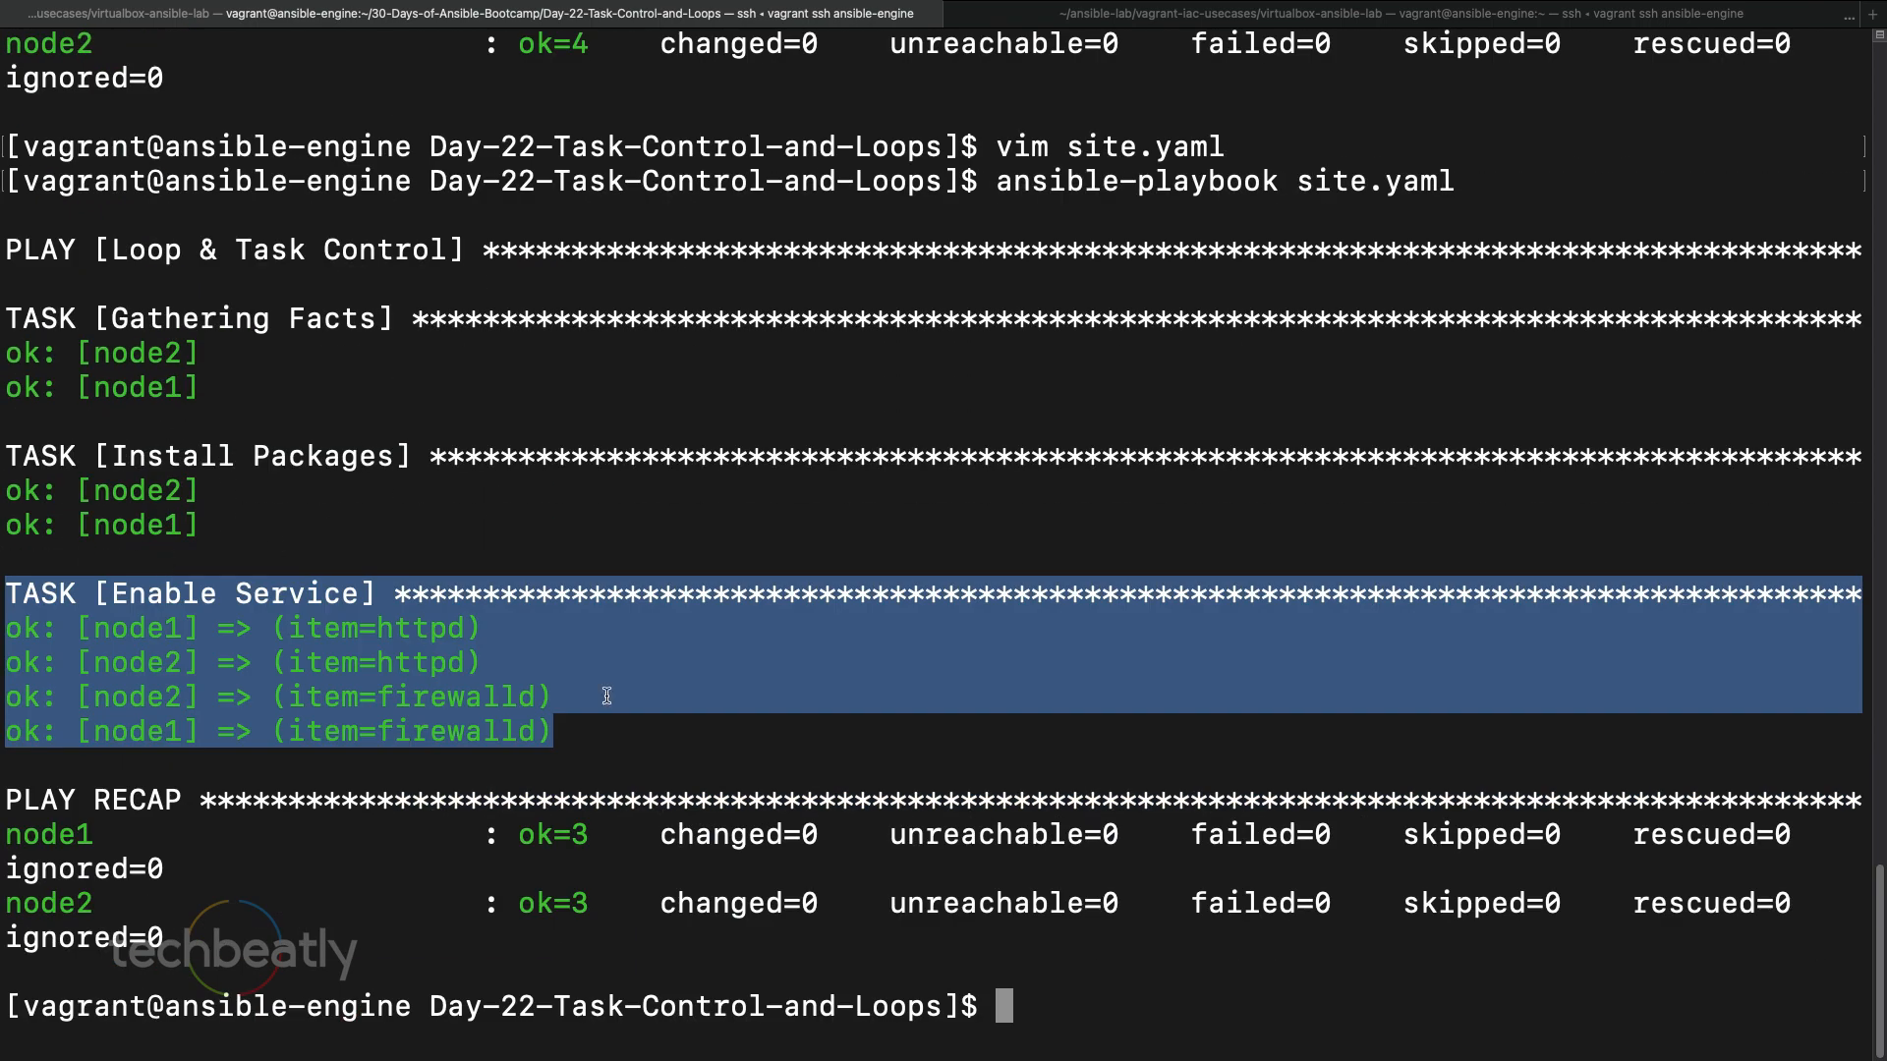
{"action": "left_click", "coordinate": [601, 695]}
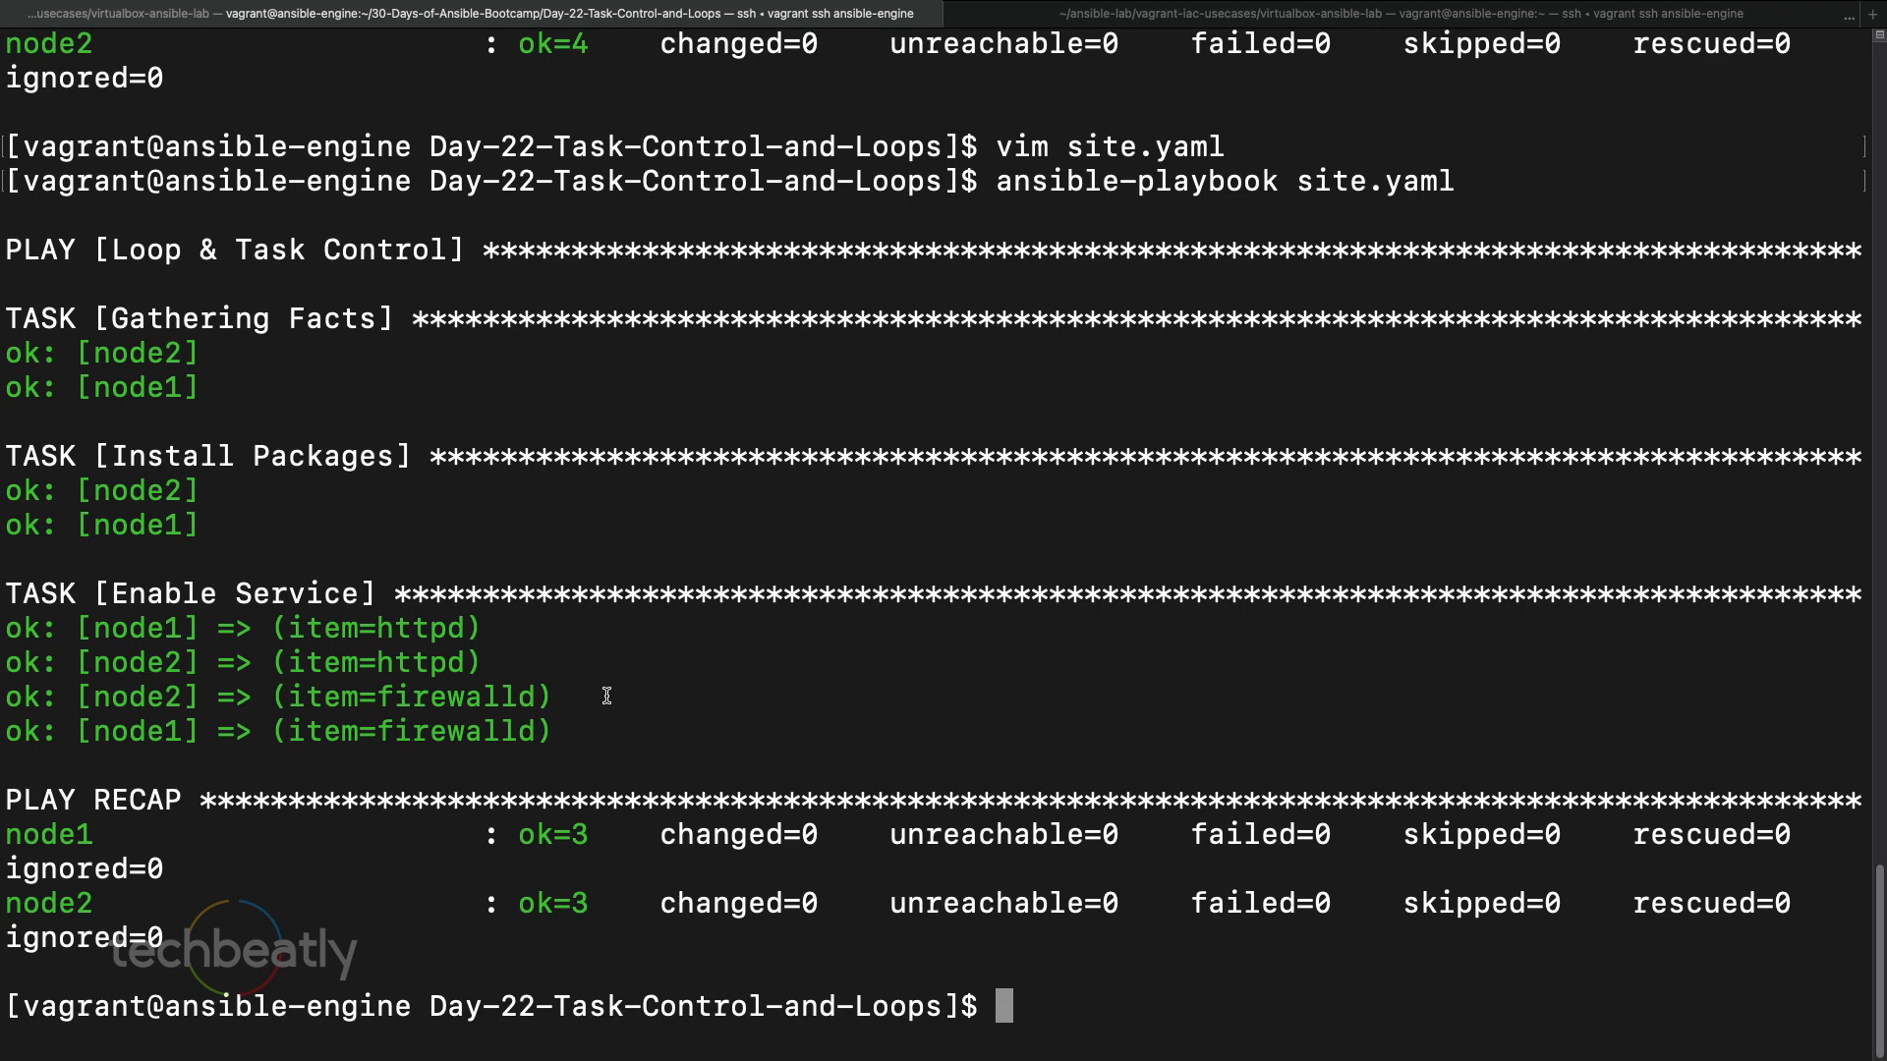
{"action": "type", "text": "vim site.yaml"}
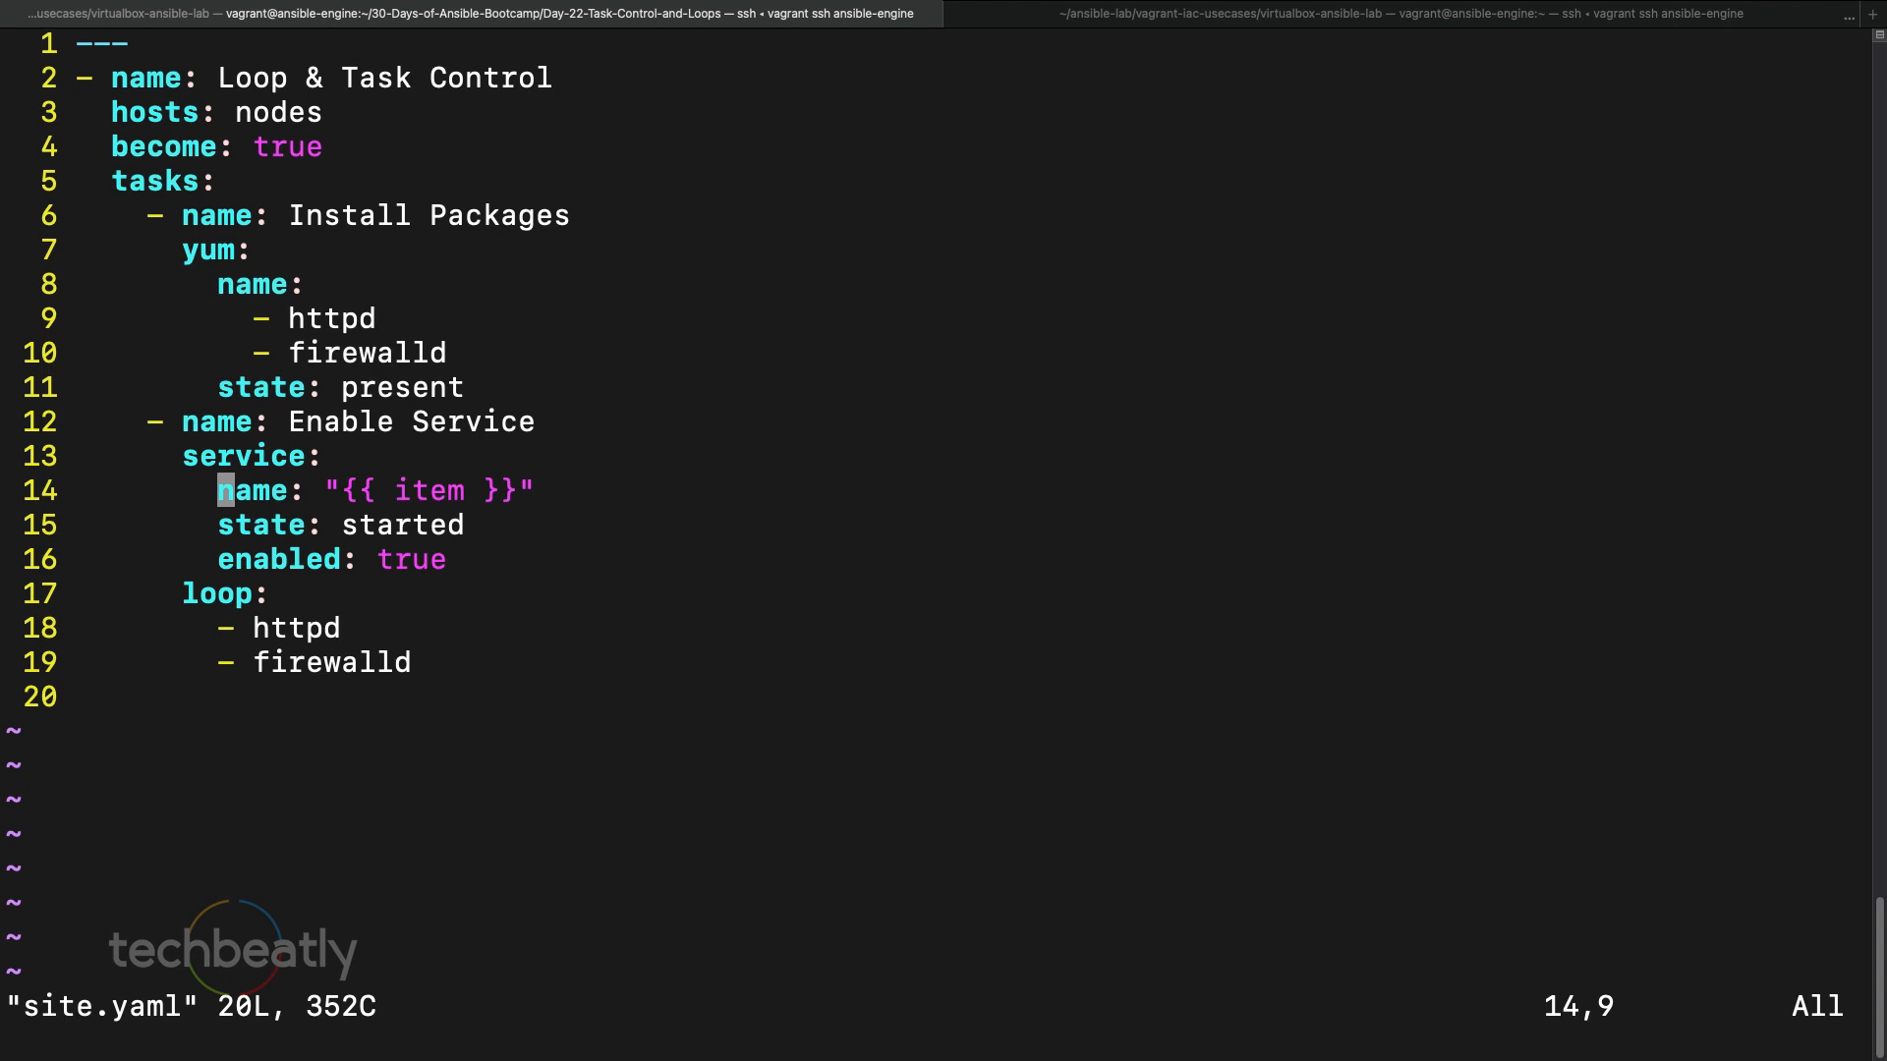
- Add vars below become: true with userlist items user101, user102 and user103
{"action": "key", "text": "j"}
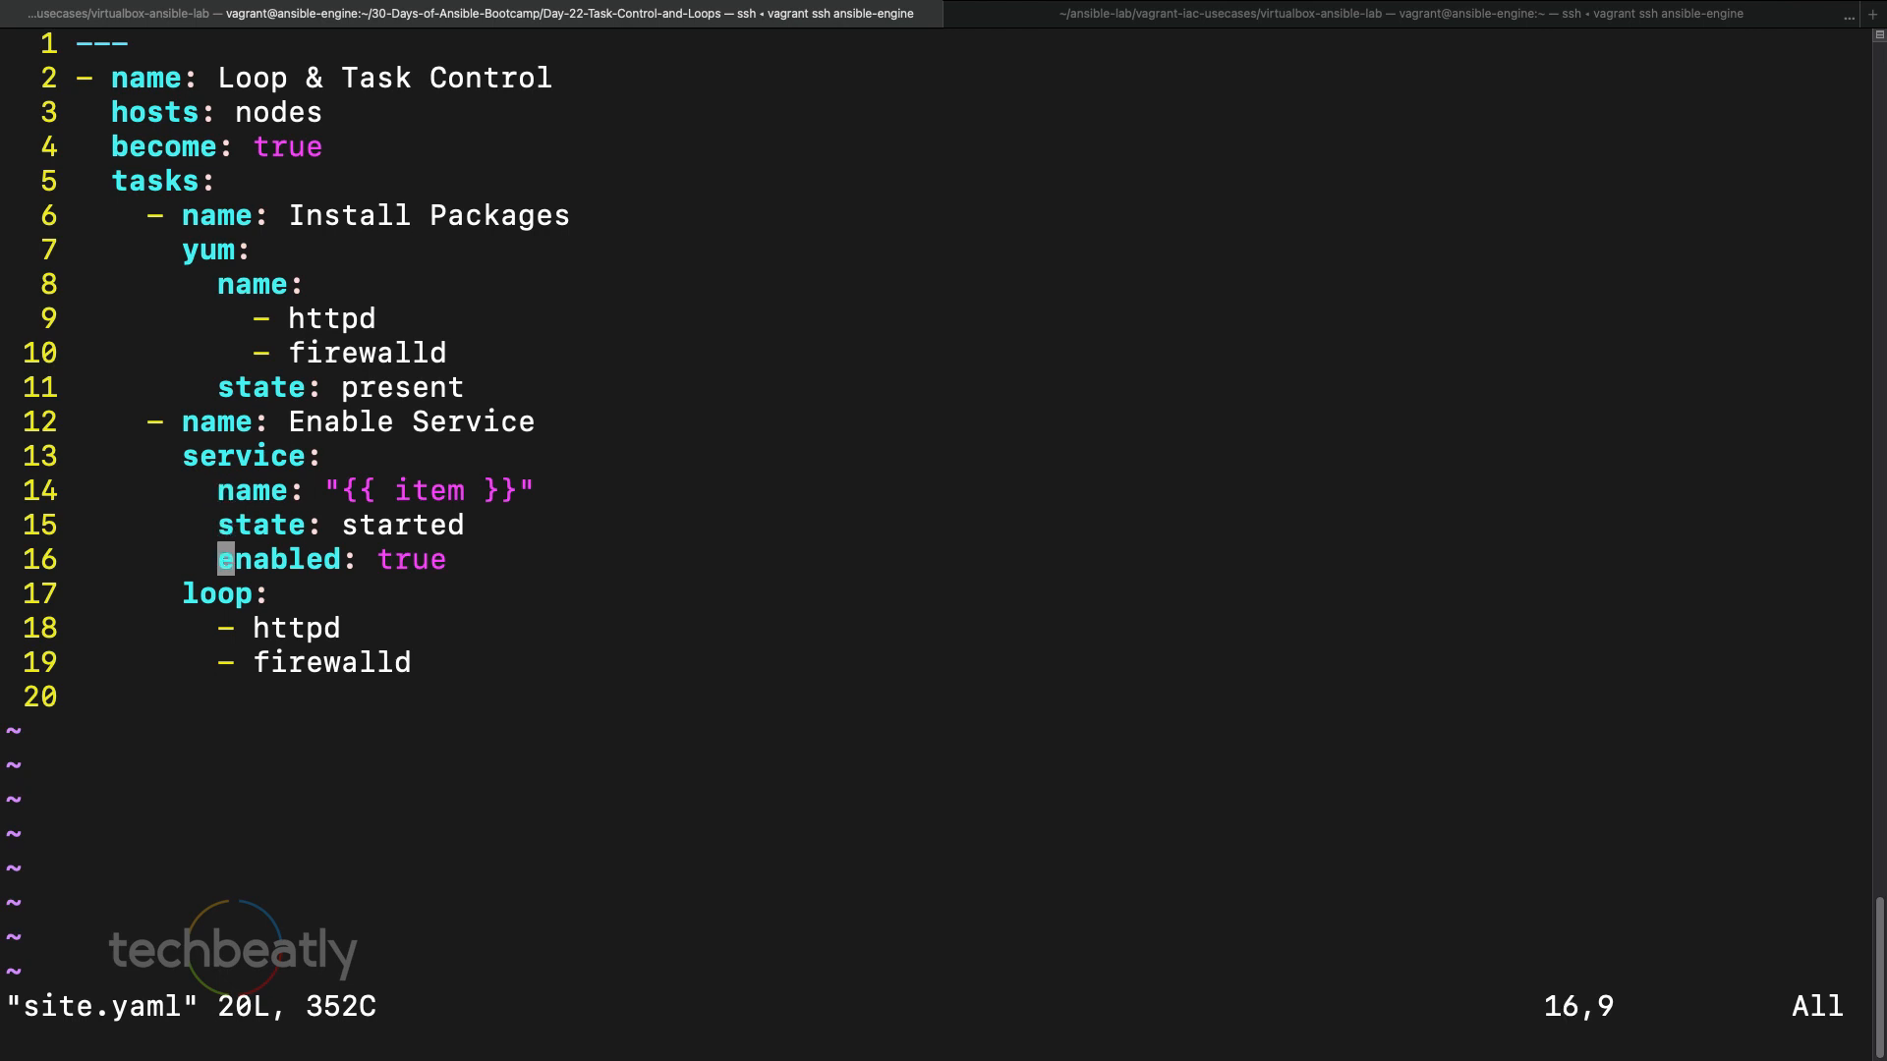
{"action": "key", "text": "j"}
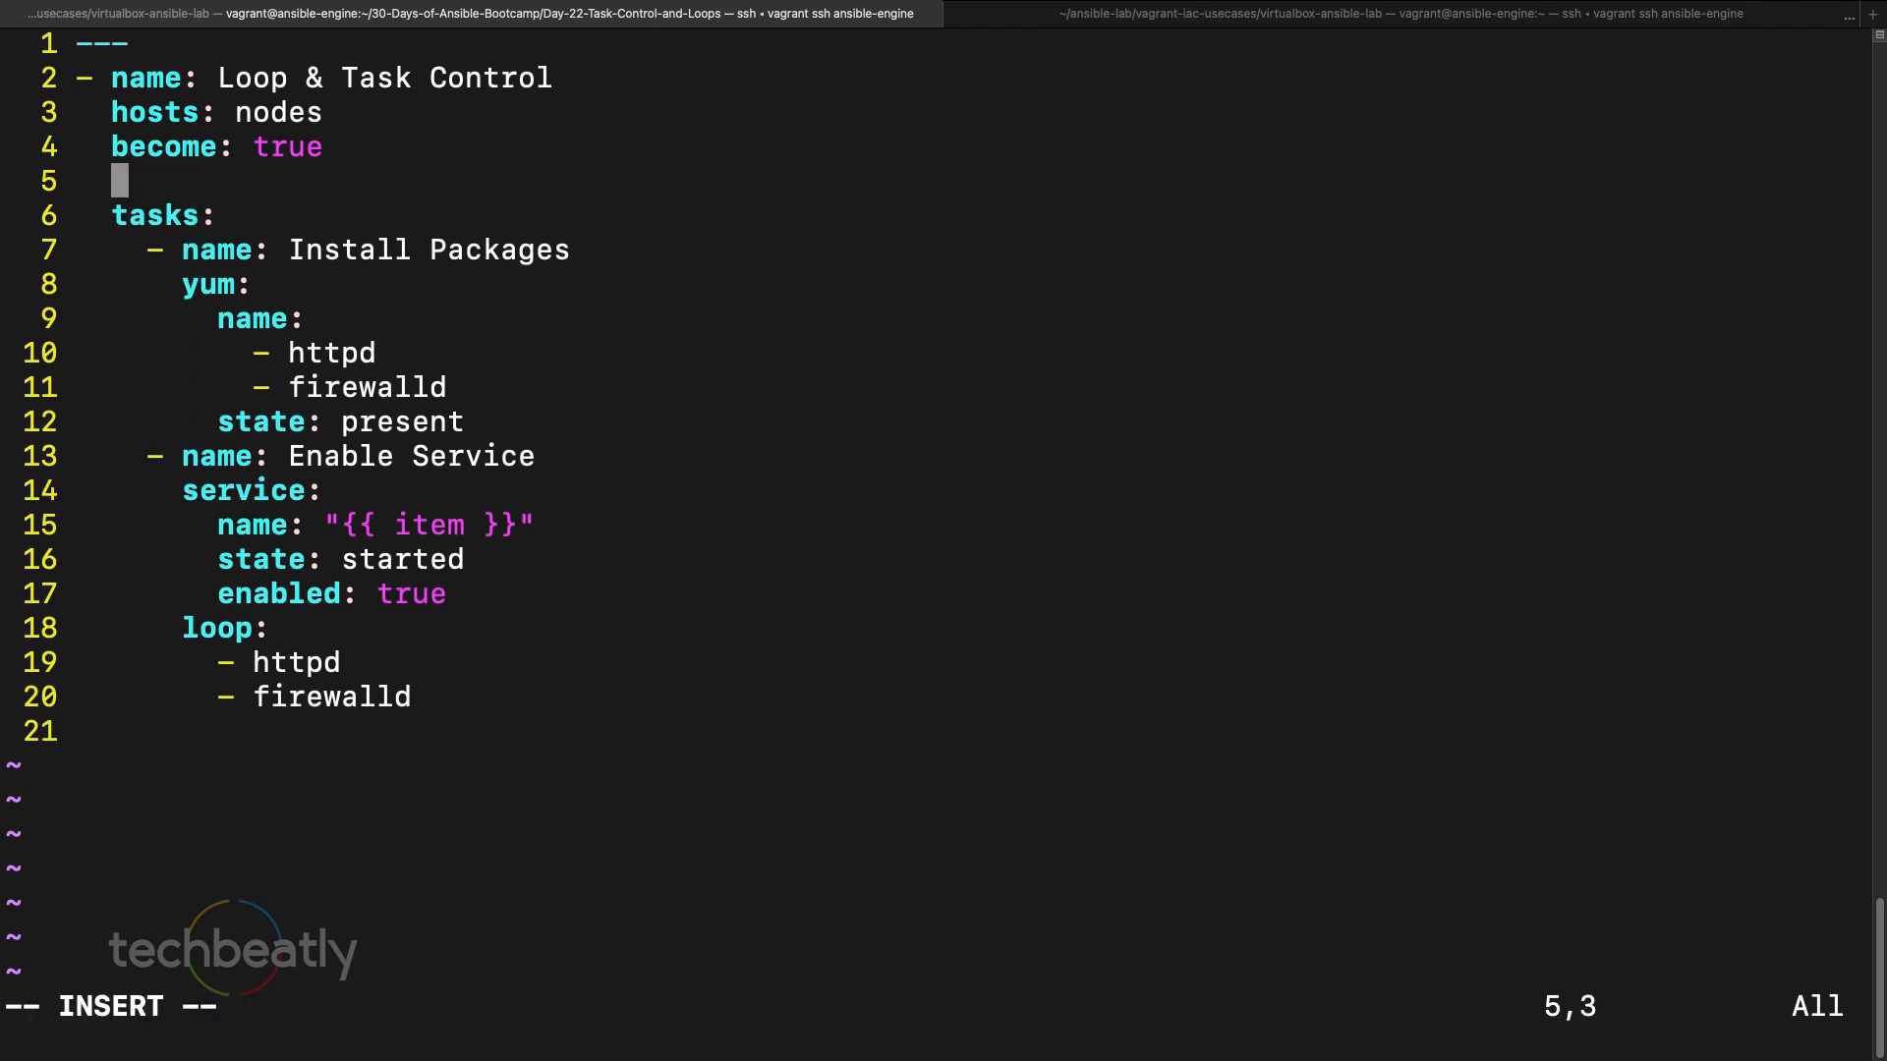
{"action": "type", "text": "vars:"}
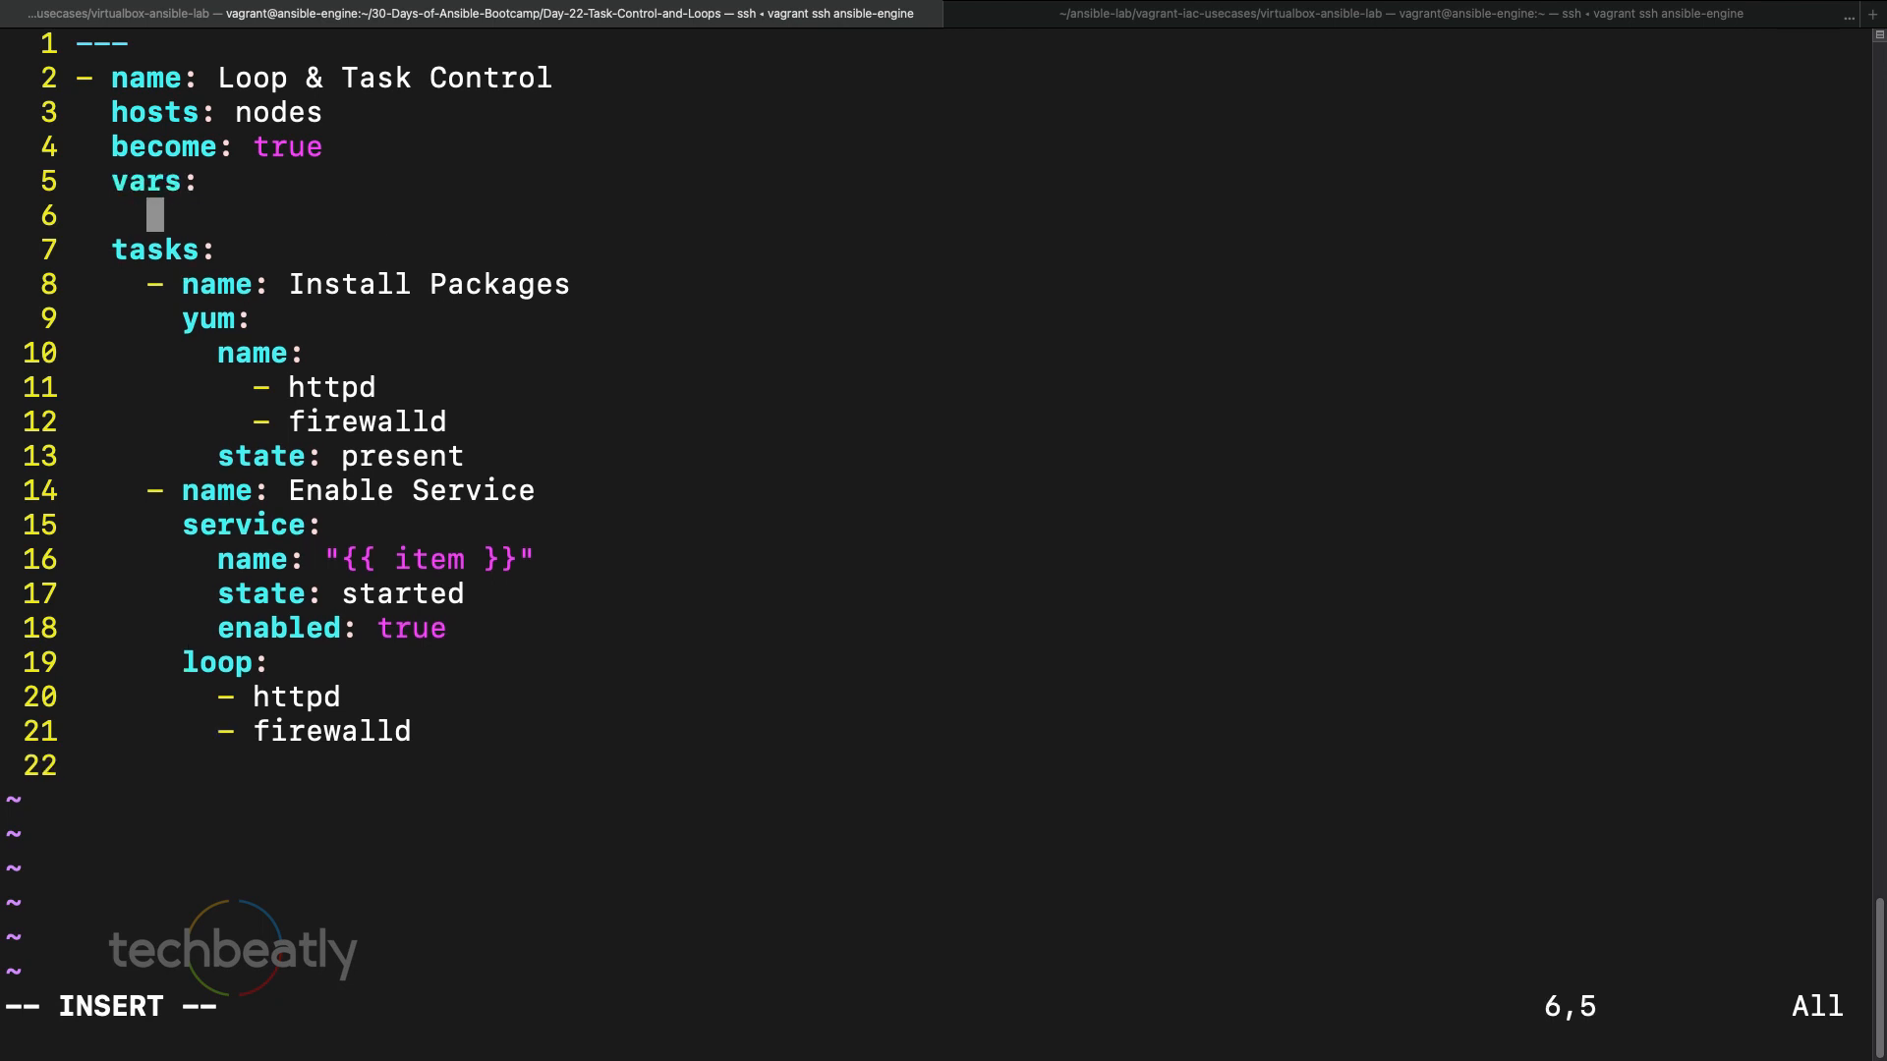
{"action": "type", "text": "userlist:"}
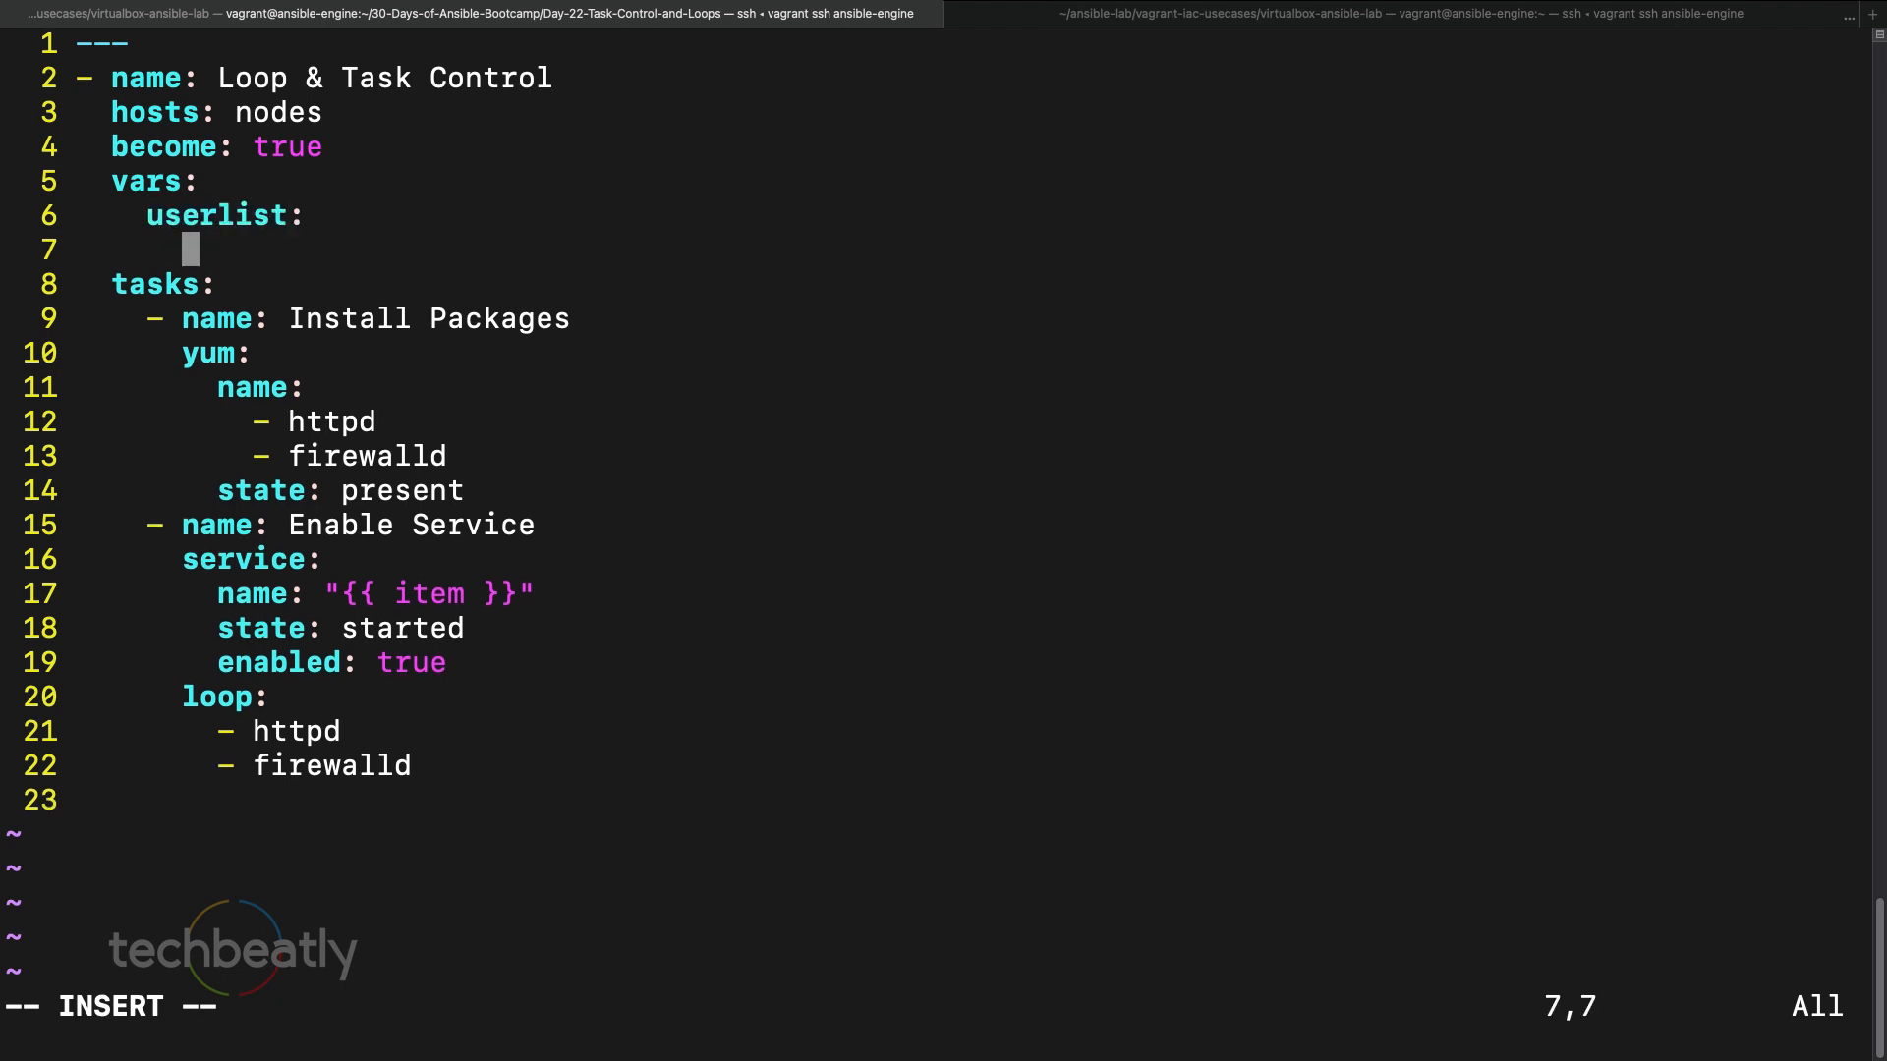
{"action": "type", "text": "-"}
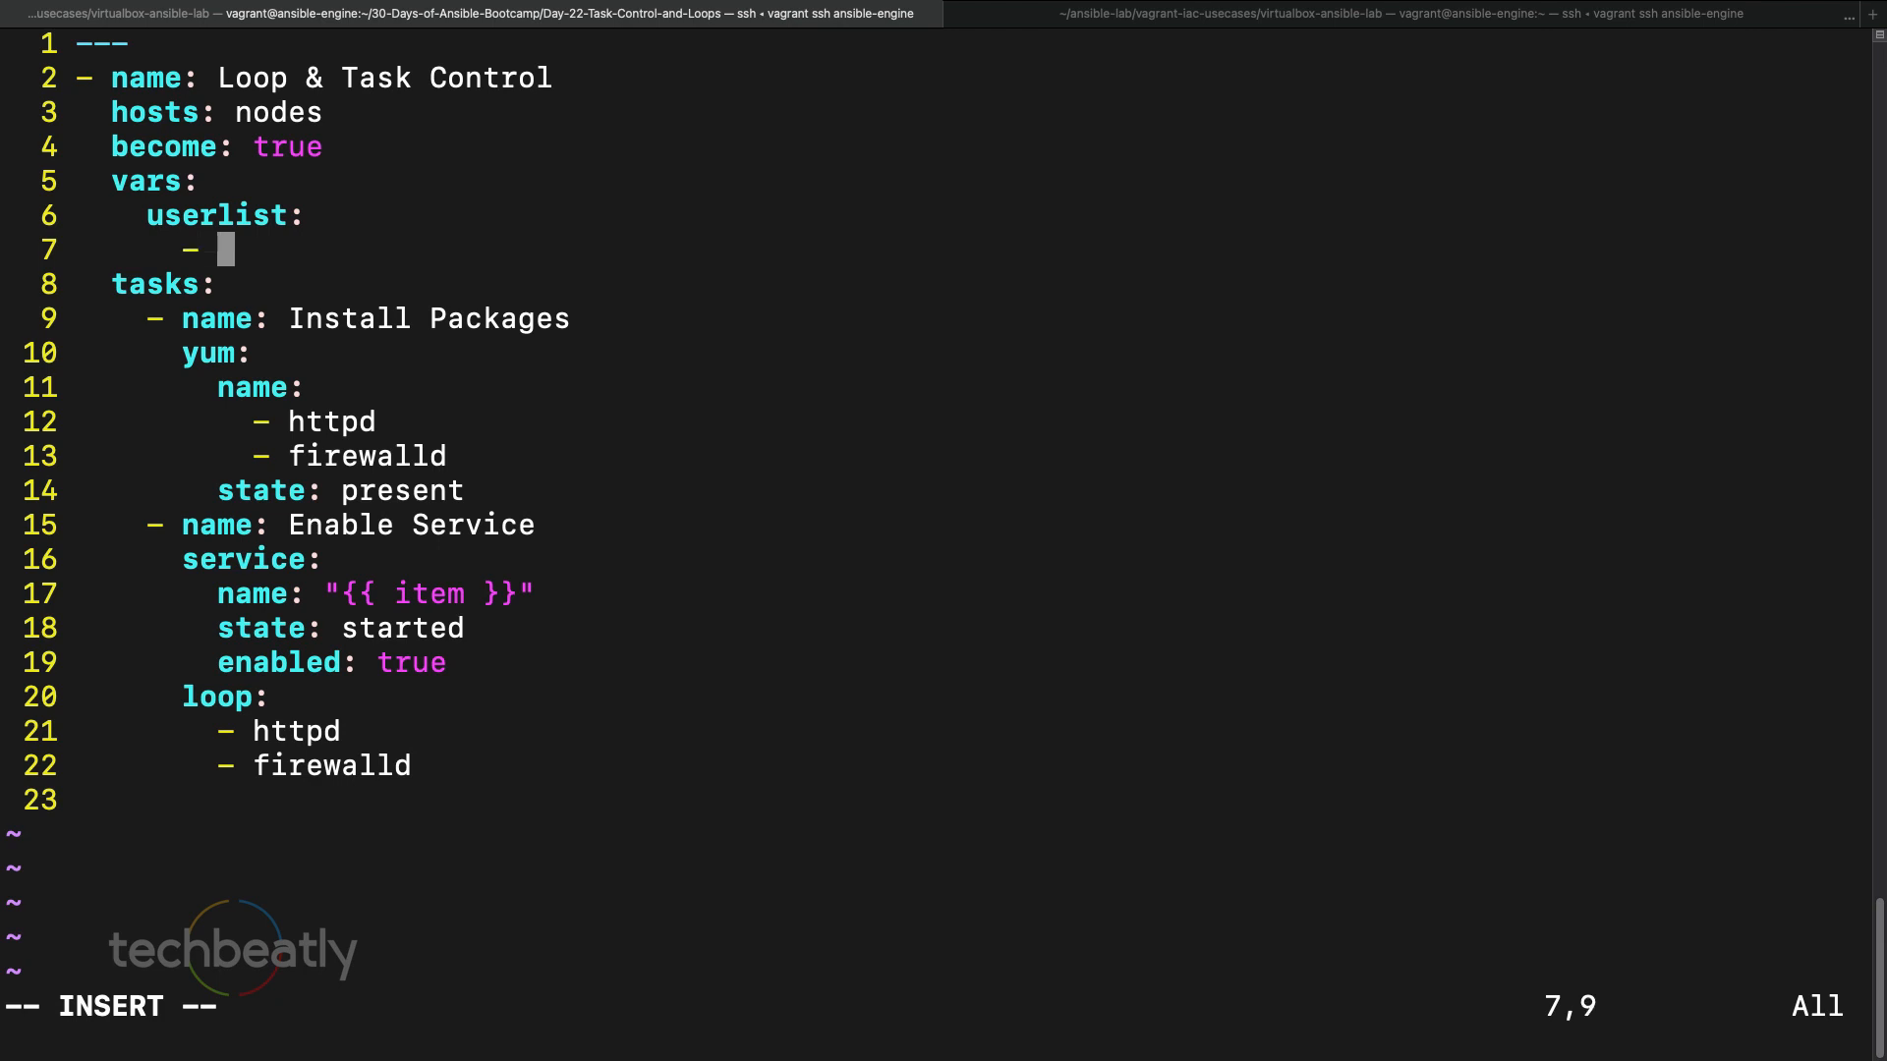
{"action": "type", "text": "user101"}
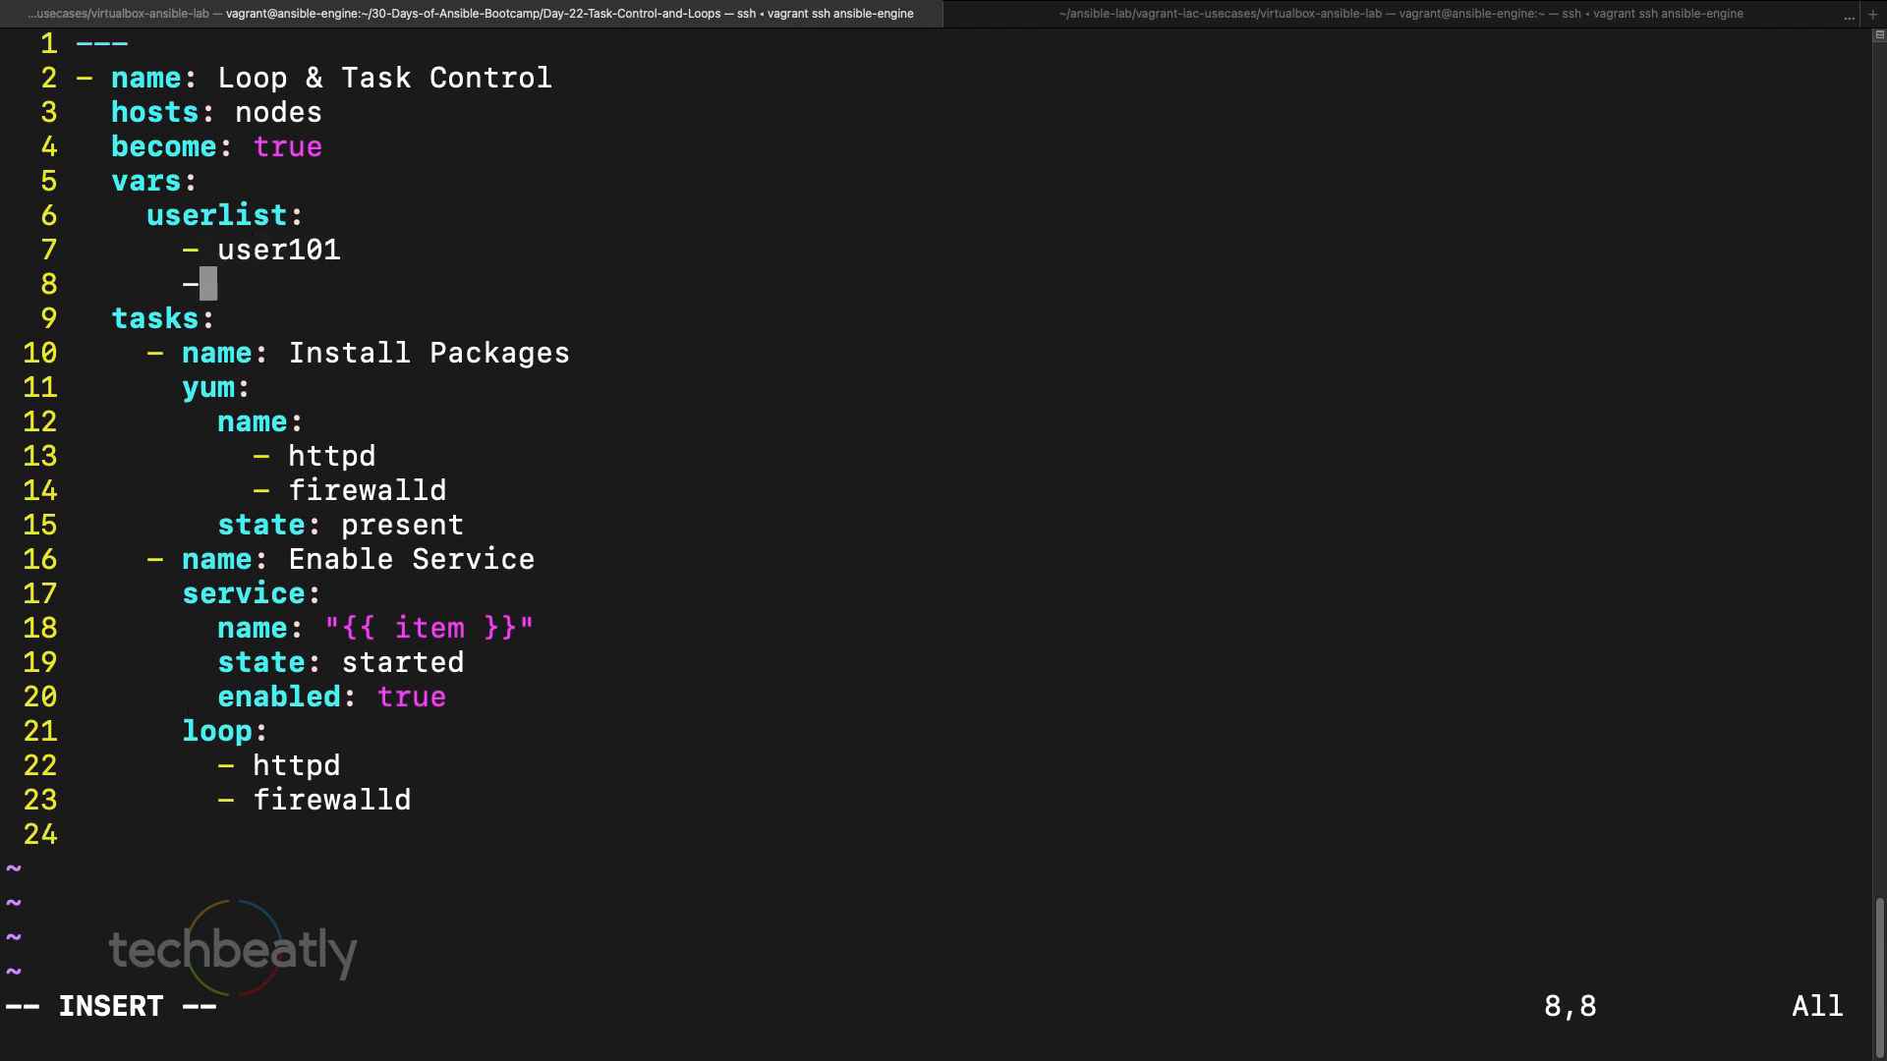
{"action": "type", "text": "user102"}
{"action": "type", "text": "-"}
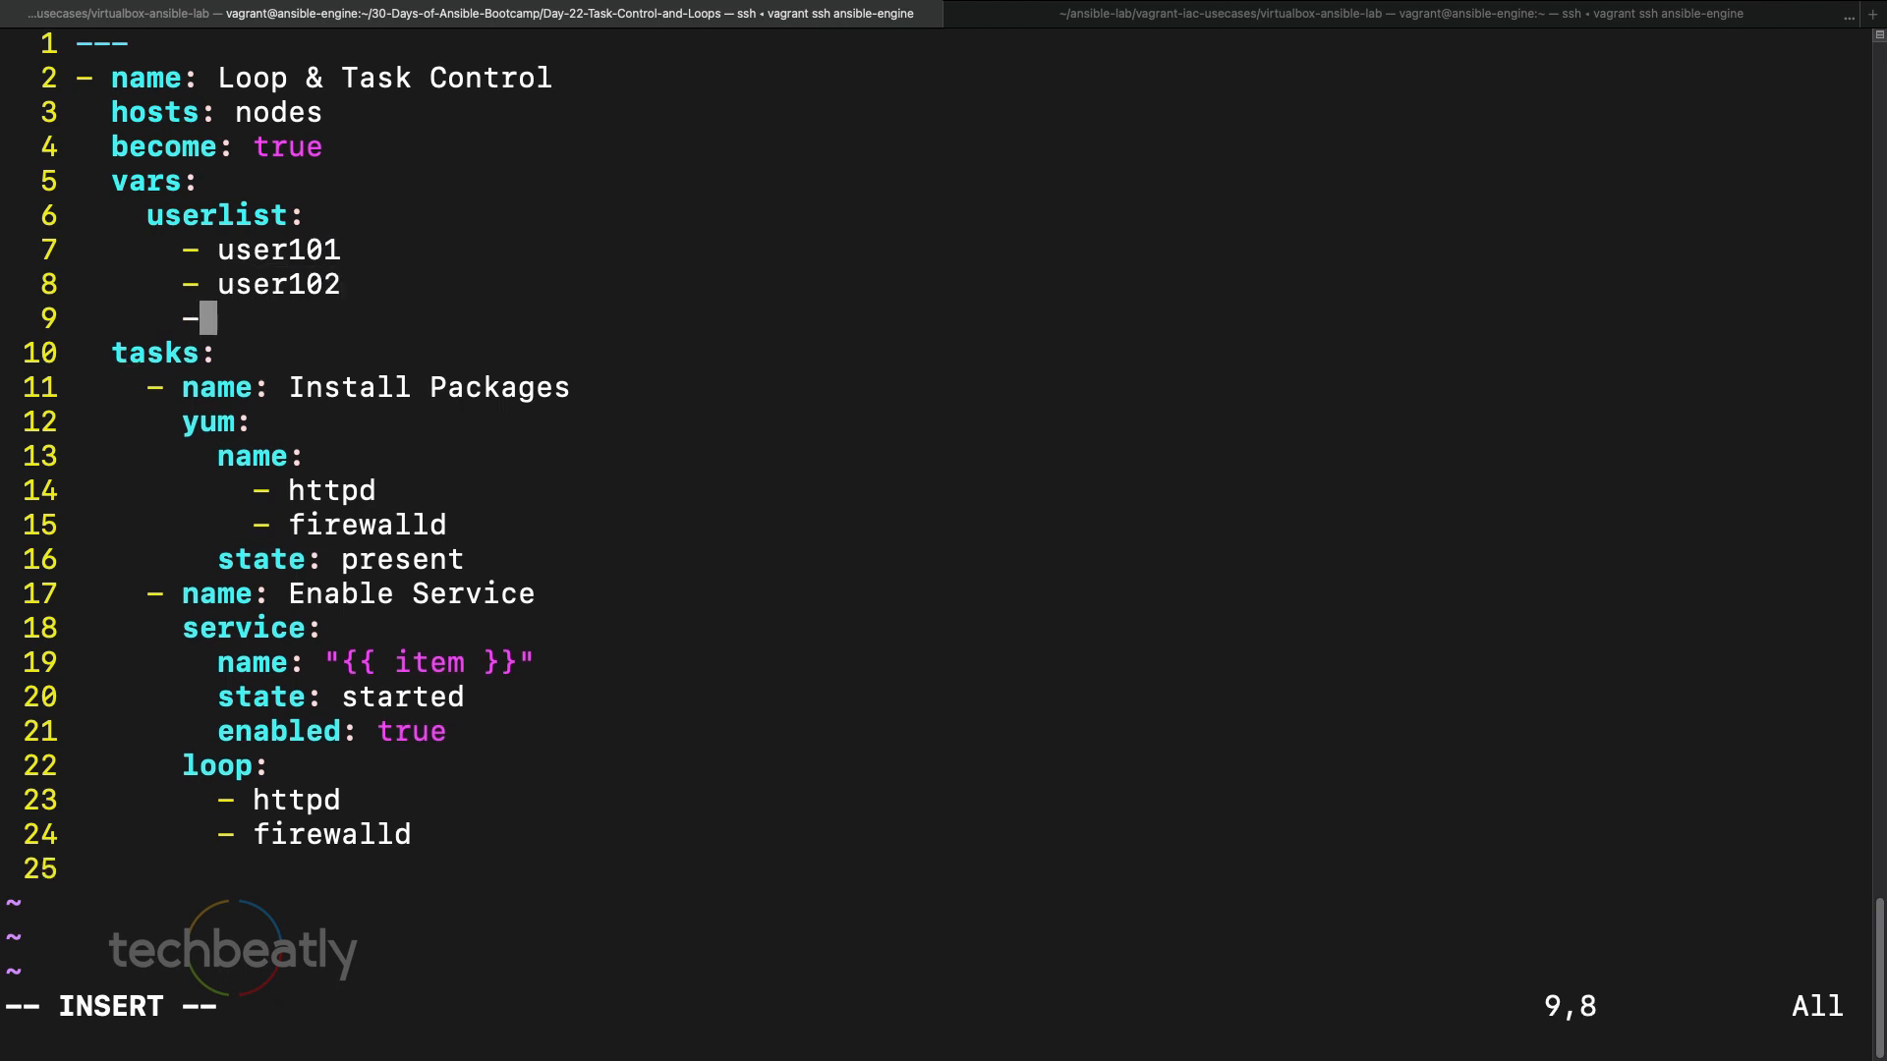
{"action": "type", "text": "use"}
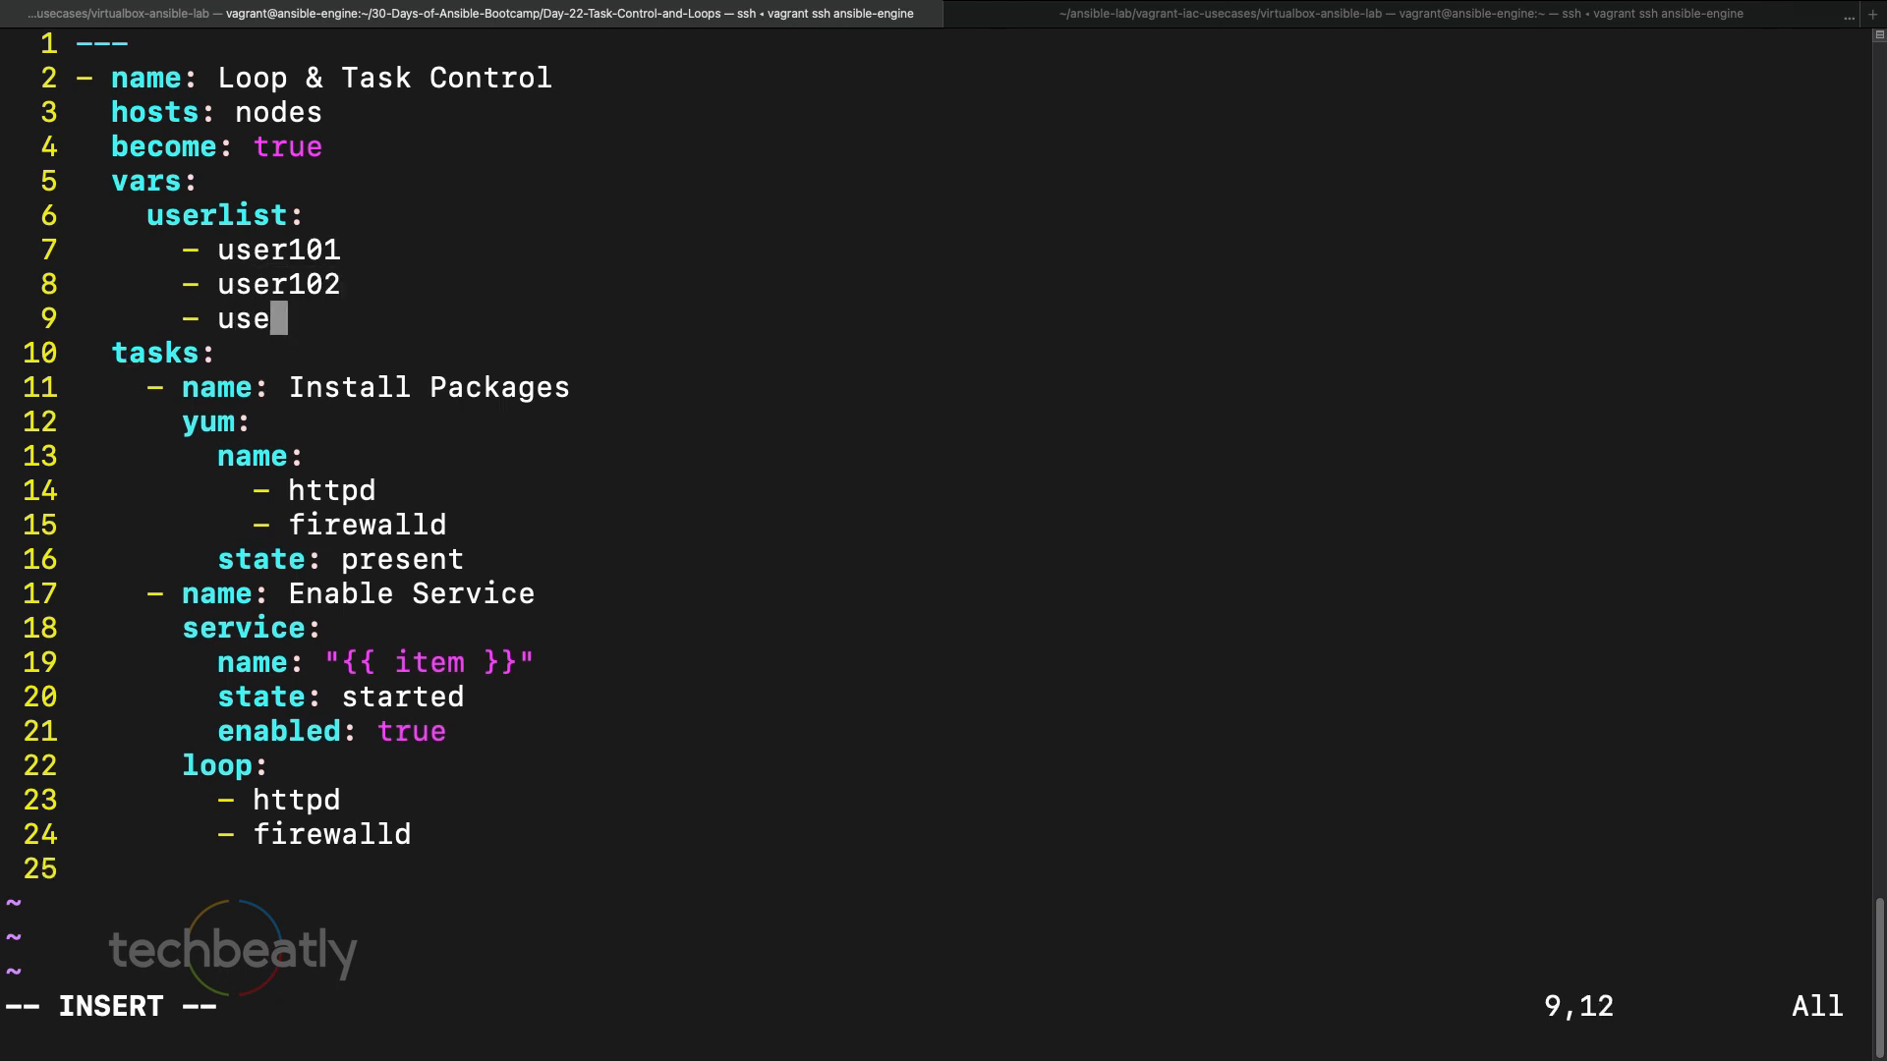
{"action": "type", "text": "r103"}
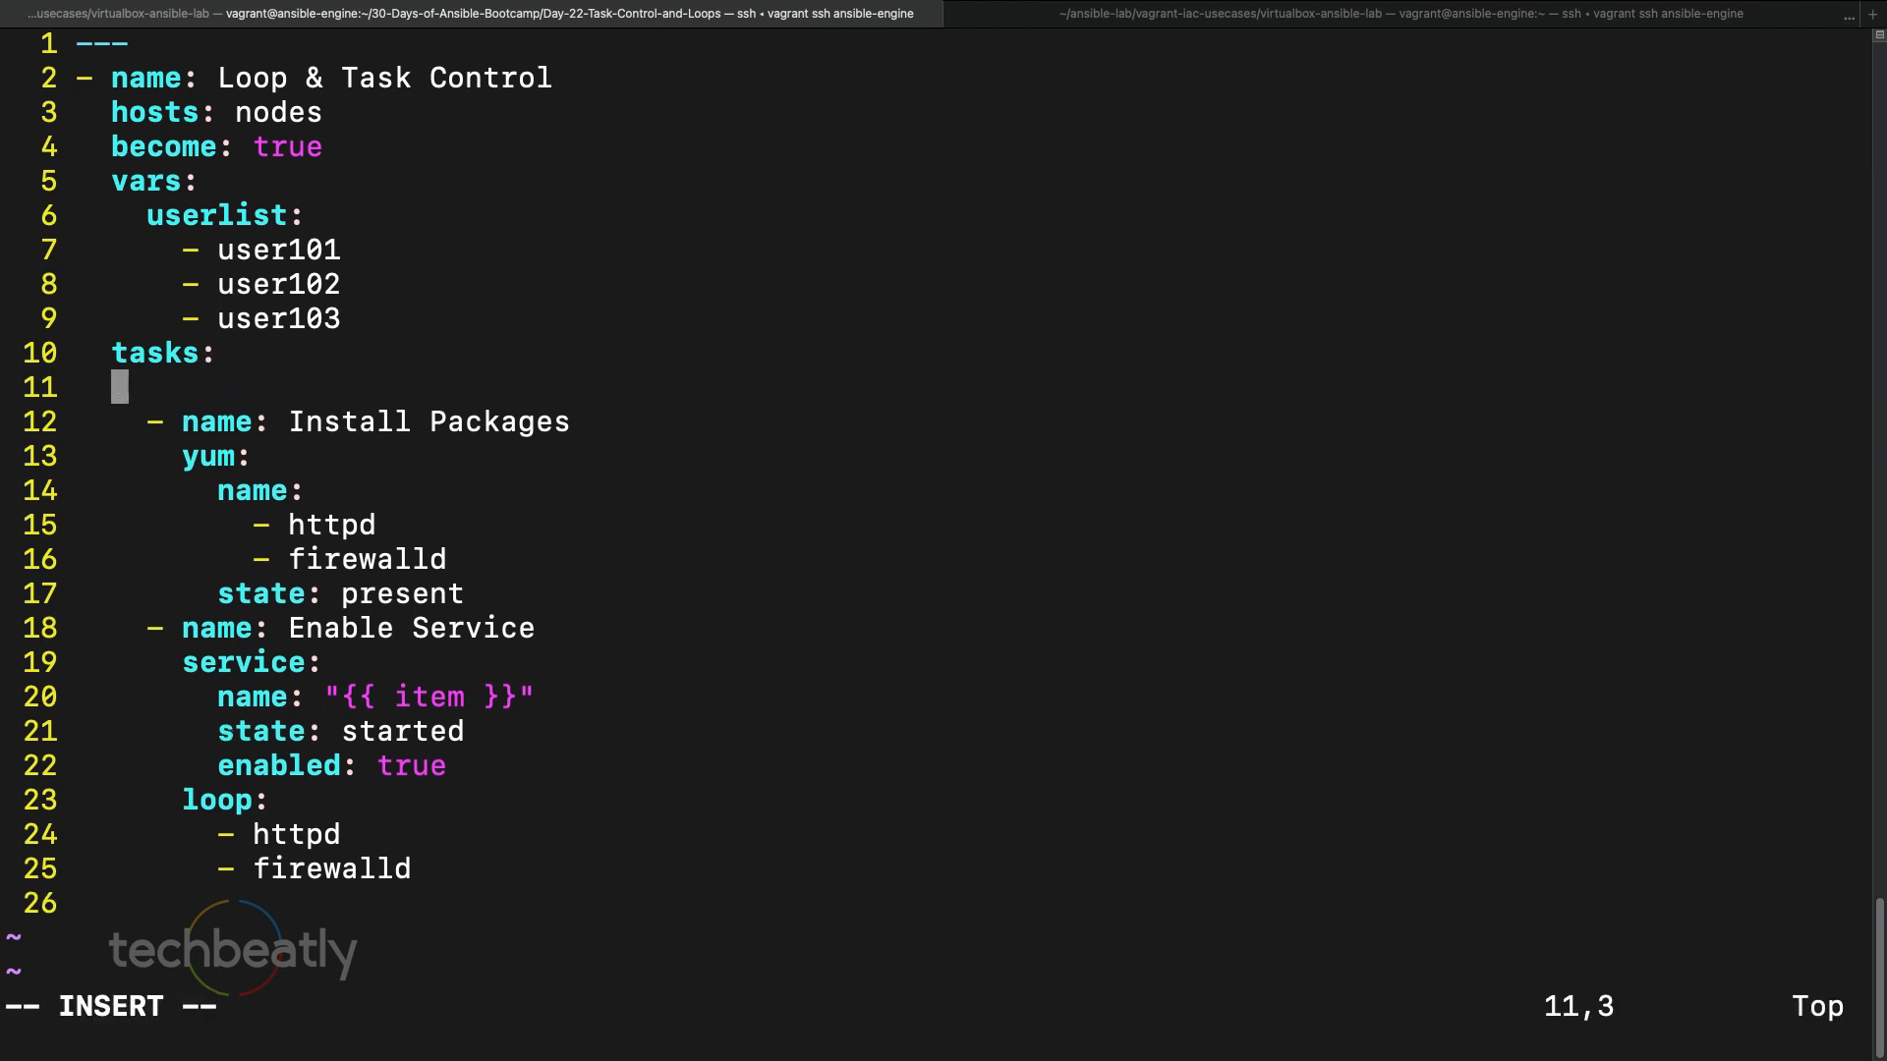
- Add a '- name: Show users' task with debug msg "{{ item }}"
{"action": "type", "text": "-"}
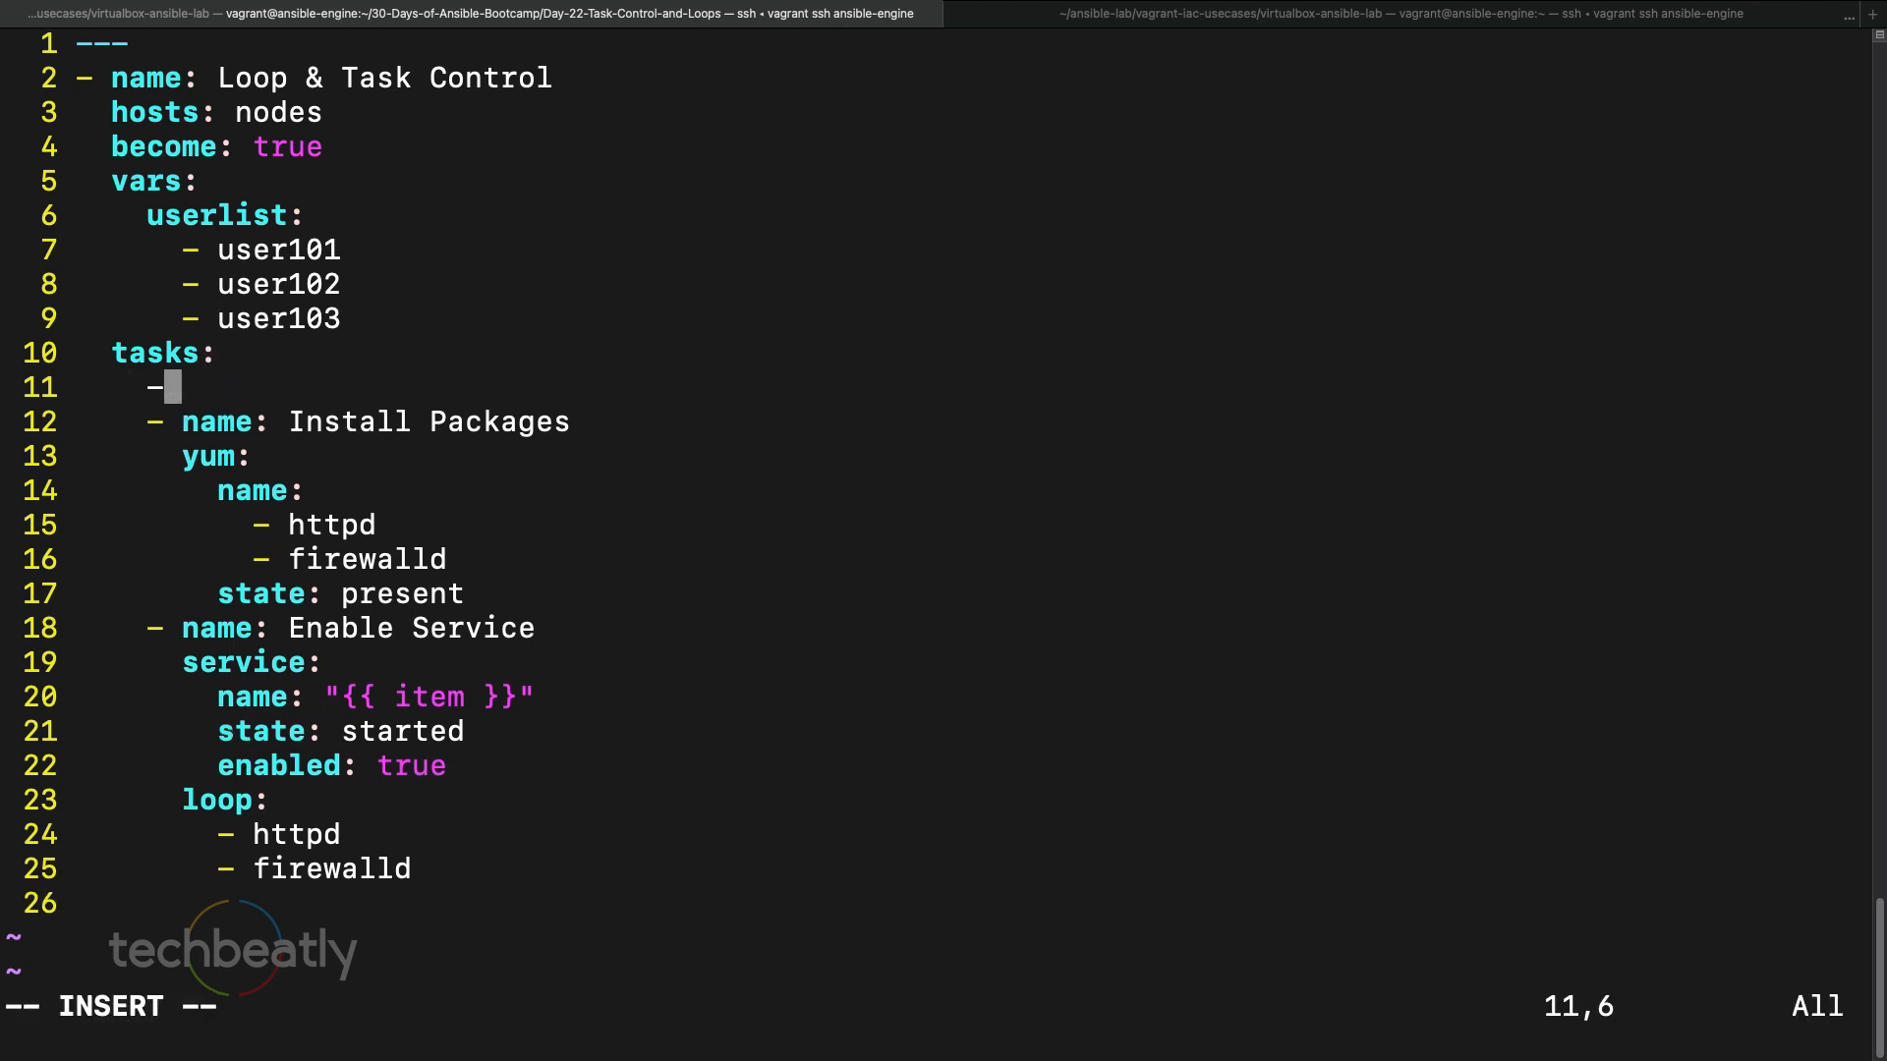
{"action": "type", "text": "name:"}
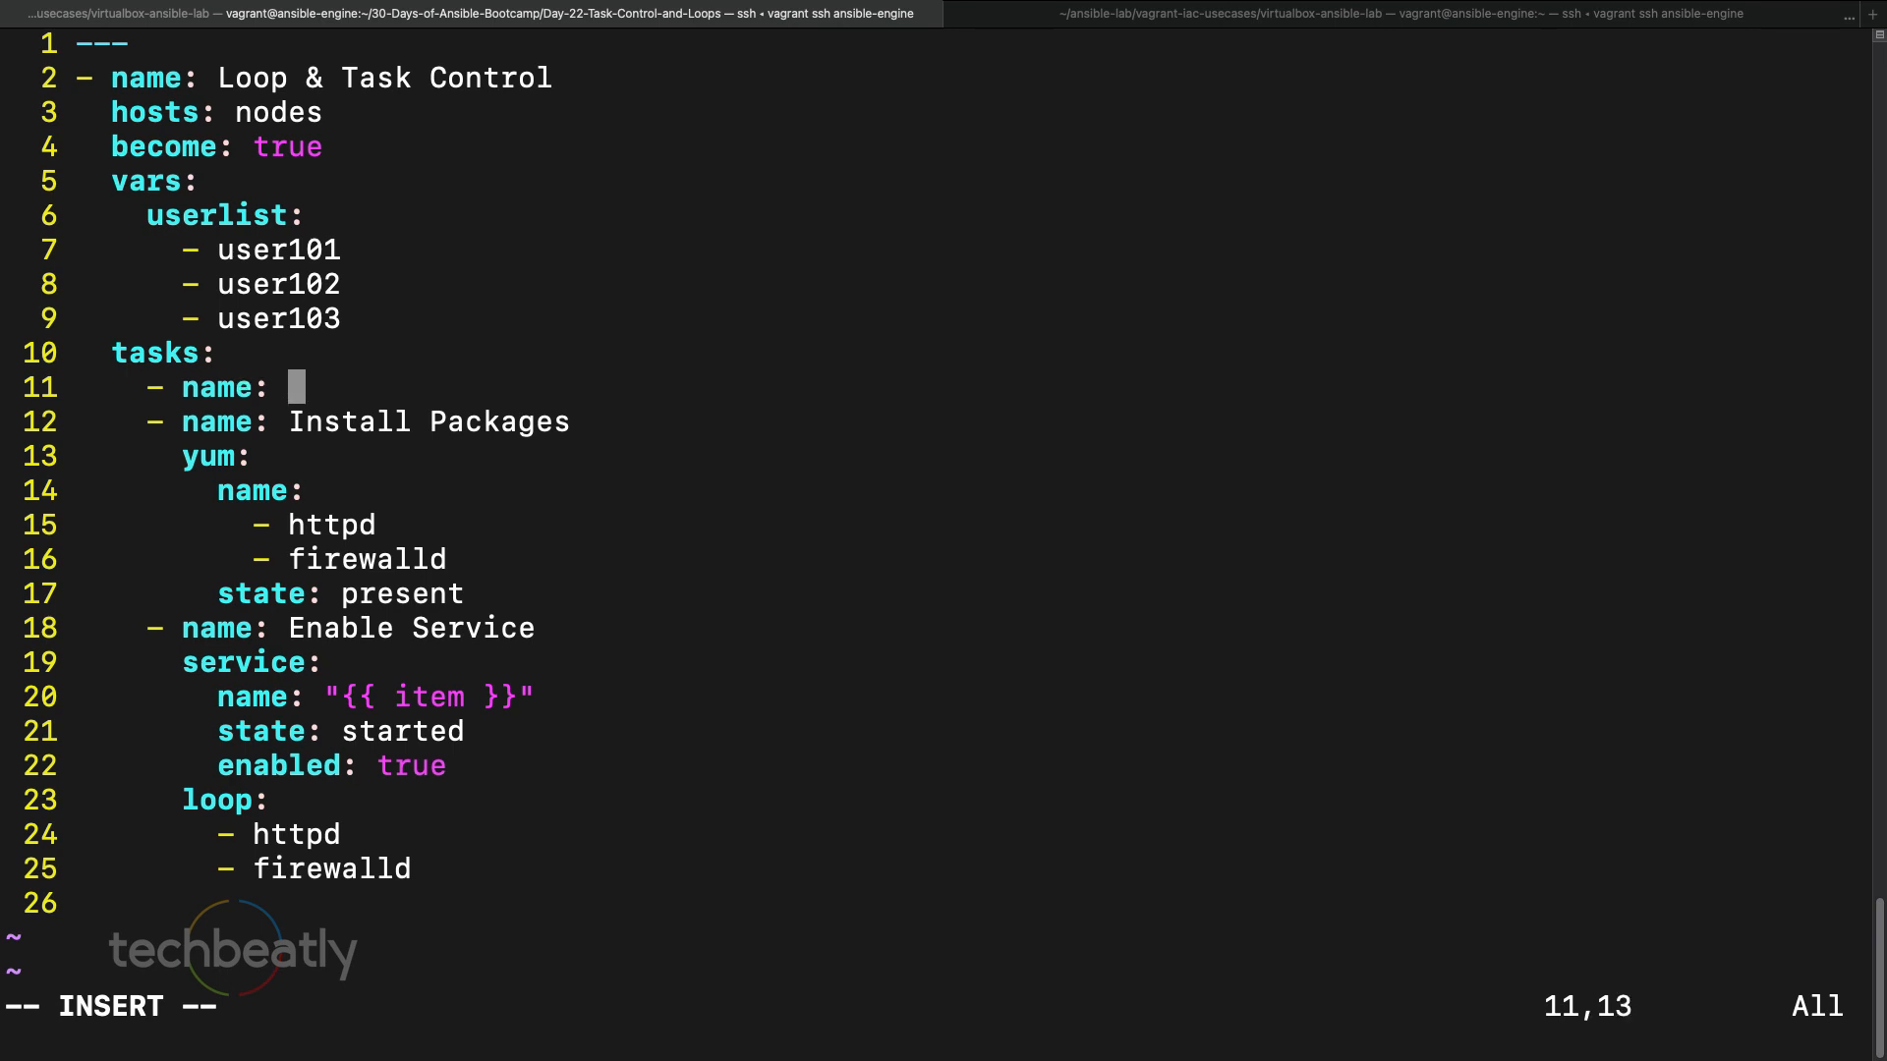
{"action": "type", "text": "Show users"}
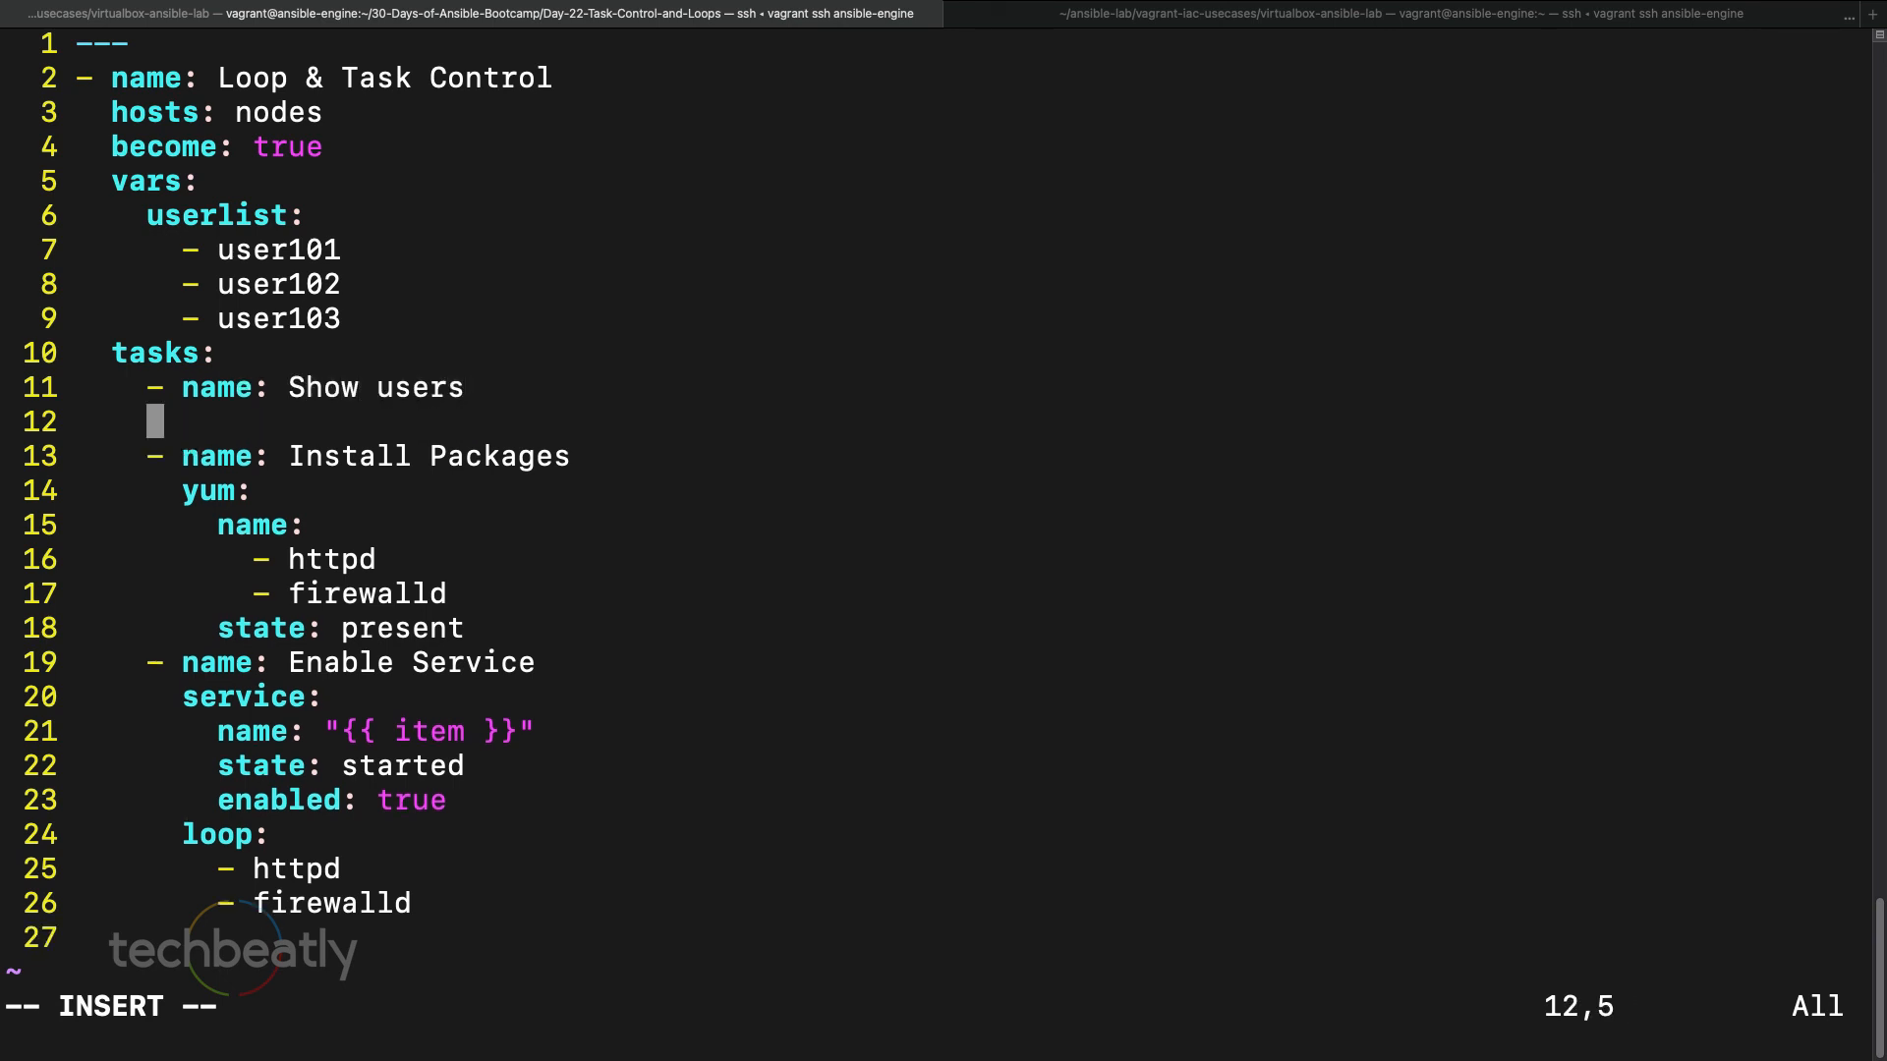
{"action": "type", "text": "debug"}
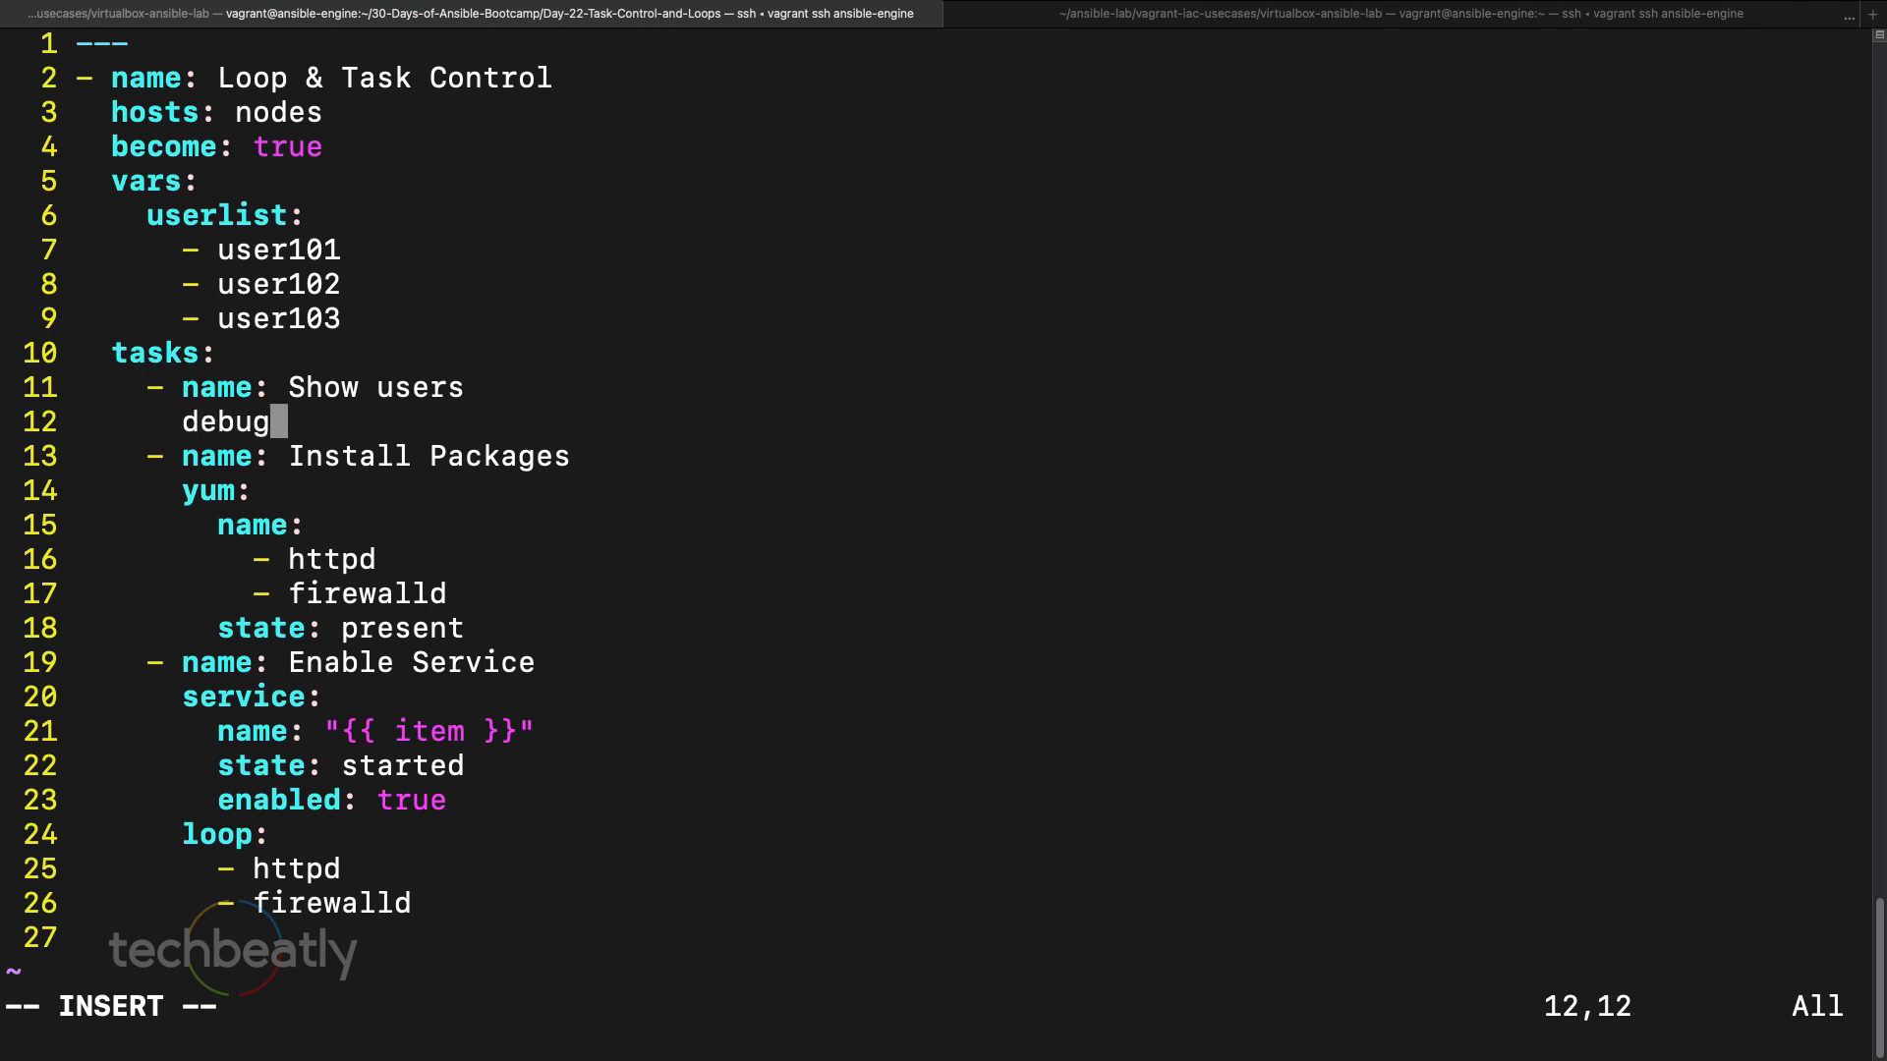
{"action": "key", "text": "enter"}
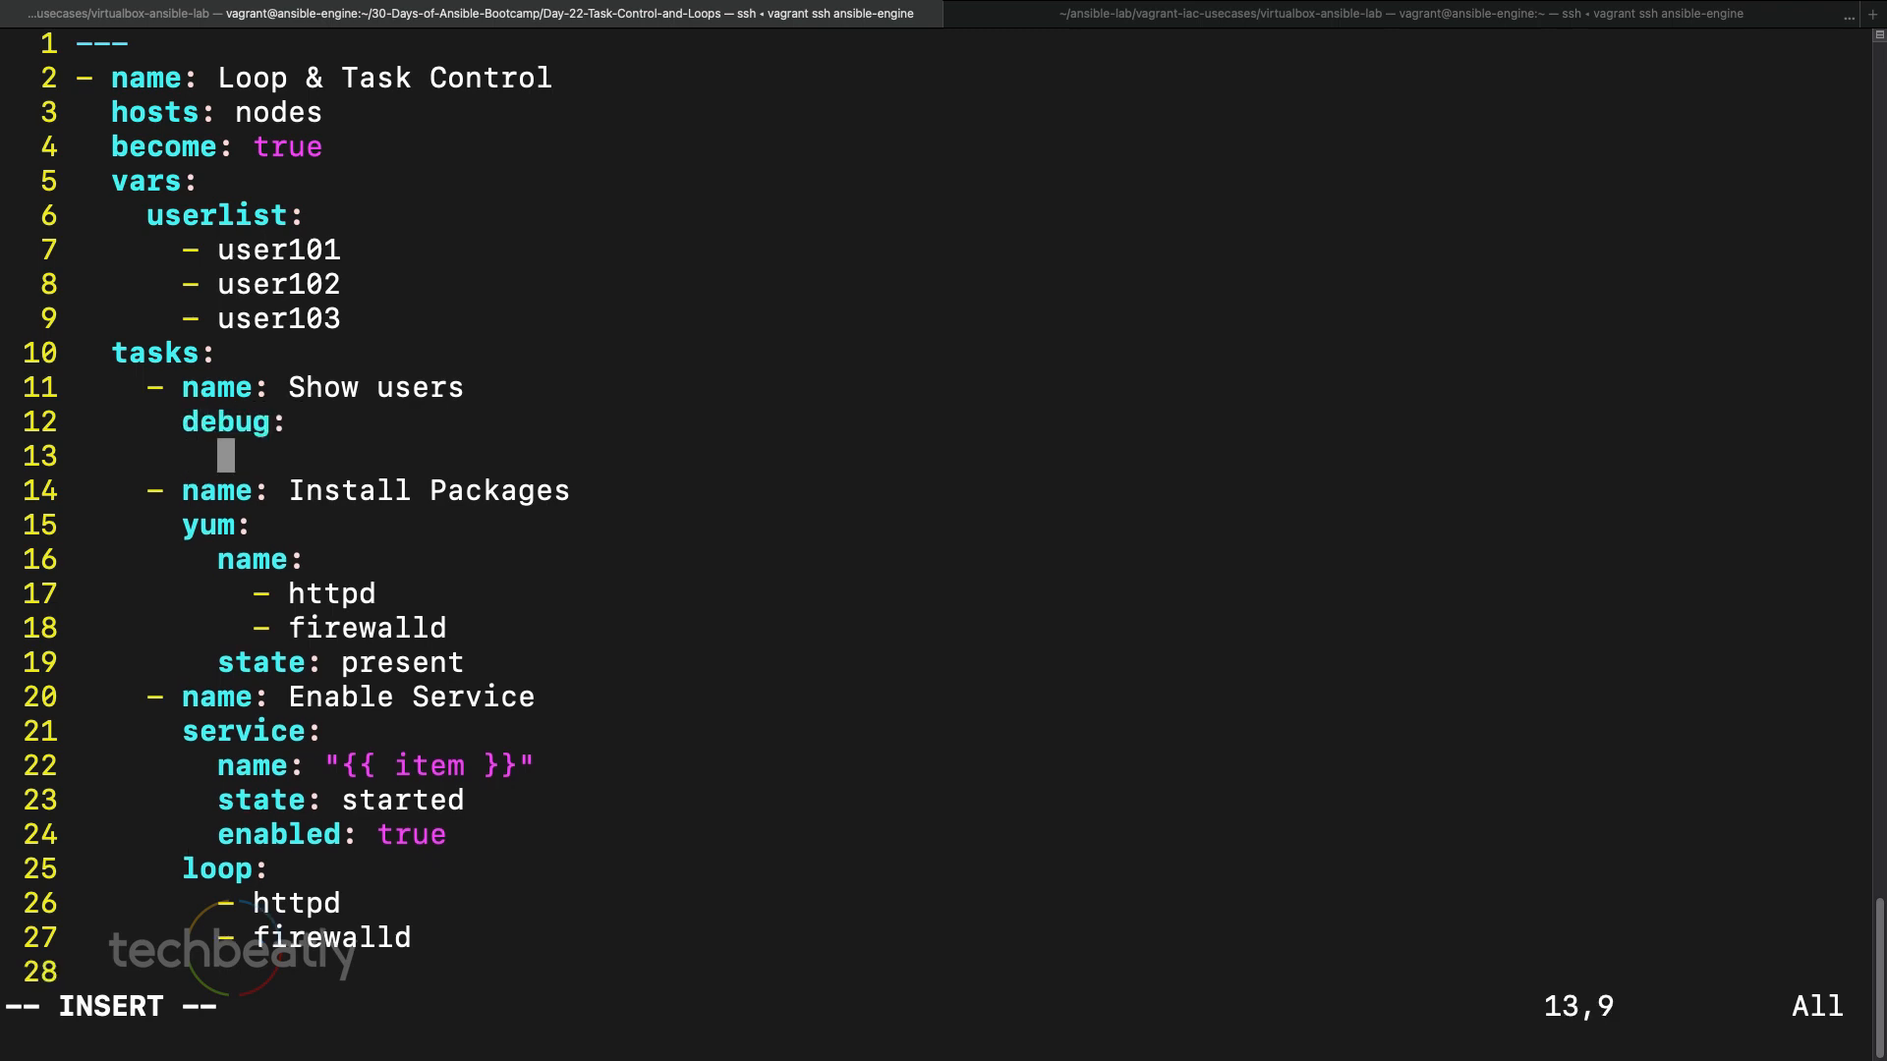
{"action": "type", "text": "msg: \"{"}
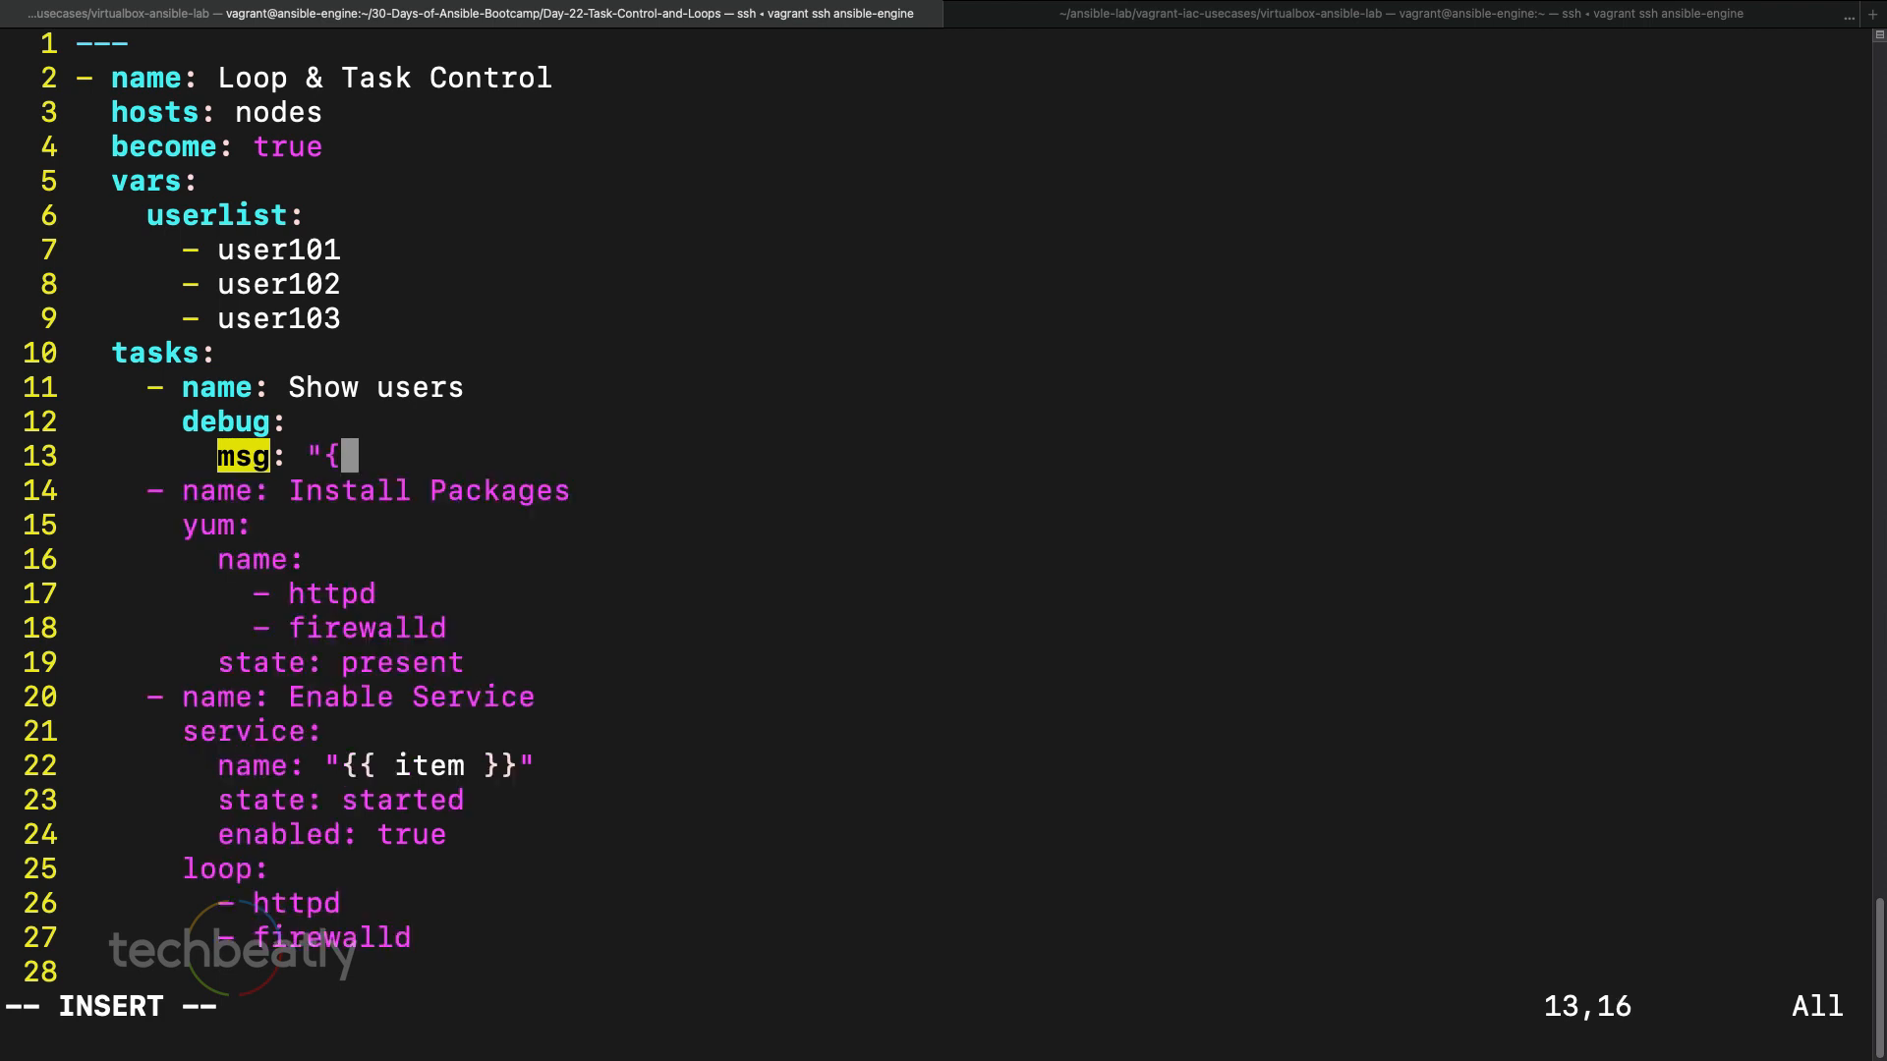
{"action": "type", "text": "{ item"}
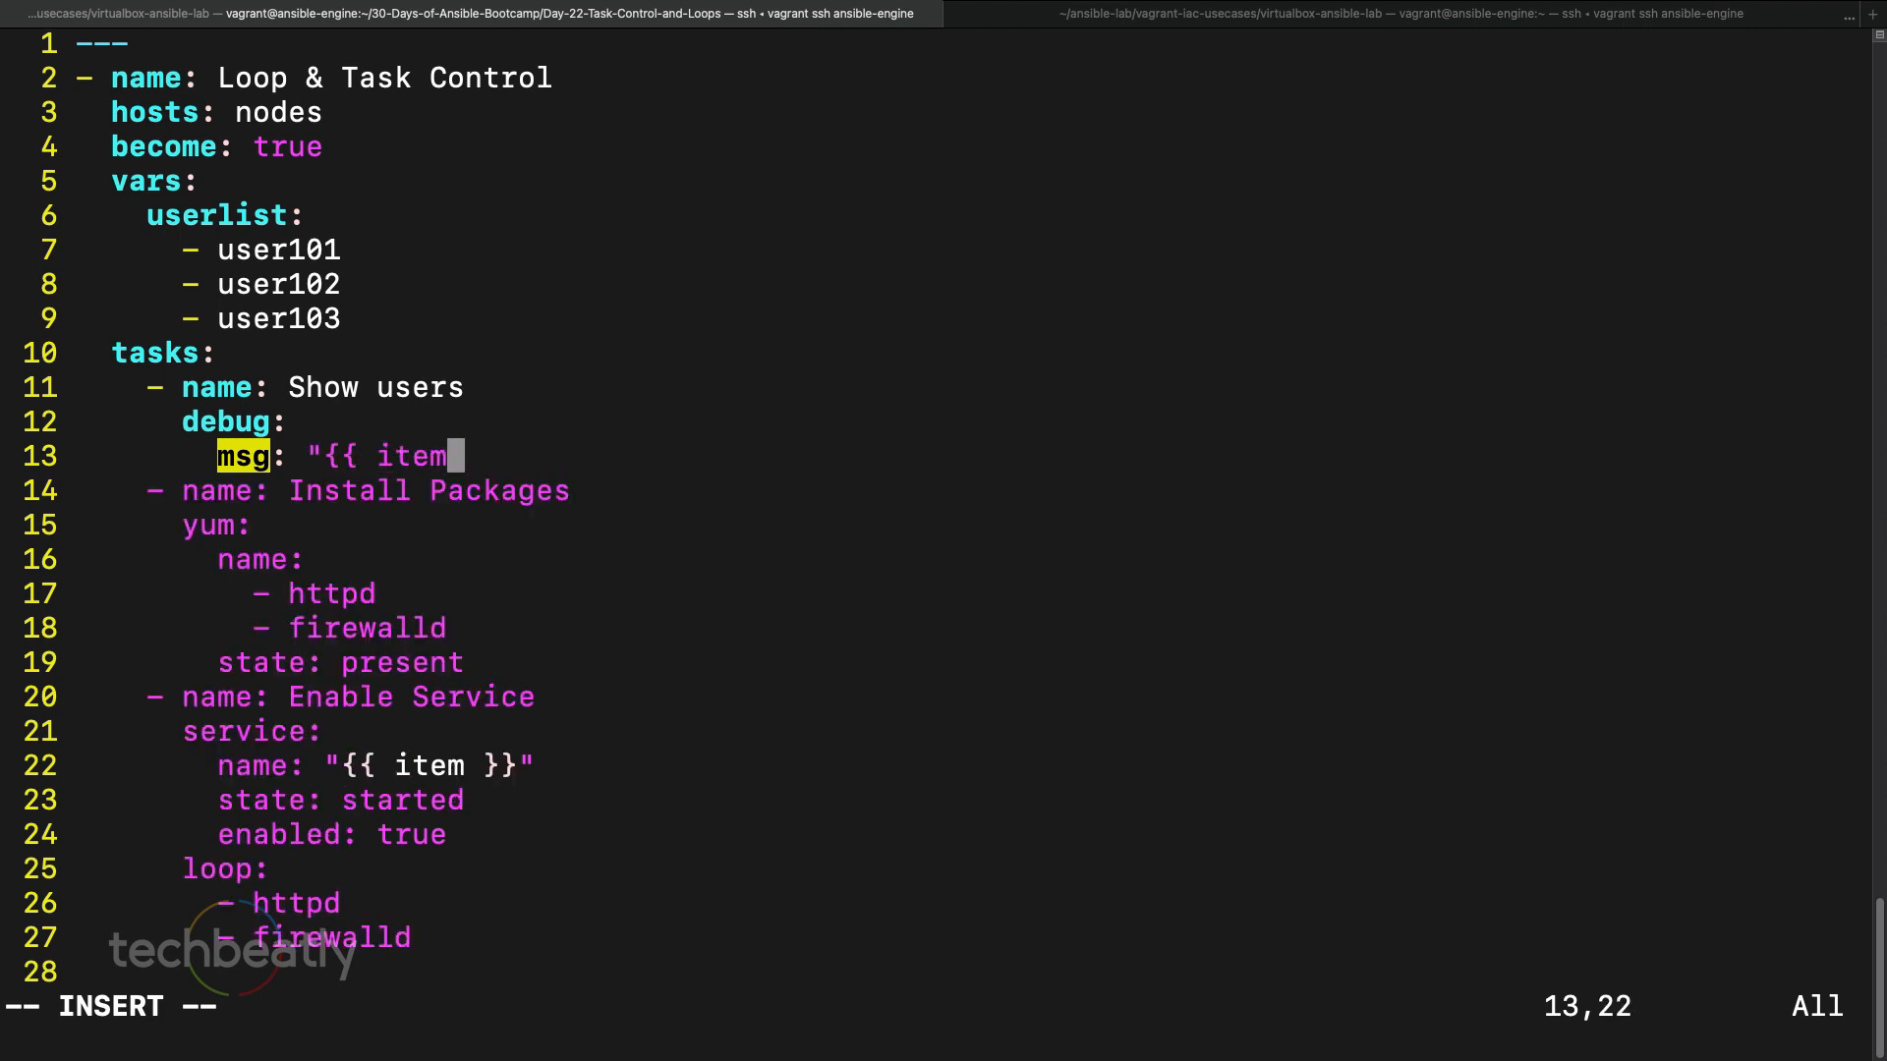
- Add 'with_list: "{{ userlist }}"' under the message, then save and quit with :wq
{"action": "key", "text": "enter"}
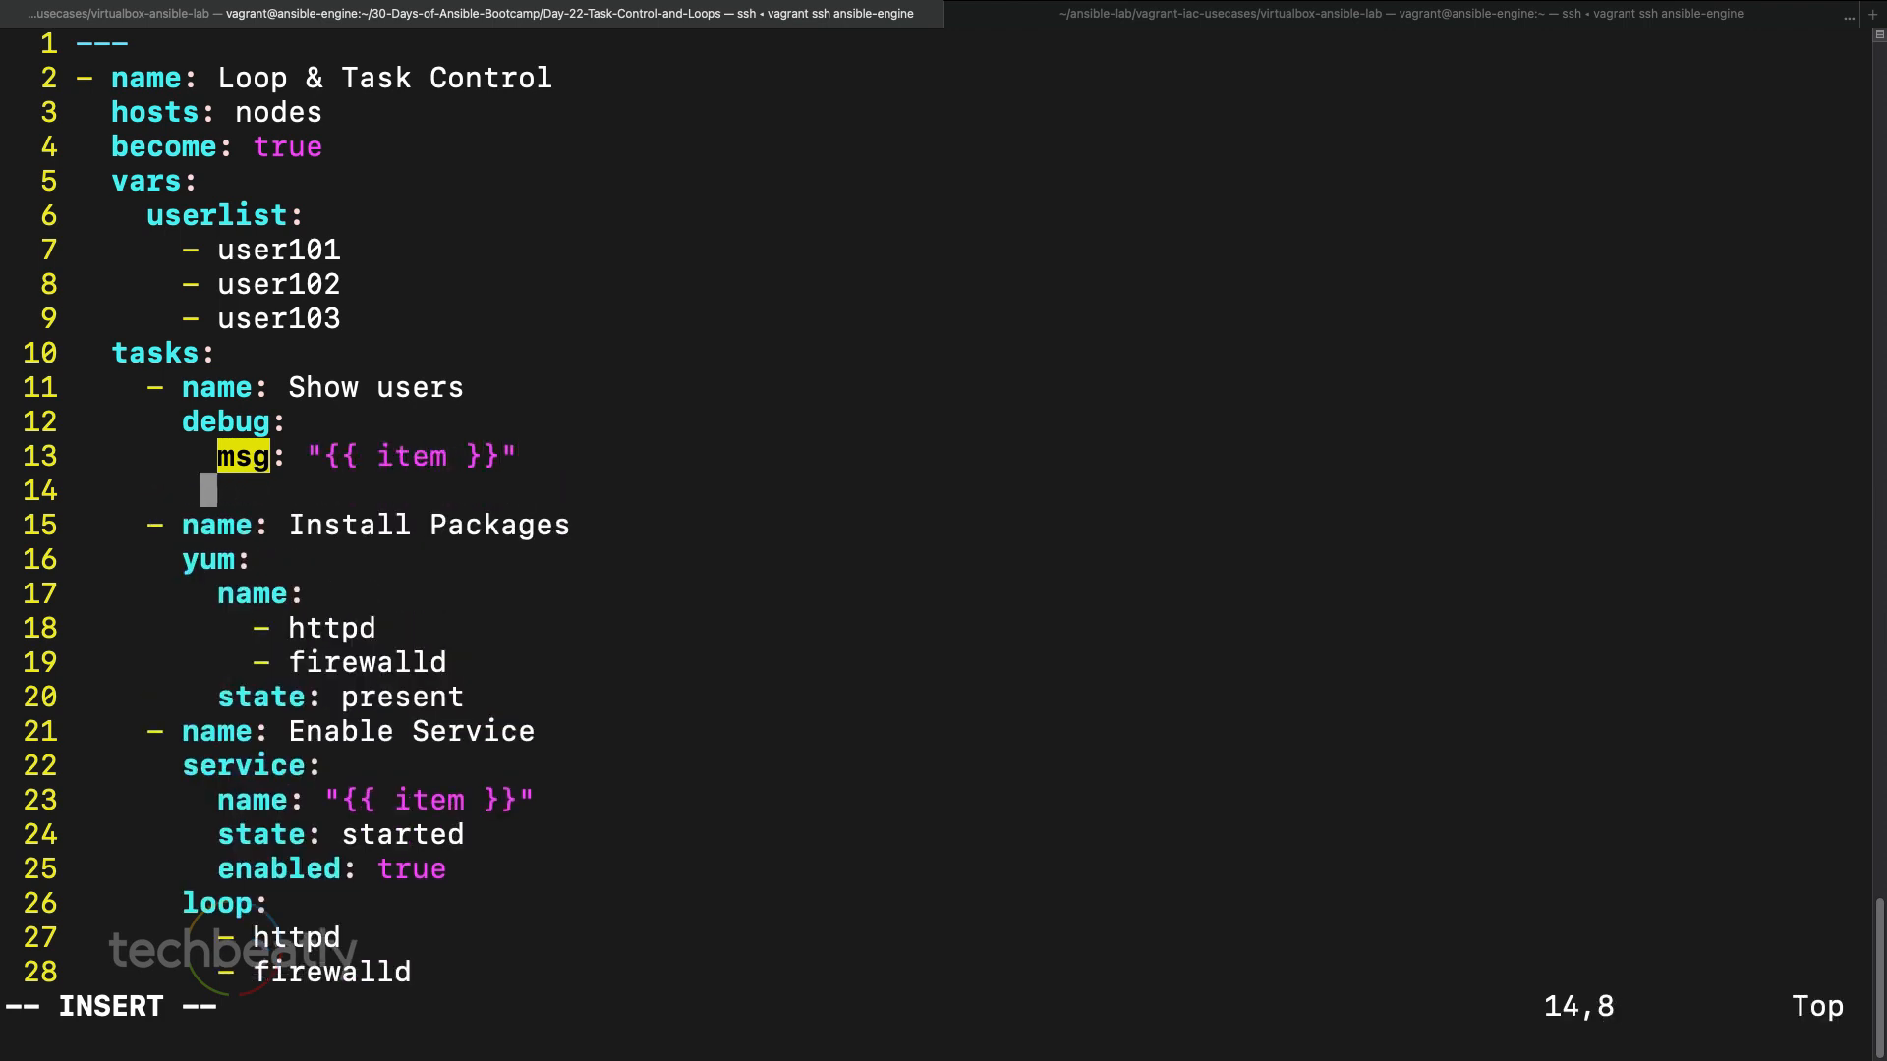
{"action": "type", "text": "with_list: \"{{"}
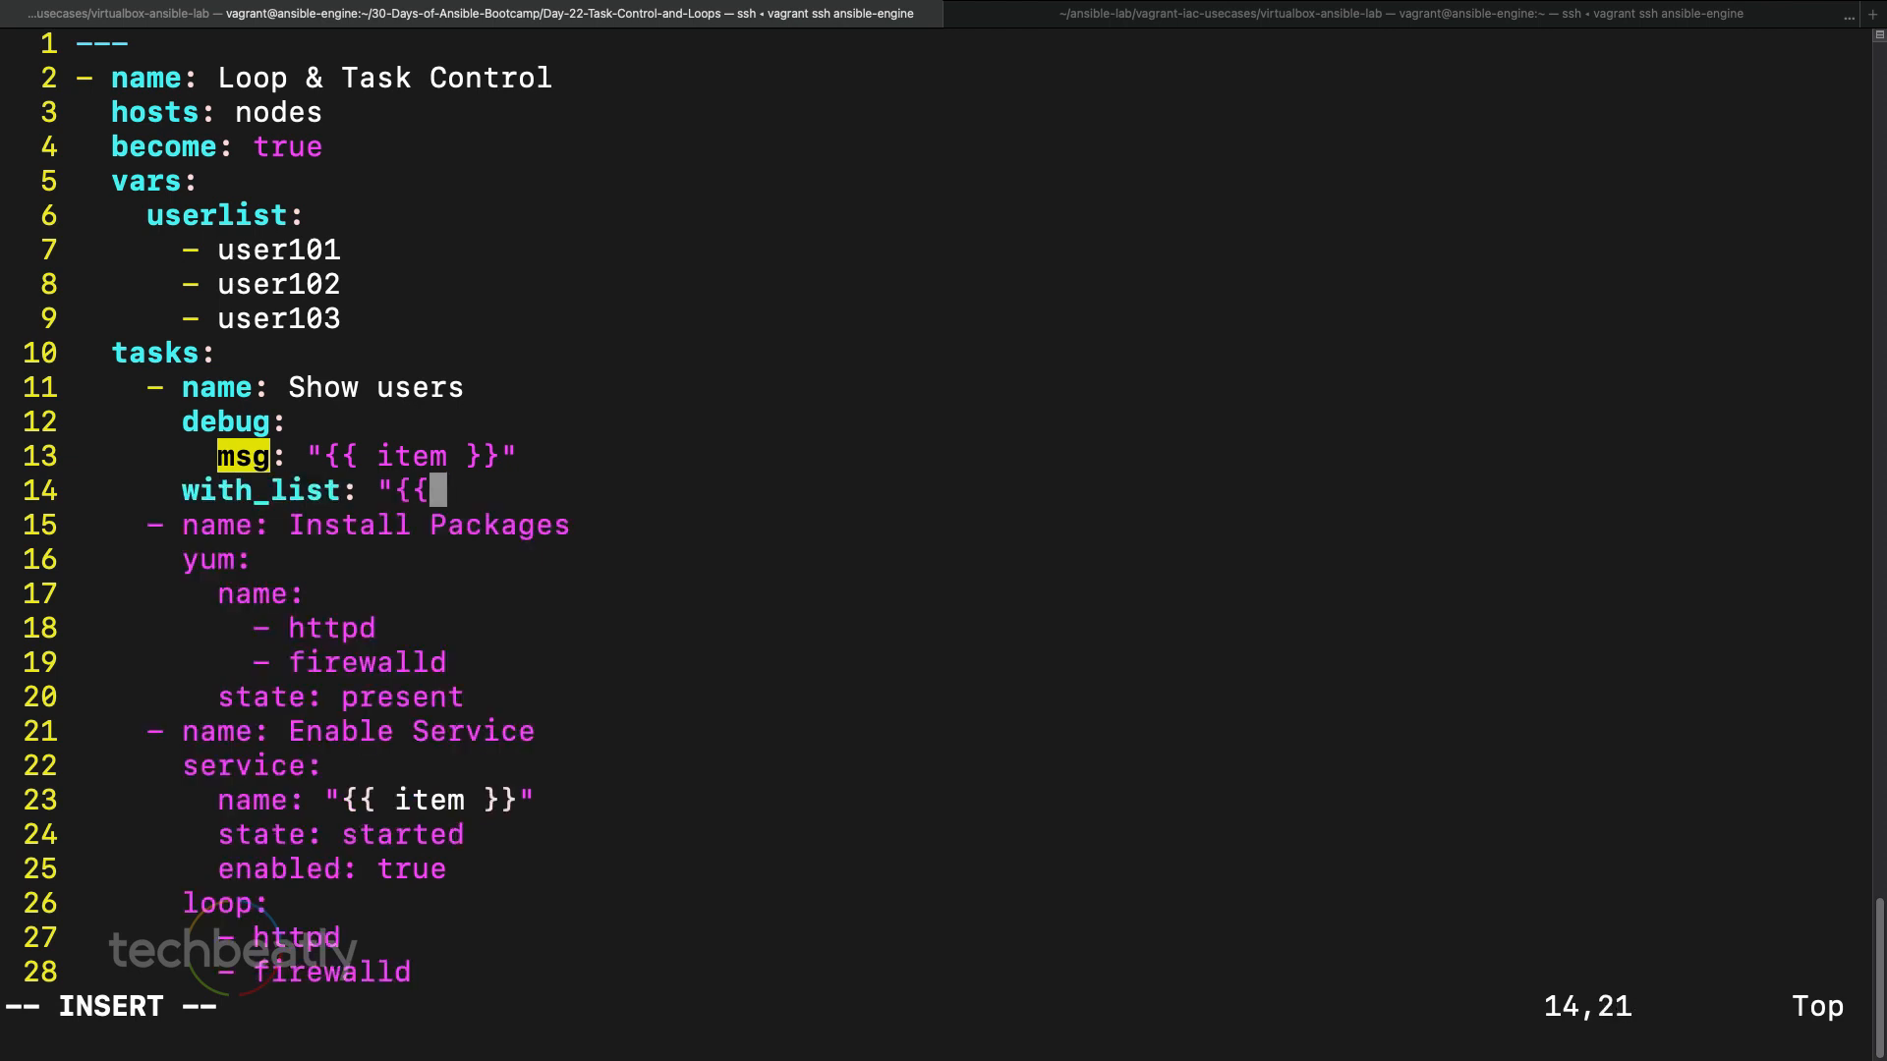
{"action": "type", "text": "userlist }}"}
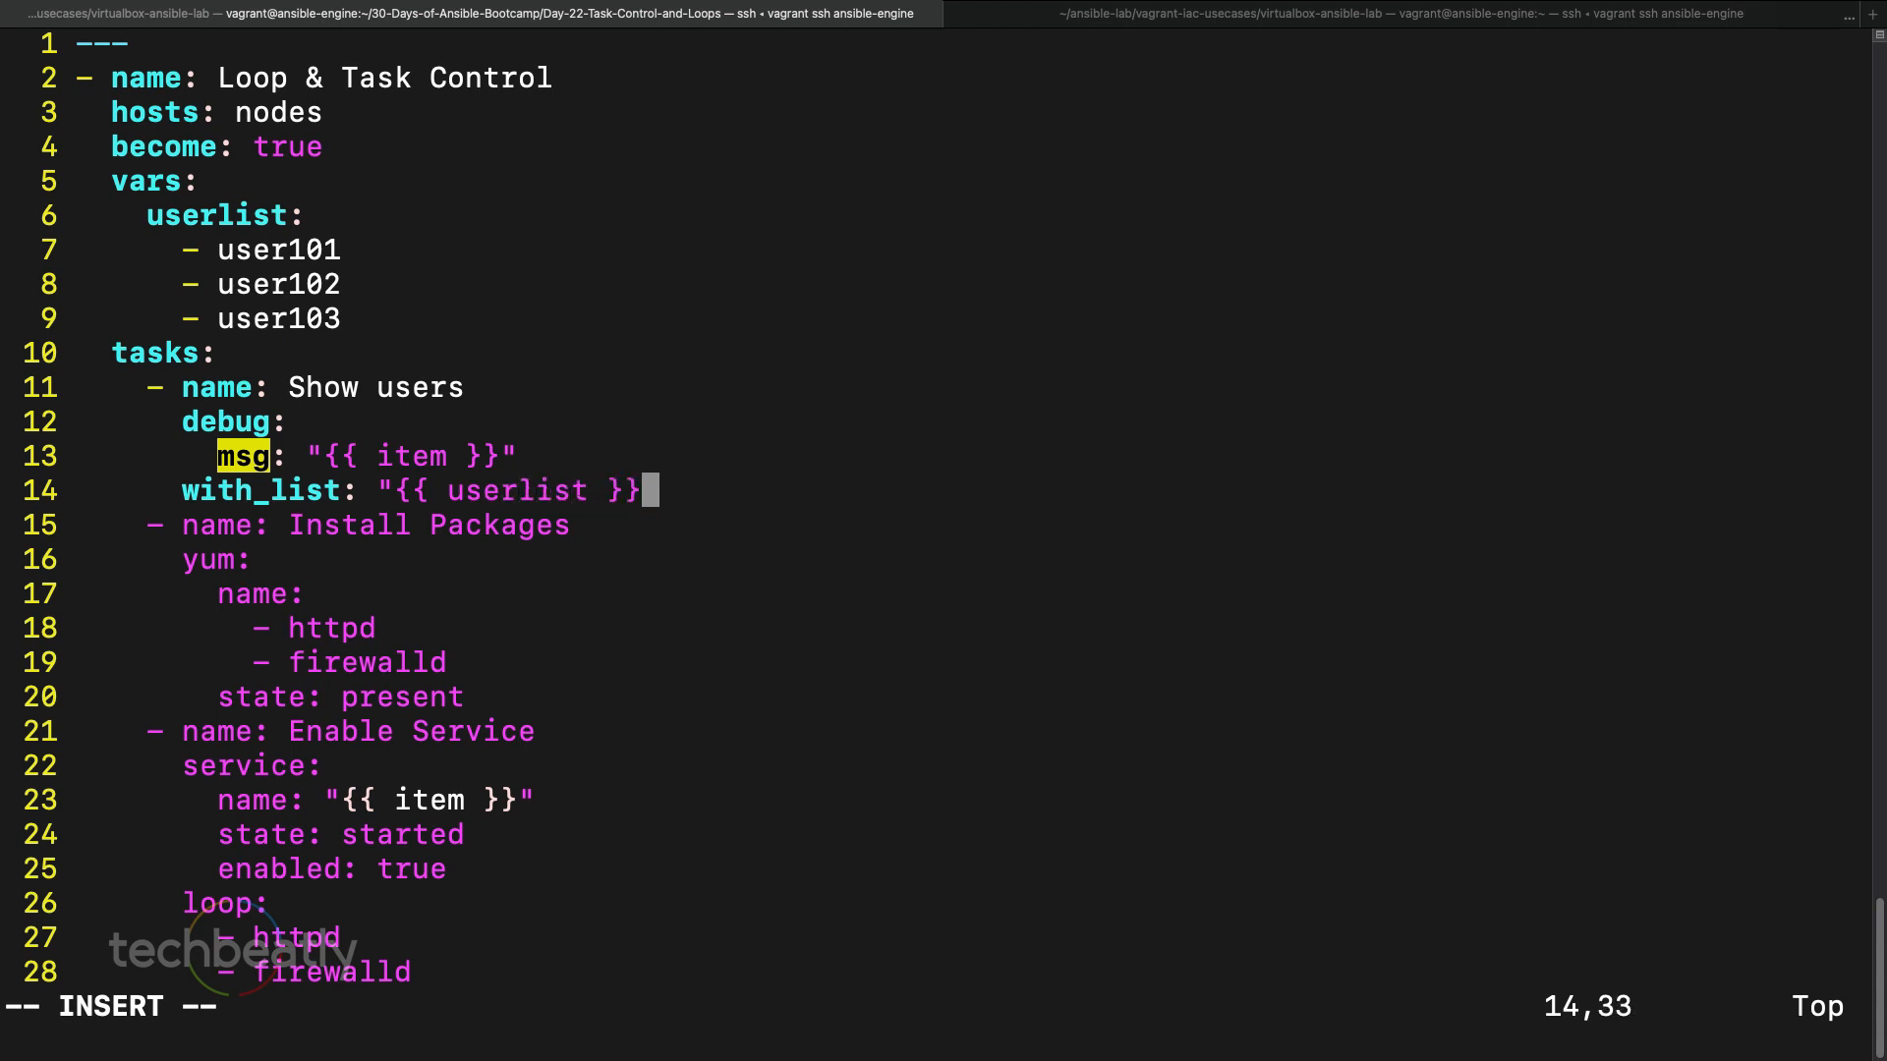
{"action": "type", "text": "\""}
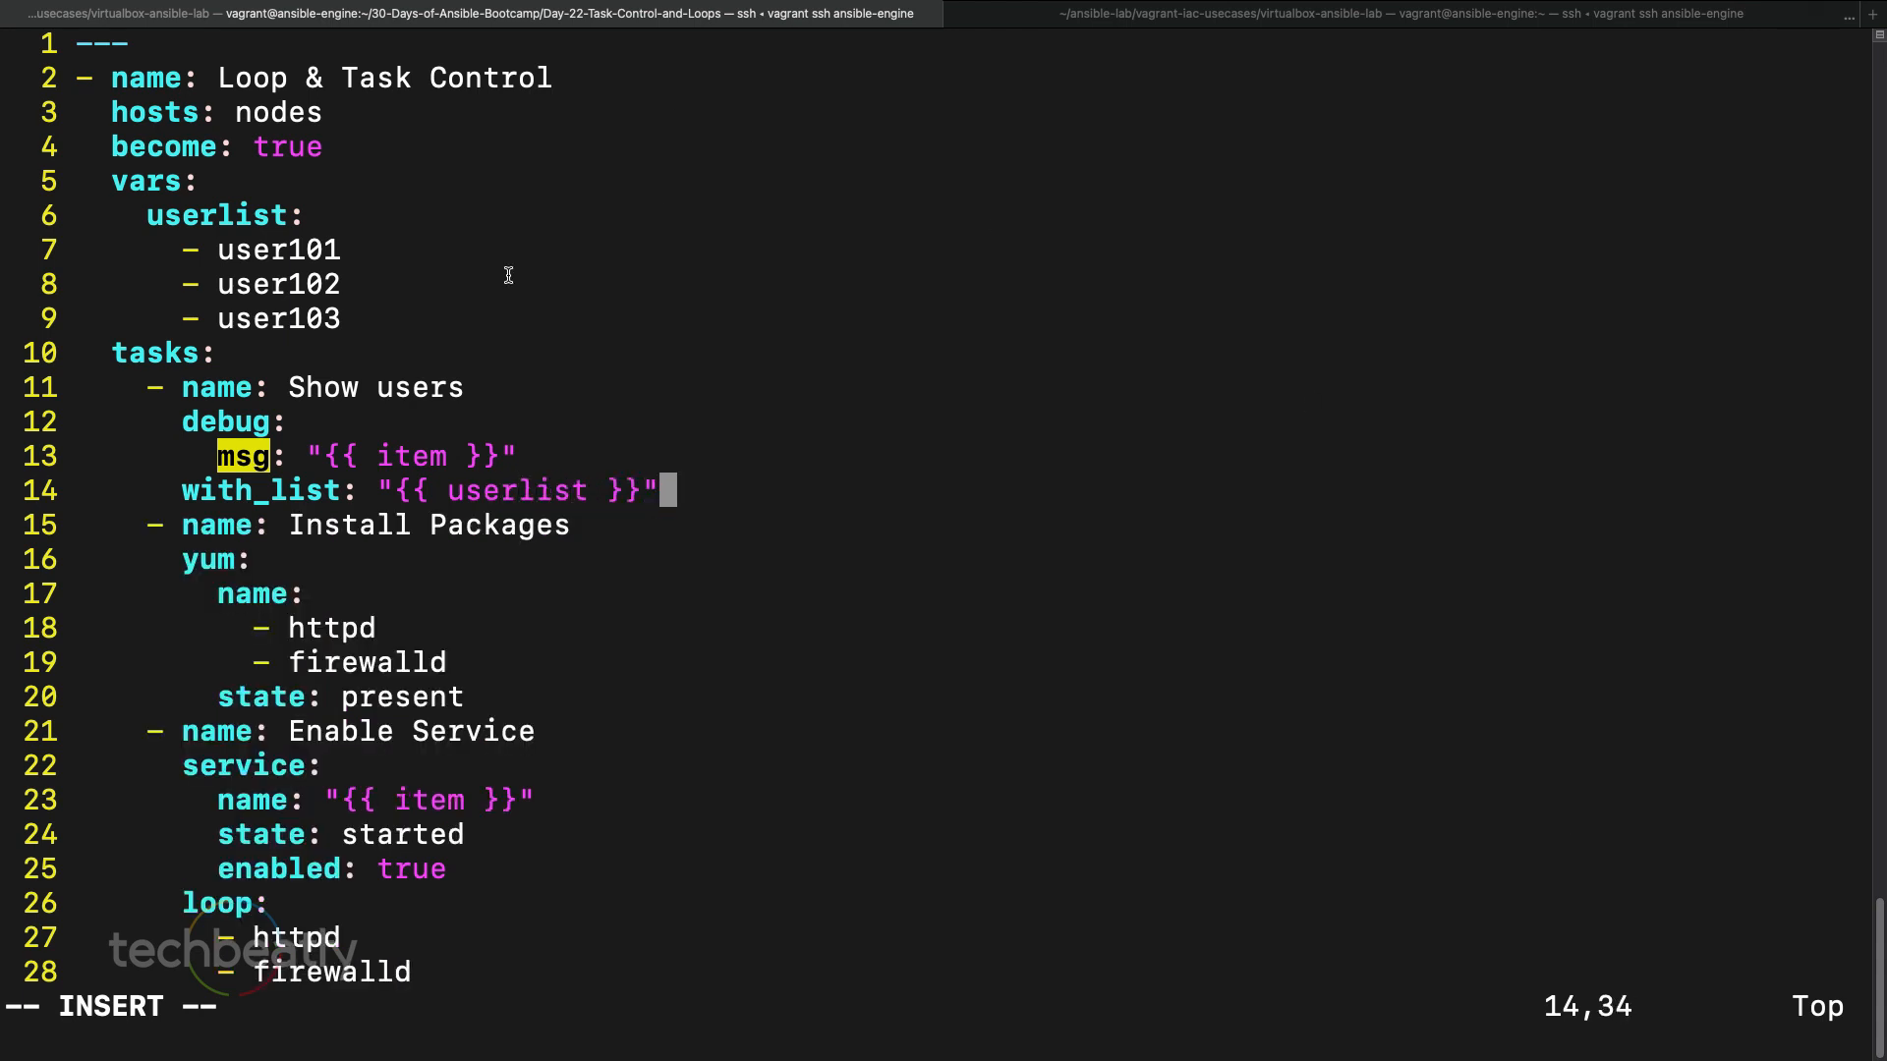
{"action": "key", "text": "Return"}
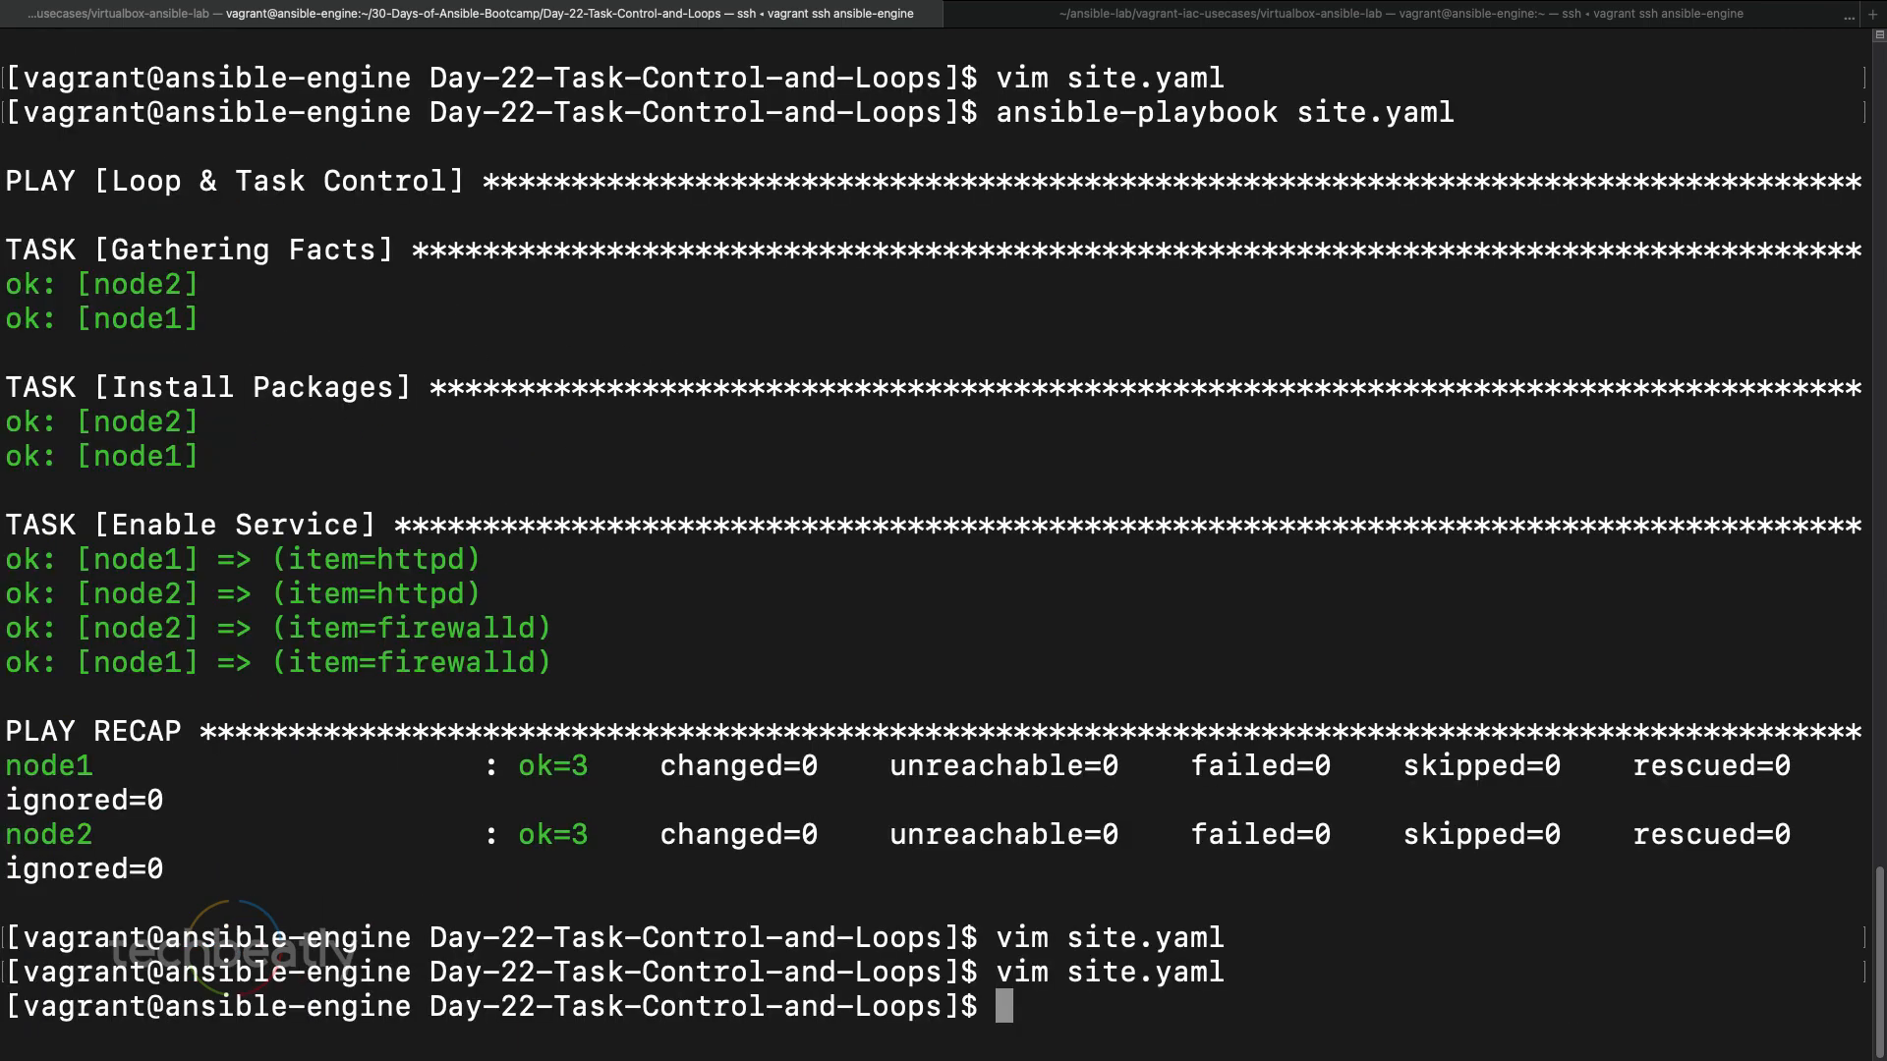
- Run ansible-playbook site.yaml, review user101–user103 output, and reopen site.yaml in vim
{"action": "type", "text": "ansible-playbook site.yaml"}
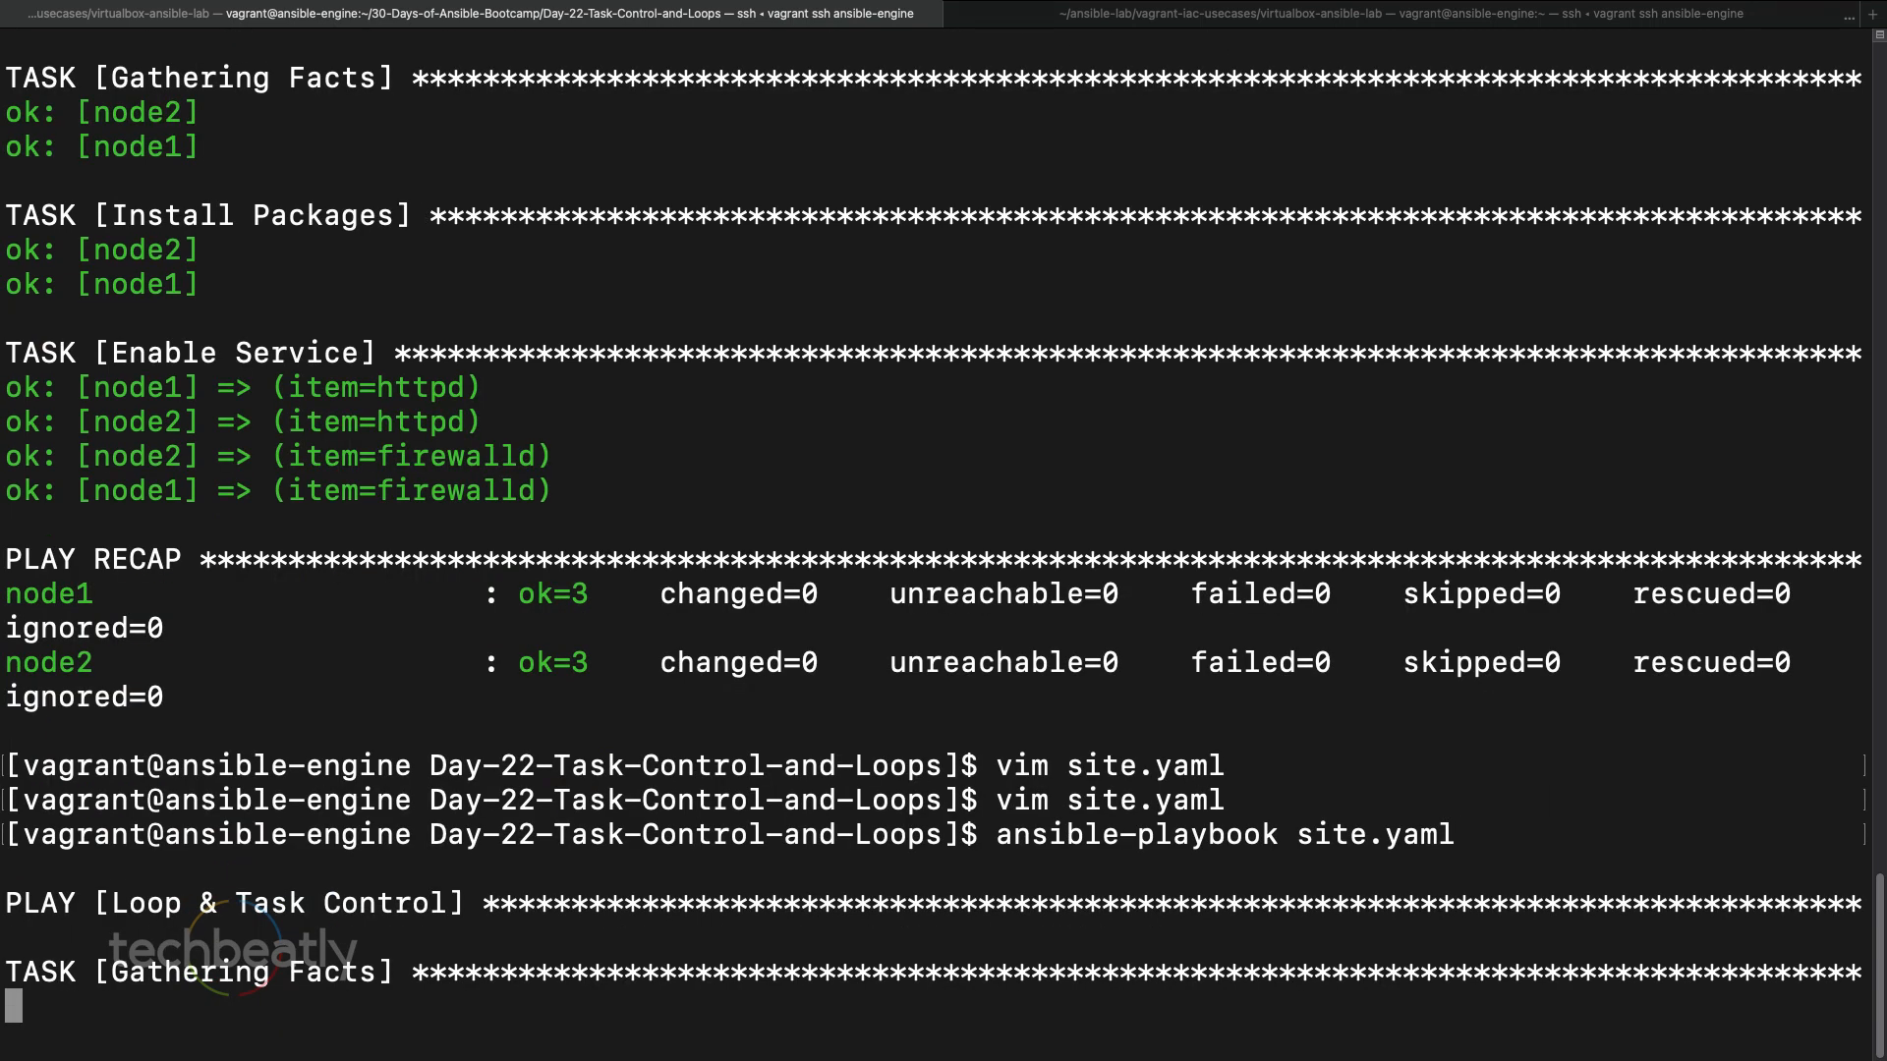
{"action": "scroll", "scroll_direction": "down", "scroll_amount": 3}
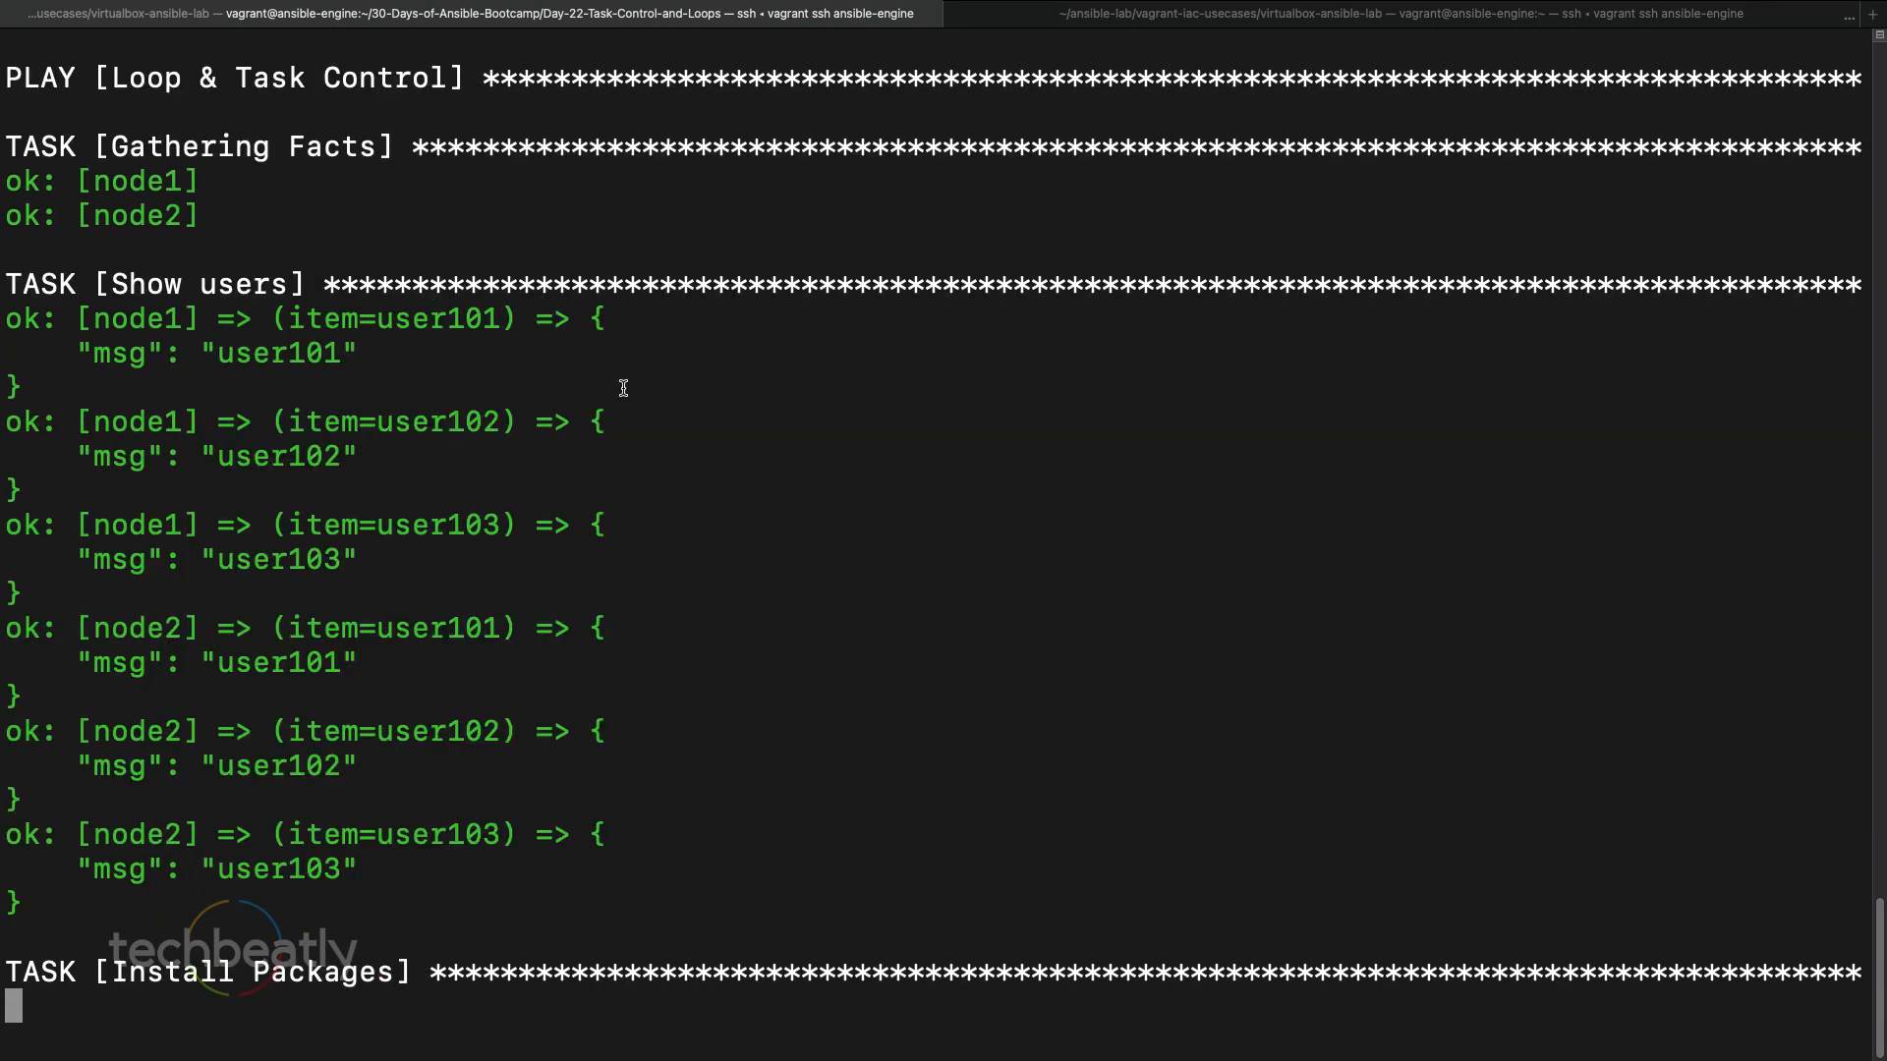
{"action": "scroll", "scroll_direction": "down", "scroll_amount": 3}
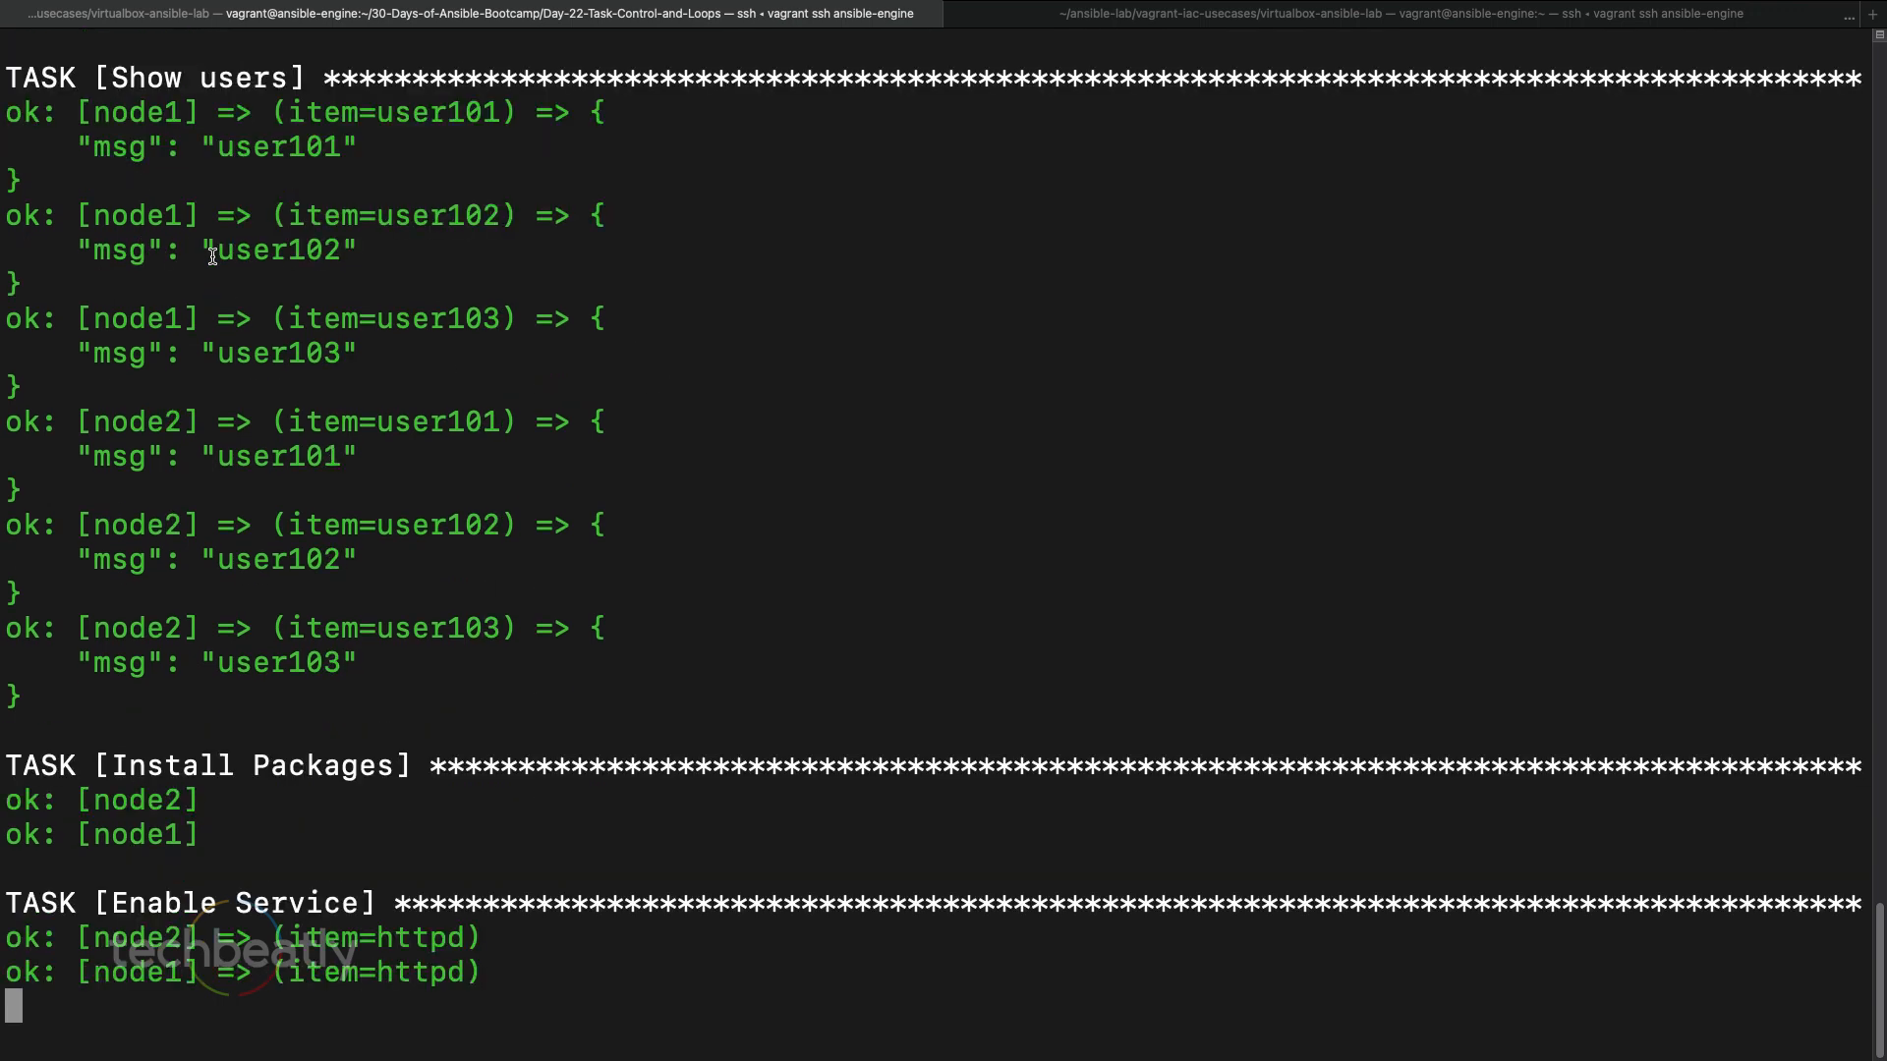
{"action": "scroll", "scroll_direction": "up", "scroll_amount": 3}
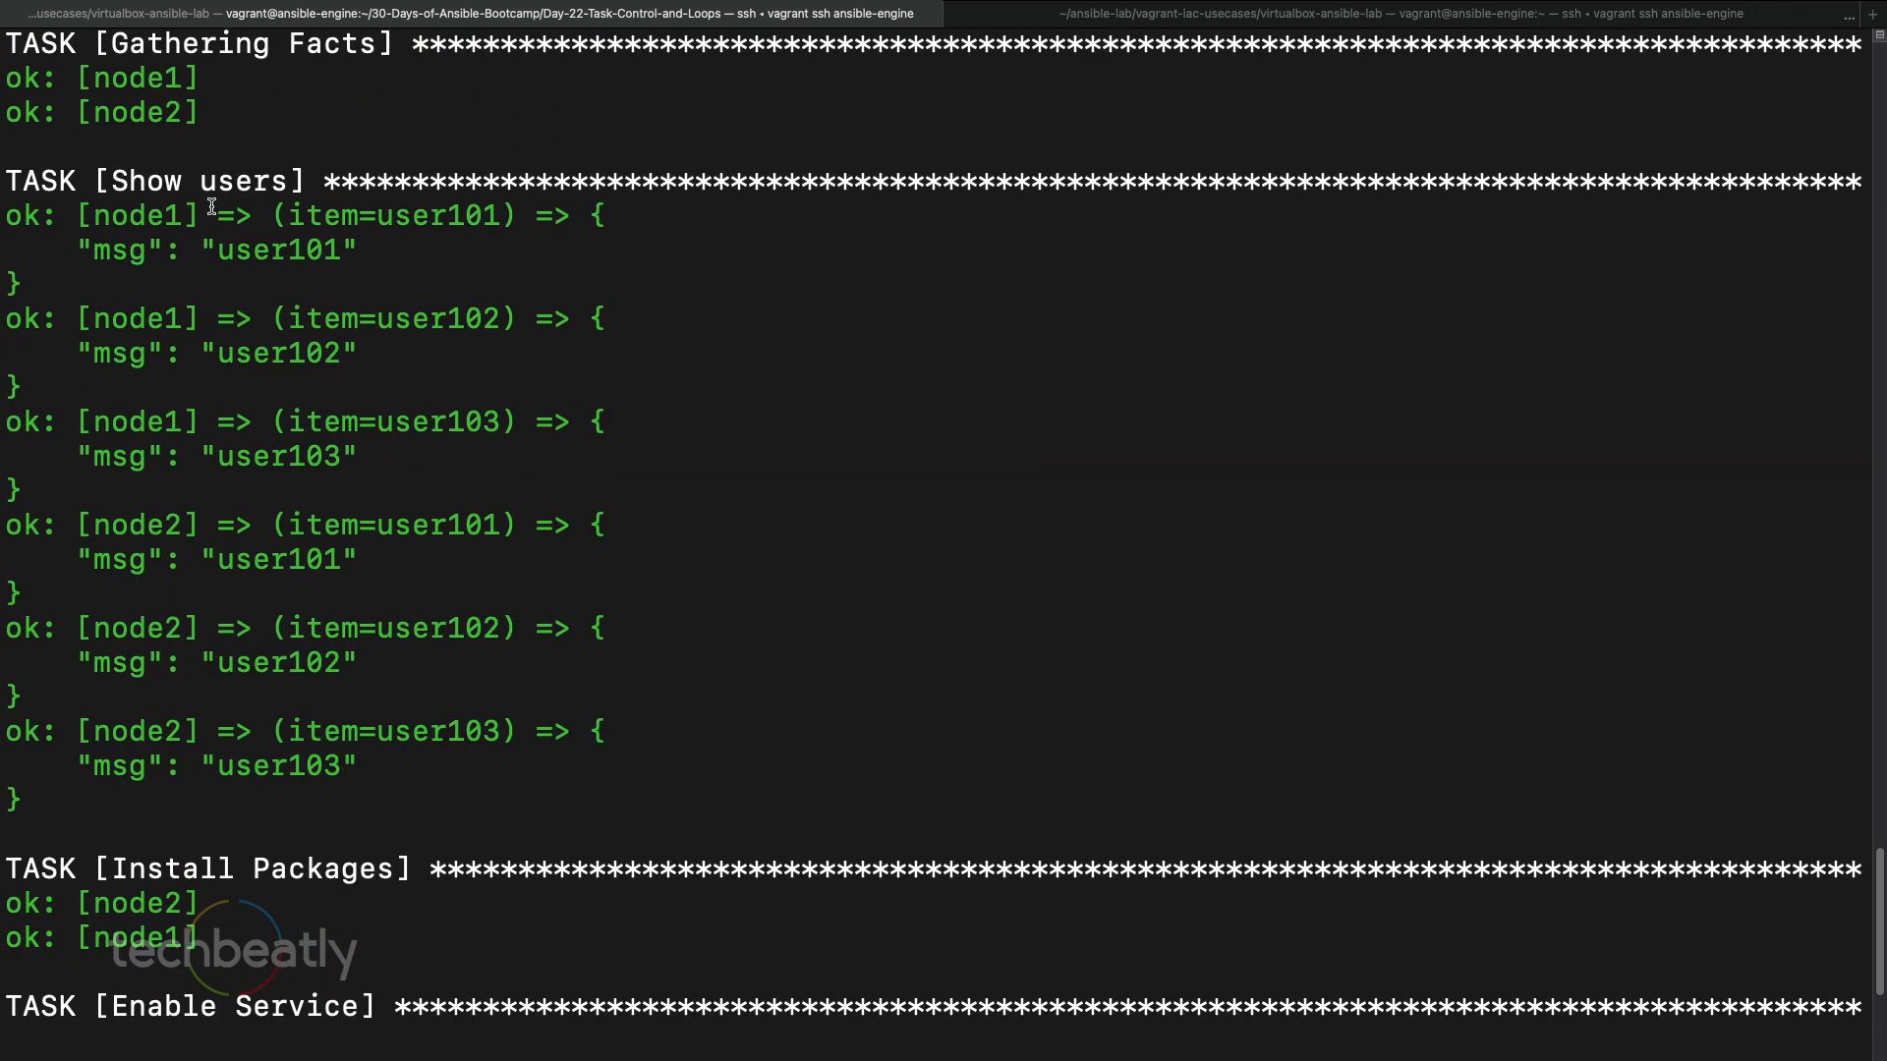
{"action": "mouse_move", "coordinate": [251, 249]}
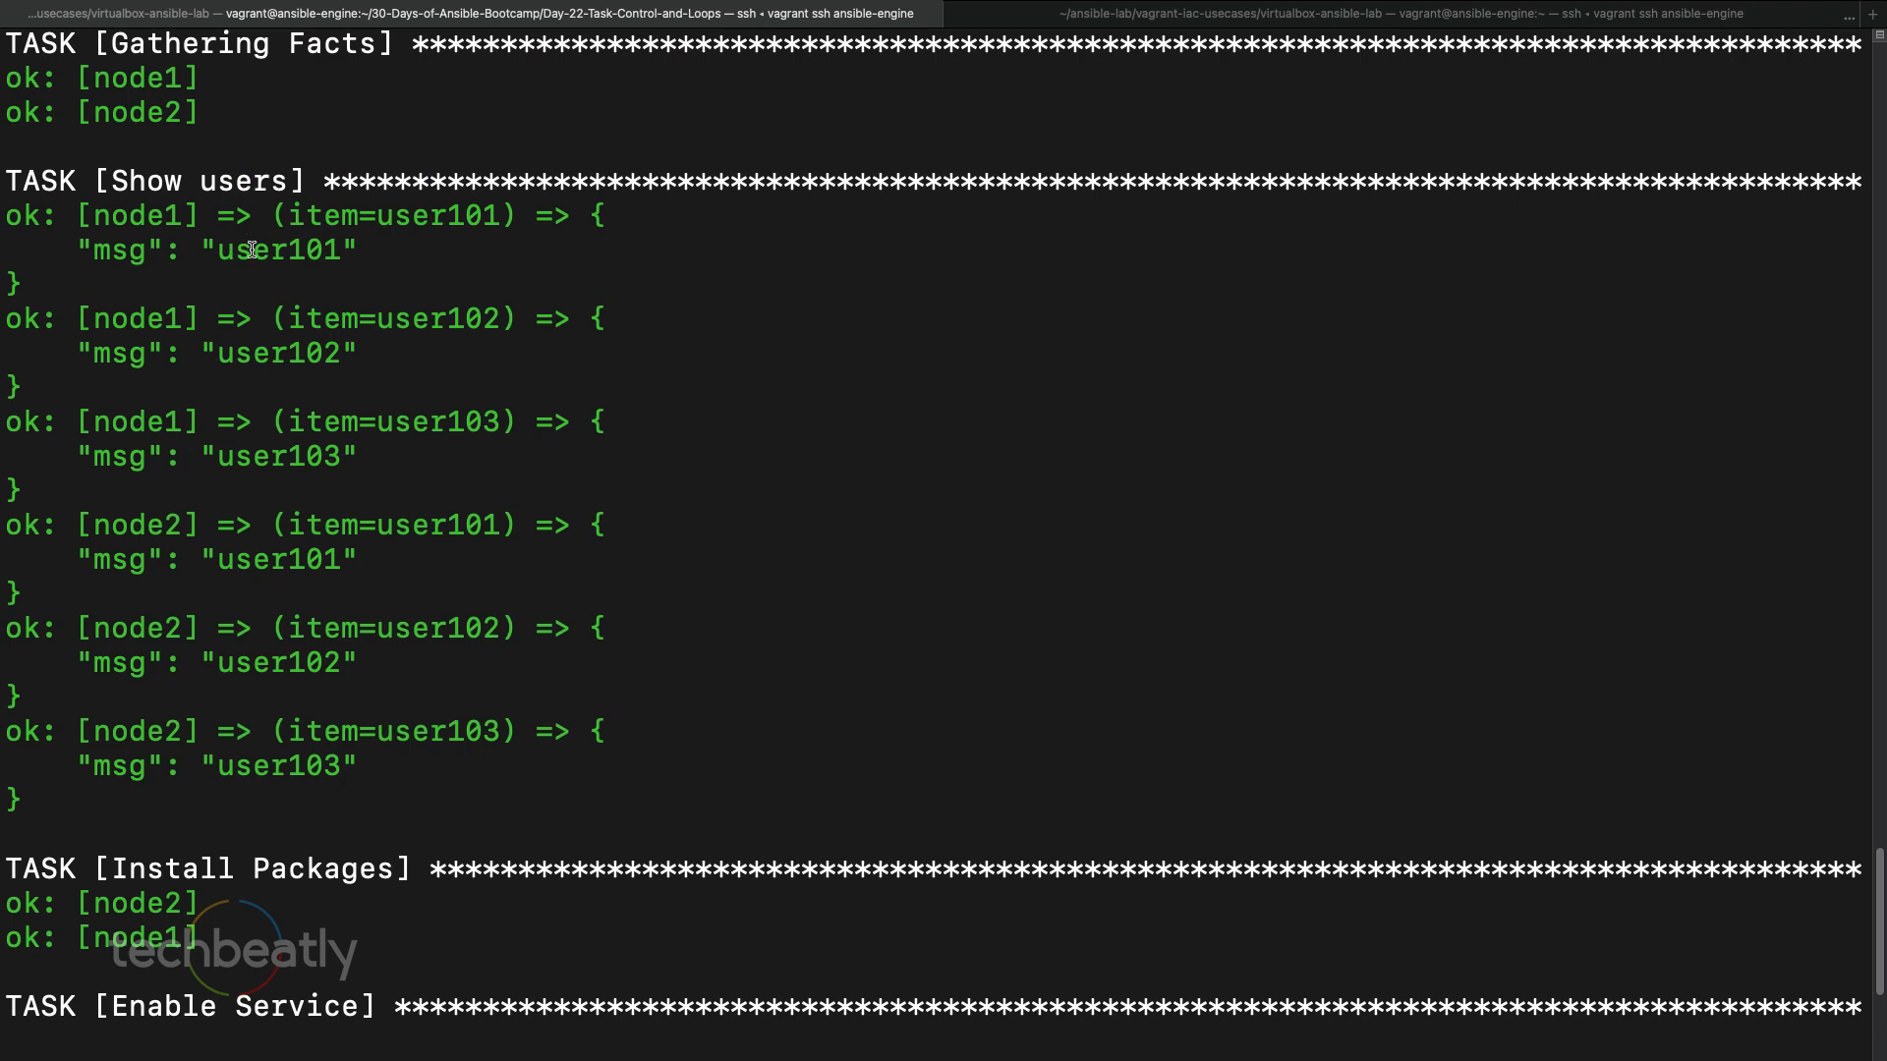
{"action": "mouse_move", "coordinate": [322, 459]}
{"action": "type", "text": "vim site.yaml"}
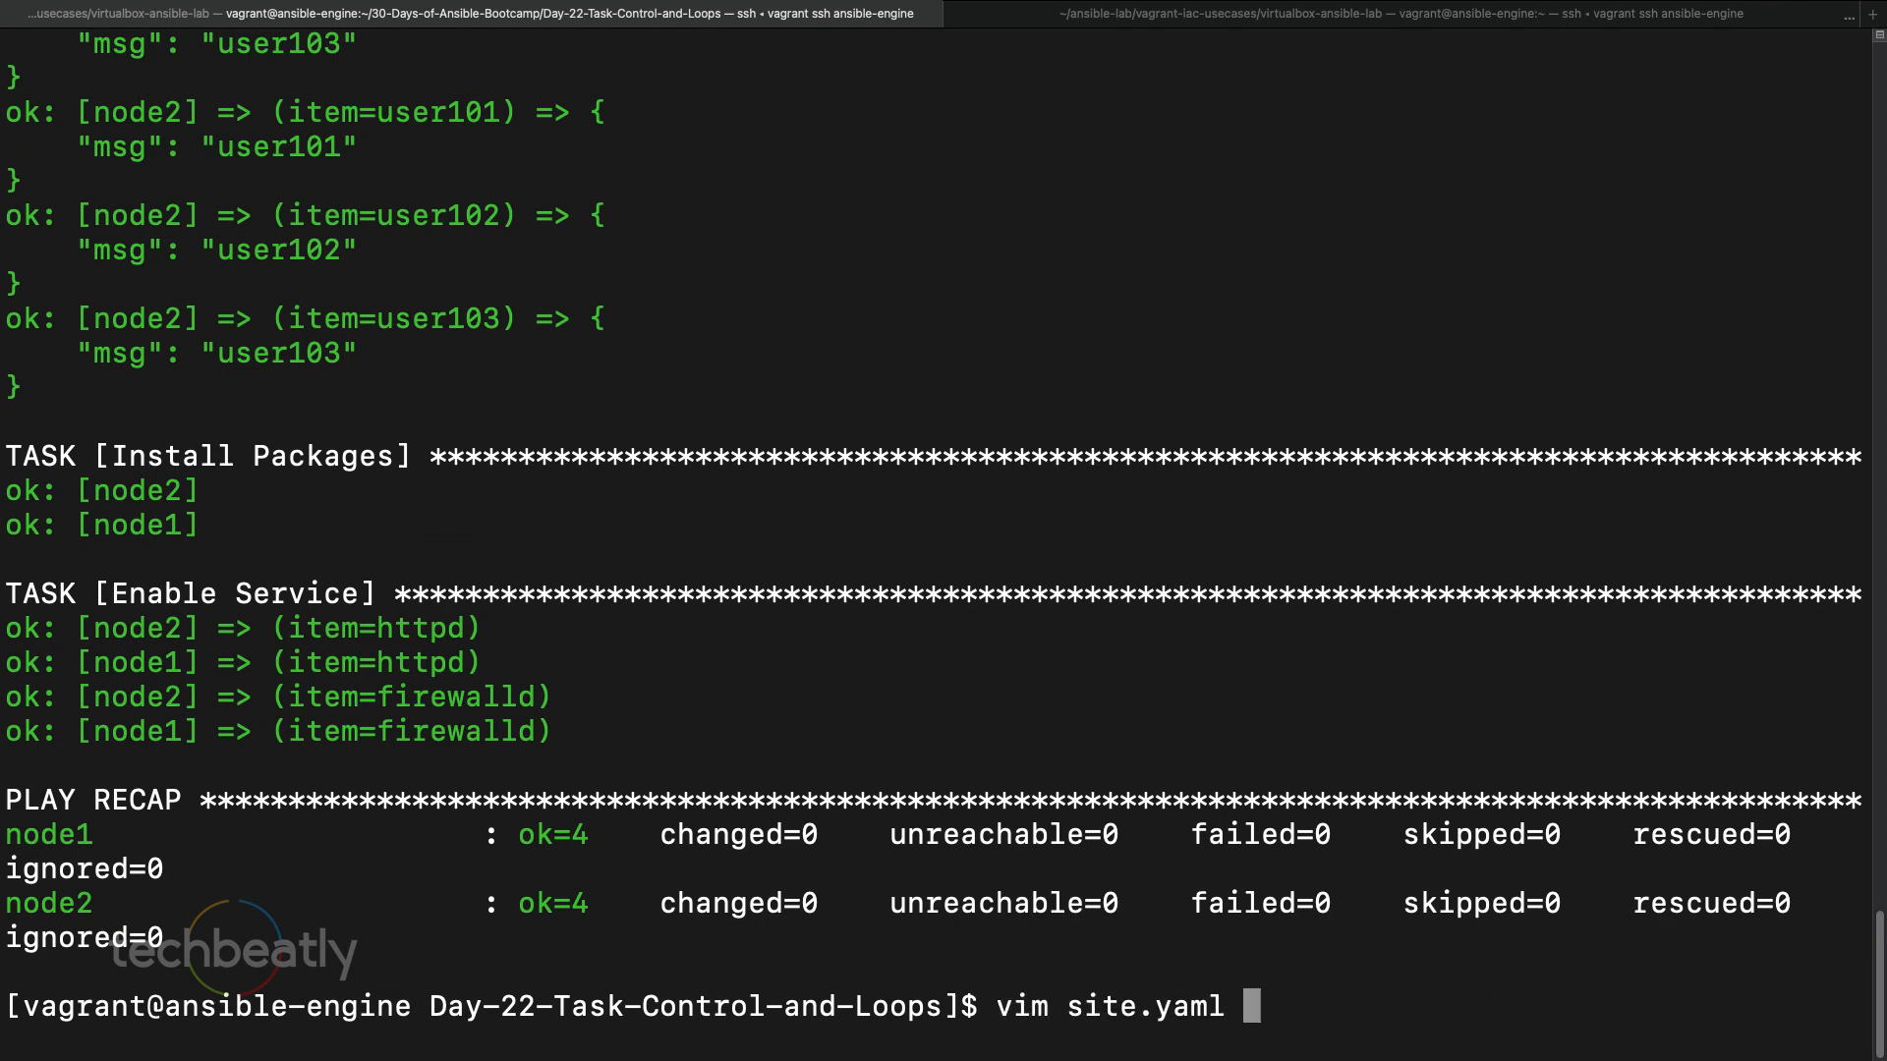
{"action": "key", "text": "Return"}
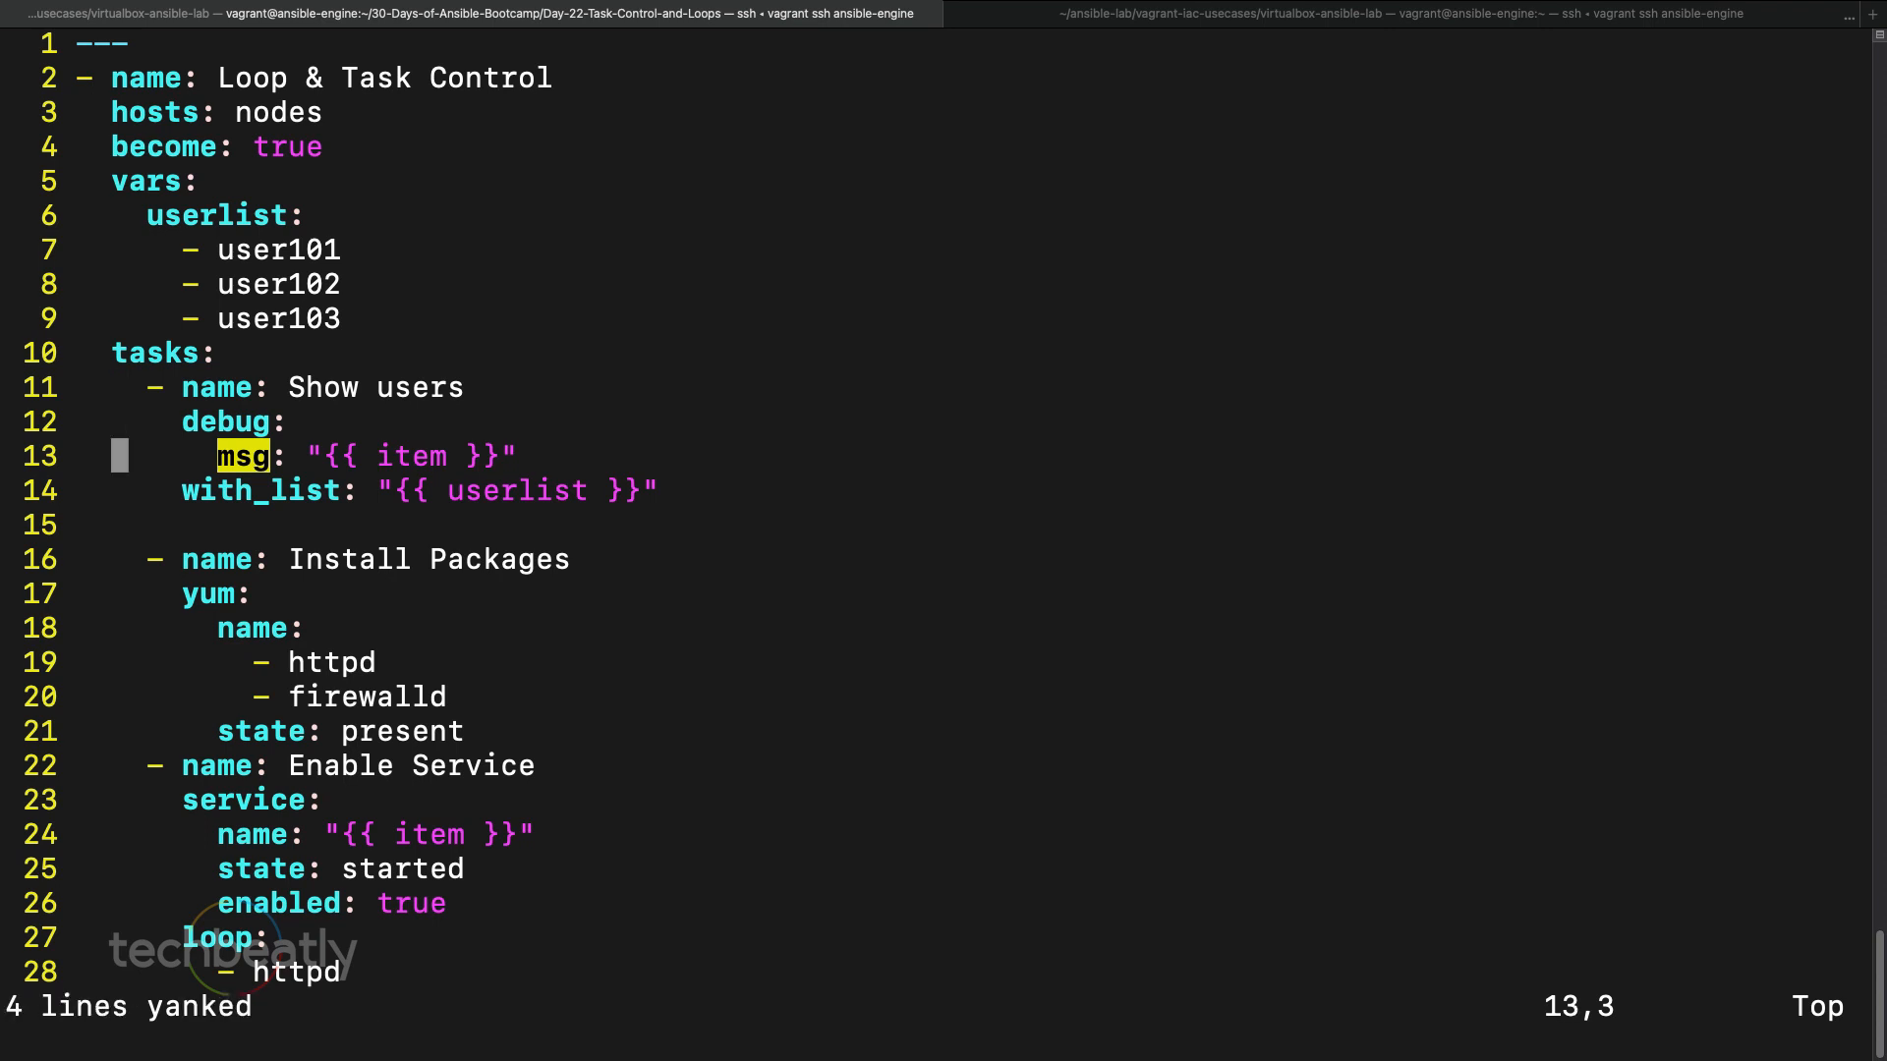
- Paste a copy as 'Create users' using user name, add a blank separator, and save
{"action": "key", "text": "p"}
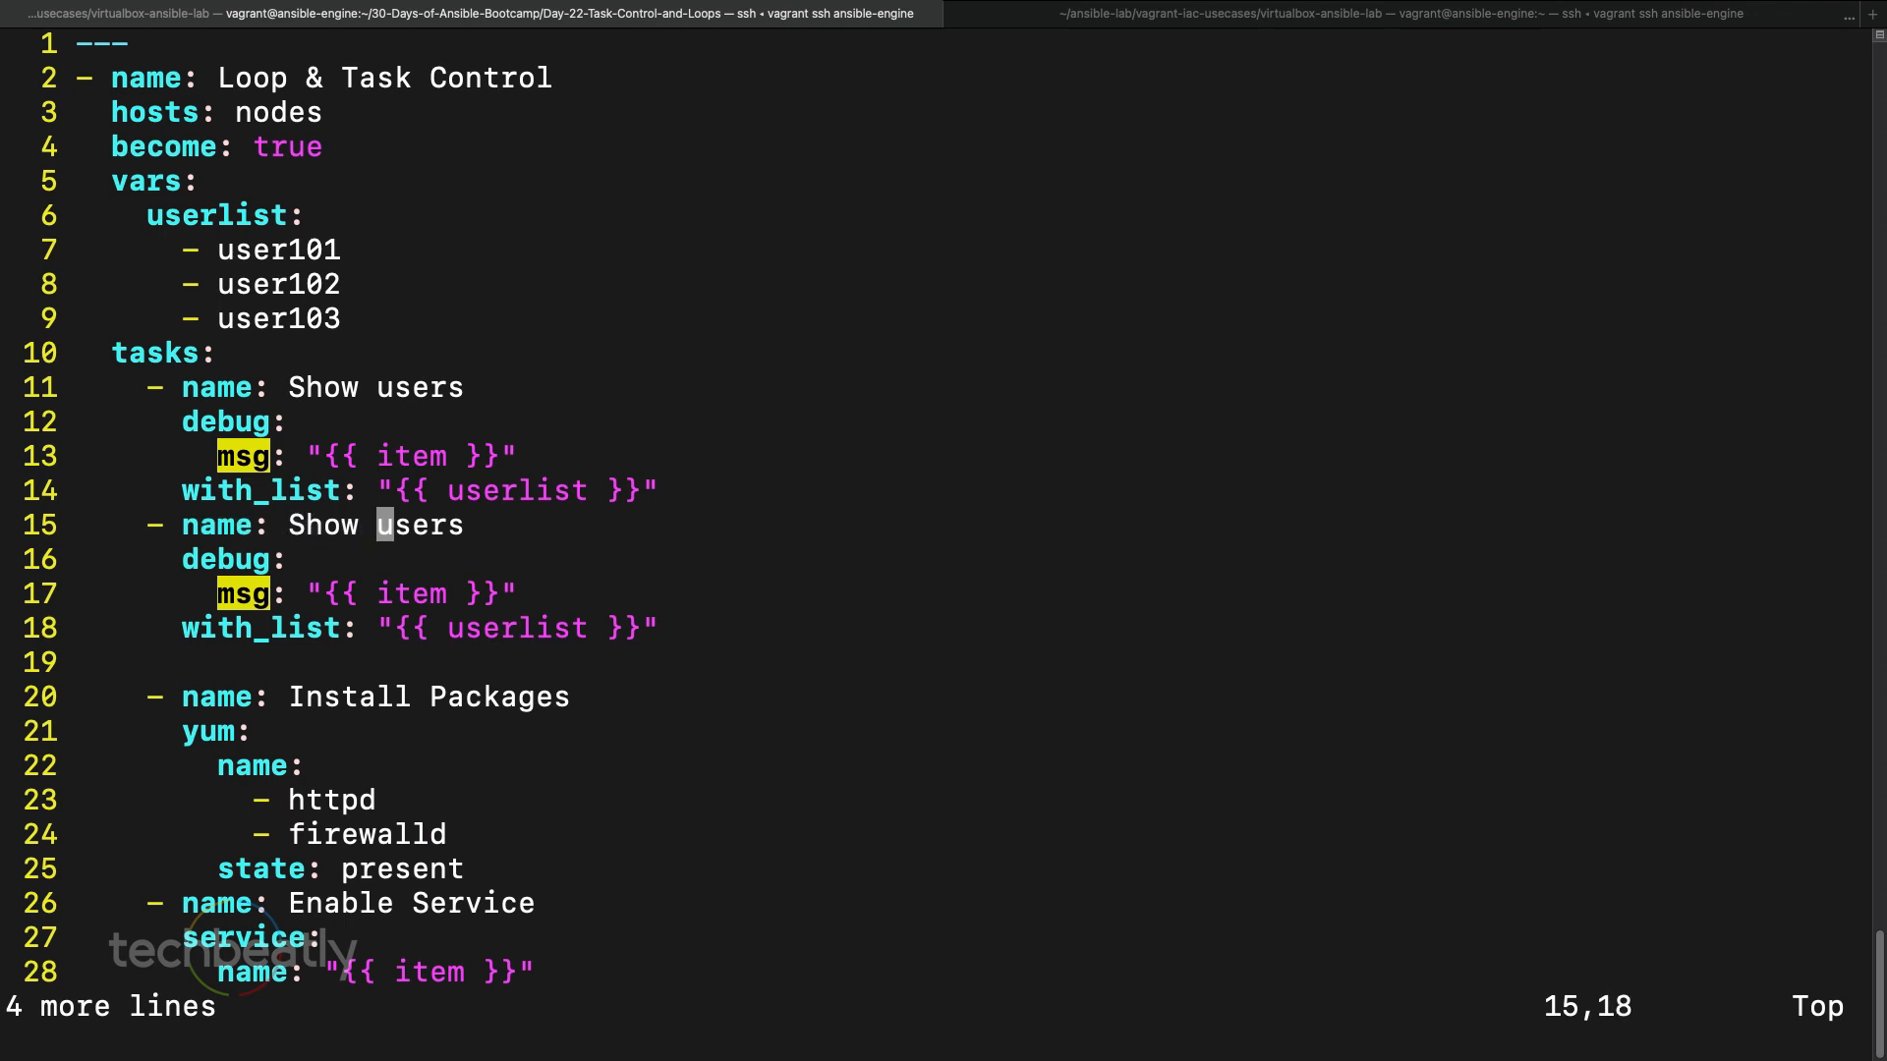
{"action": "type", "text": "Cre"}
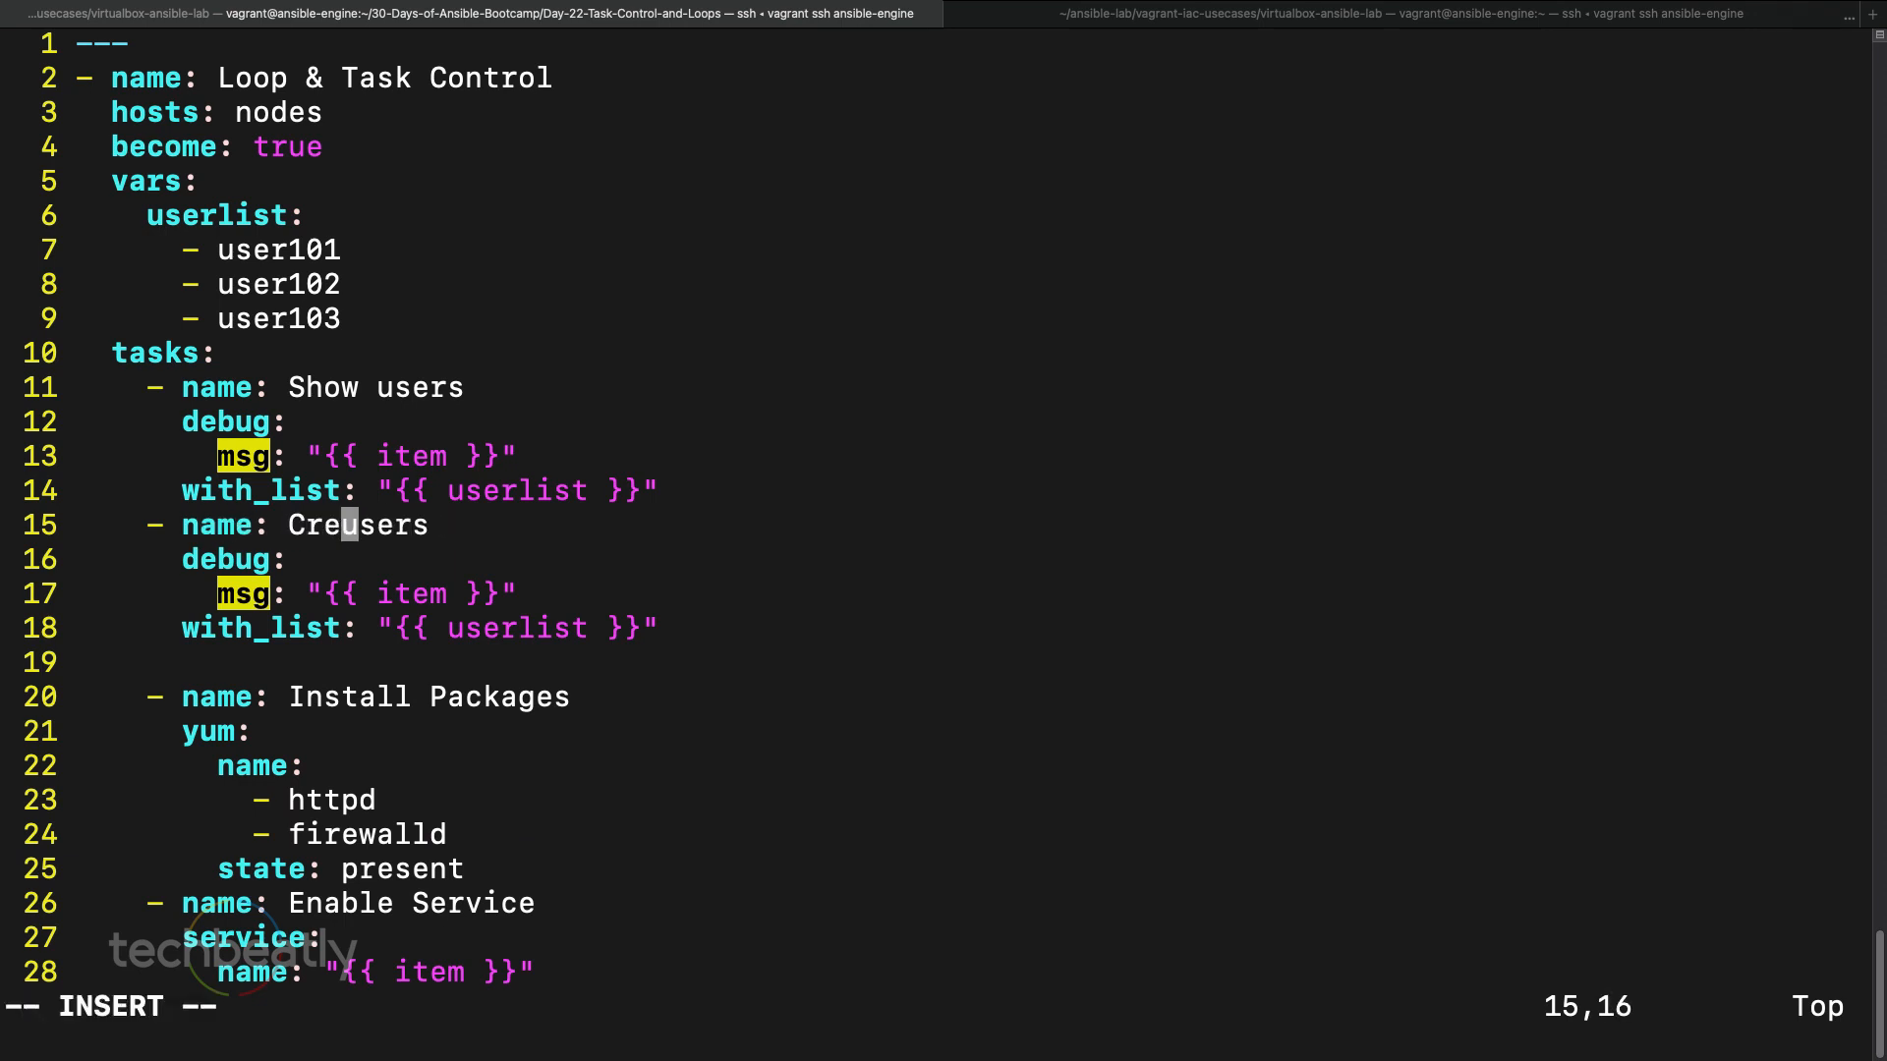
{"action": "type", "text": "ate"}
{"action": "left_click", "coordinate": [236, 559]}
{"action": "type", "text": "user:"}
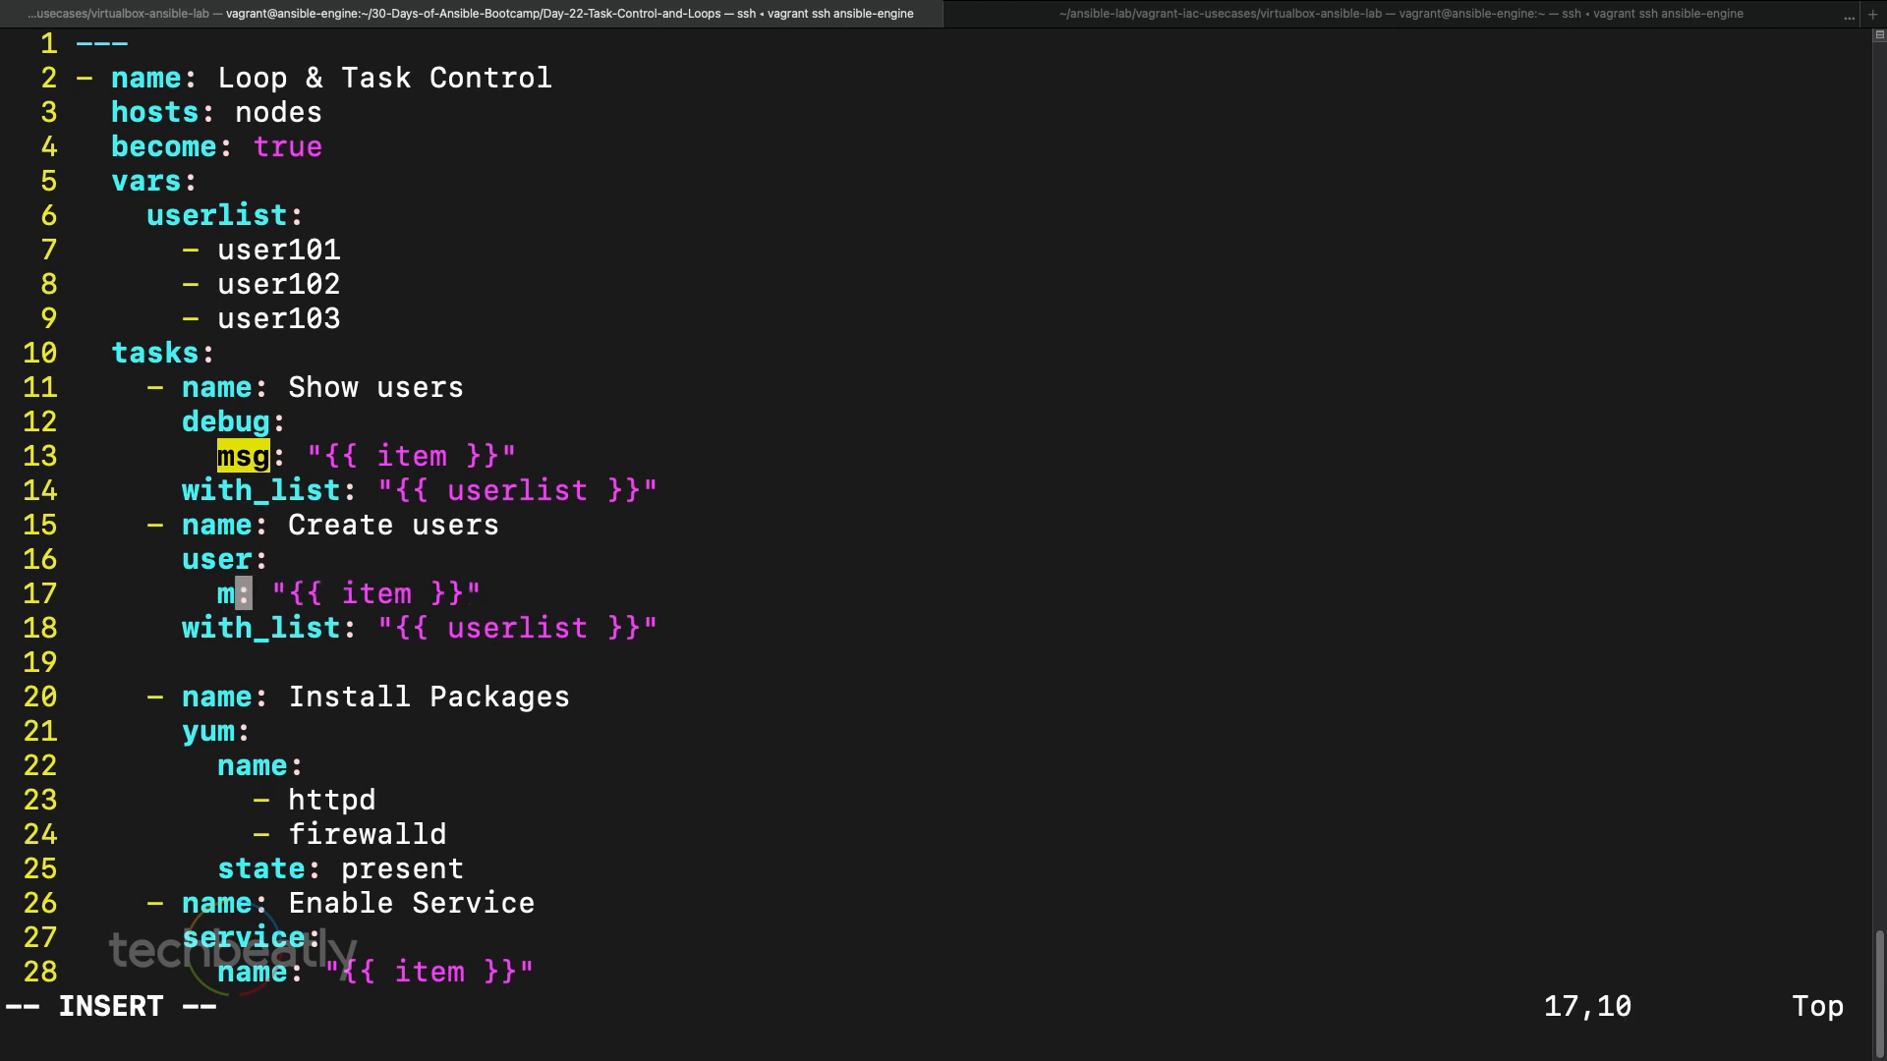
{"action": "type", "text": "ame"}
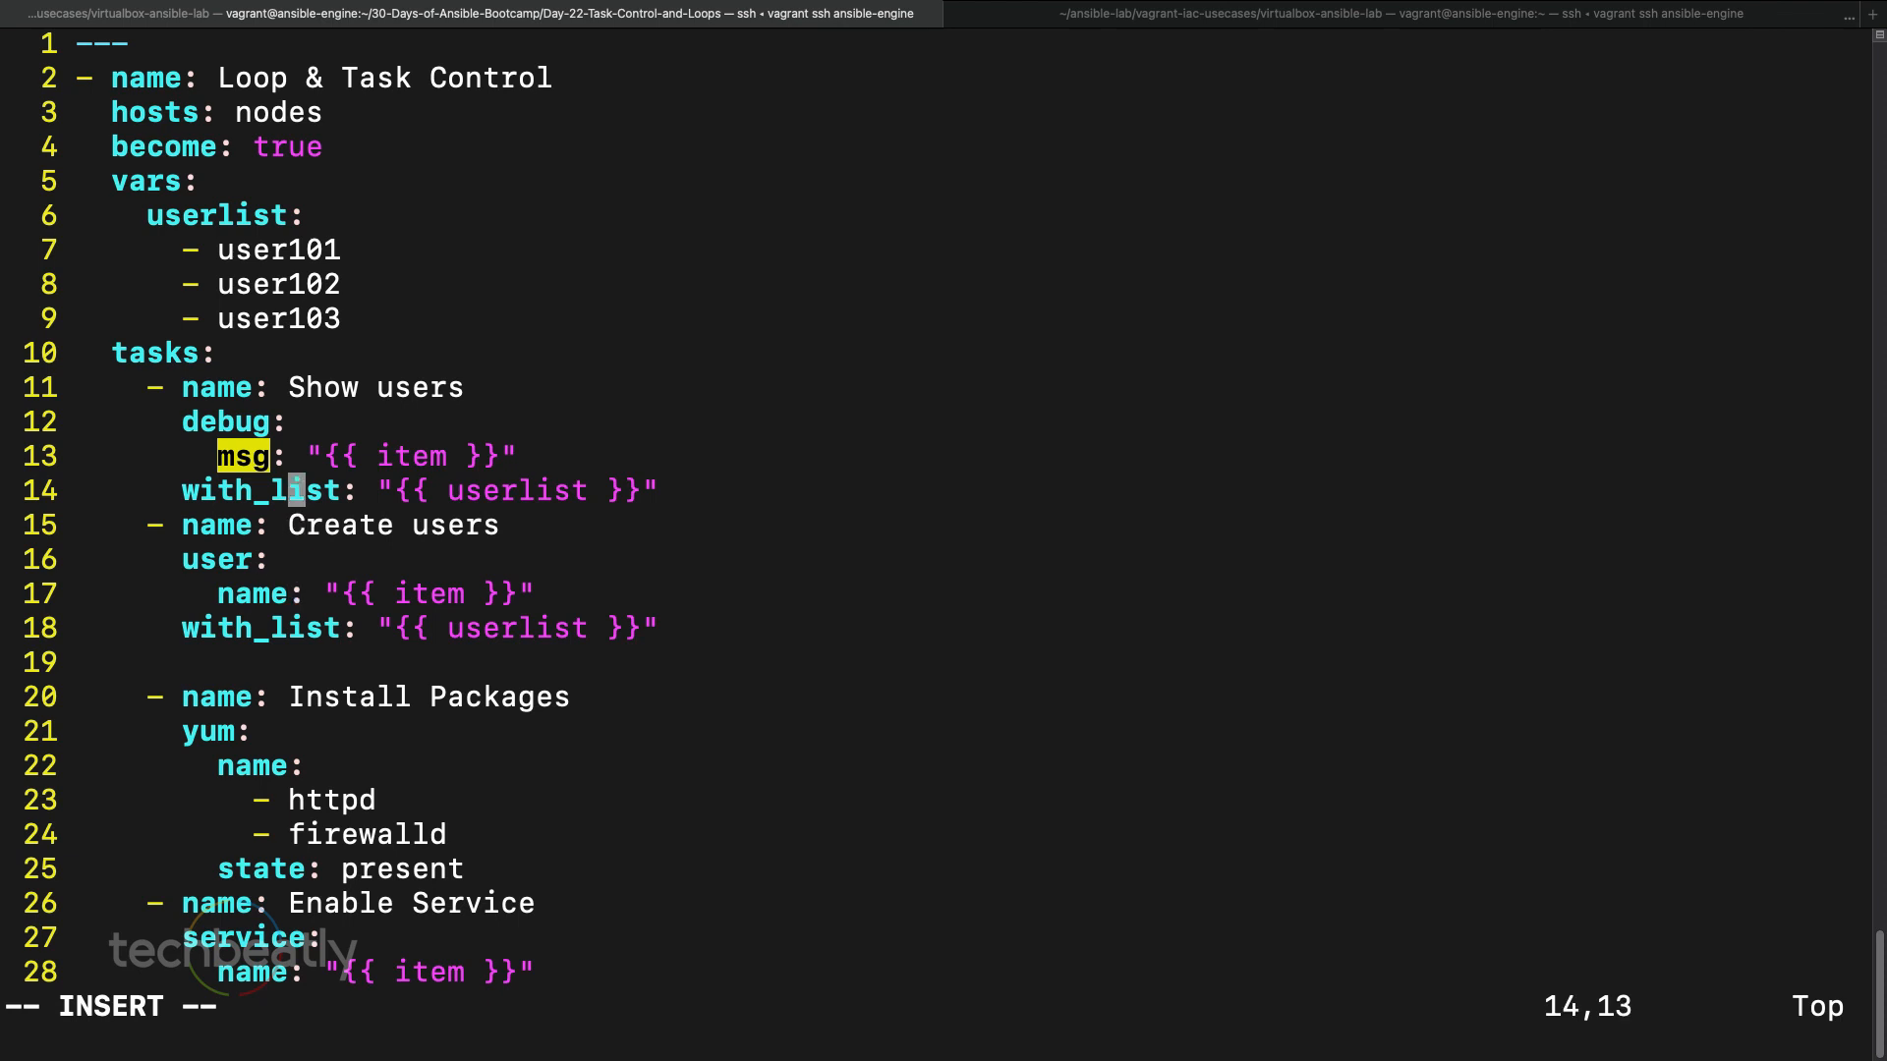
{"action": "key", "text": "Return"}
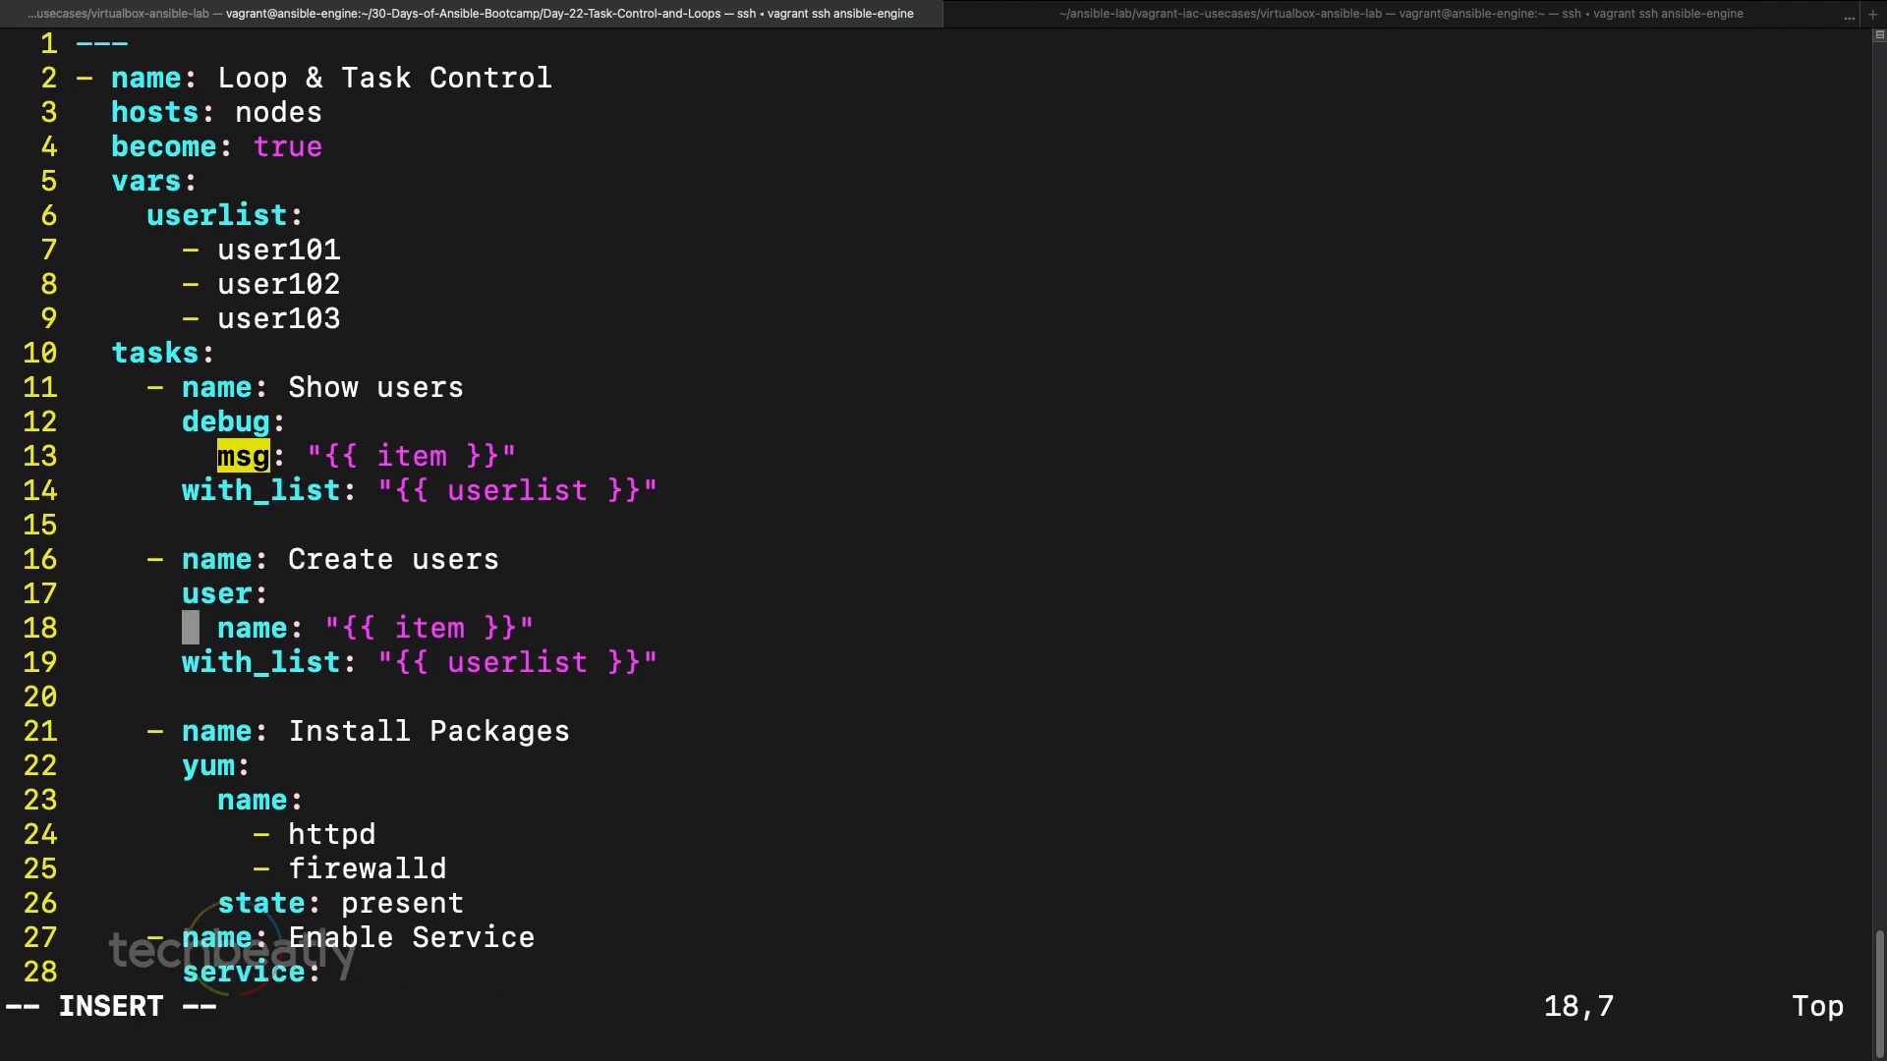
{"action": "type", "text": ":wq"}
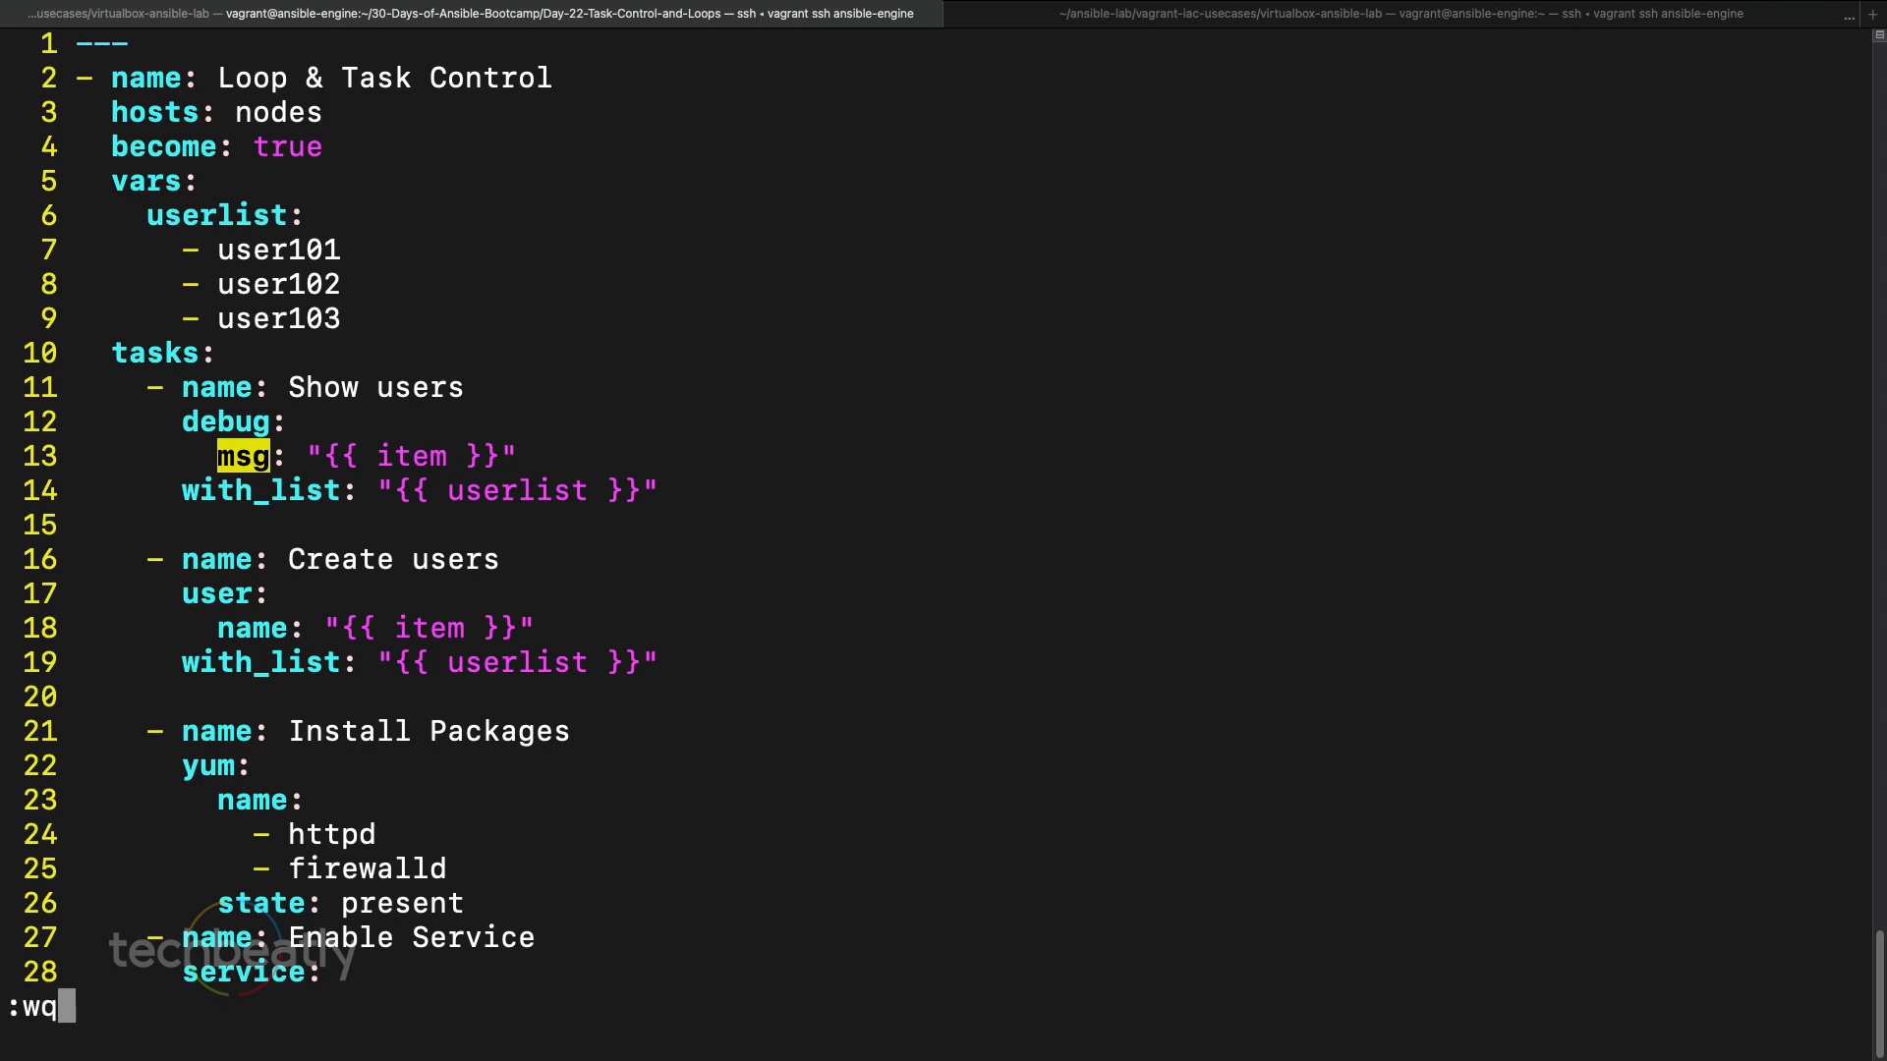
{"action": "key", "text": "Return"}
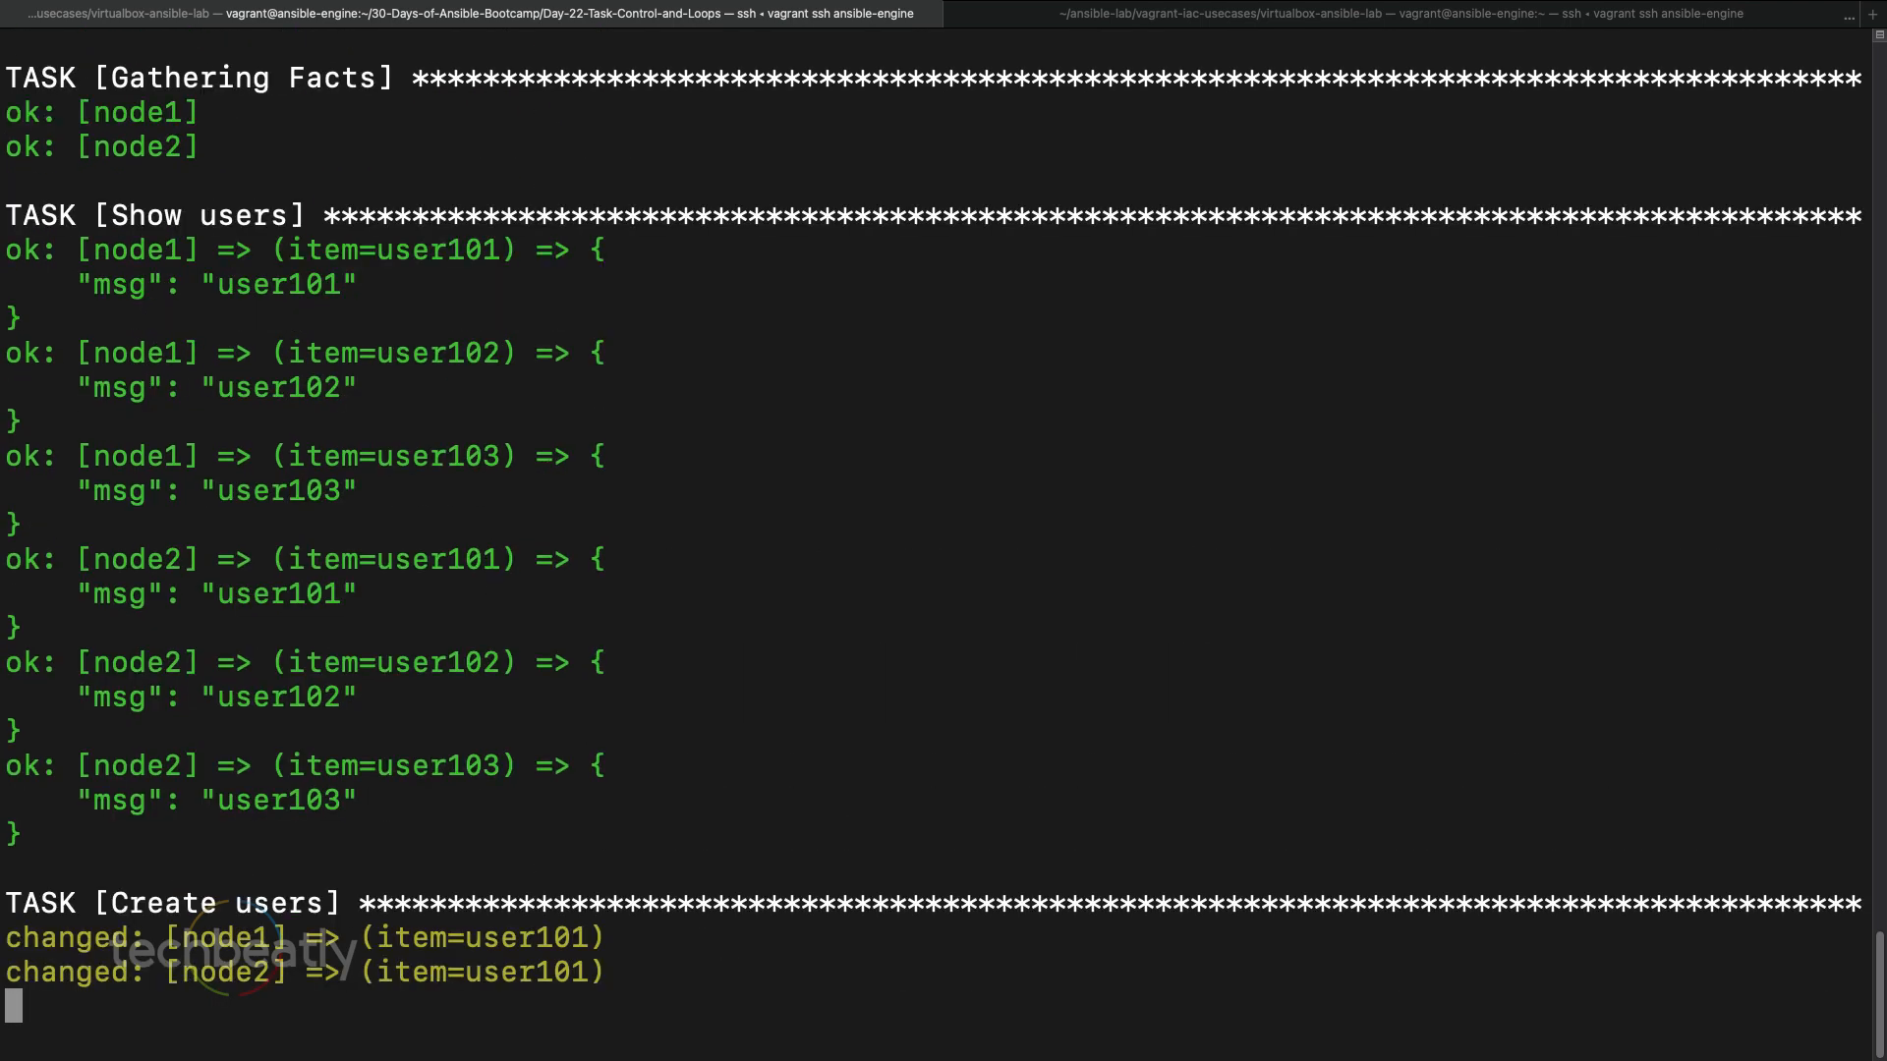
- Scroll through the Create users results and PLAY RECAP showing no failures
{"action": "scroll", "scroll_direction": "down", "scroll_amount": 3}
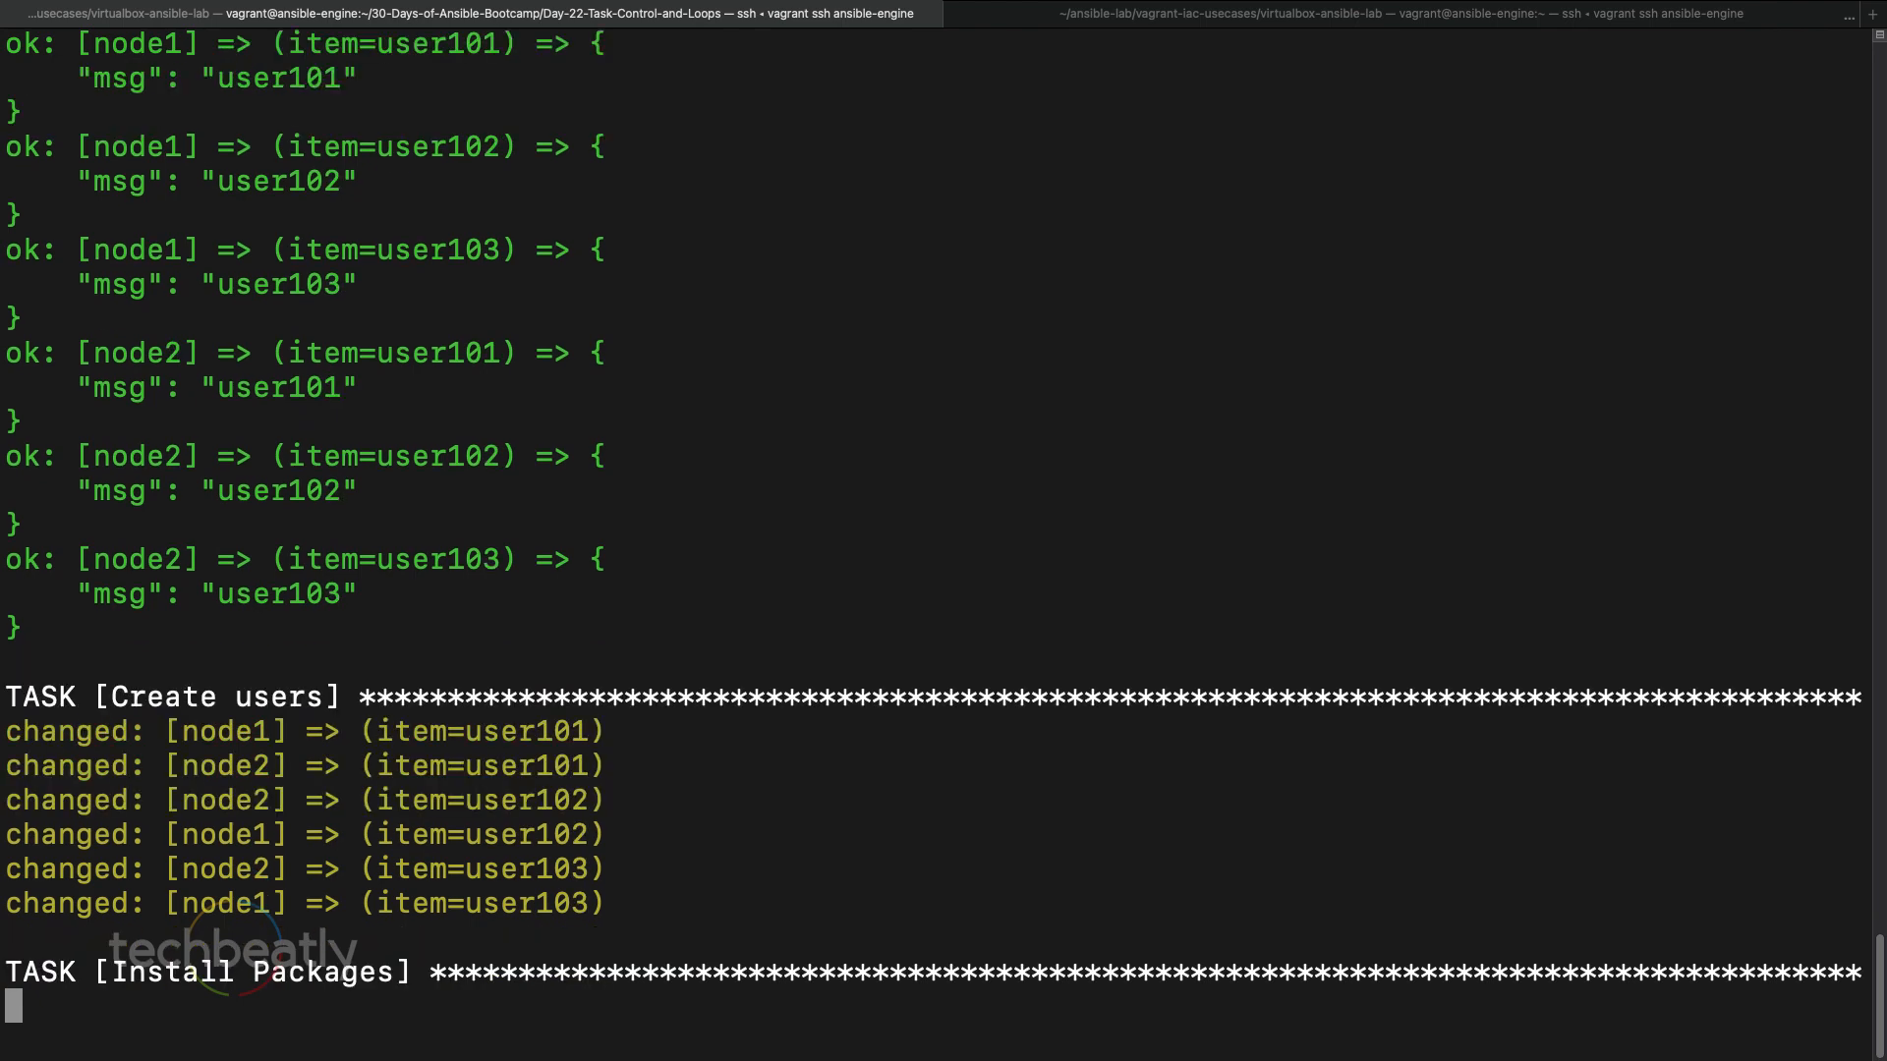
{"action": "scroll", "scroll_direction": "down", "scroll_amount": 3}
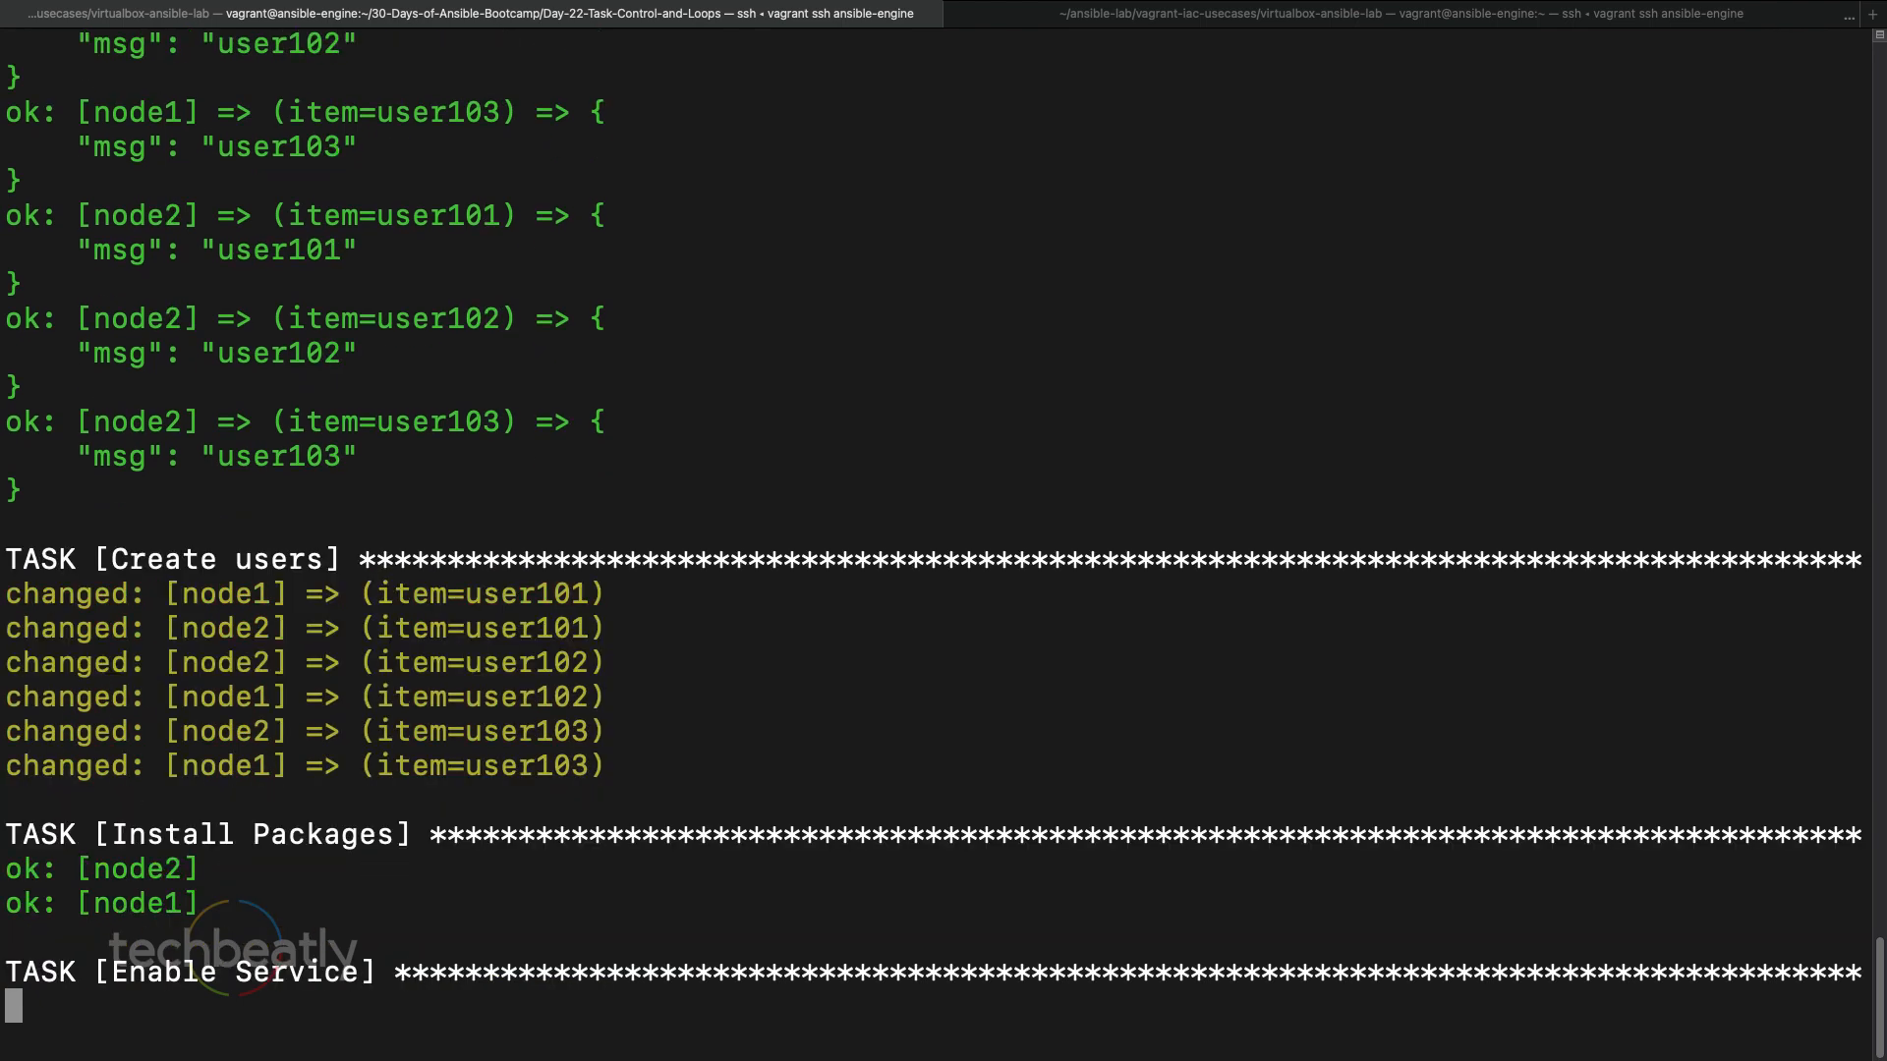
{"action": "scroll", "scroll_direction": "down", "scroll_amount": 3}
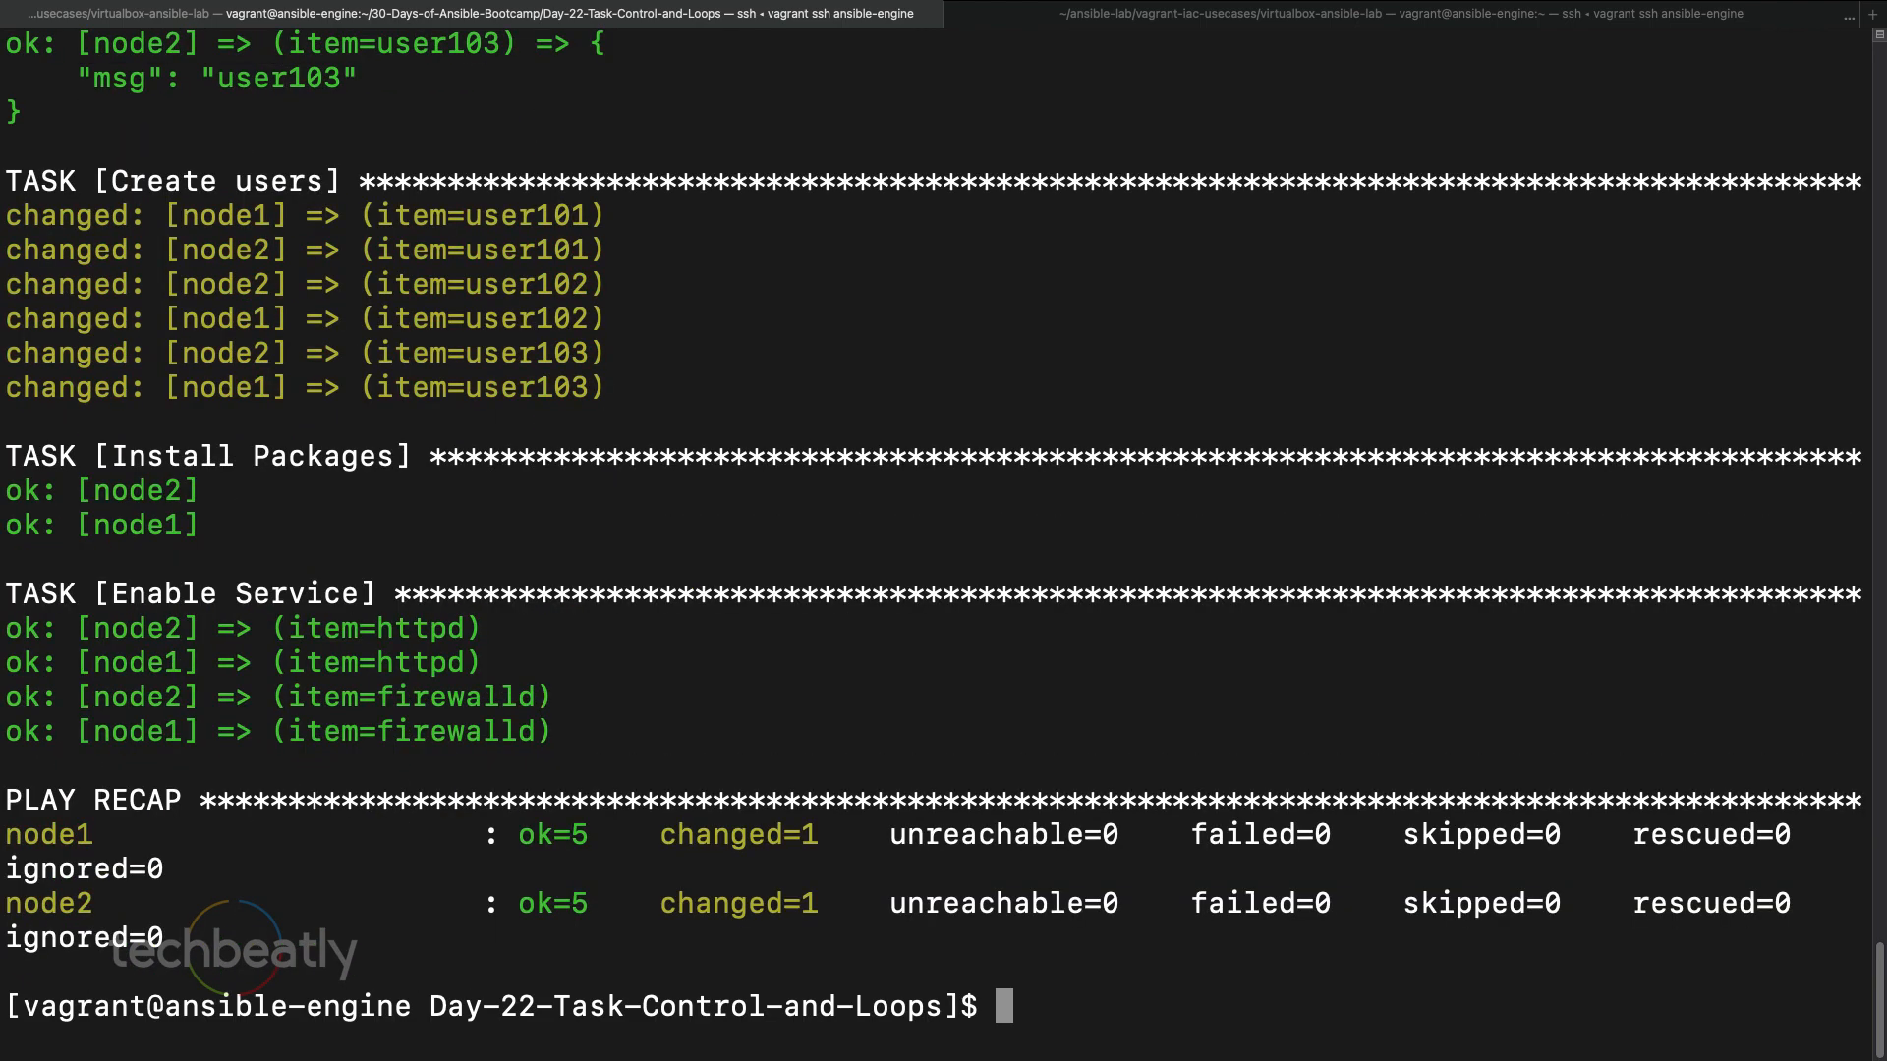
{"action": "type", "text": "ssh node"}
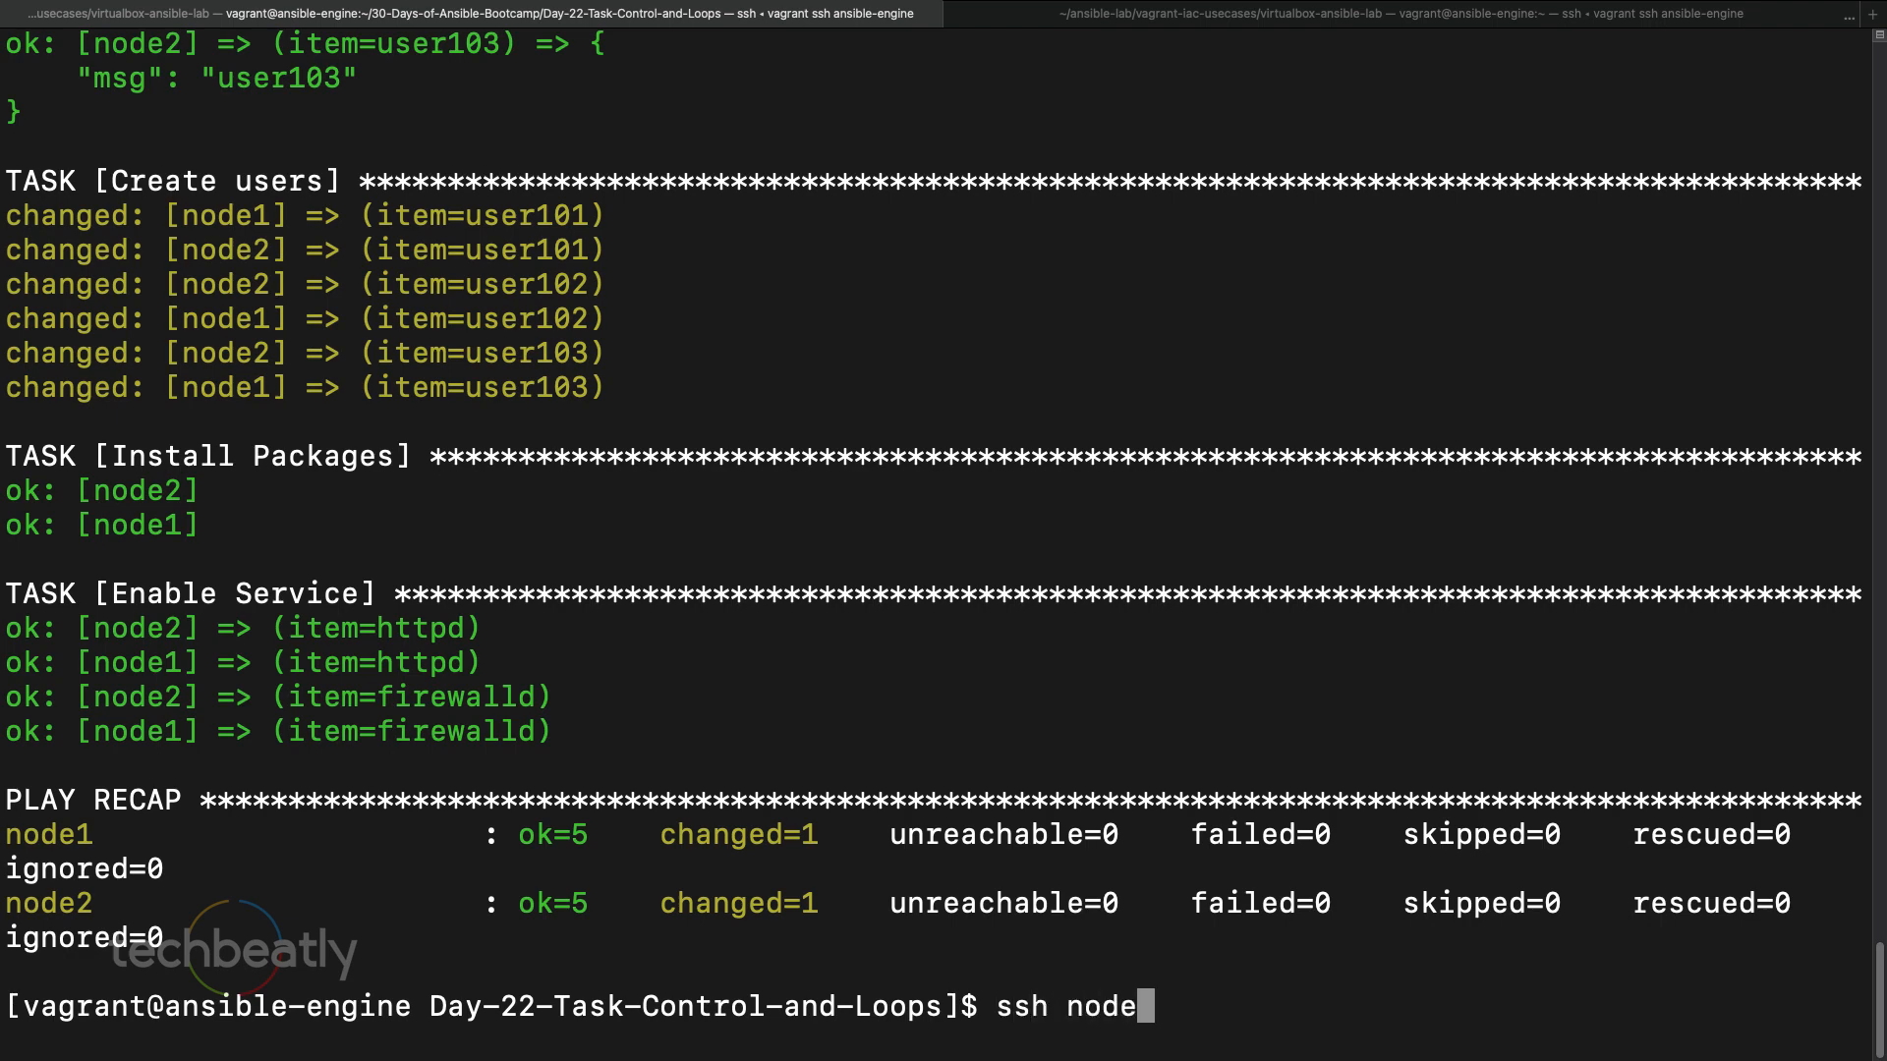
- On node1, check /etc/passwd lists user101–user103; back on the control node, print site.yaml
{"action": "key", "text": "Return"}
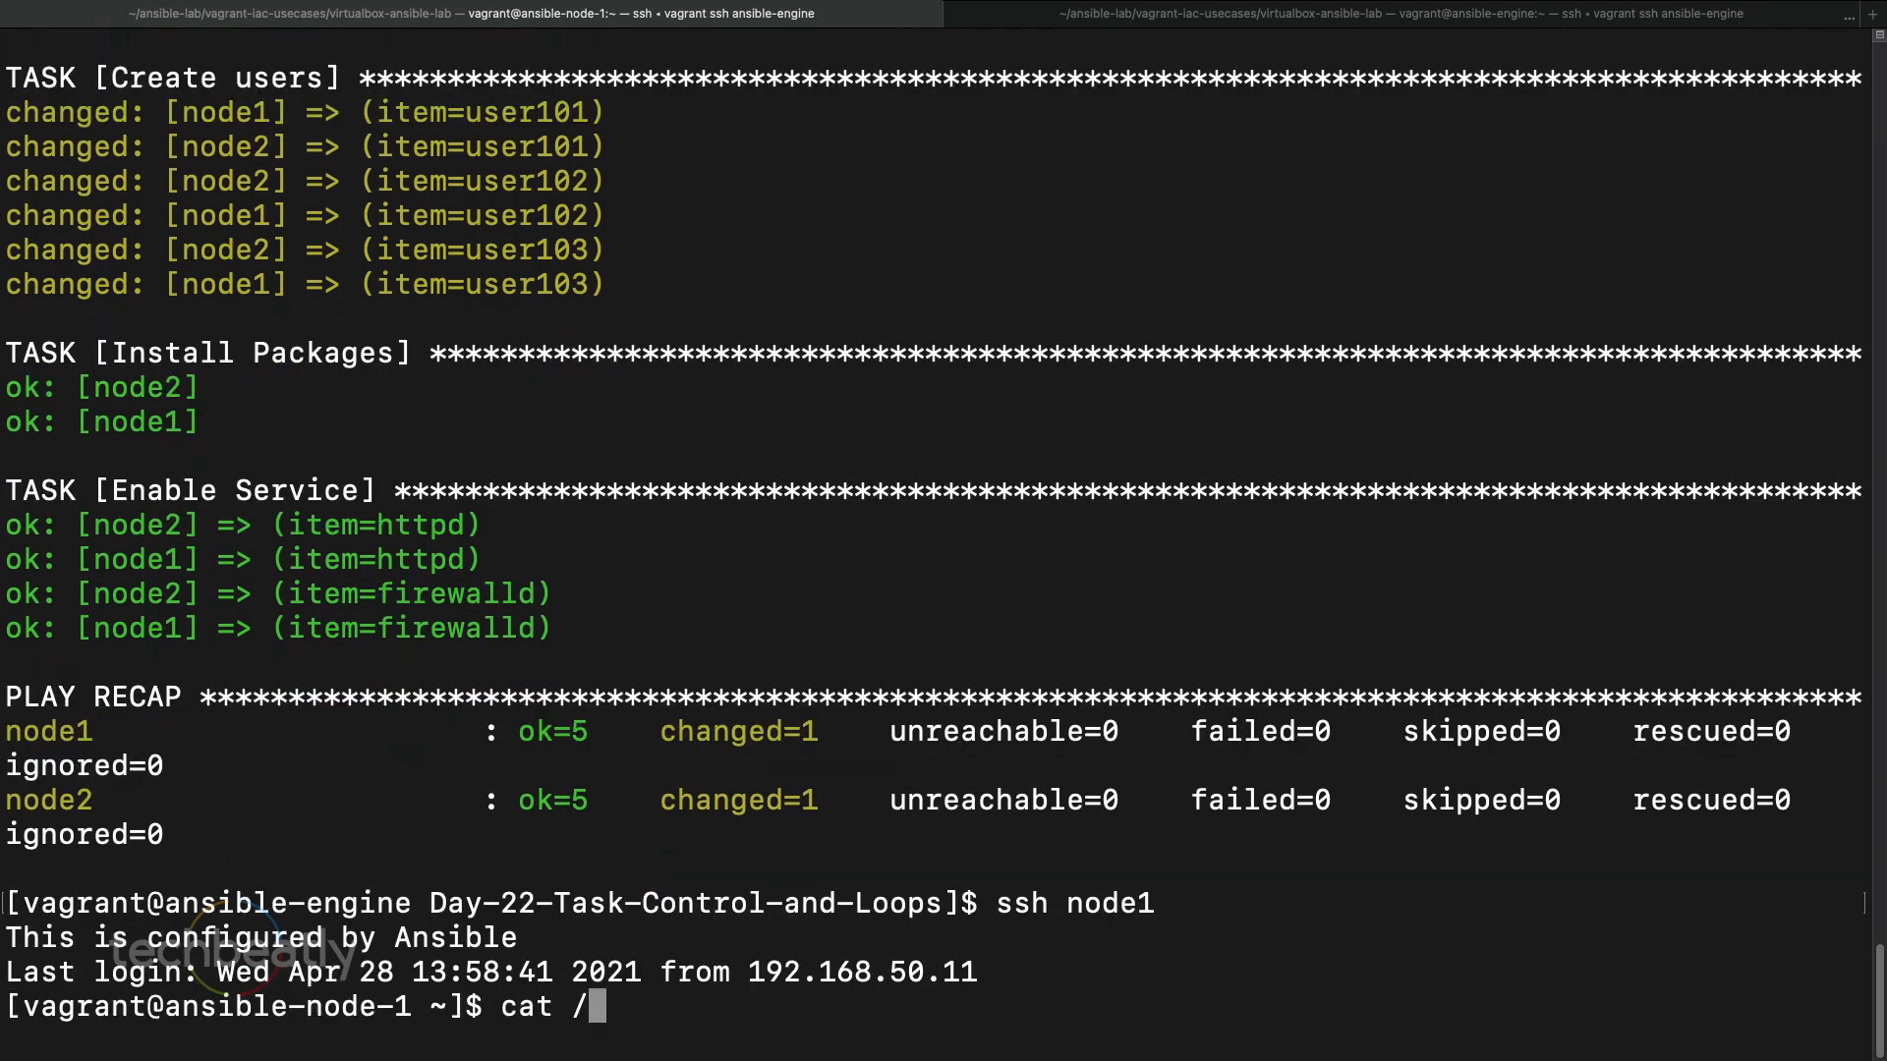
{"action": "key", "text": "Return"}
{"action": "type", "text": "exit"}
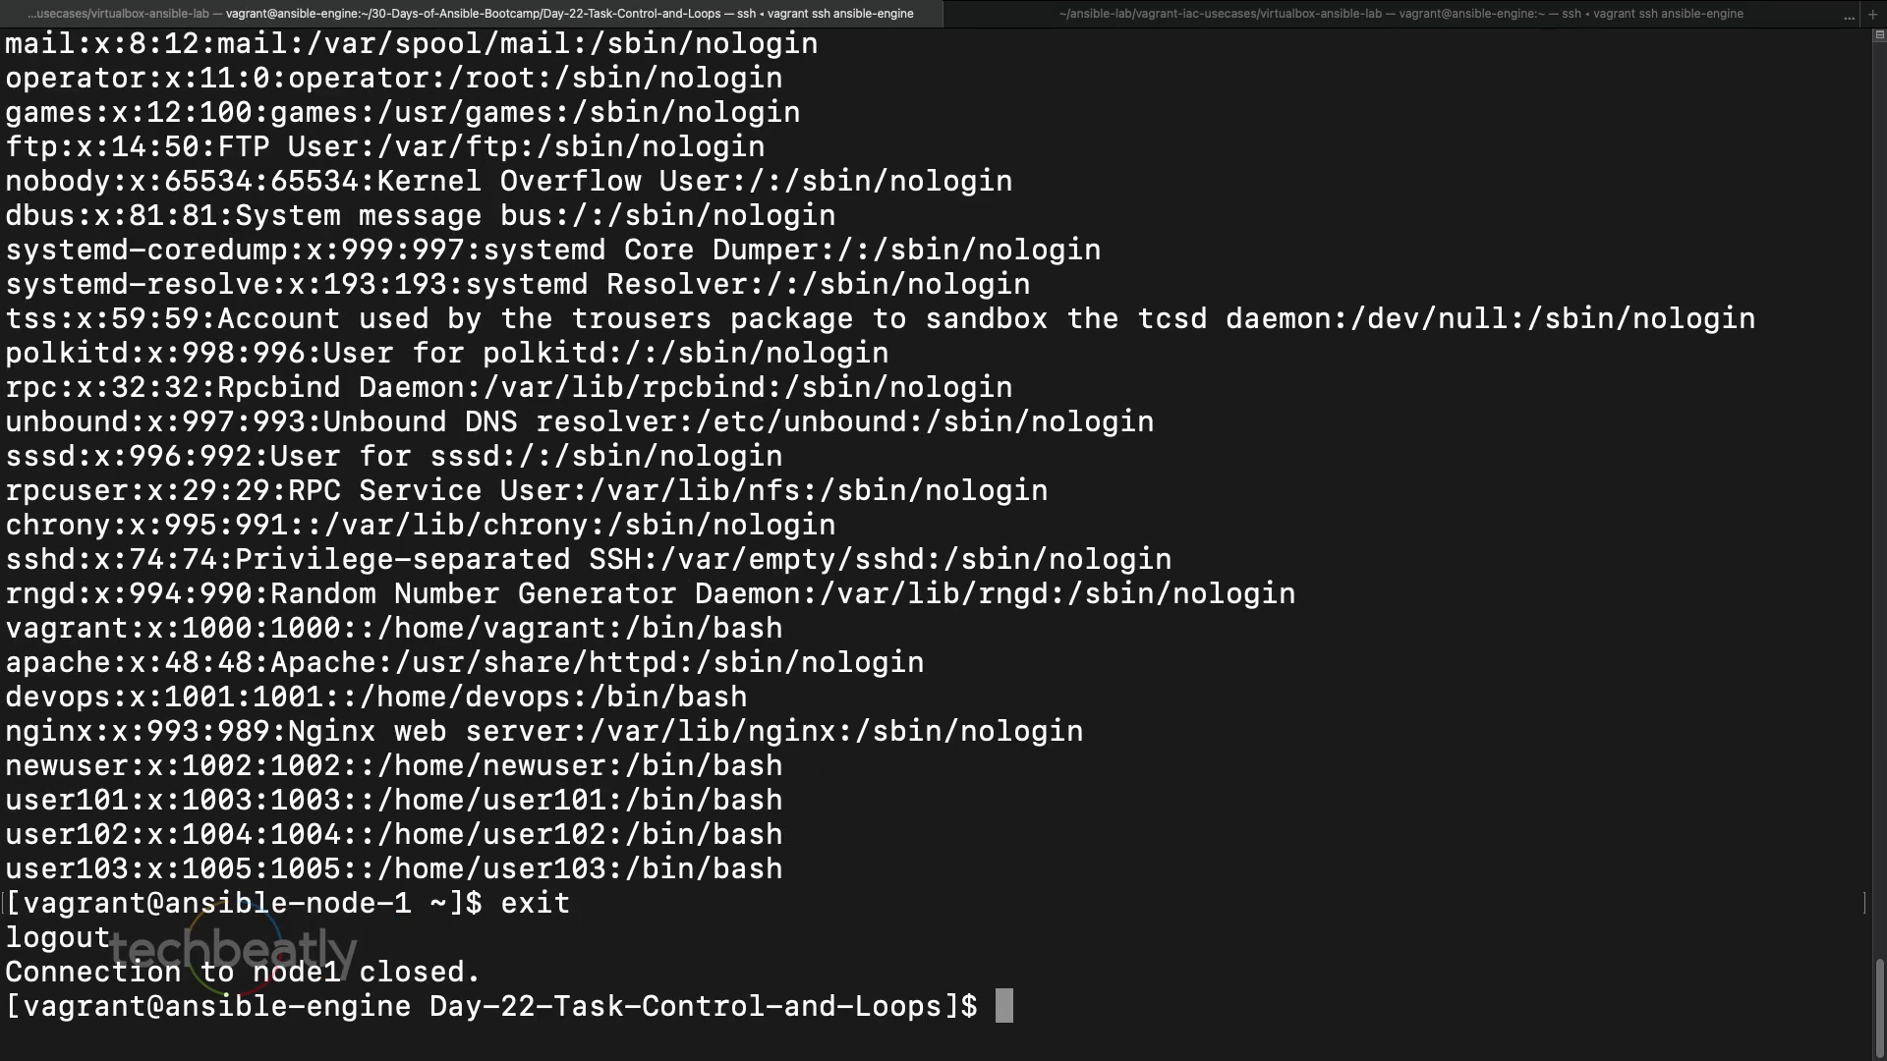
{"action": "type", "text": "cat s"}
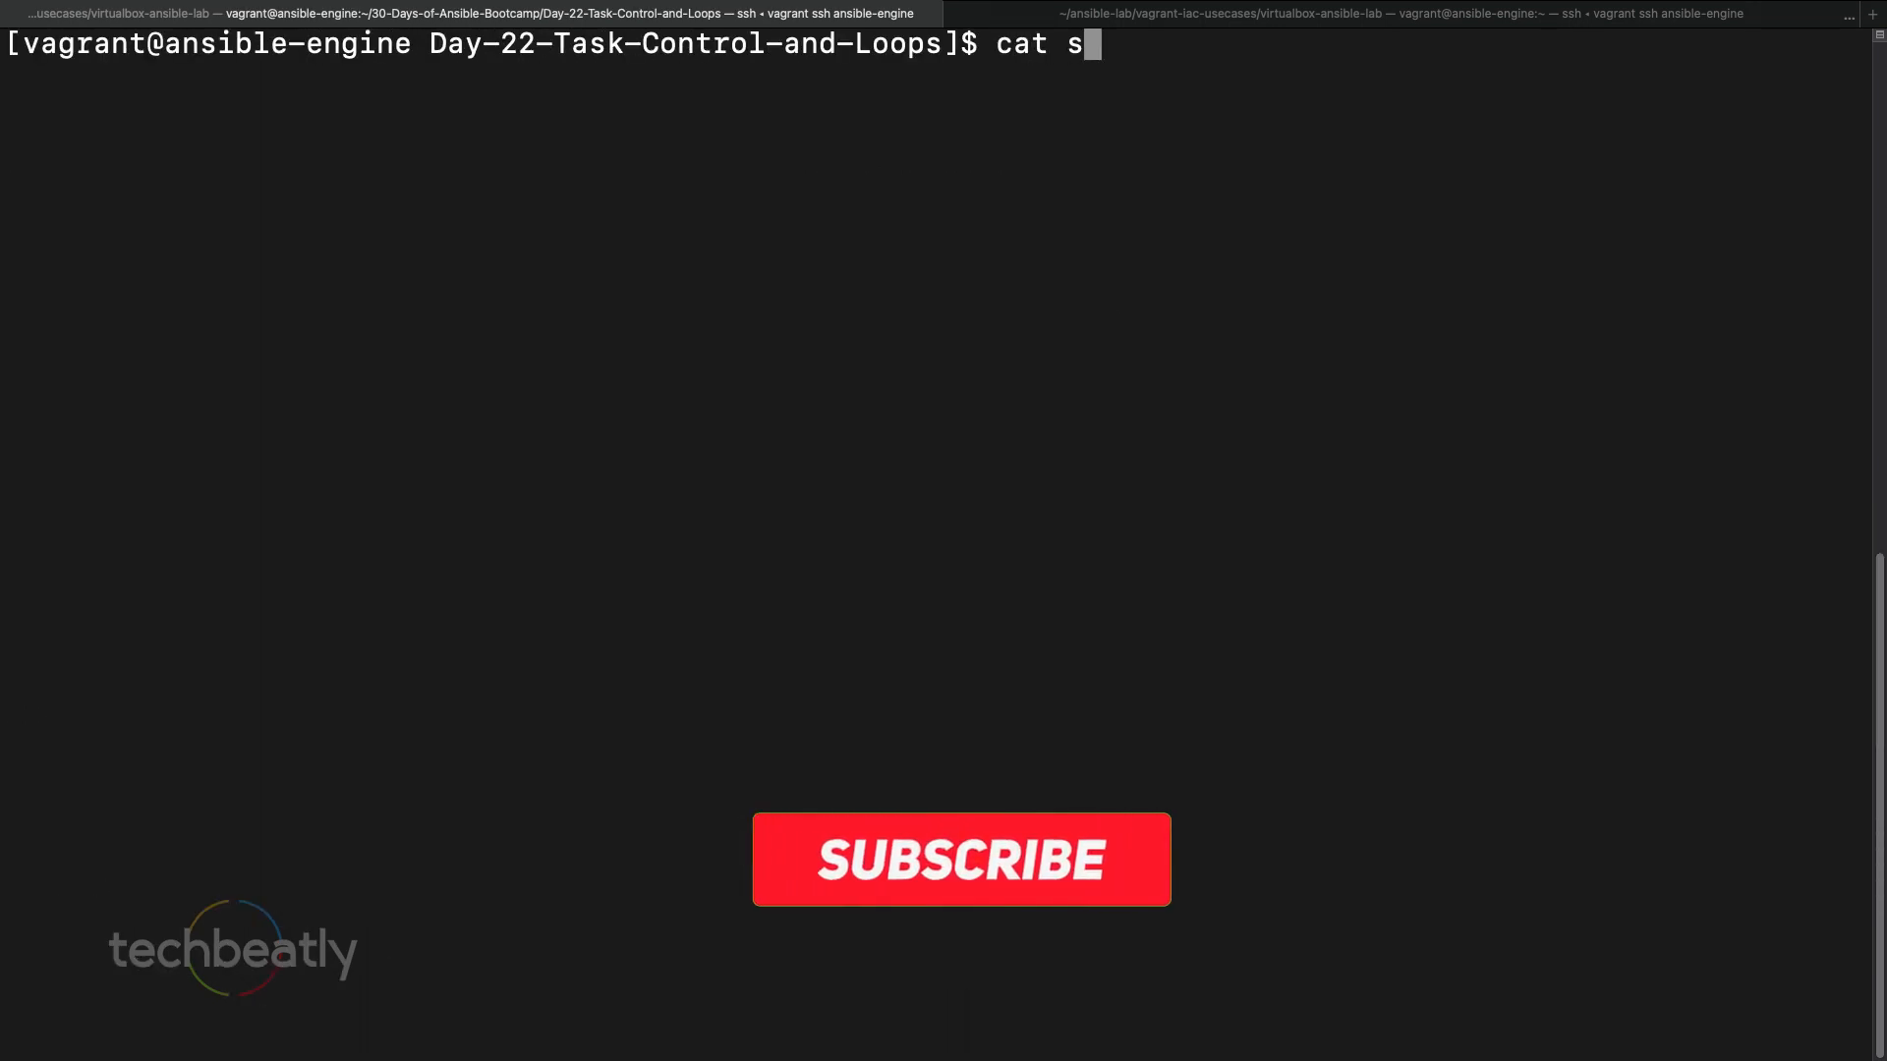
{"action": "key", "text": "Return"}
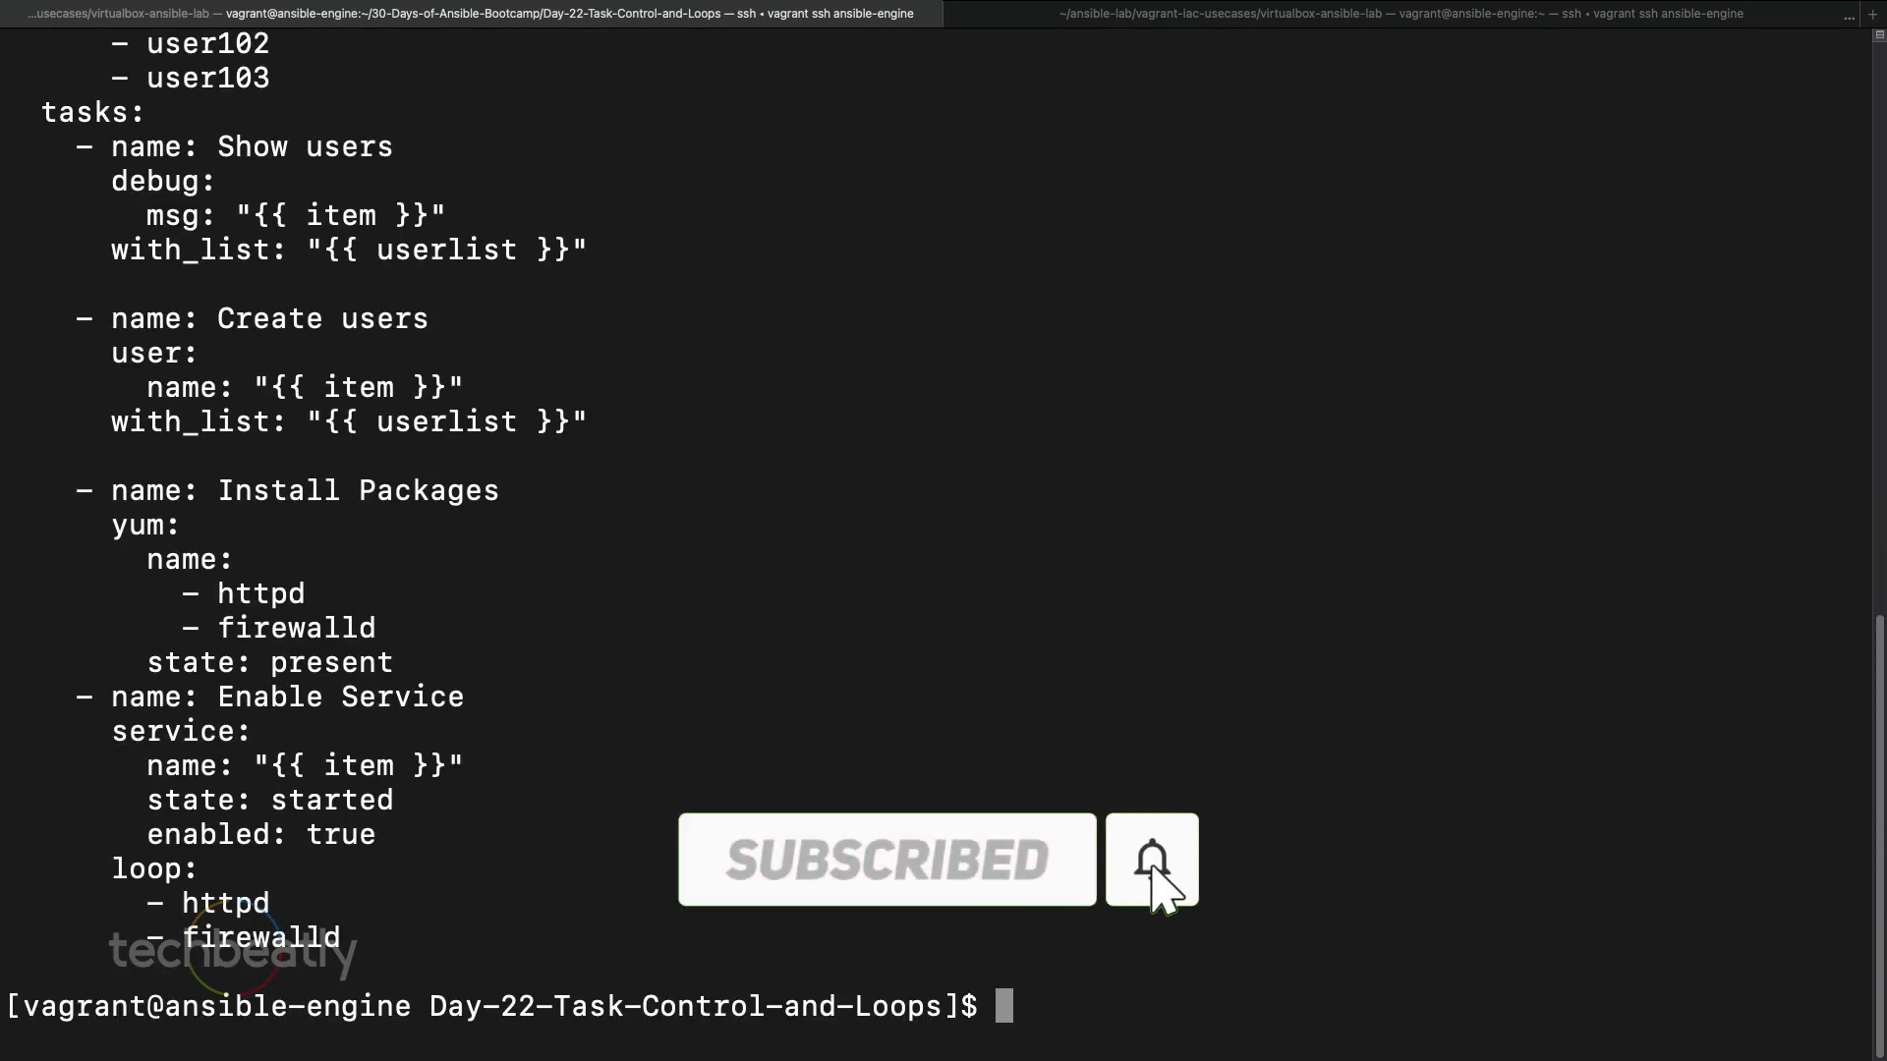